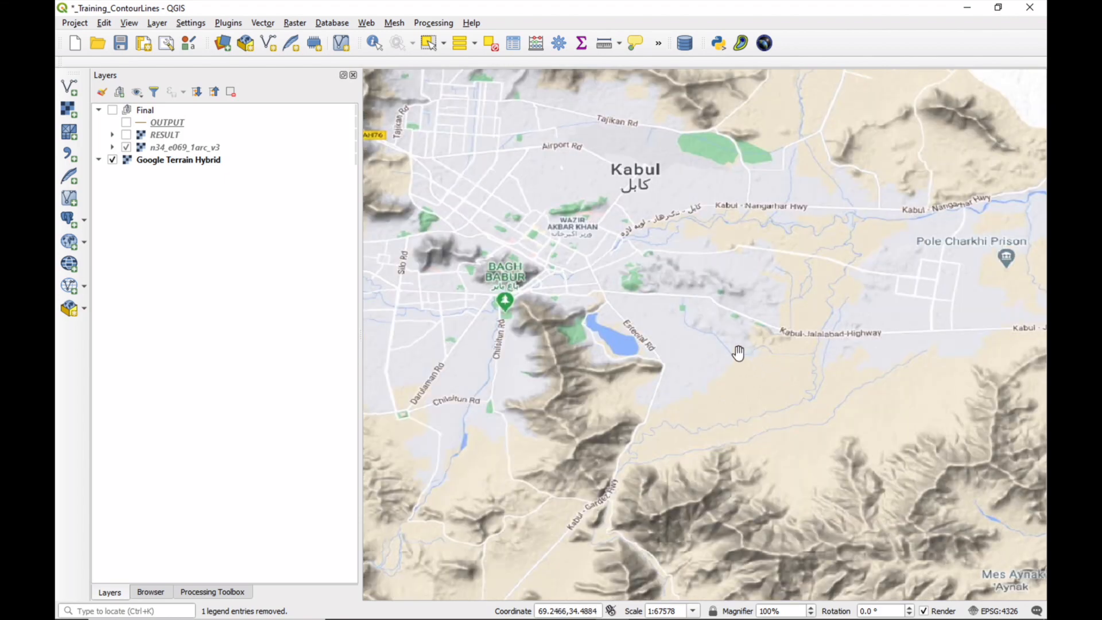
Step: Preview the Final group's RESULT and OUTPUT contour layers over the basemap, then hide the whole group
scroll(up, 3)
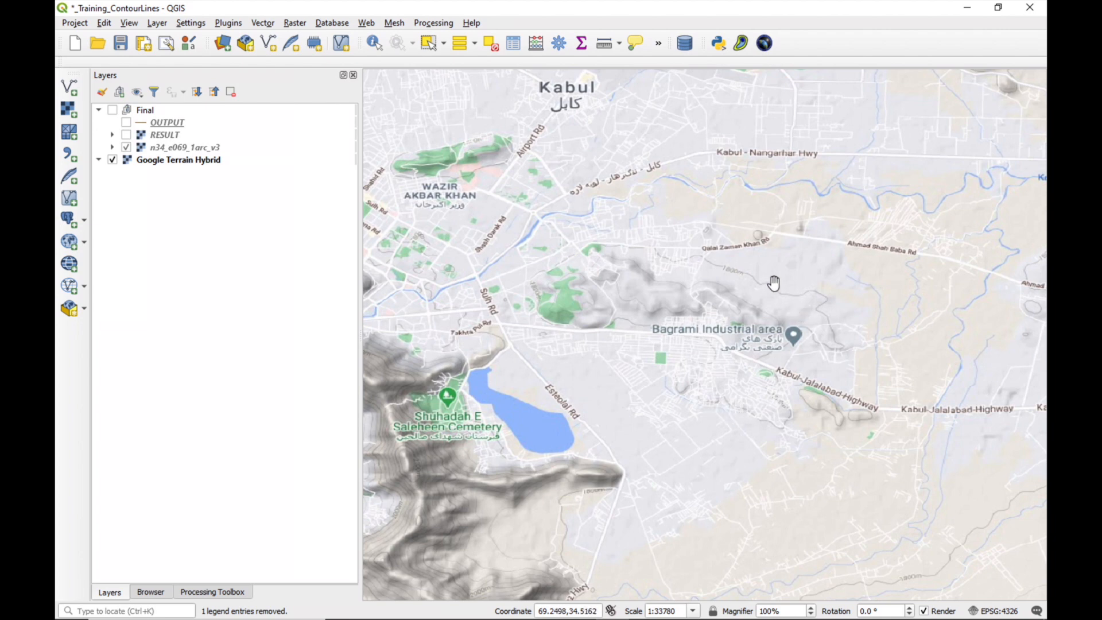
mouse_move(773, 349)
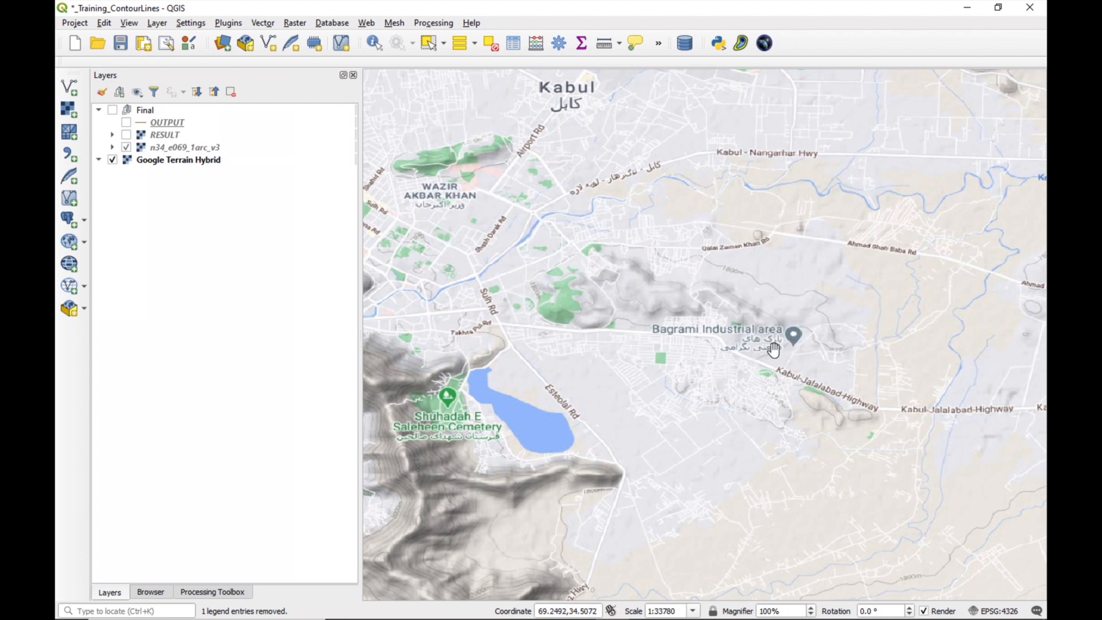
click(113, 110)
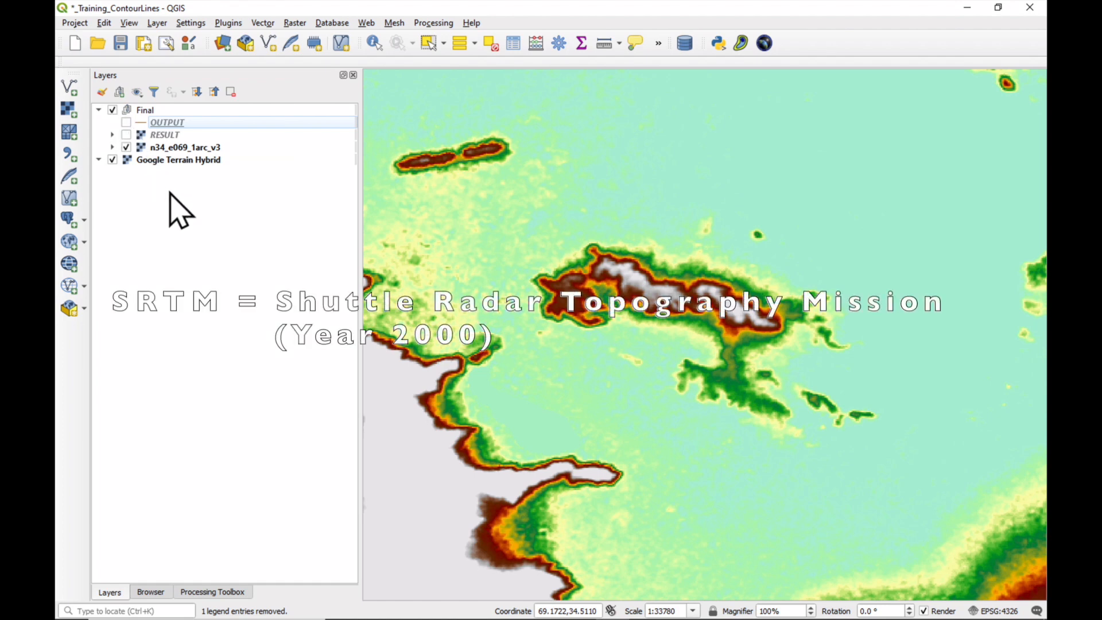
mouse_move(162, 189)
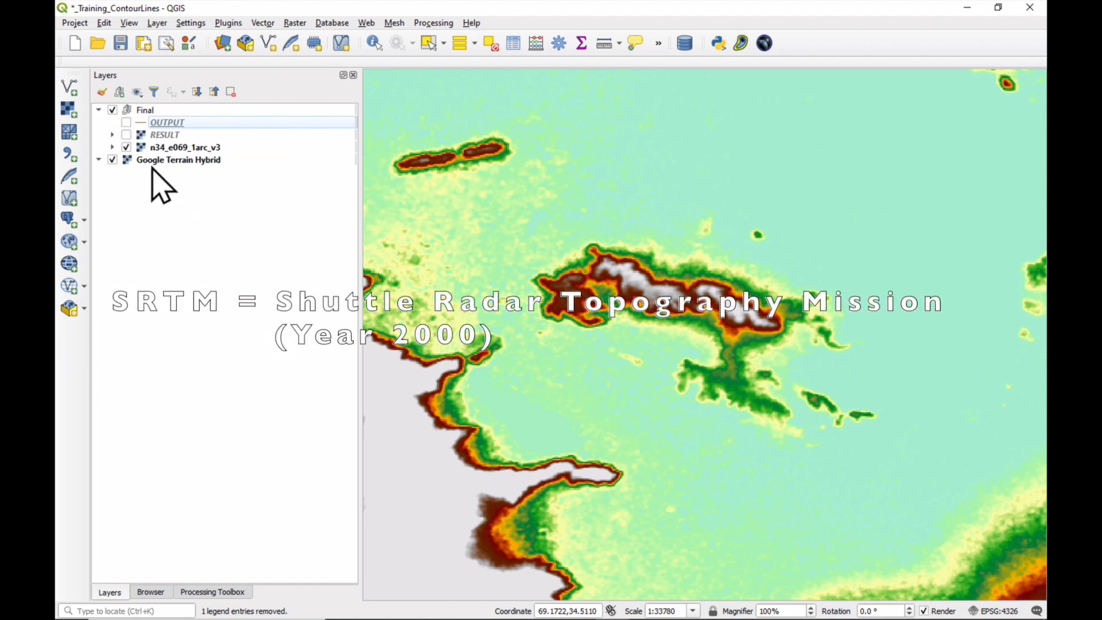
click(126, 134)
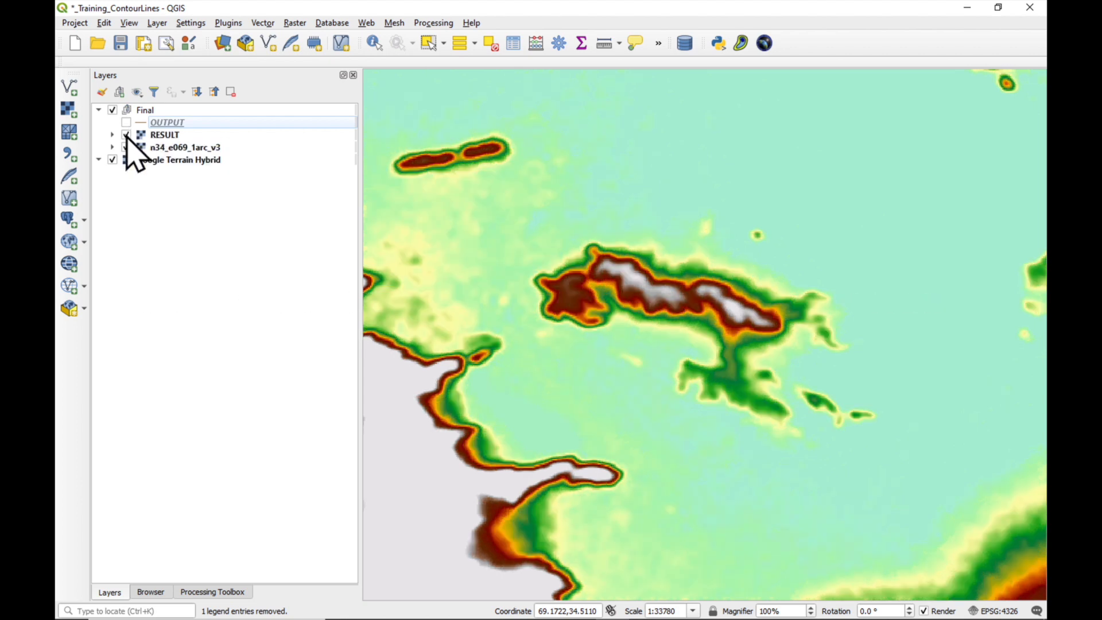
click(126, 123)
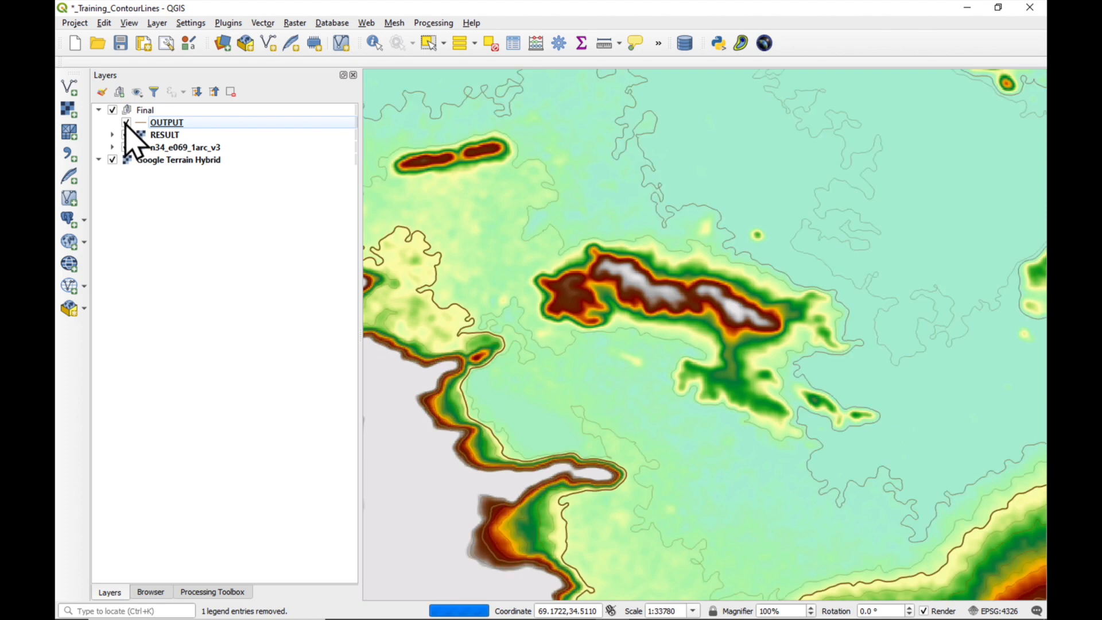
click(127, 121)
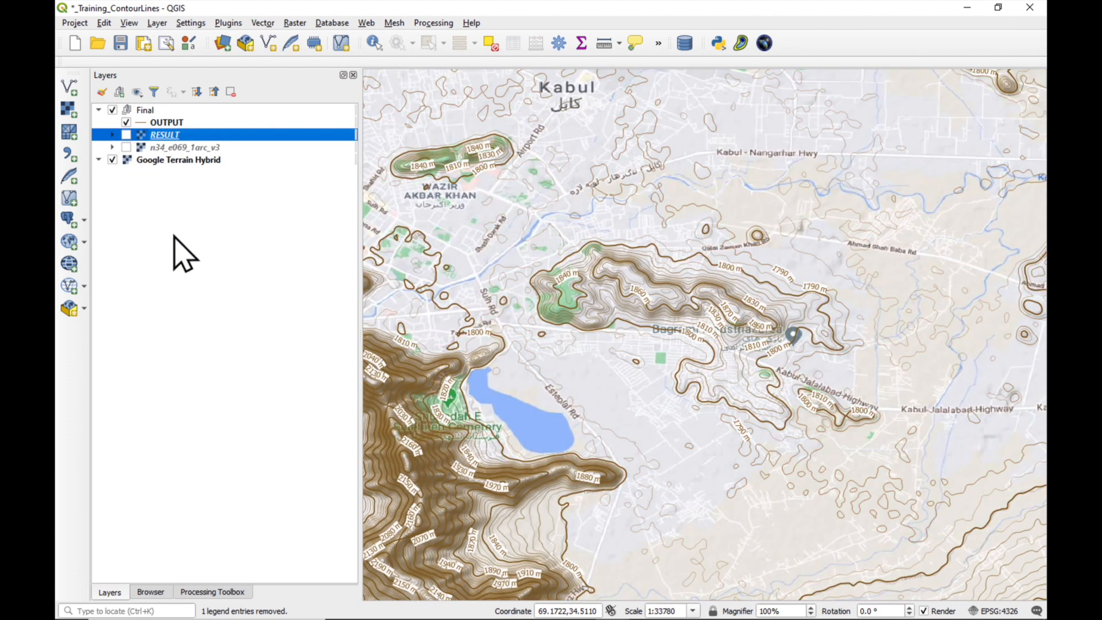
scroll(up, 3)
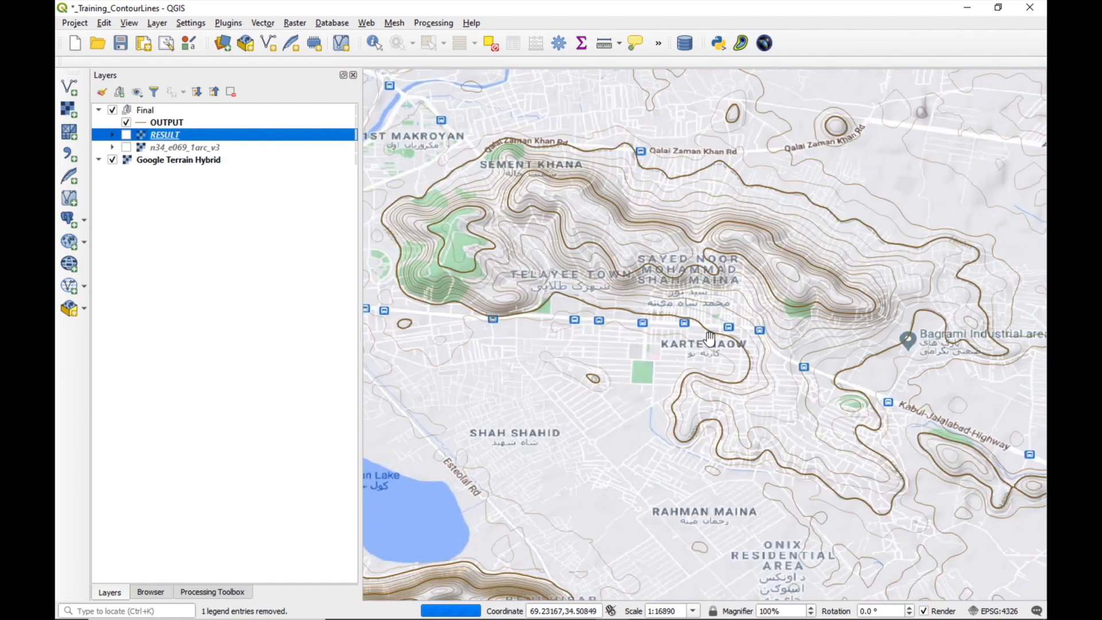
click(112, 160)
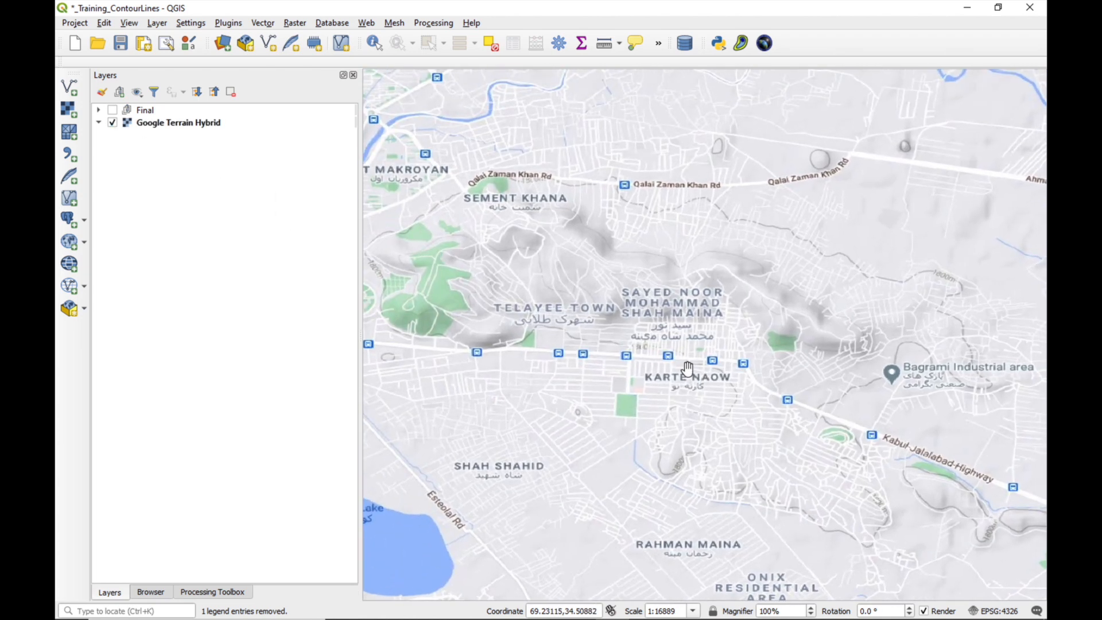
mouse_move(232, 39)
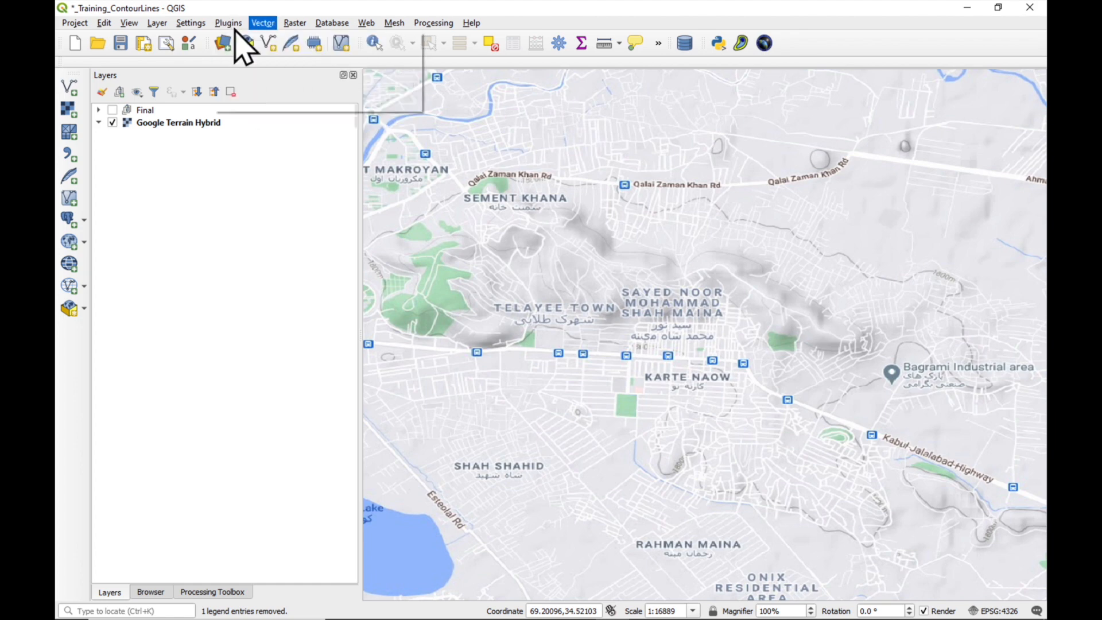
Step: Look up the SRTM-Downloader plugin details in the plugin manager and close it
click(227, 23)
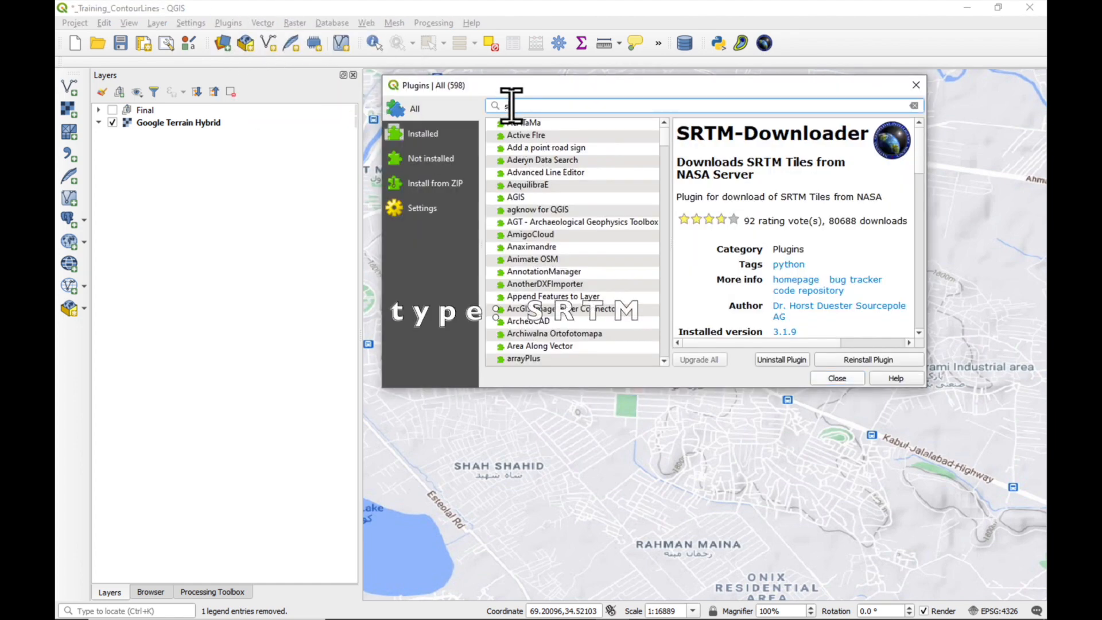
text(rtm)
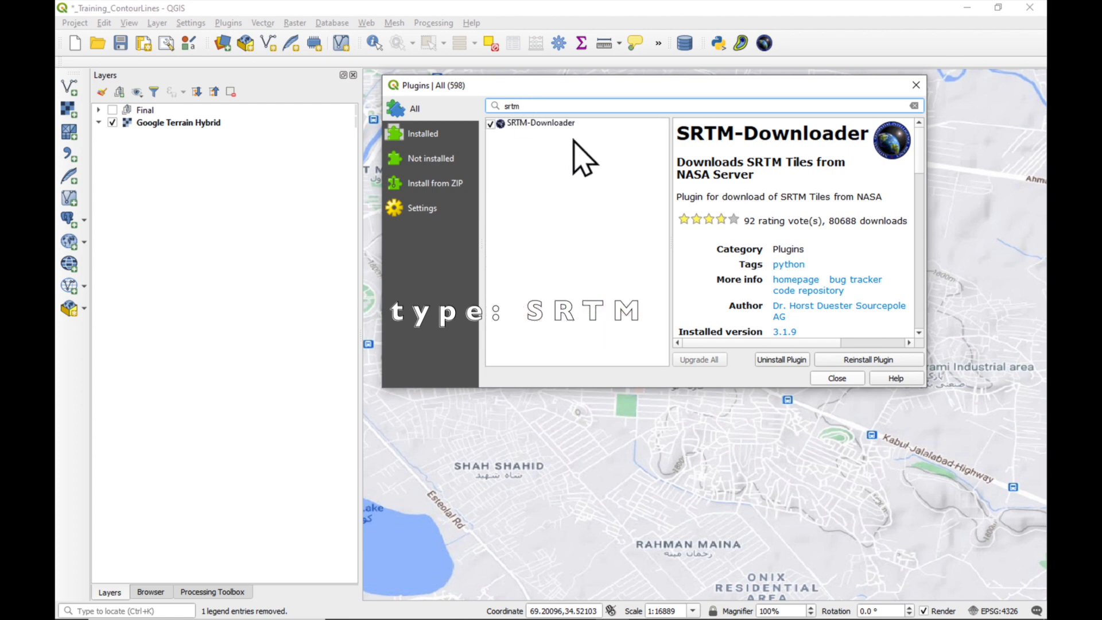
click(541, 122)
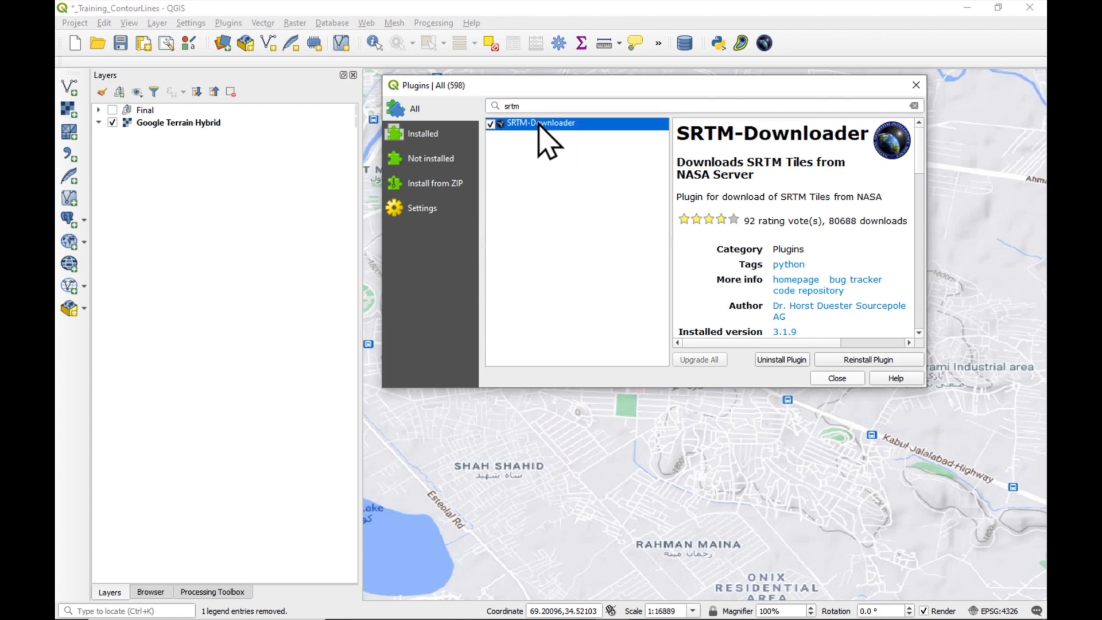
click(836, 378)
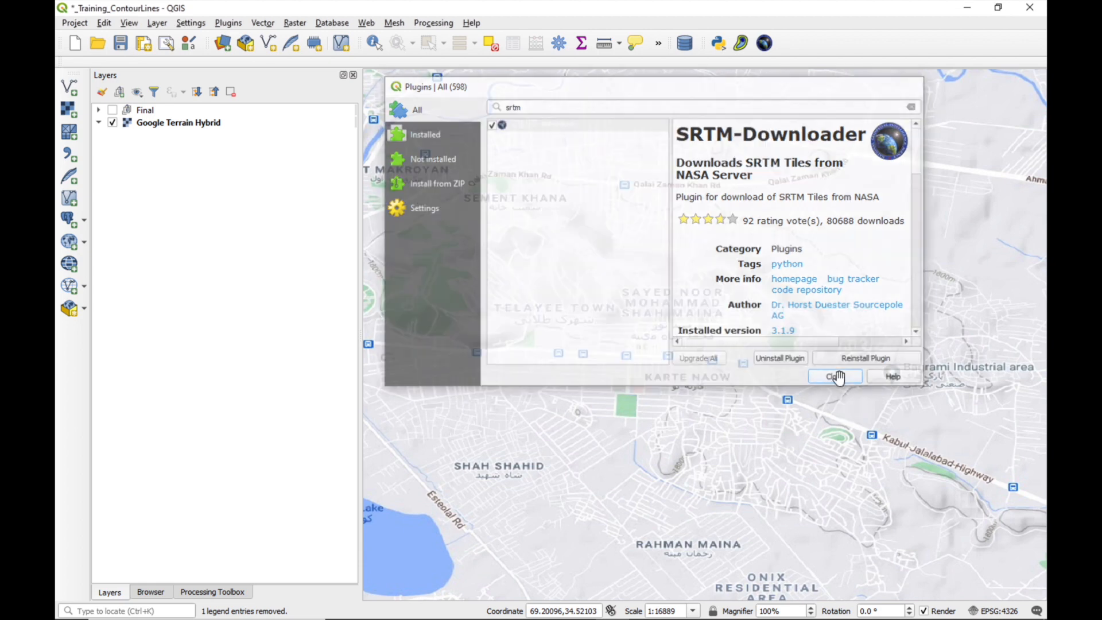
click(835, 377)
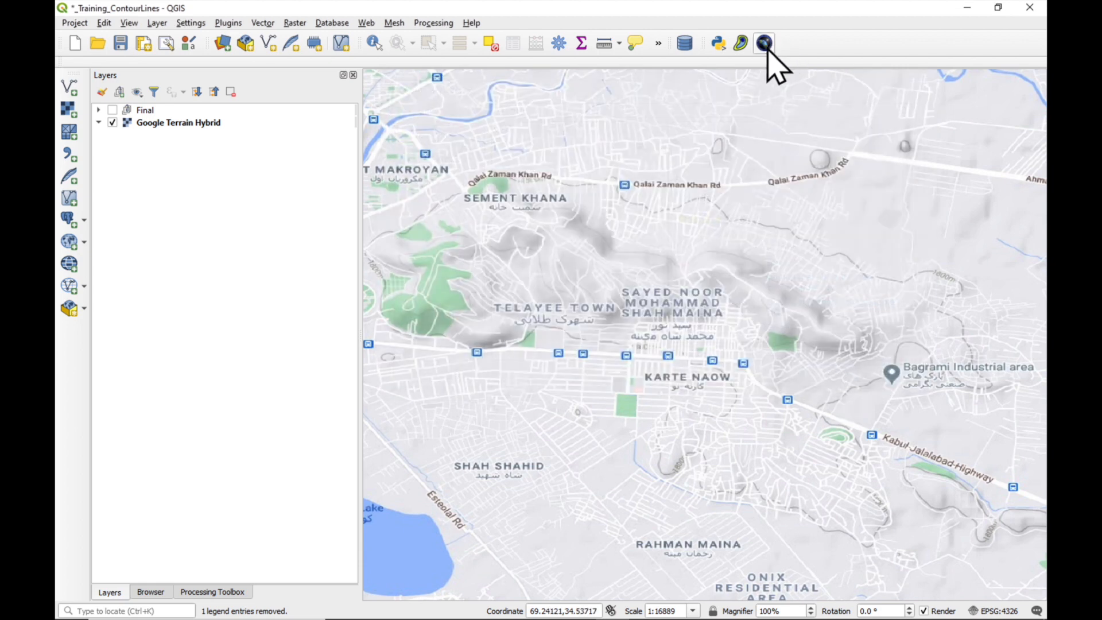
Step: In SRTM-Downloader, fill the bounds from the canvas (34–35 N, 69–70 E) and start the download
click(765, 43)
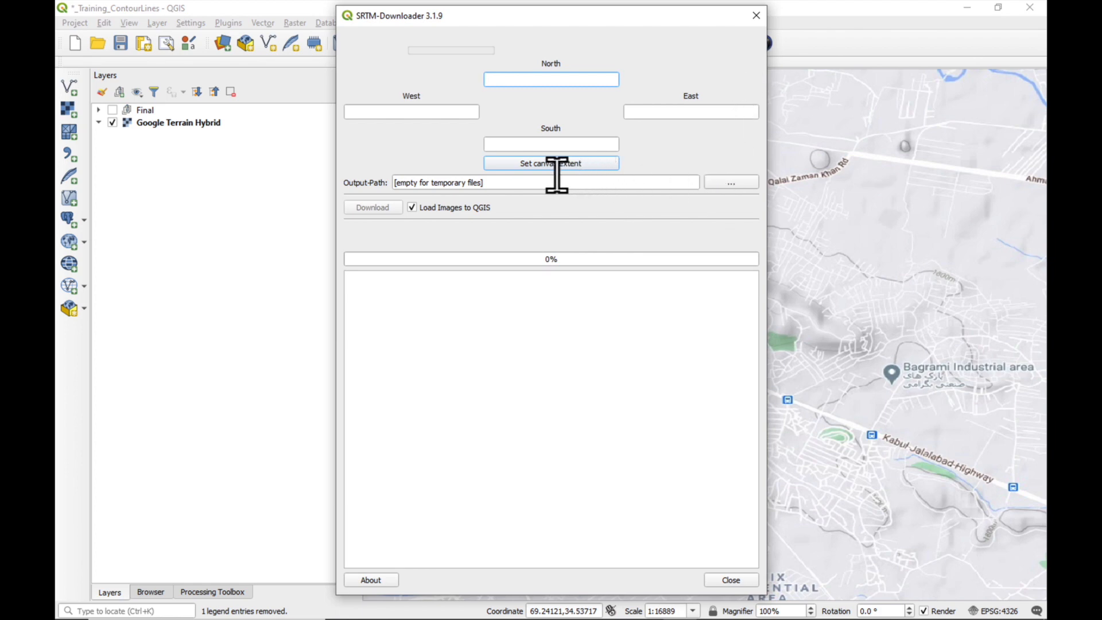
mouse_move(563, 190)
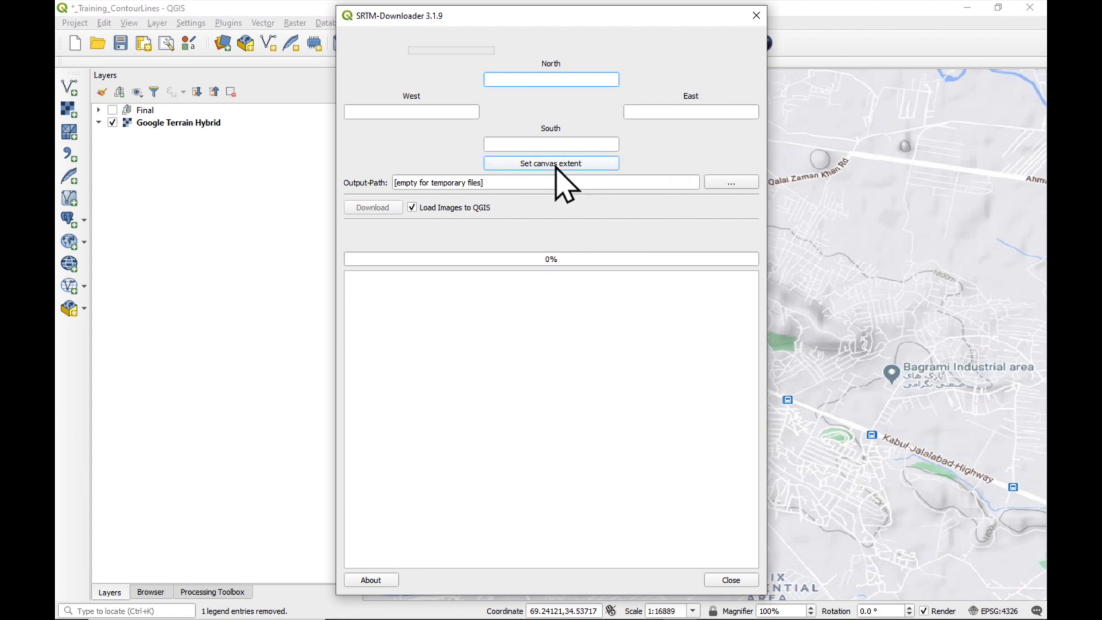
click(550, 163)
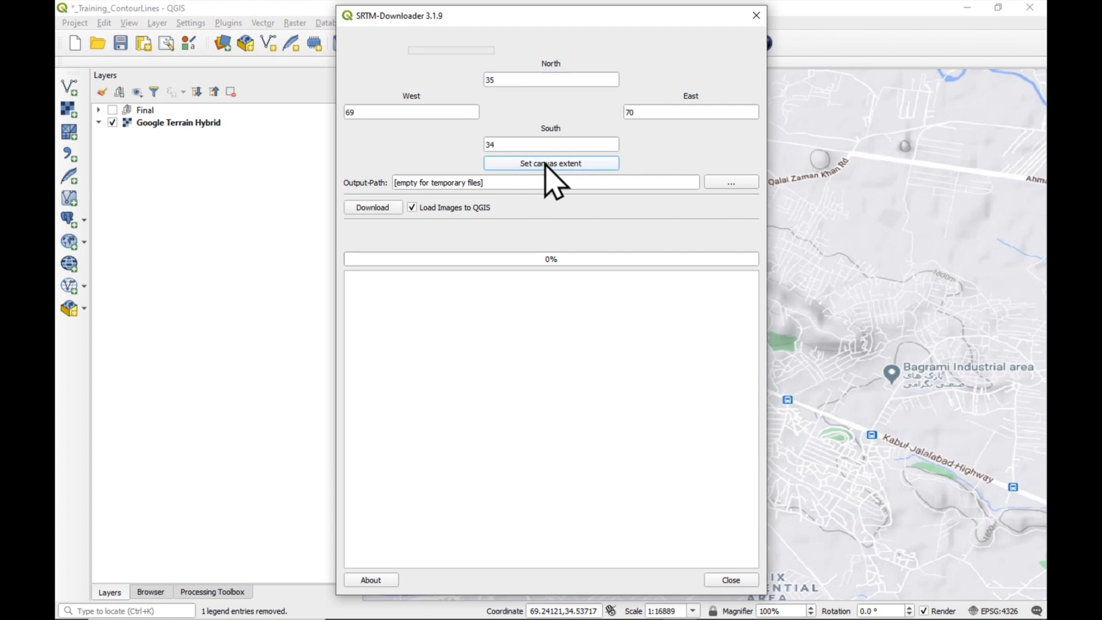
click(372, 206)
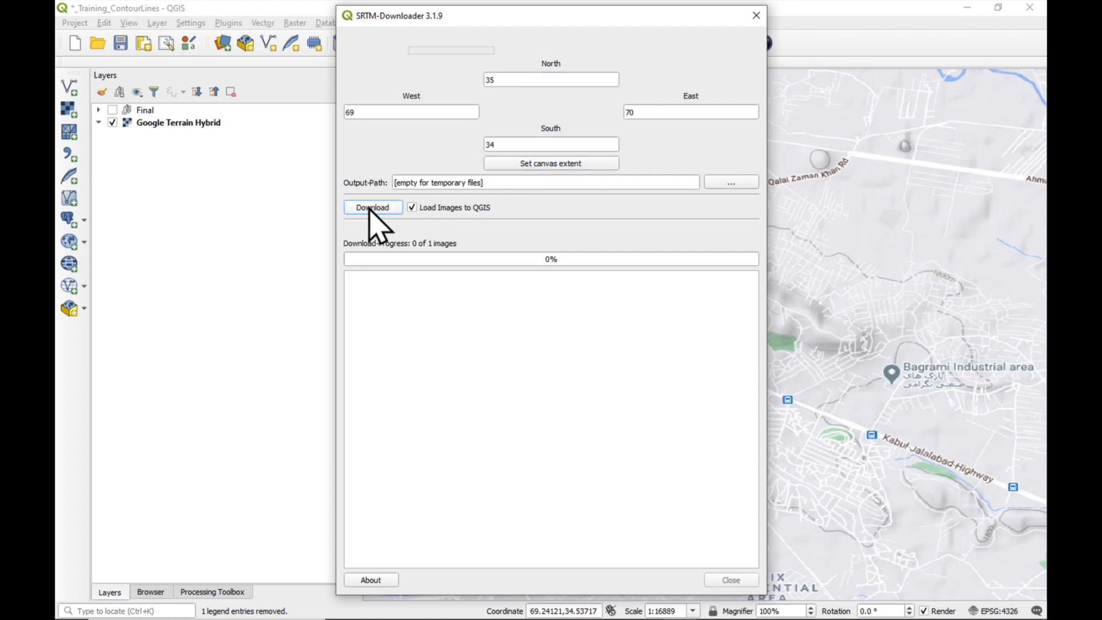
click(372, 207)
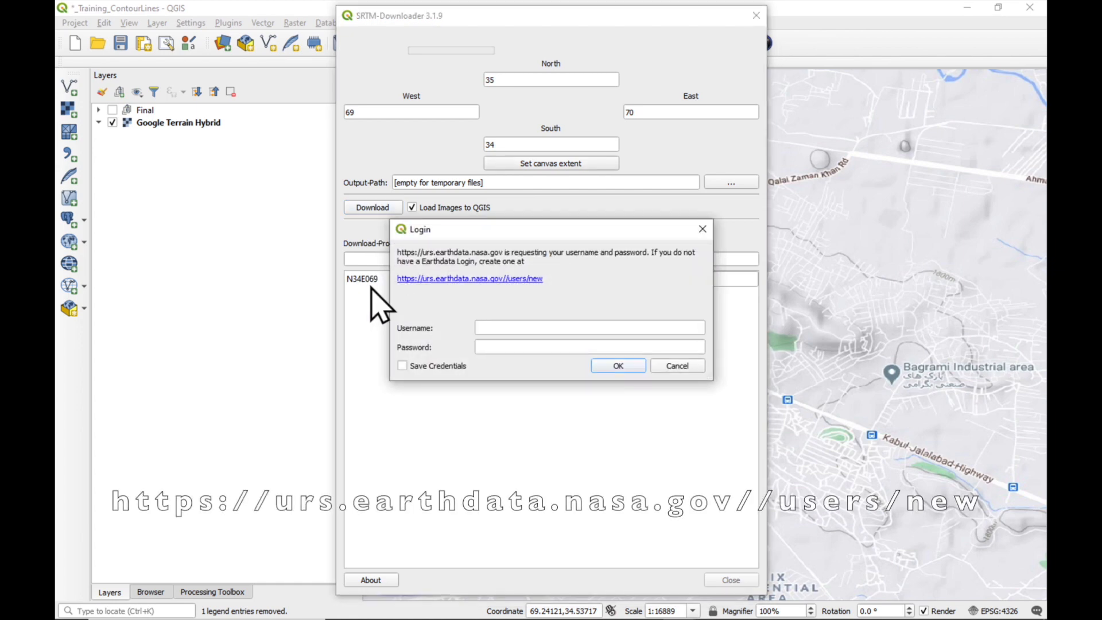
mouse_move(368, 302)
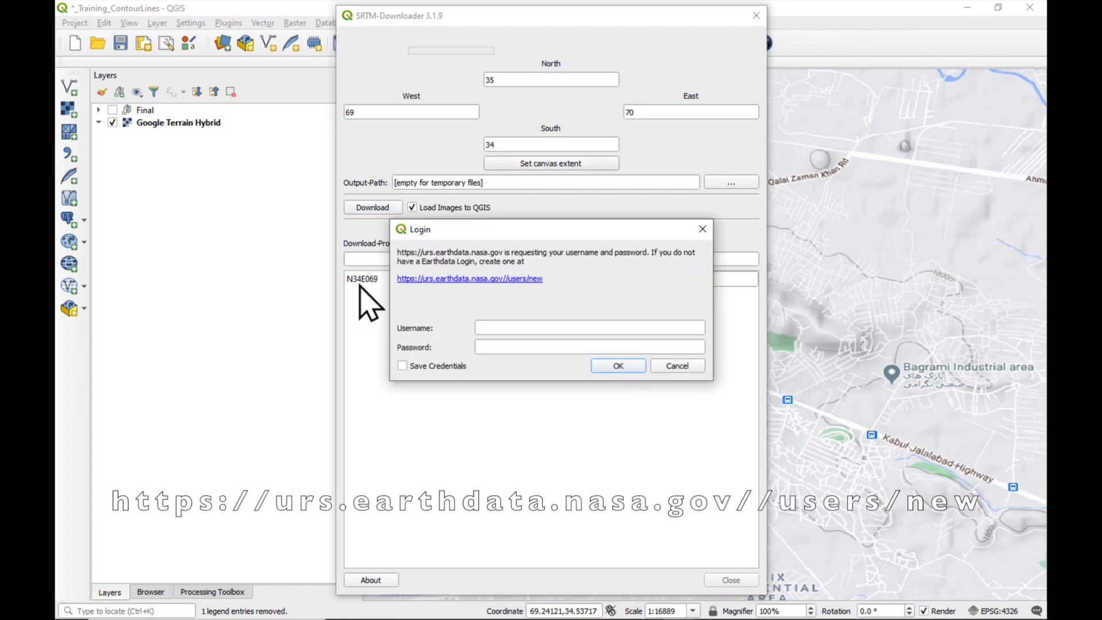
mouse_move(474, 334)
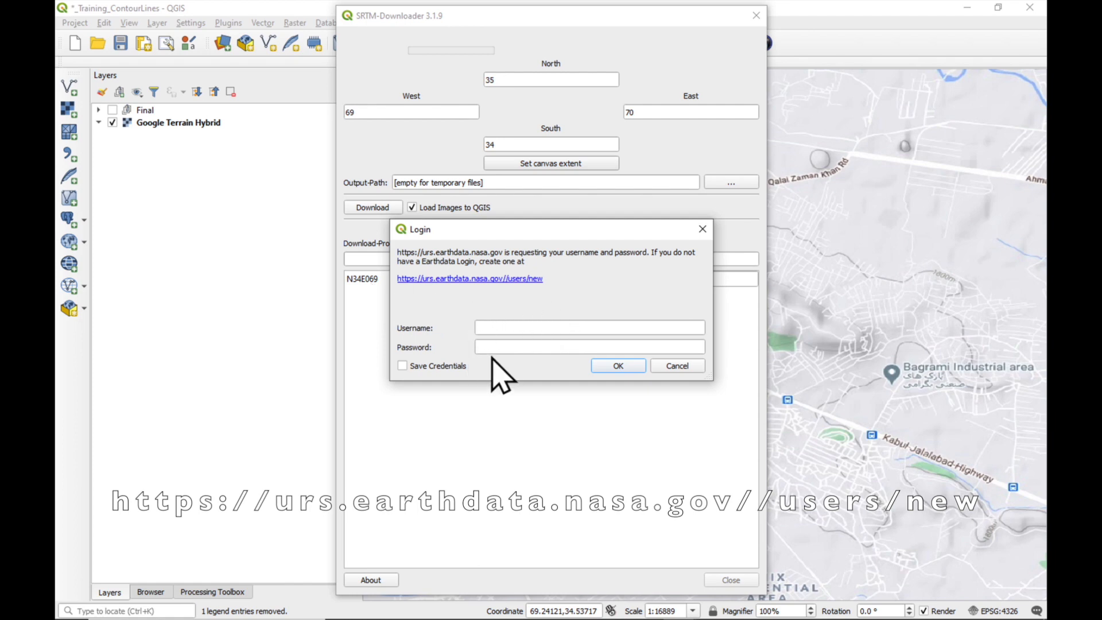
mouse_move(479, 308)
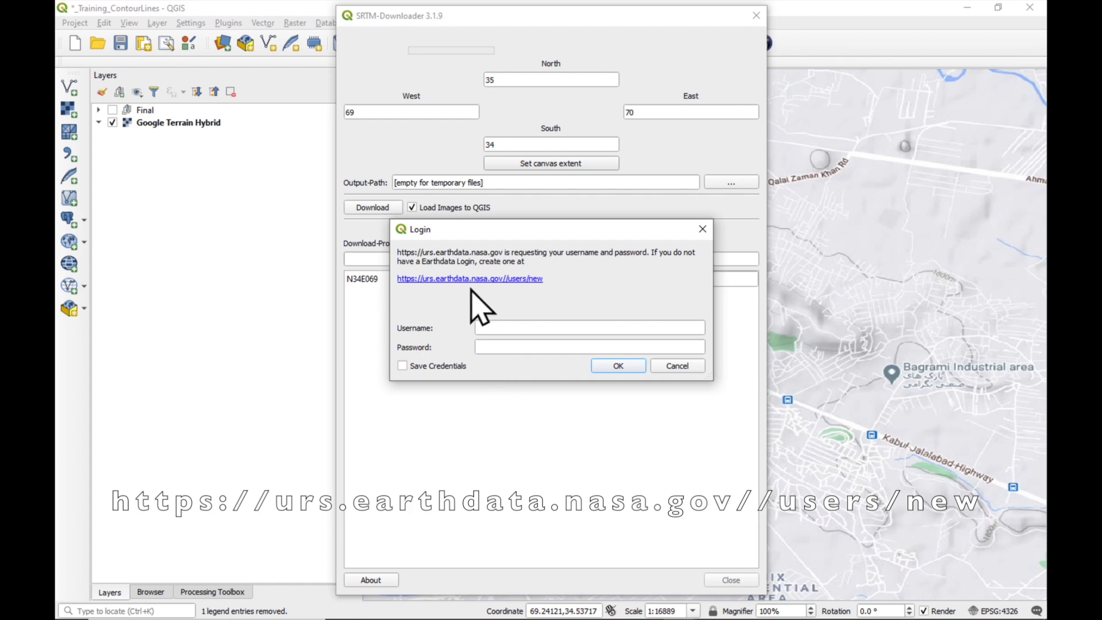
mouse_move(457, 302)
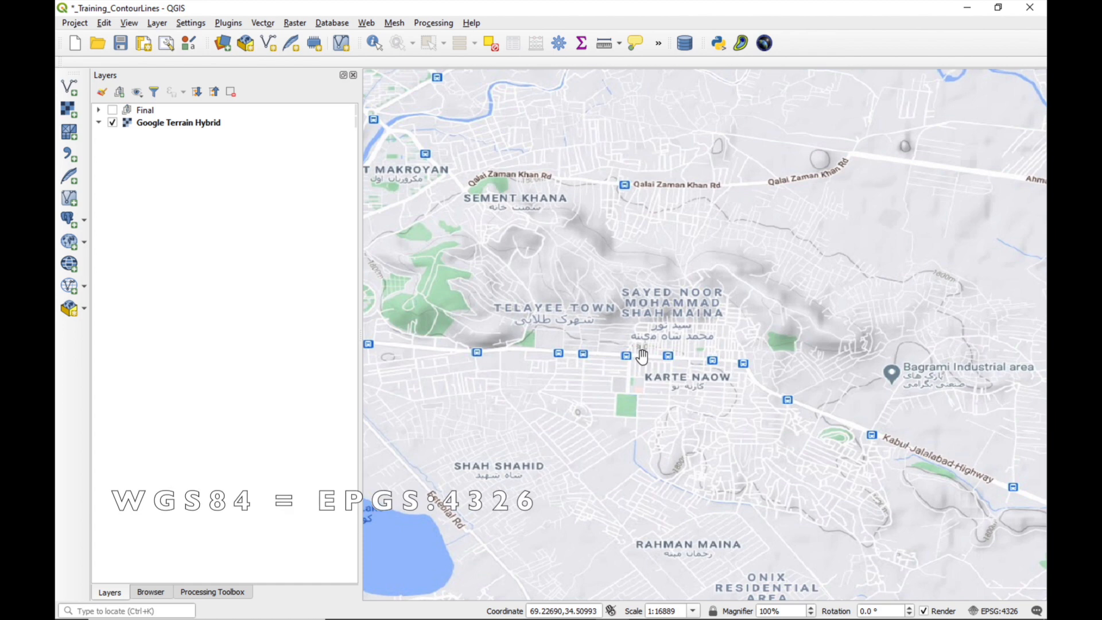
mouse_move(989, 593)
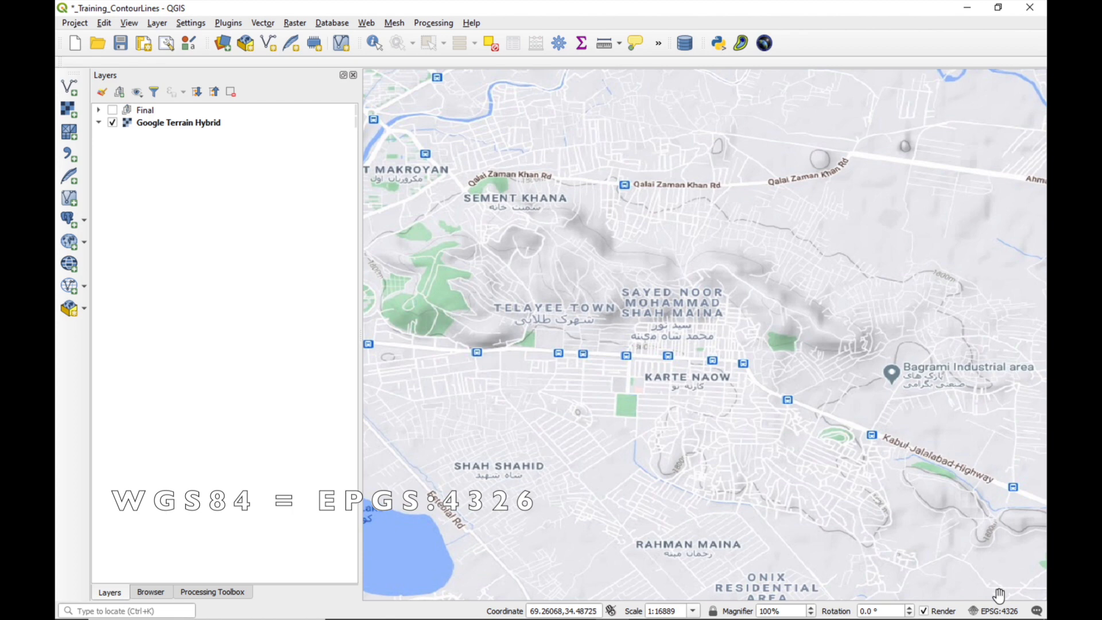
mouse_move(621, 344)
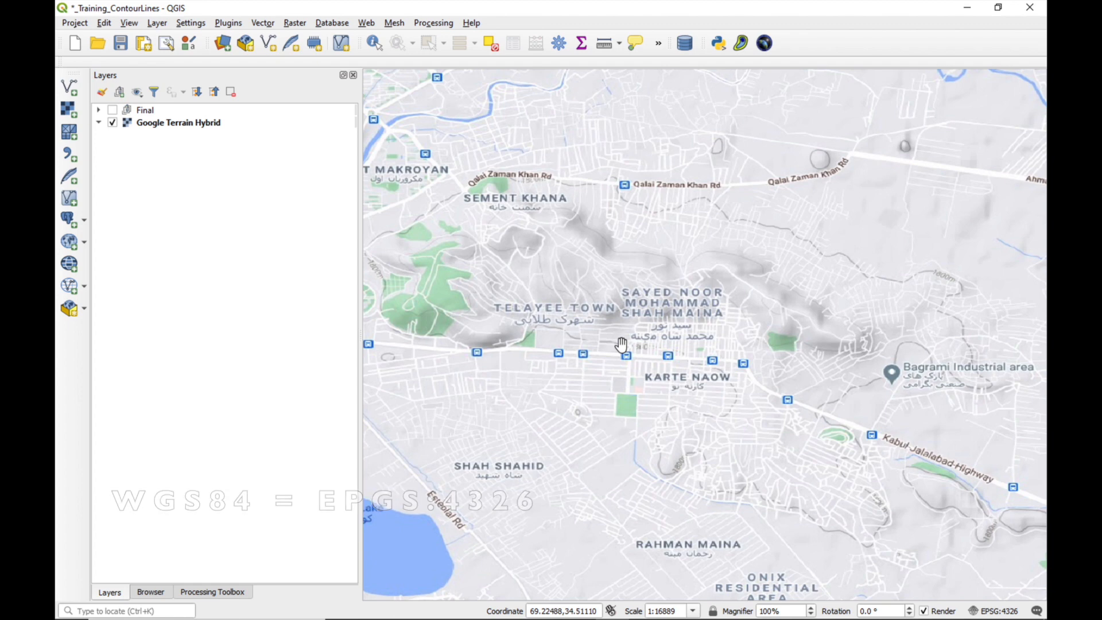
Step: Load n34_e069_1arc_v3.bil from the n34_e069_1arc_v3_bil.zip archive in the 3_SRTM30 folder via the Browser
click(150, 591)
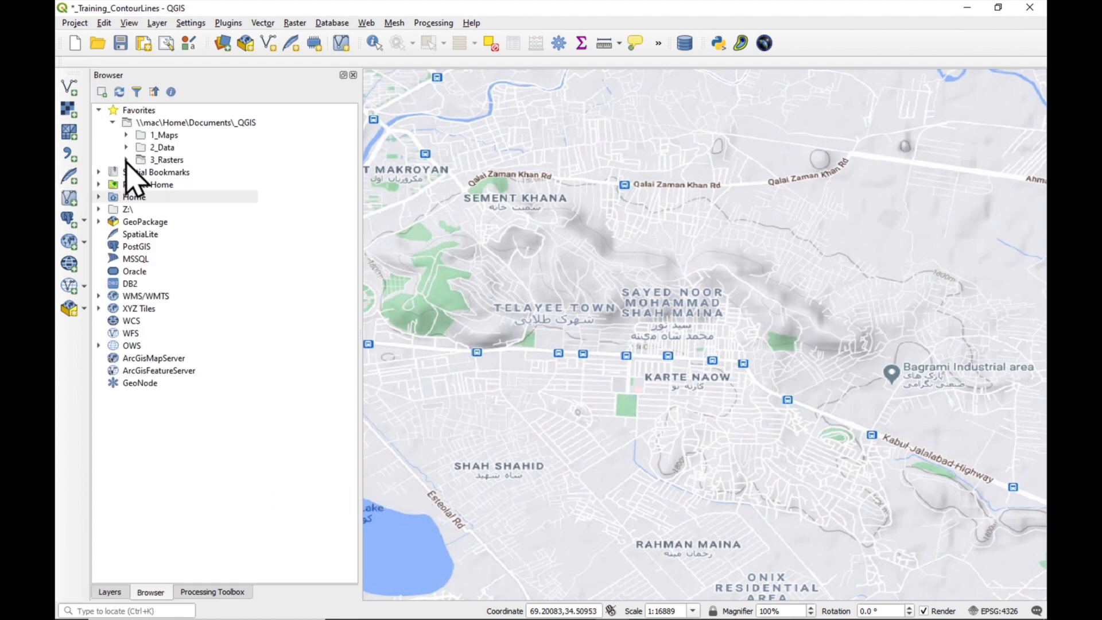
click(125, 160)
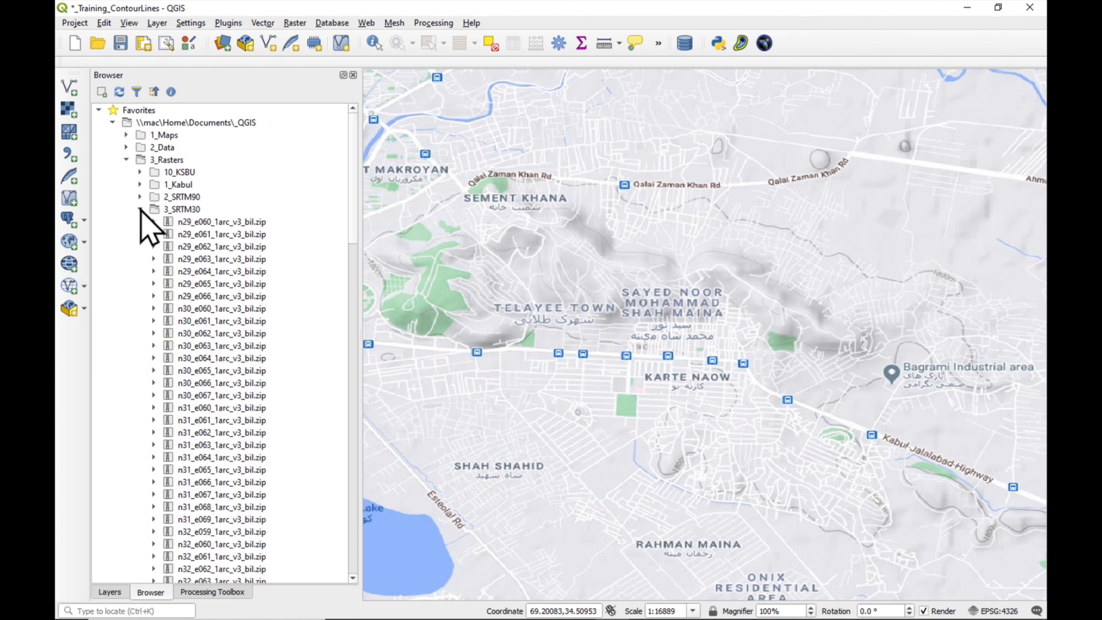
scroll(down, 3)
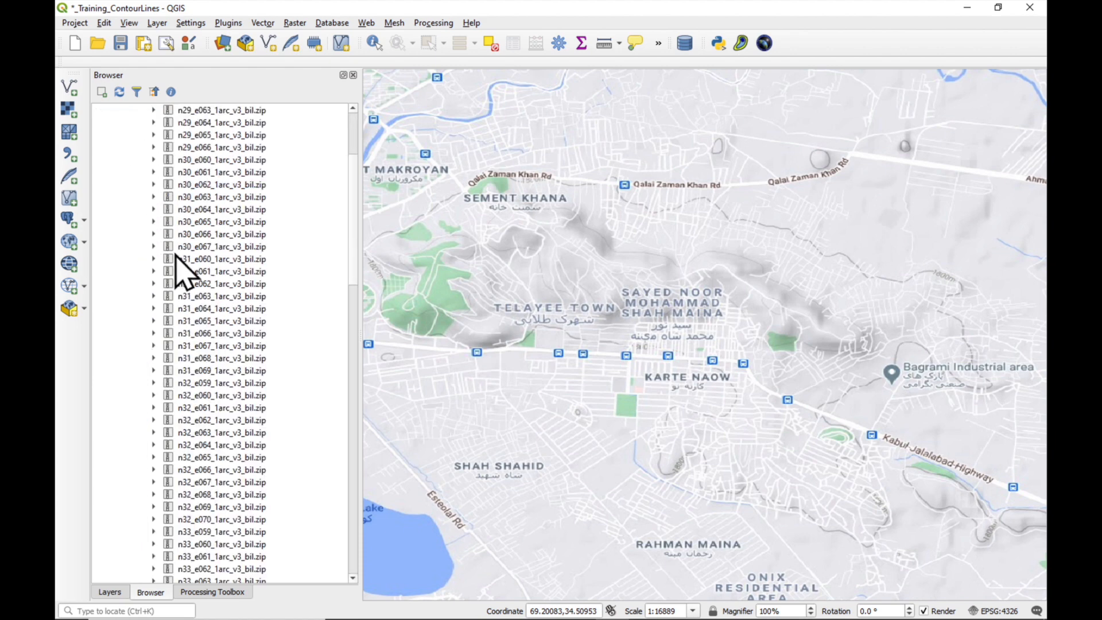
scroll(down, 3)
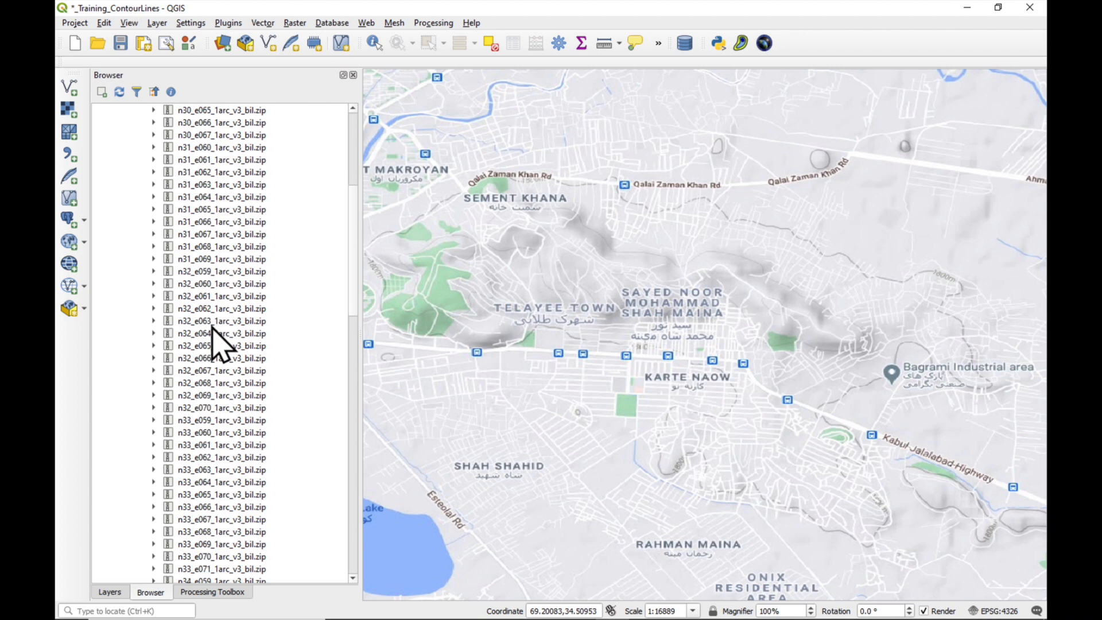
scroll(down, 3)
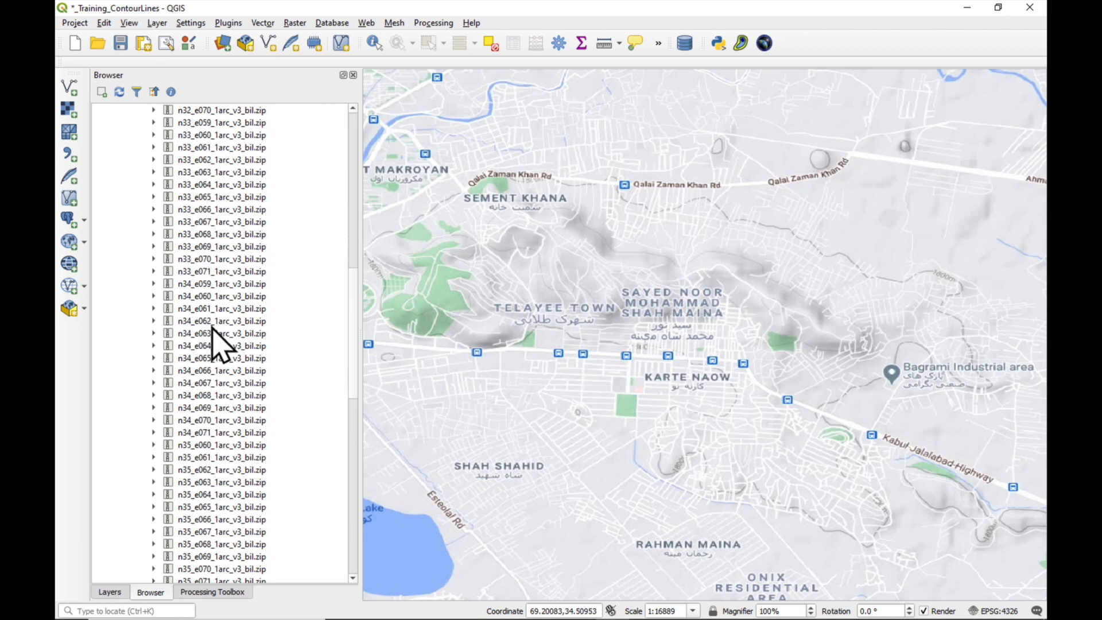
scroll(down, 3)
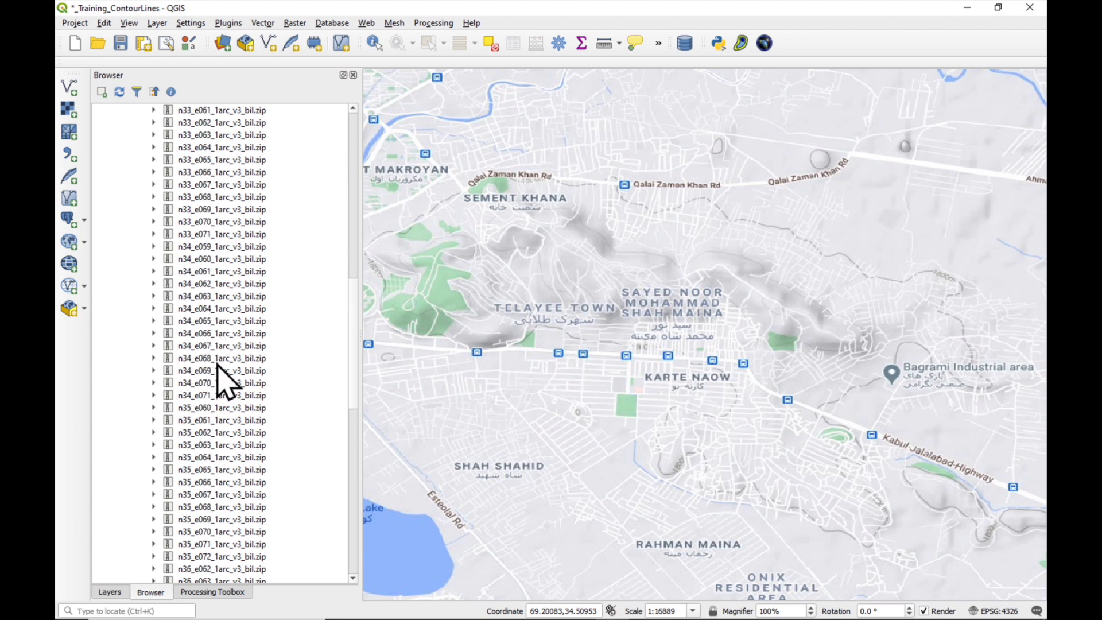
click(153, 370)
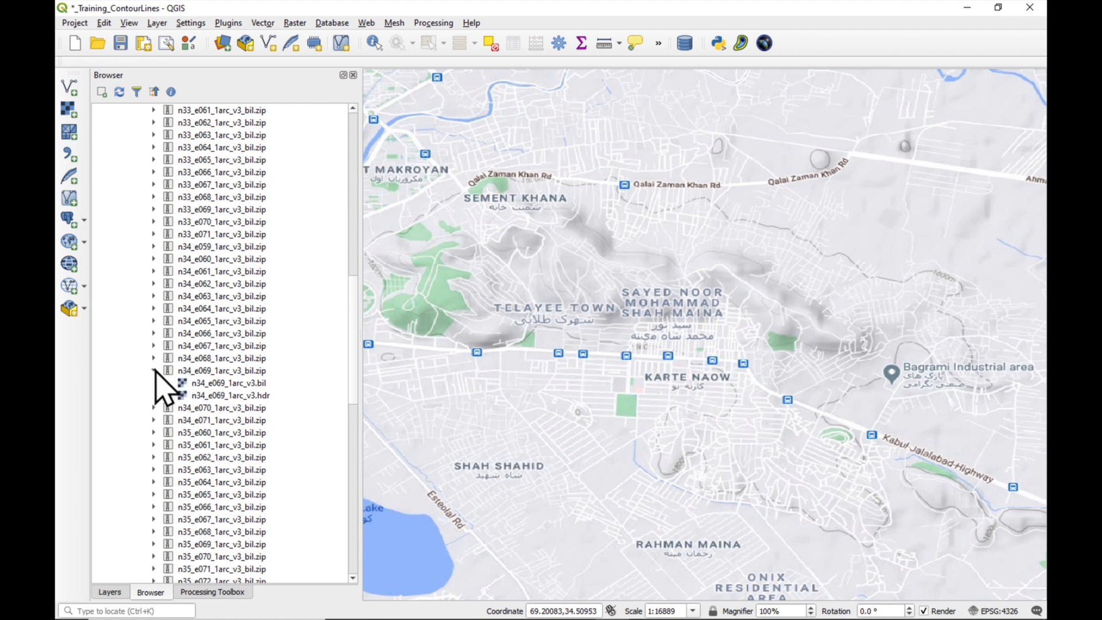
click(227, 383)
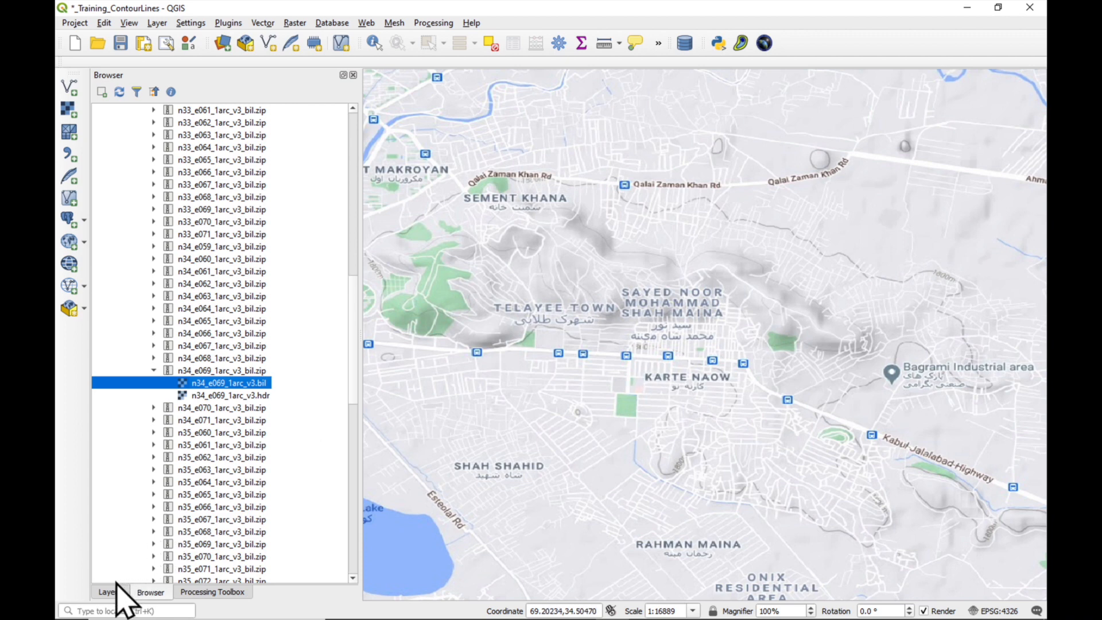
click(108, 591)
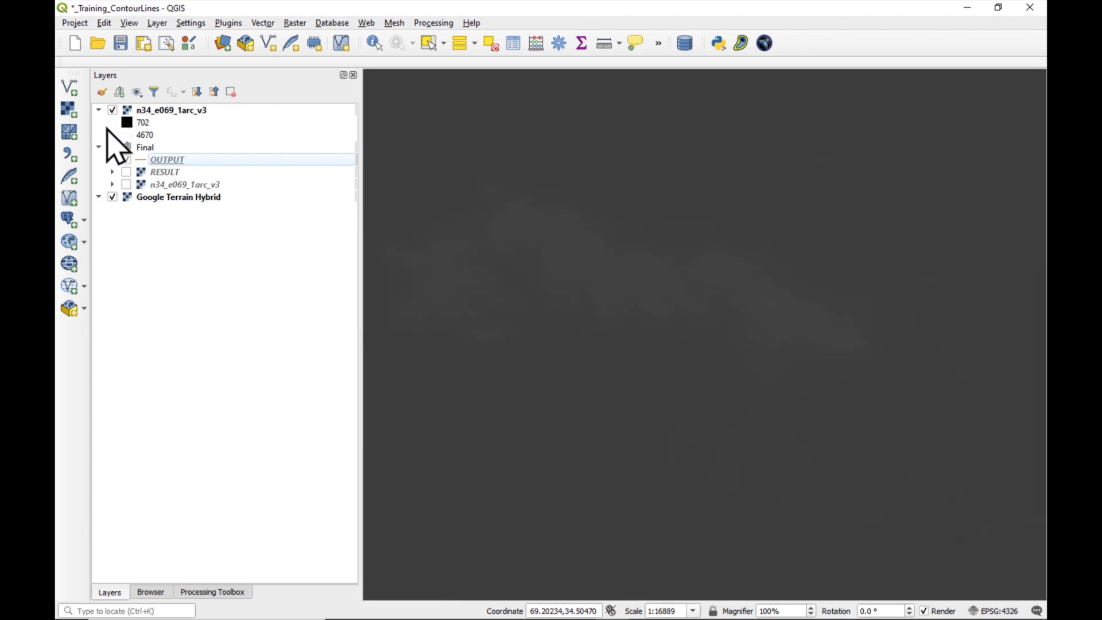
Step: Collapse the Final group so the n34_e069_1arc_v3 raster sits above Google Terrain Hybrid
click(98, 146)
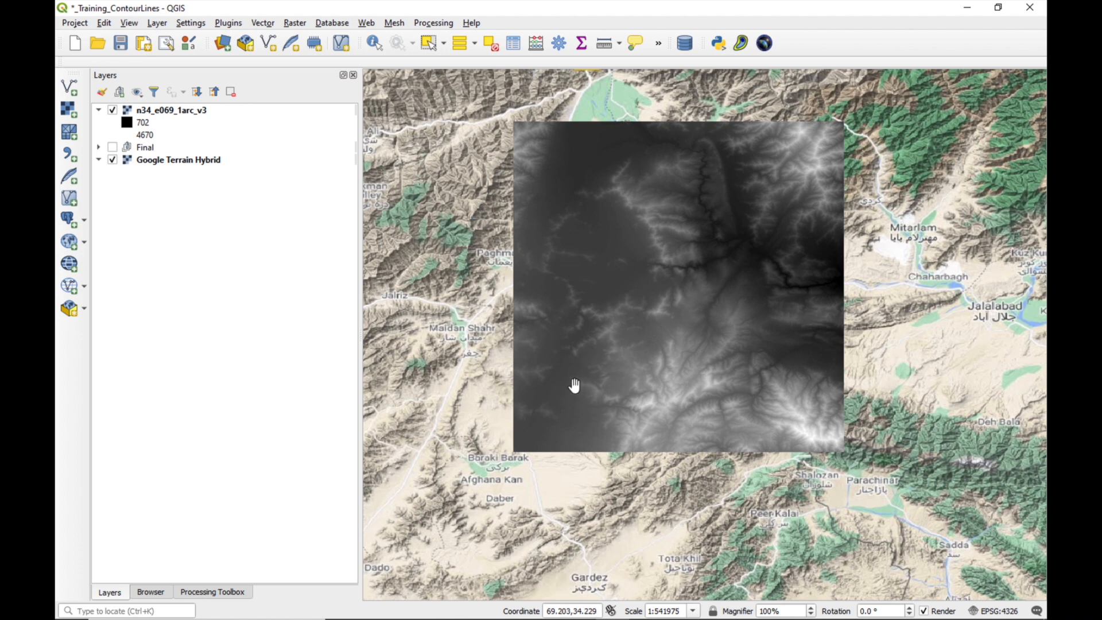
mouse_move(583, 168)
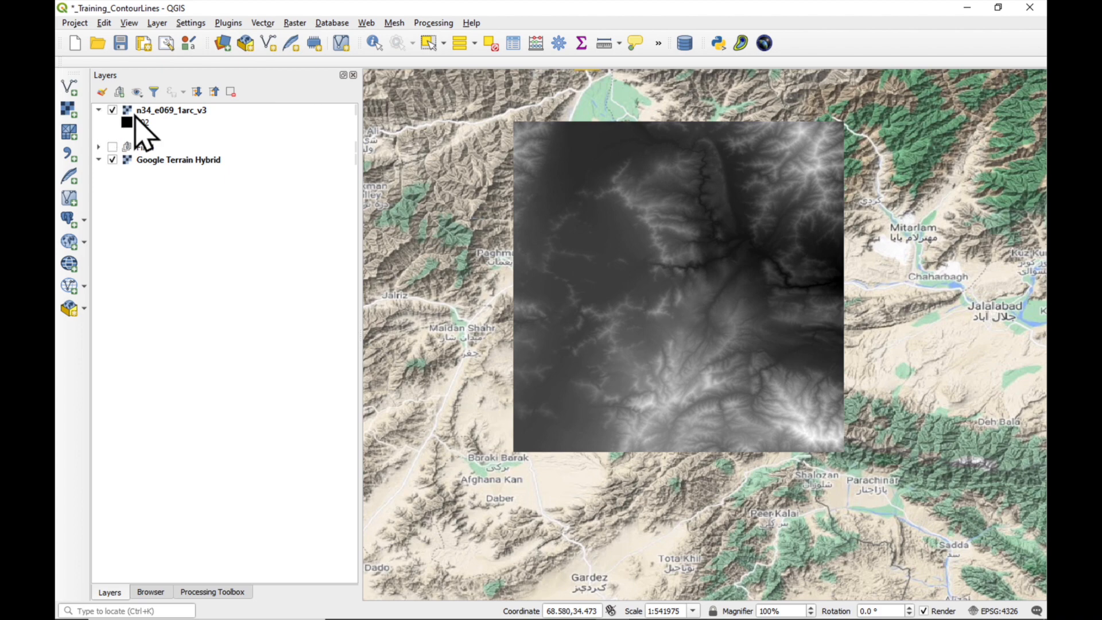
Step: Render the n34_e069_1arc_v3 raster as Singleband pseudocolor (702–4670) and apply it to the map
double_click(171, 110)
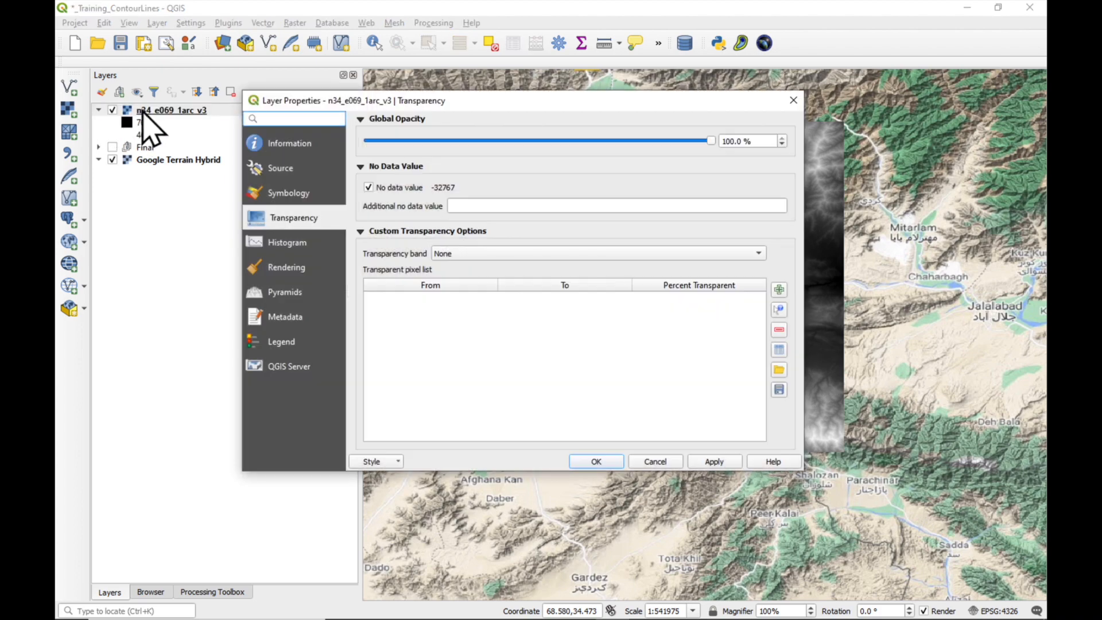
click(287, 193)
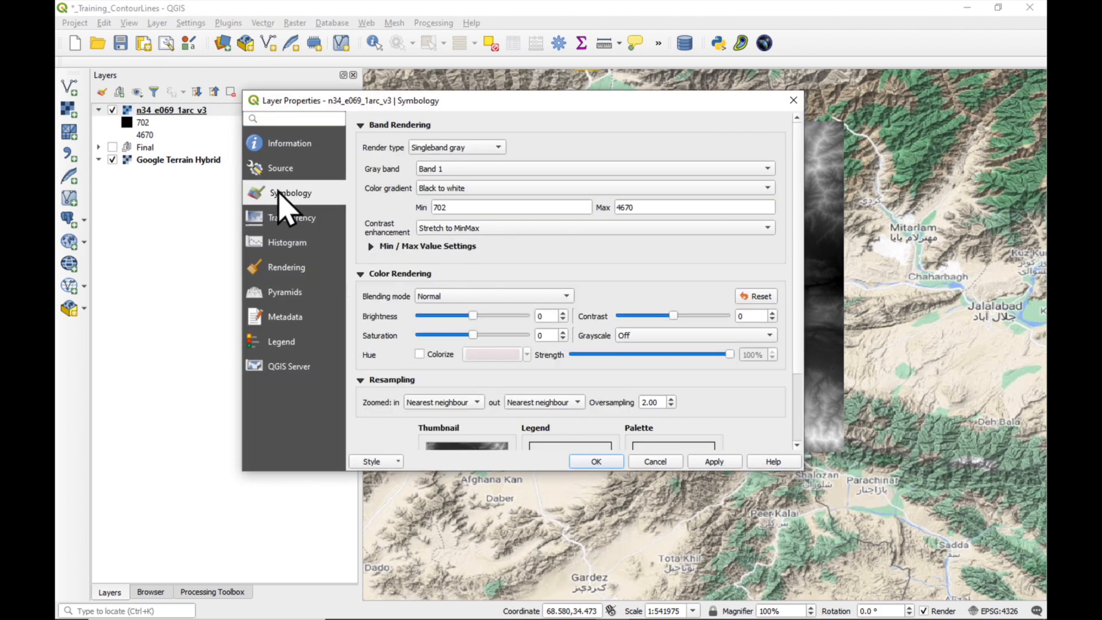
click(498, 147)
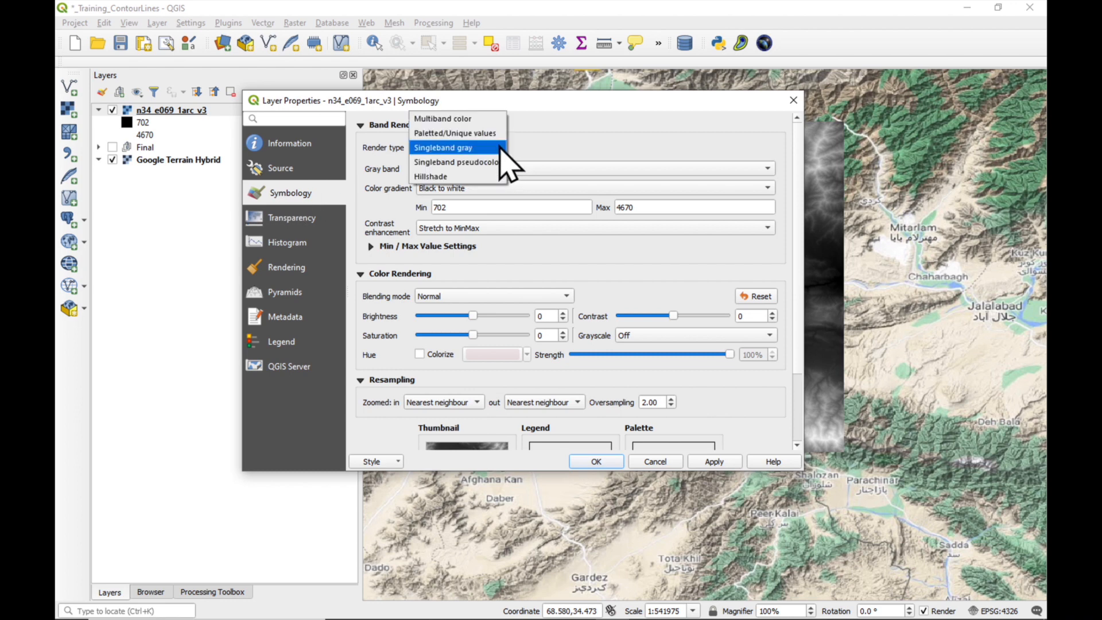
mouse_move(457, 162)
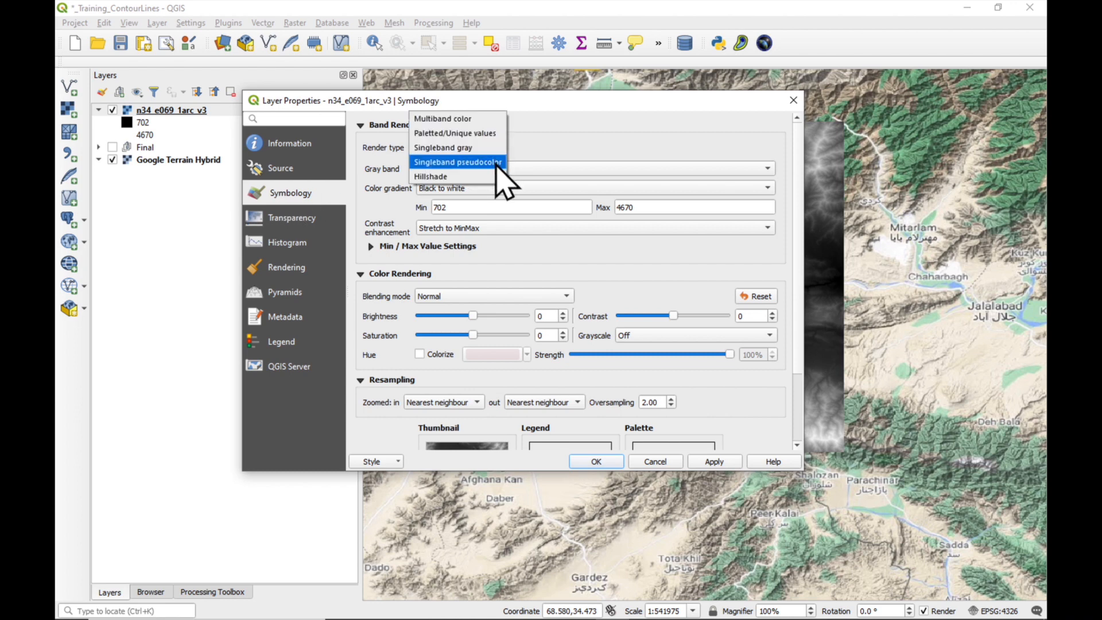
click(457, 161)
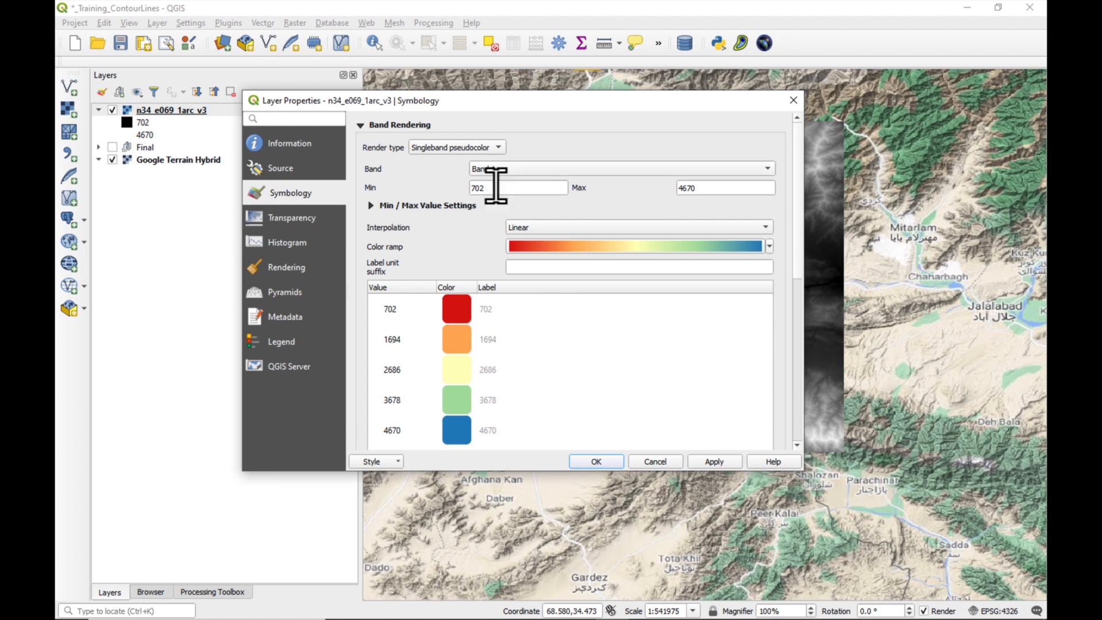
mouse_move(716, 242)
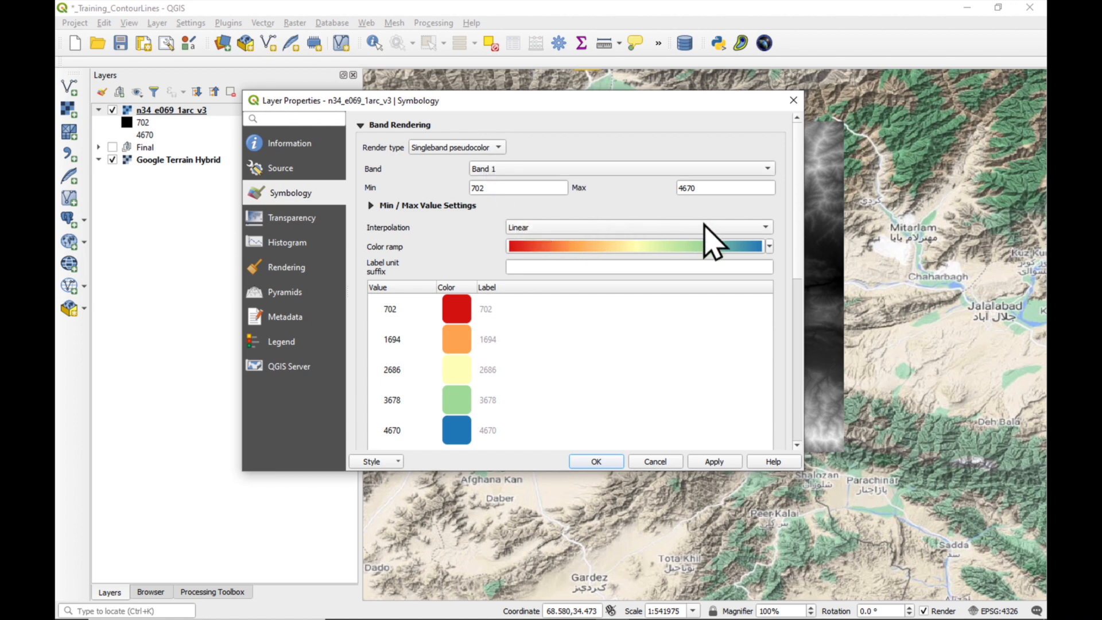
mouse_move(782, 271)
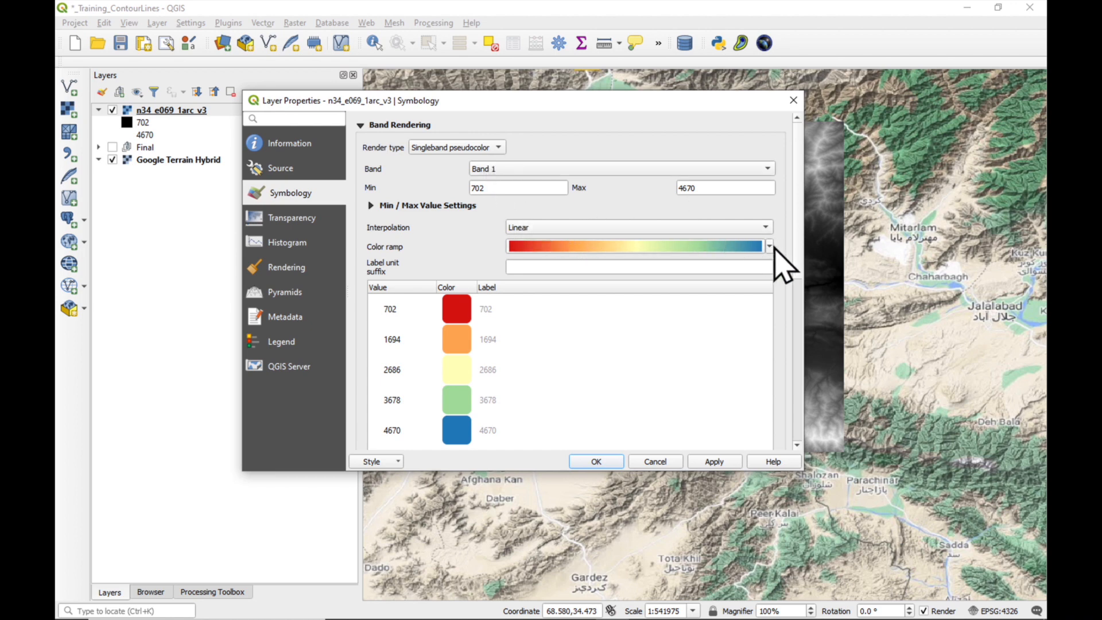
click(713, 461)
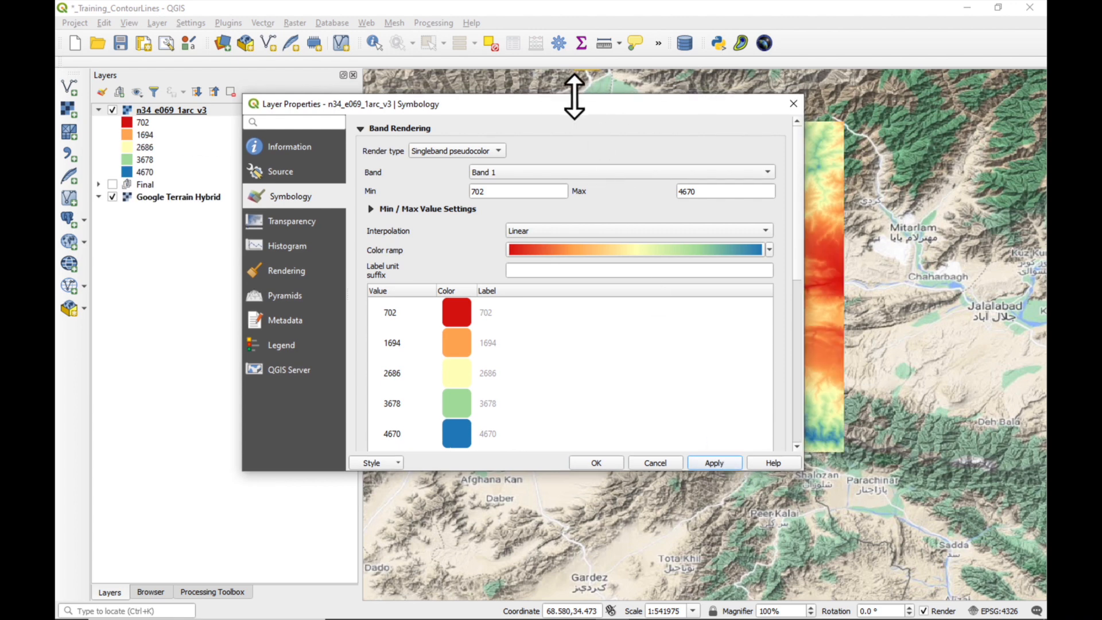
drag(493, 103, 409, 88)
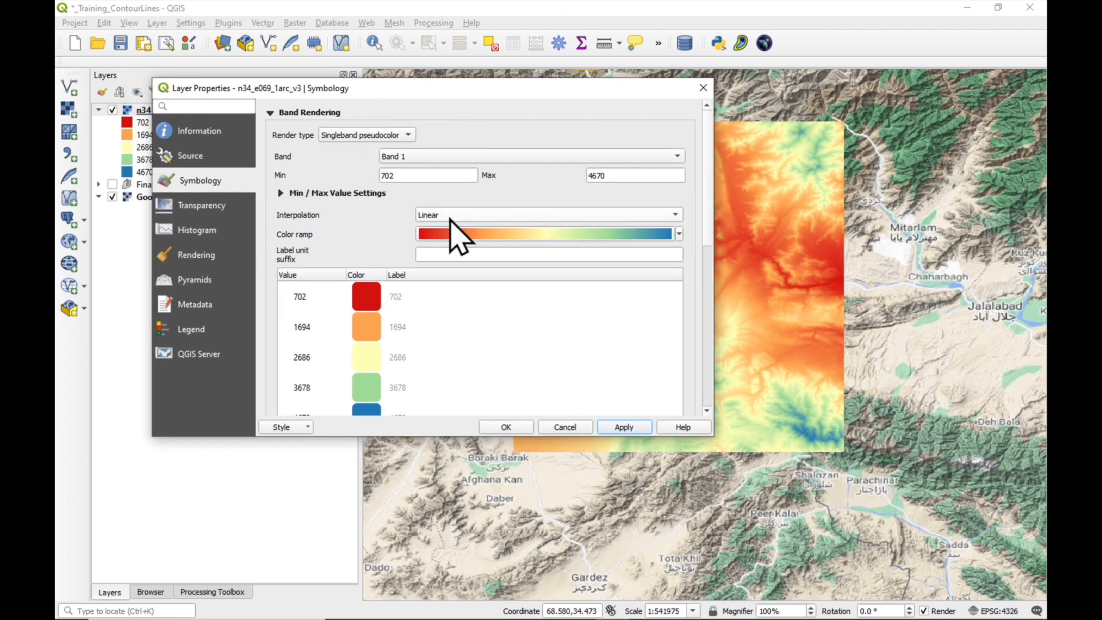
mouse_move(692, 252)
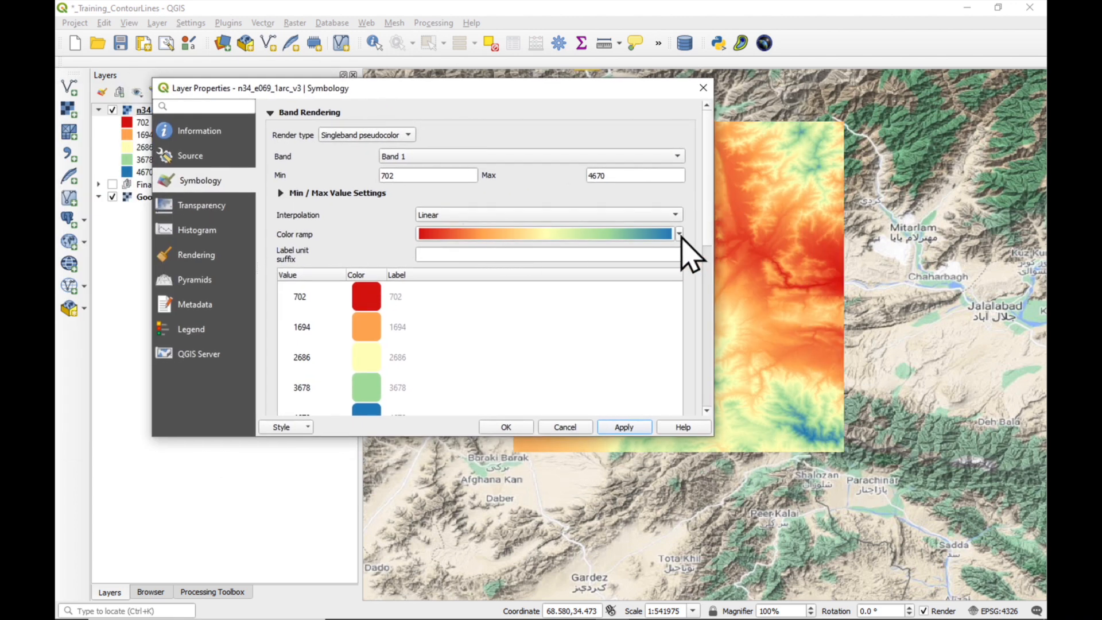
Step: Start creating a new colour ramp for the raster
click(677, 233)
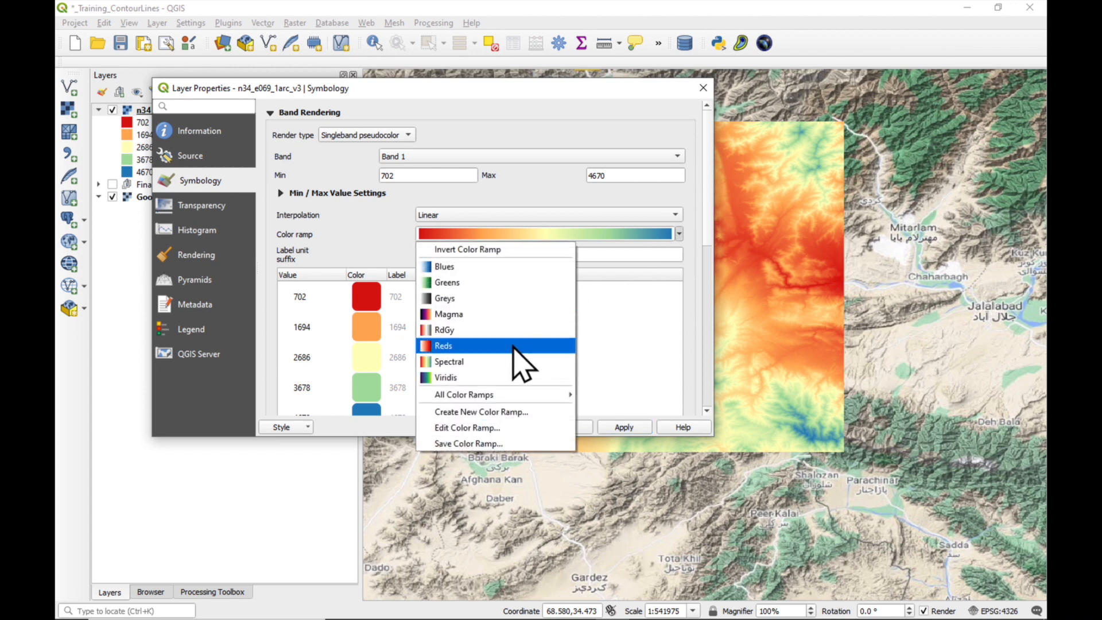
click(443, 345)
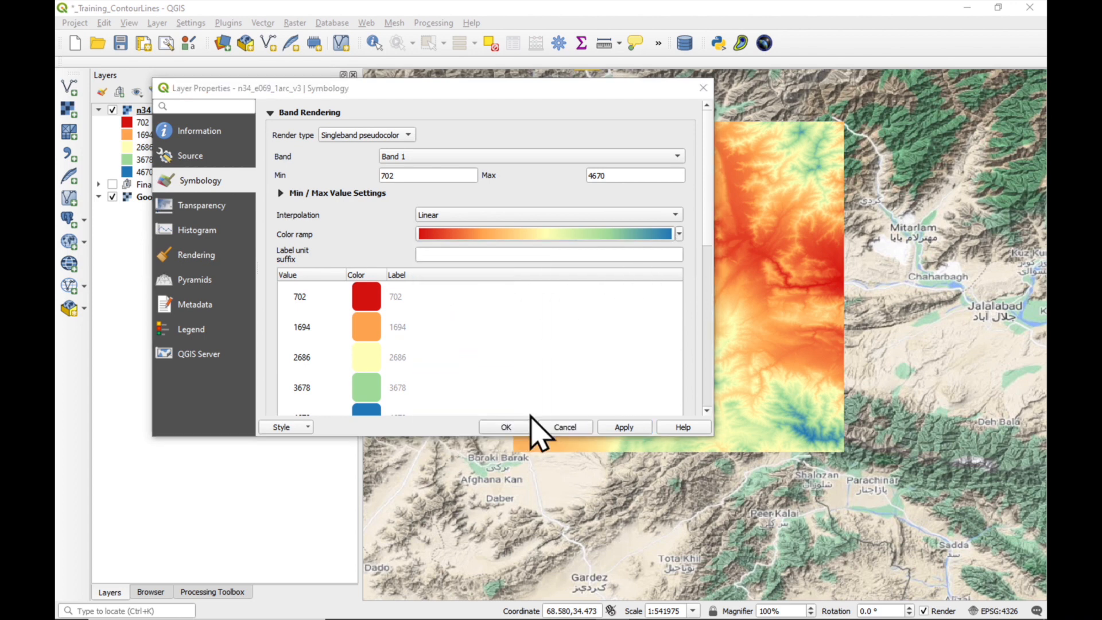
Step: Choose the cpt-city Topography palette wiki-schwarzwald-cont as the raster's colour ramp
click(678, 233)
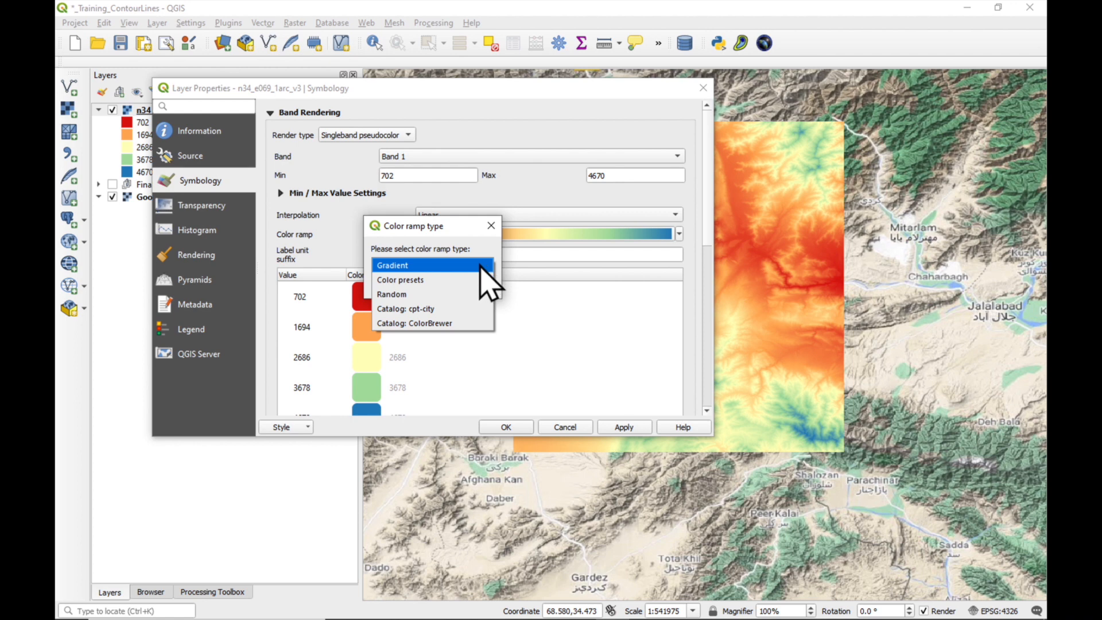
mouse_move(436, 309)
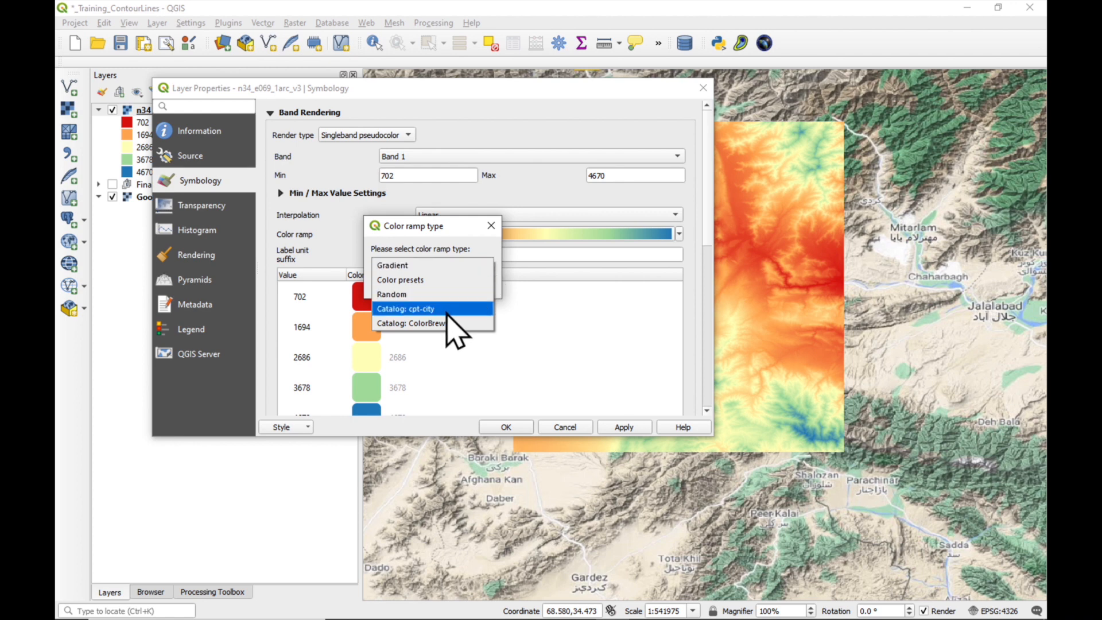
click(414, 309)
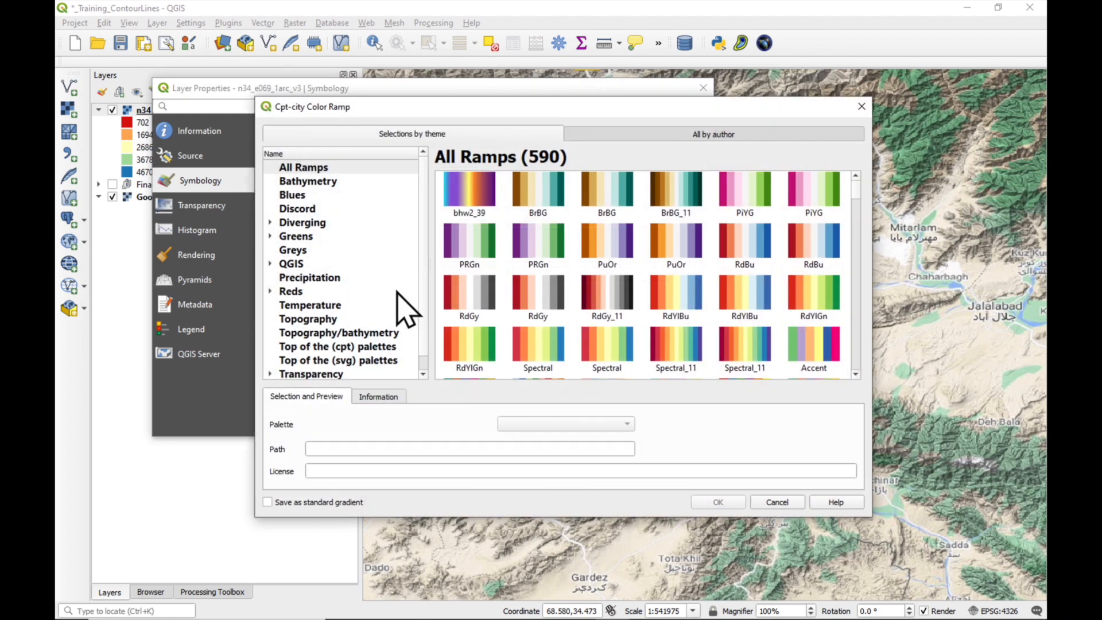
click(307, 318)
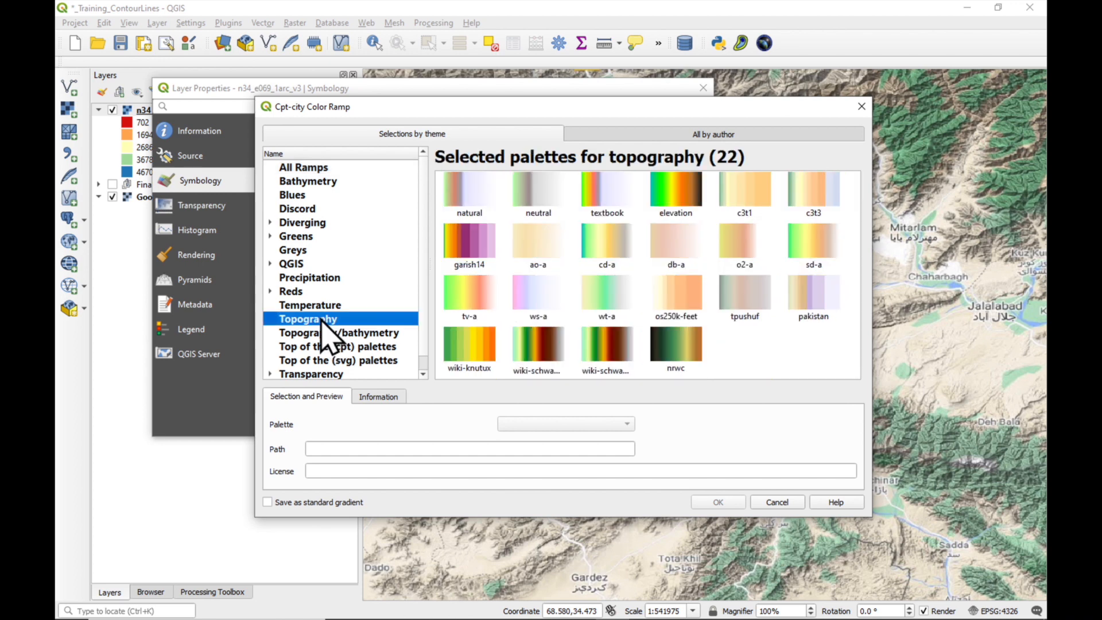
click(538, 343)
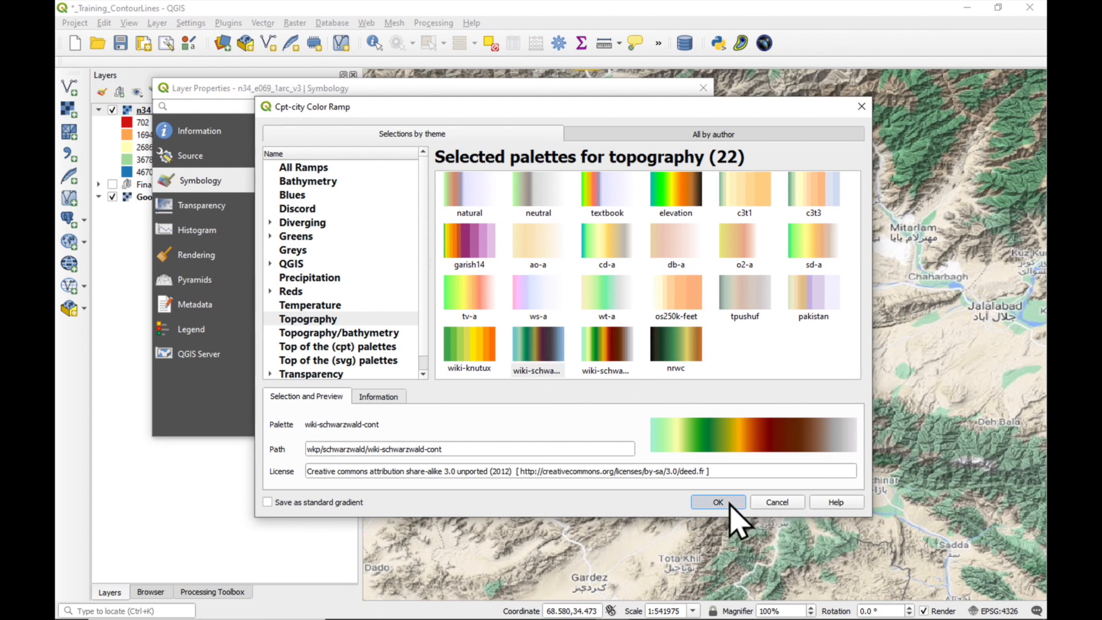
click(716, 502)
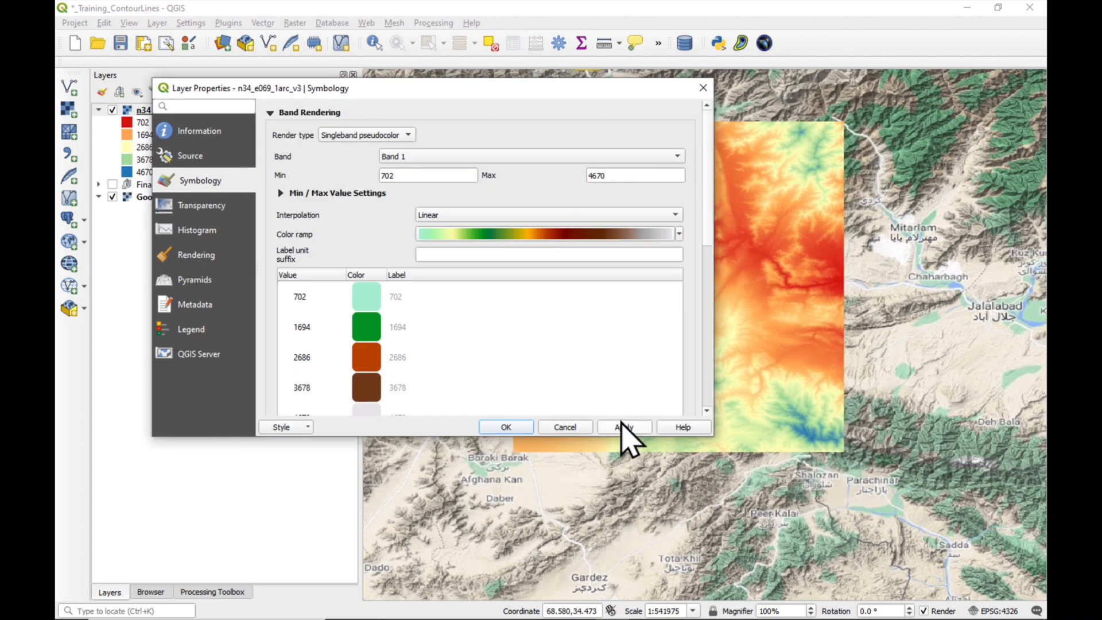
Step: Apply the green-brown ramp, reclassify the elevation values, and accept the styling
click(624, 427)
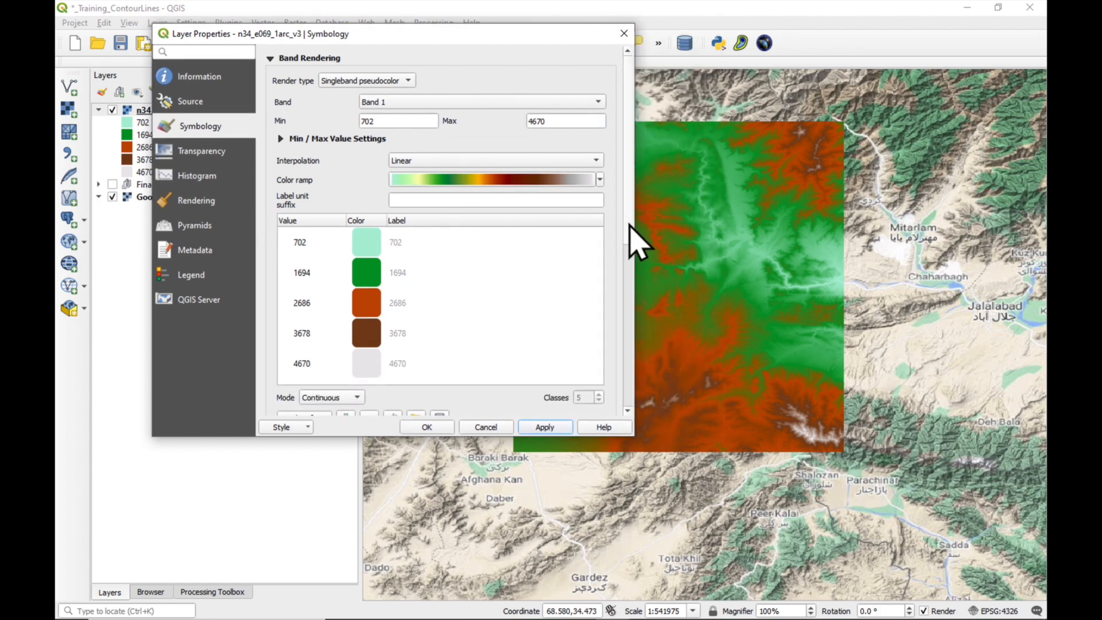
scroll(down, 3)
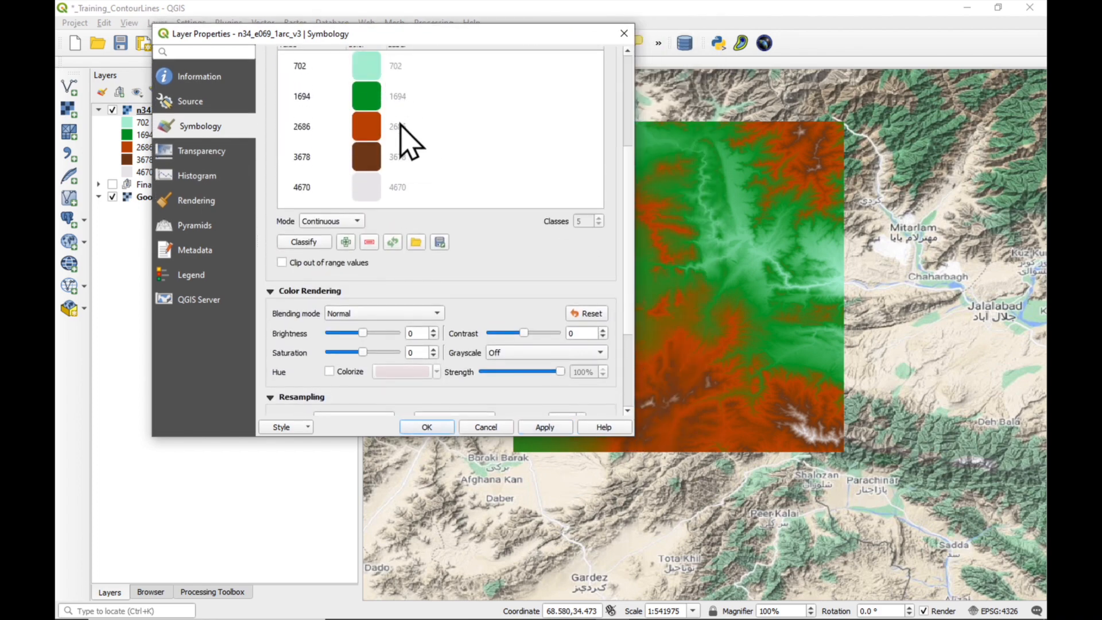
mouse_move(291, 242)
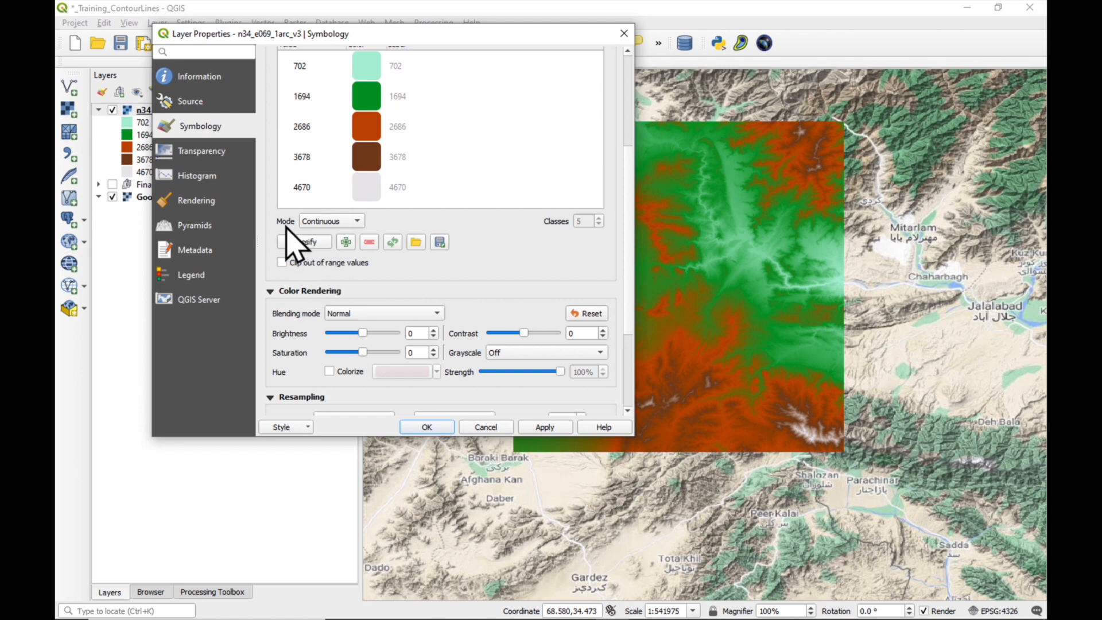
click(304, 241)
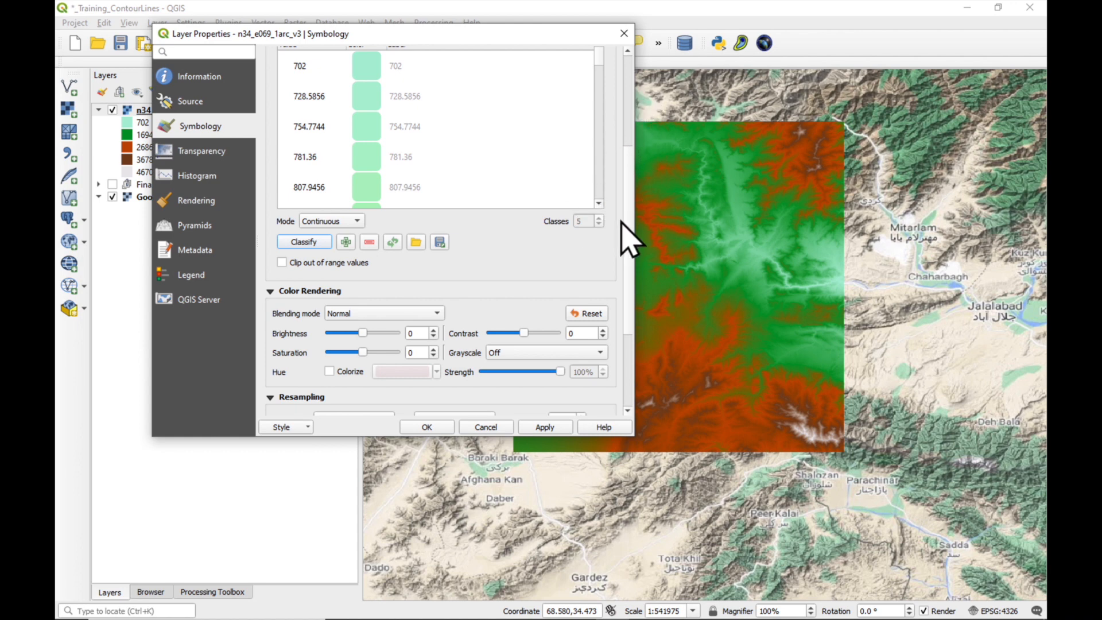
click(544, 427)
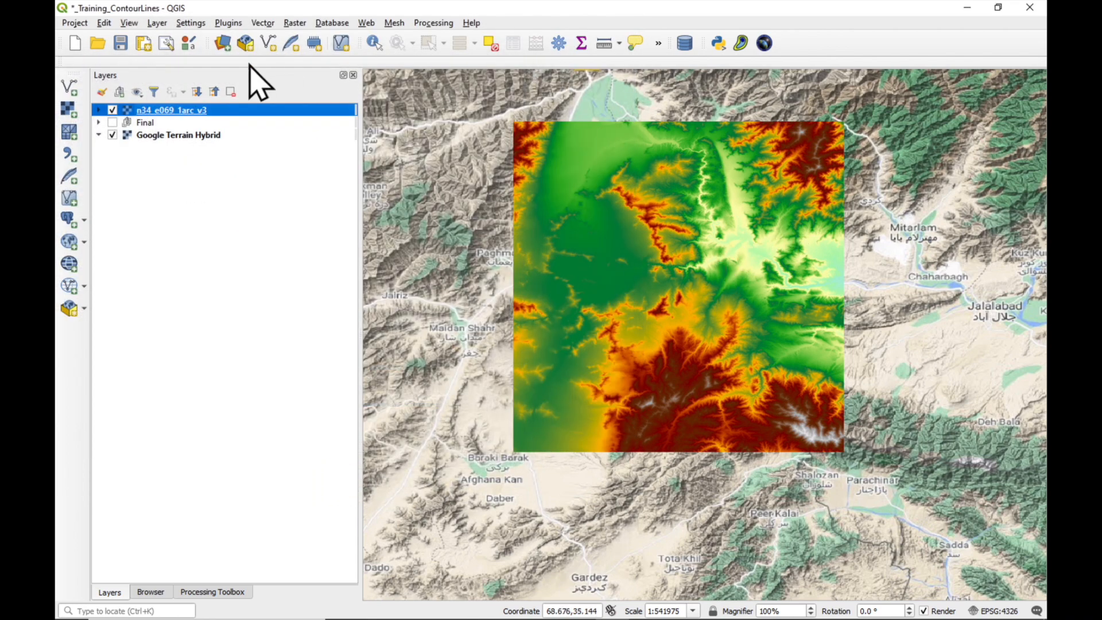
Step: Toggle the n34_e069_1arc_v3 layer off and on over central Kabul and collapse its colour legend
click(113, 110)
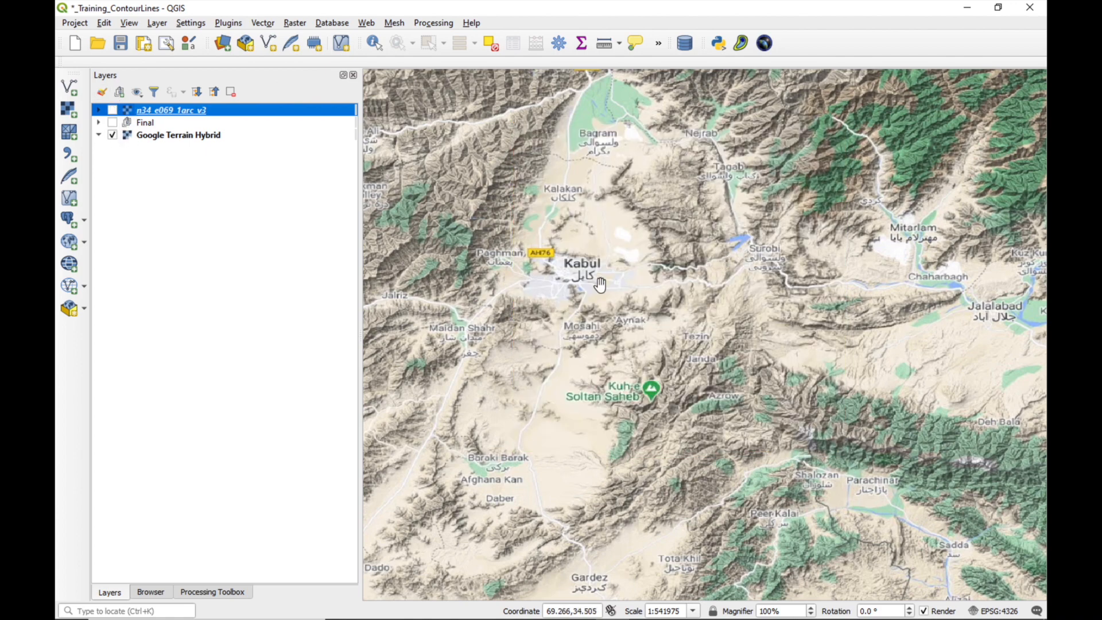
scroll(up, 3)
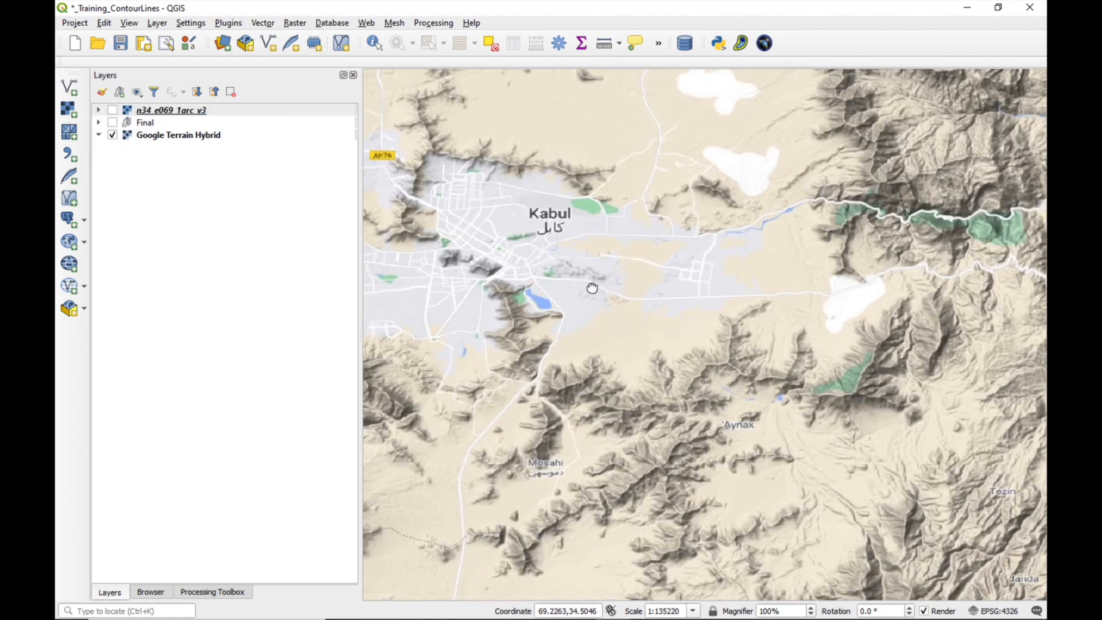
scroll(up, 3)
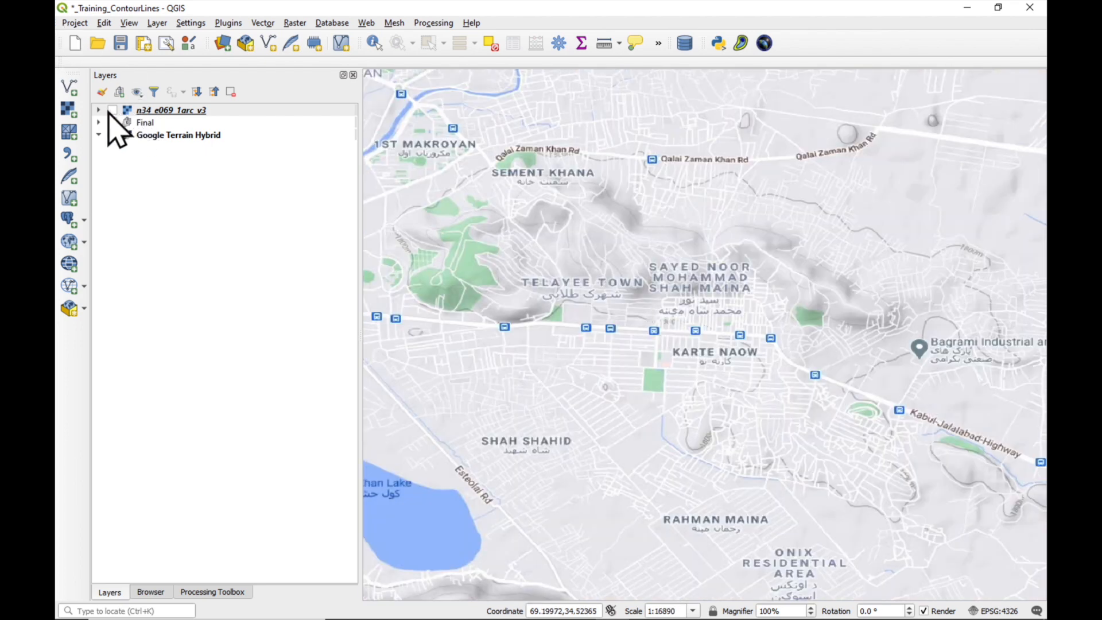
click(113, 110)
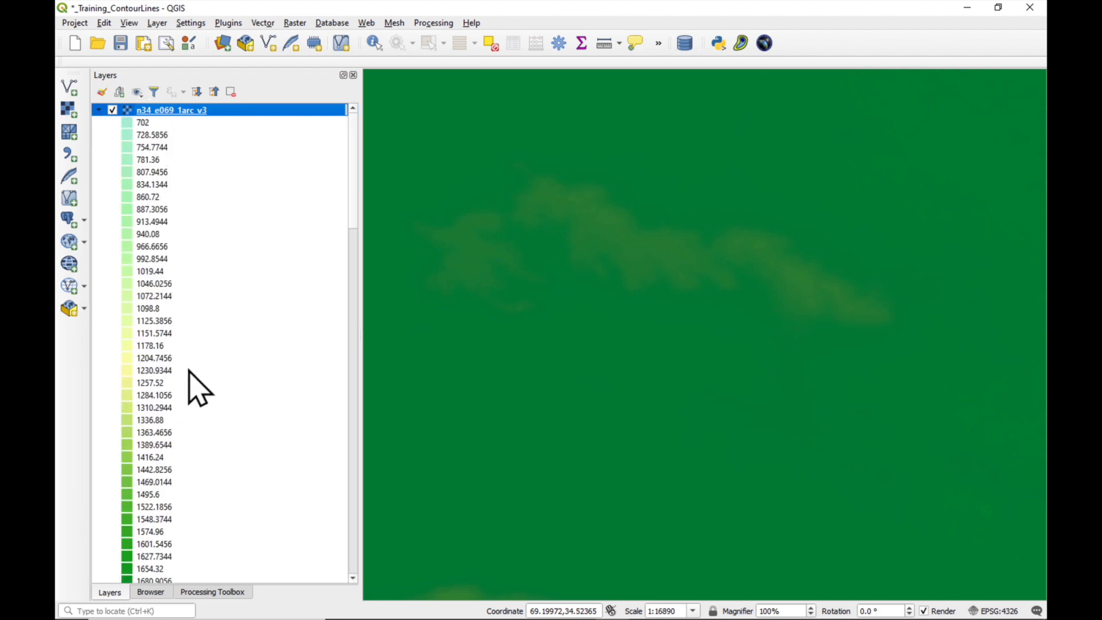
mouse_move(602, 370)
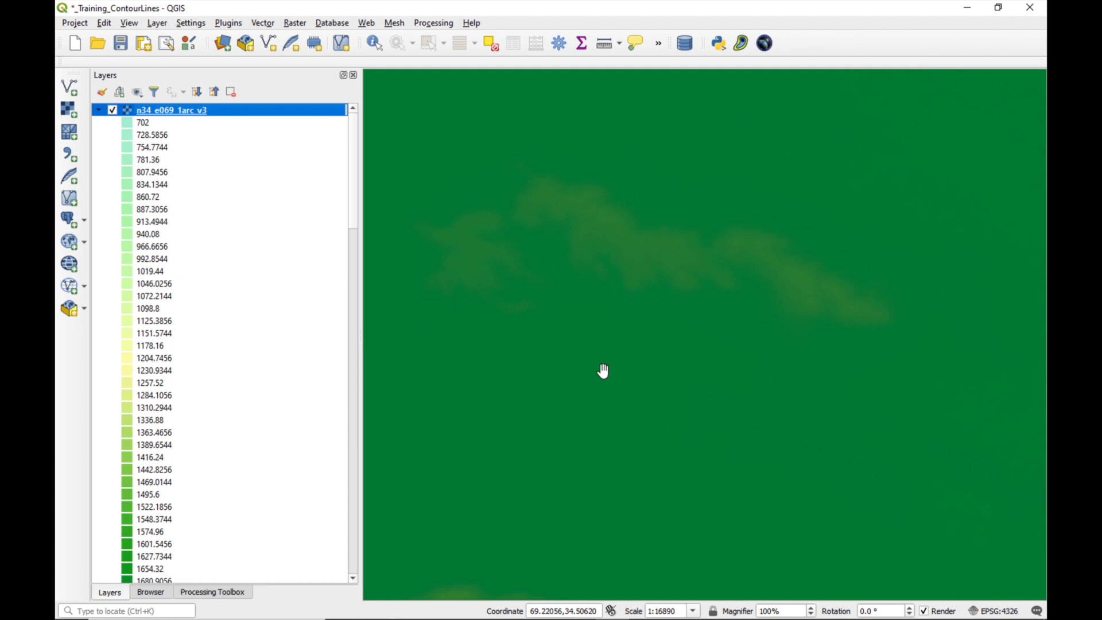
click(99, 110)
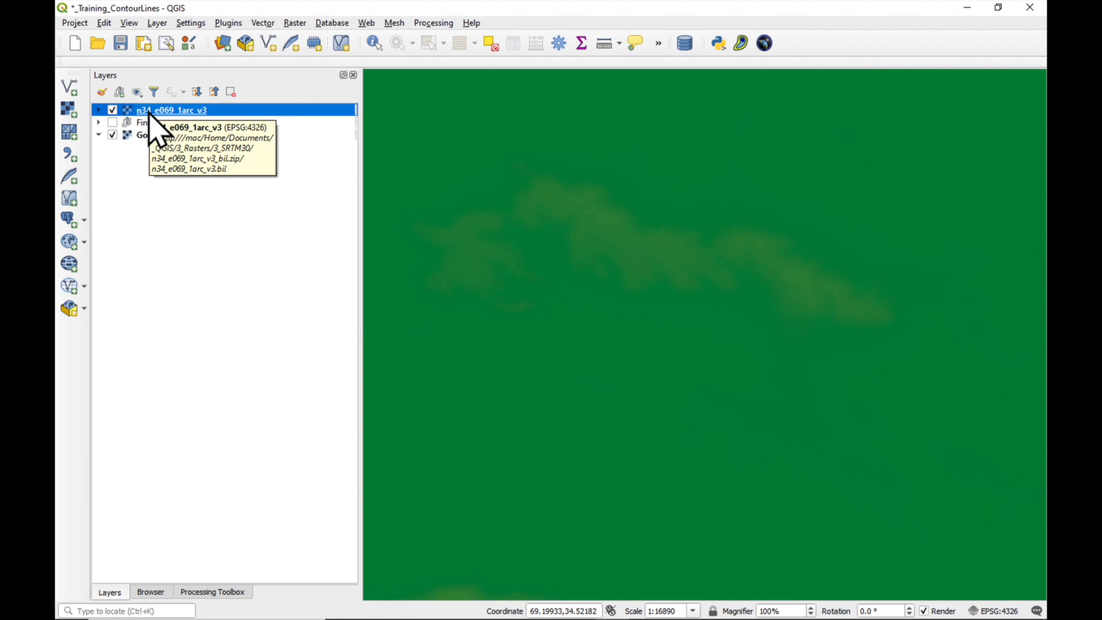
Step: Narrow the elevation layer's pseudocolour range to Min 1790 and Max 1880
double_click(169, 110)
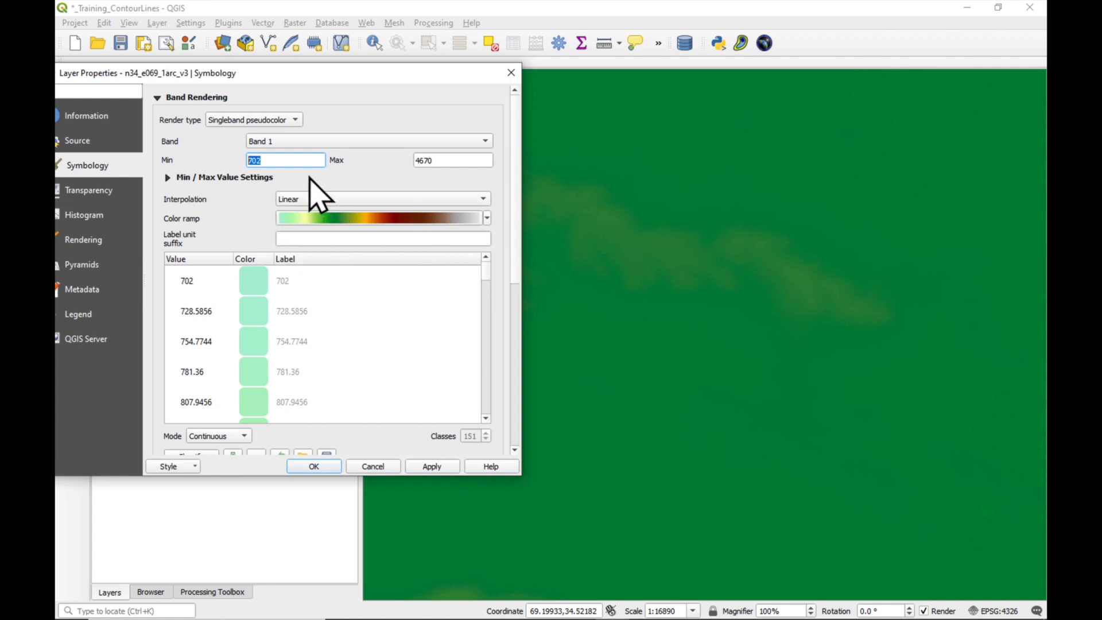
text(179)
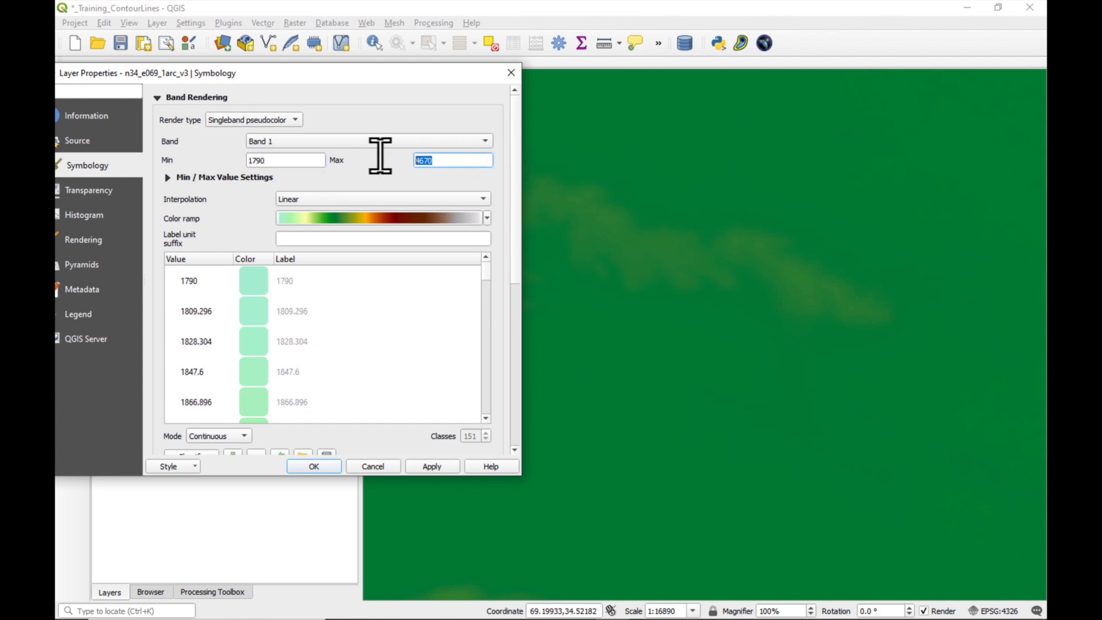
text(1880)
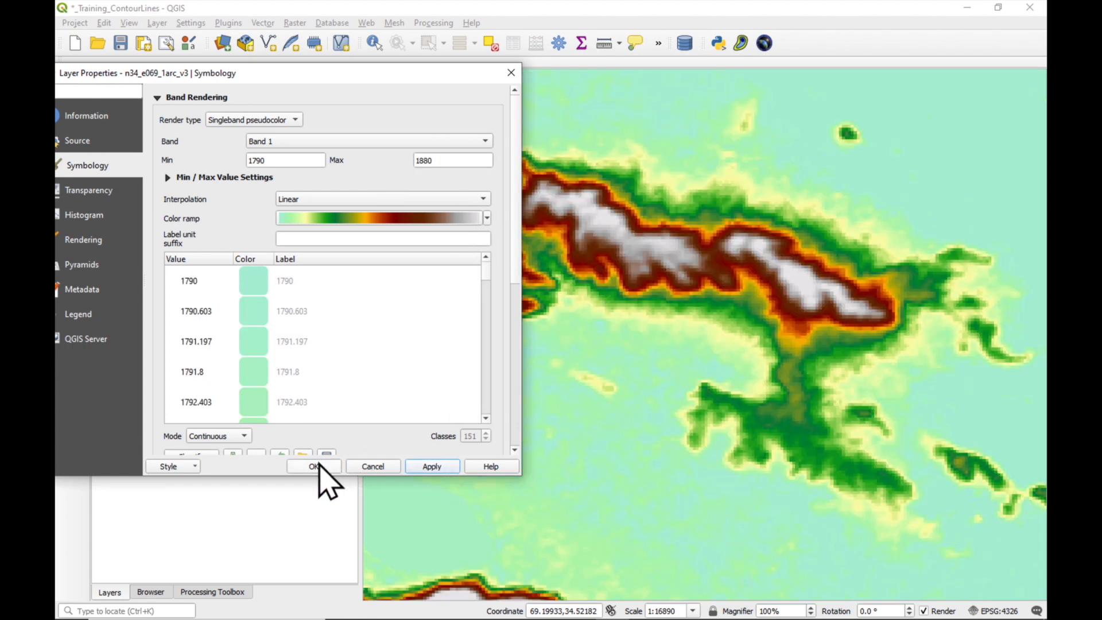
click(314, 466)
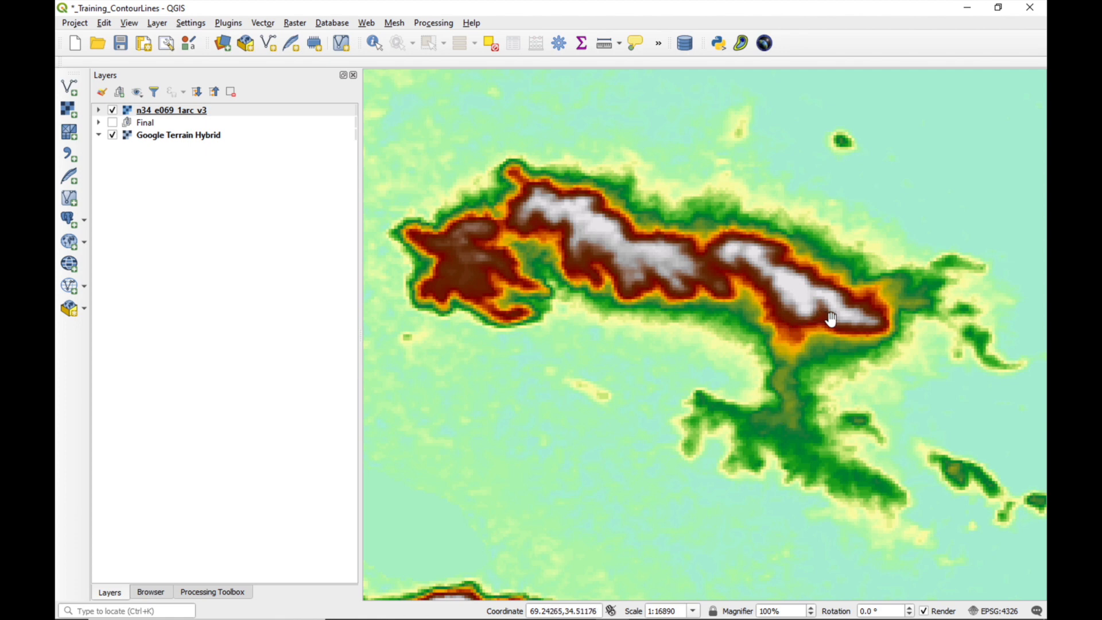
mouse_move(543, 202)
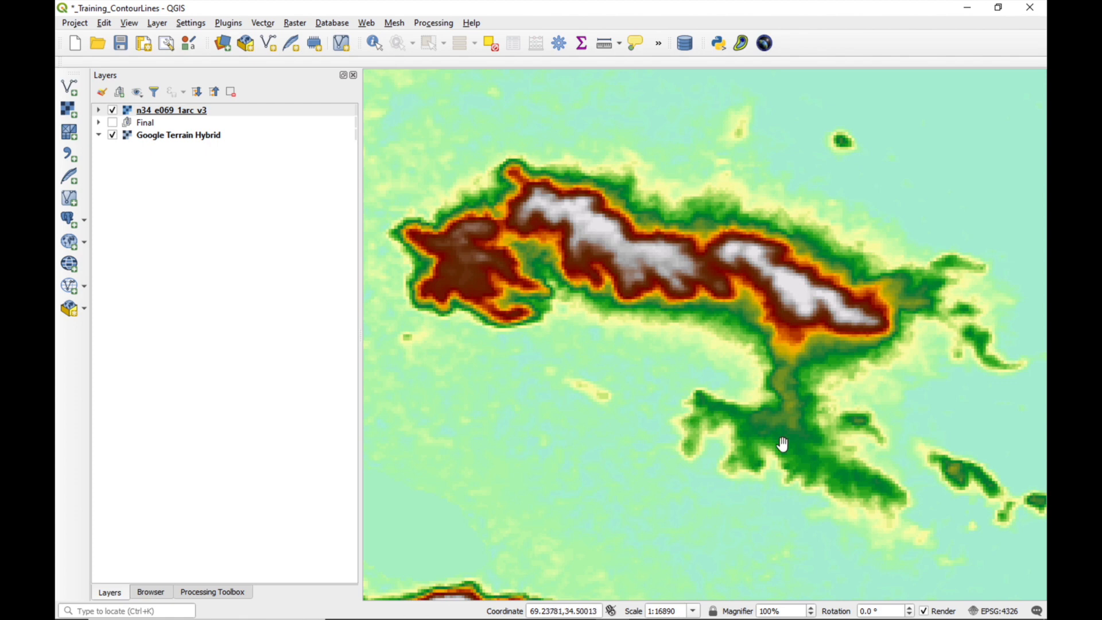
mouse_move(771, 438)
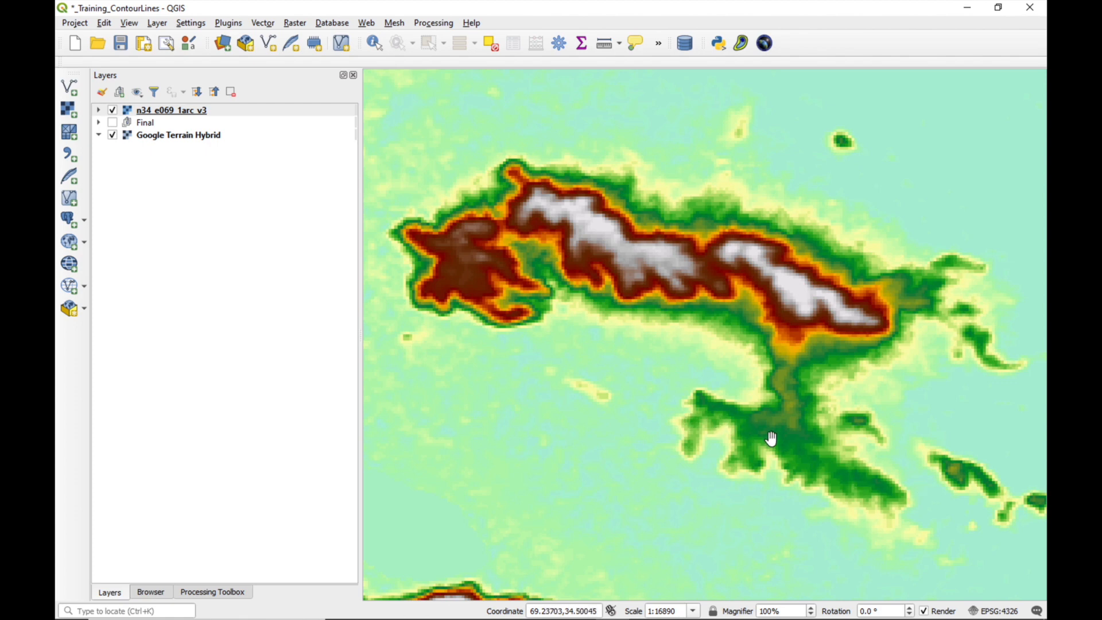
mouse_move(754, 429)
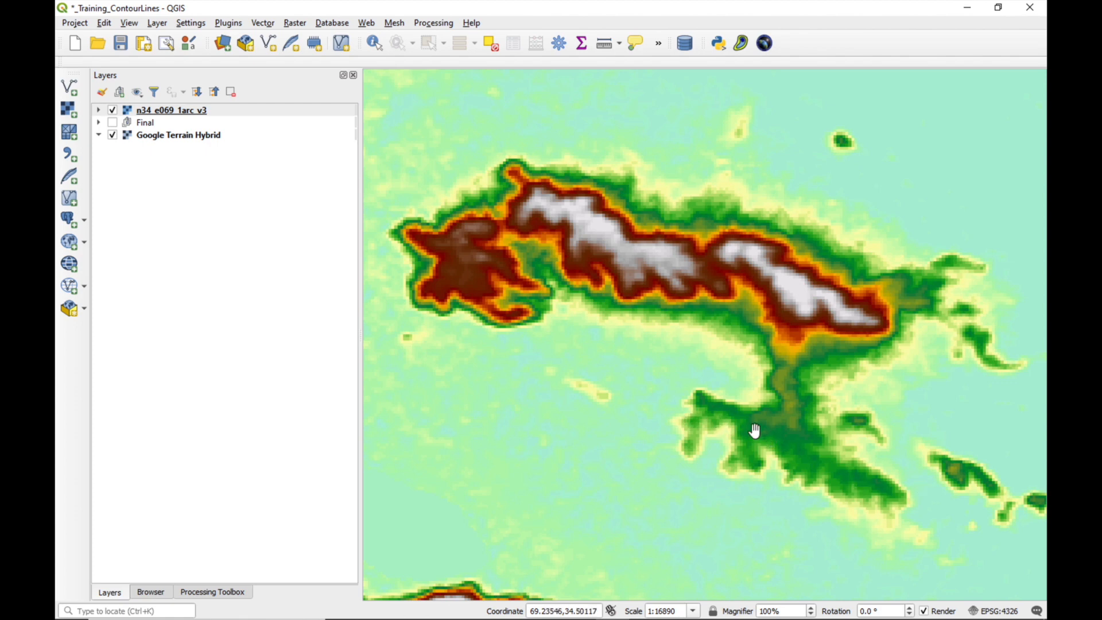
Step: Zoom around the map to inspect the 1790–1880 coloured ridge over Kabul
scroll(up, 3)
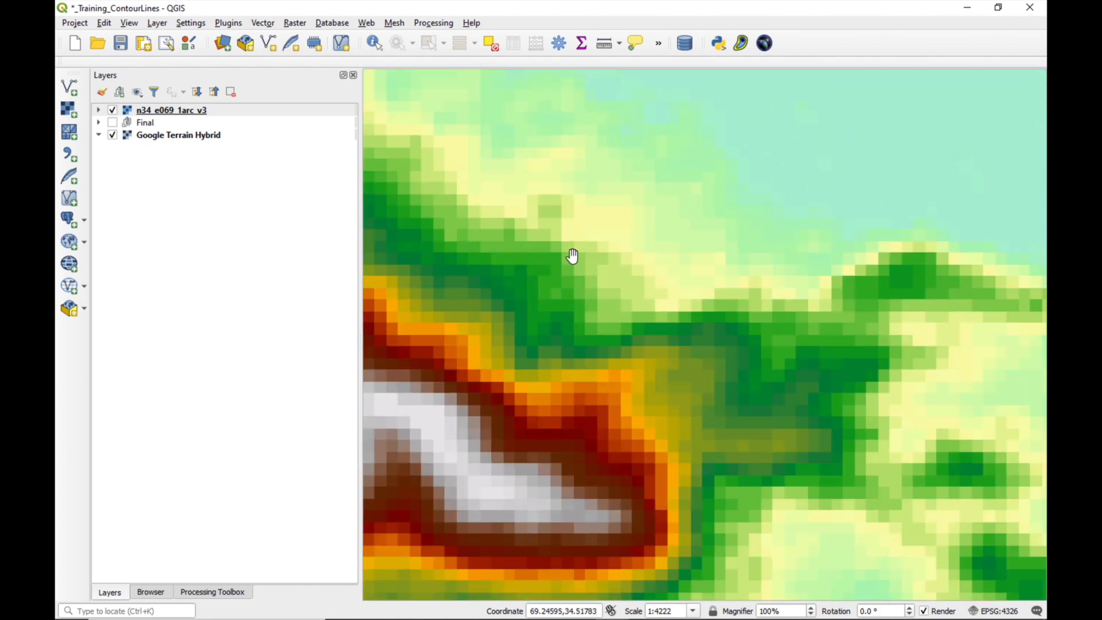
scroll(down, 3)
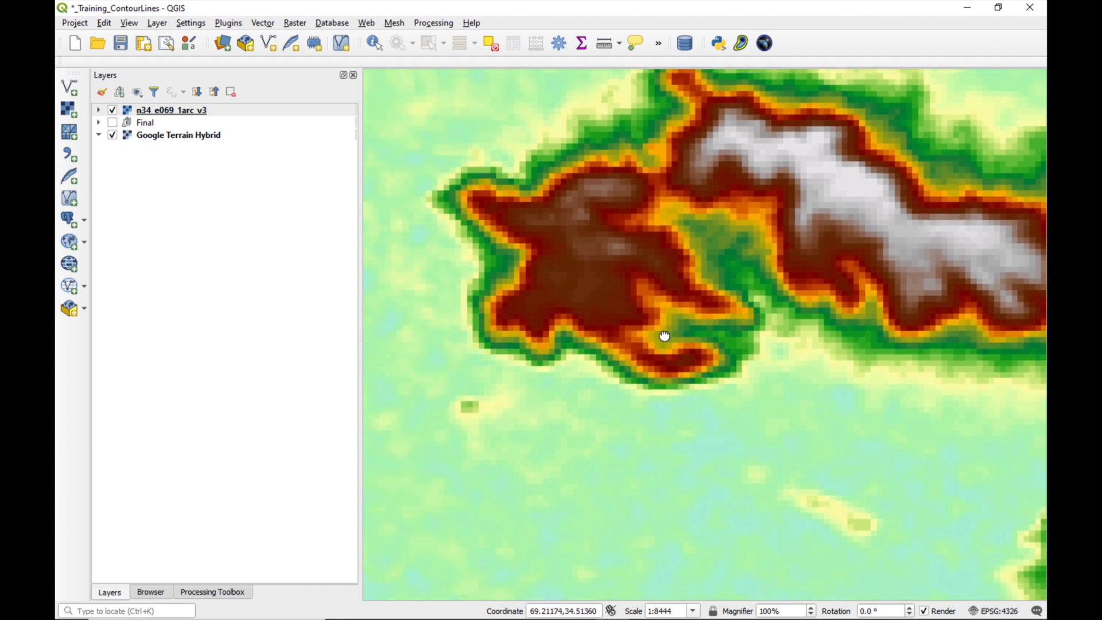
scroll(down, 3)
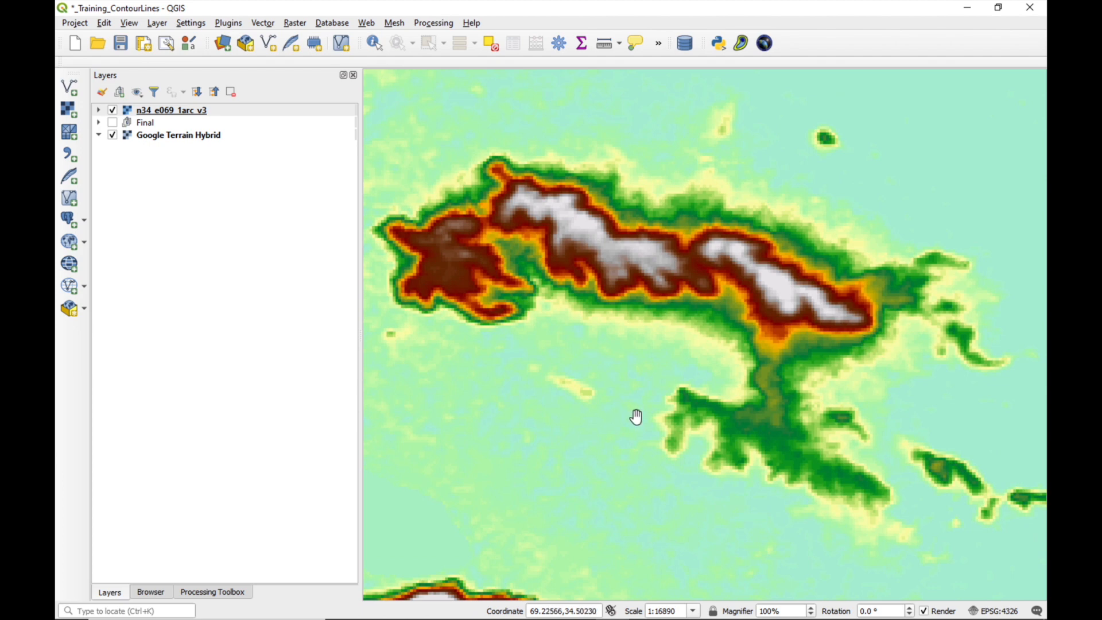
mouse_move(636, 419)
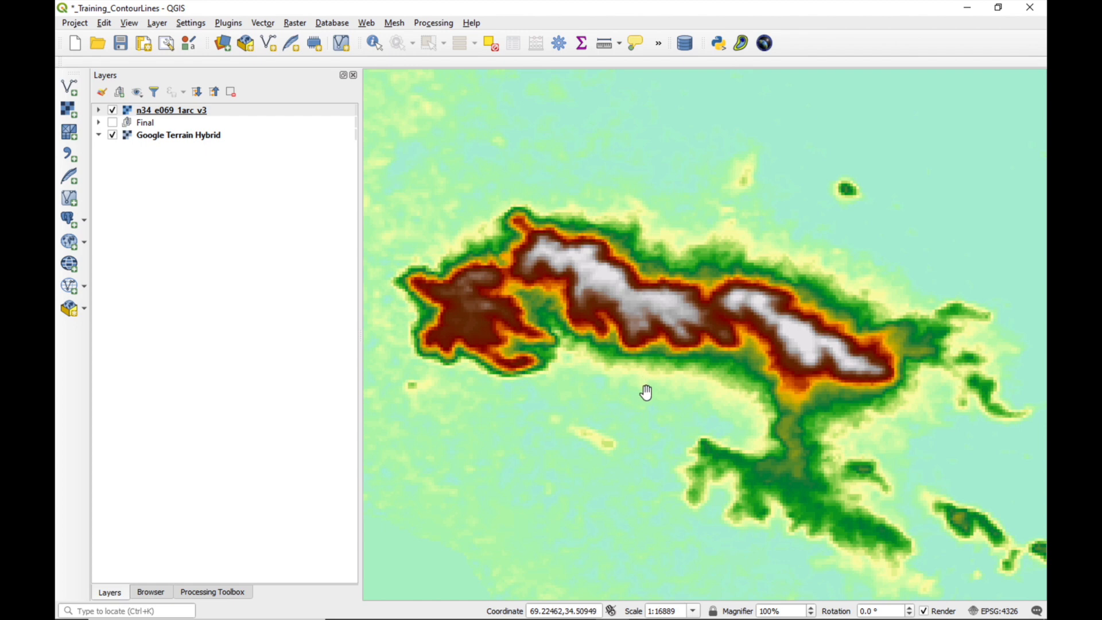
mouse_move(648, 395)
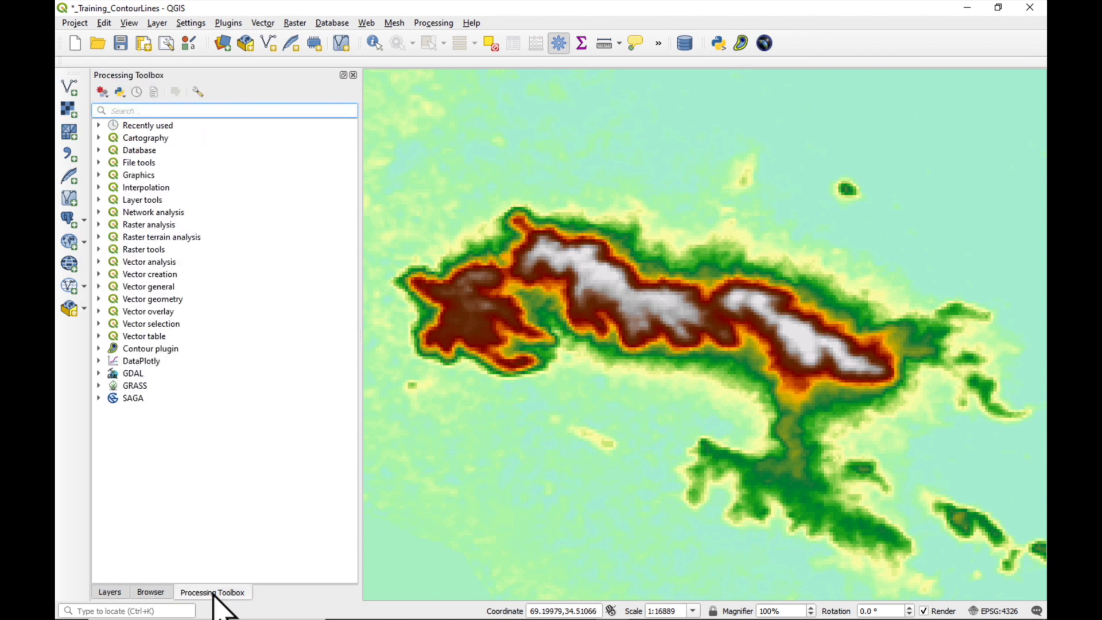
Step: Search the Processing Toolbox for 'gauss' to list the Gaussian filter tools
click(224, 110)
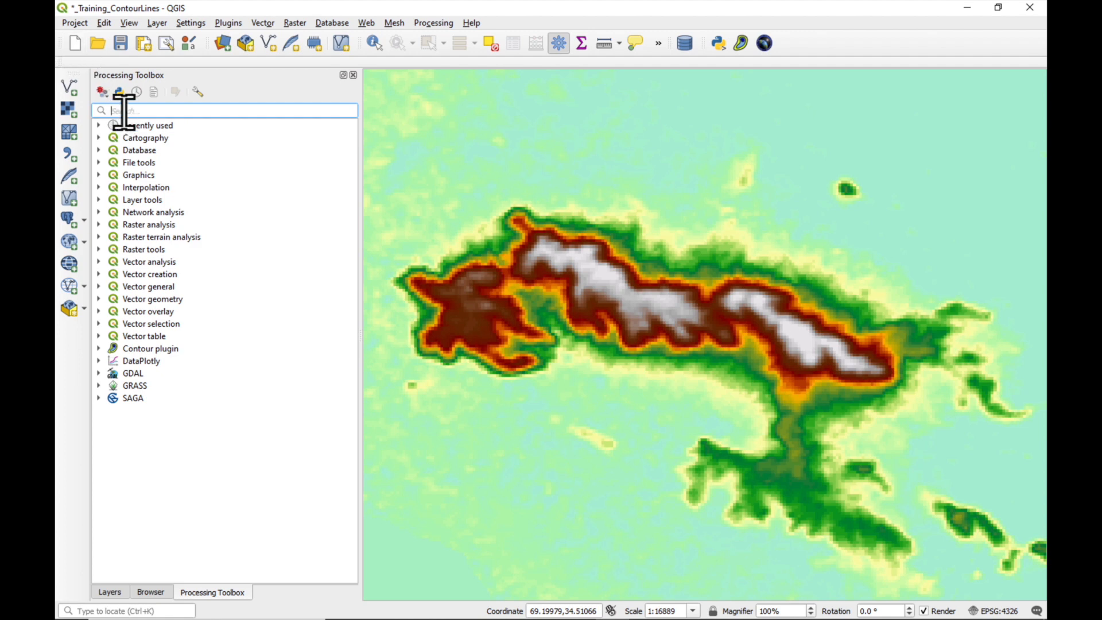
text(gauss)
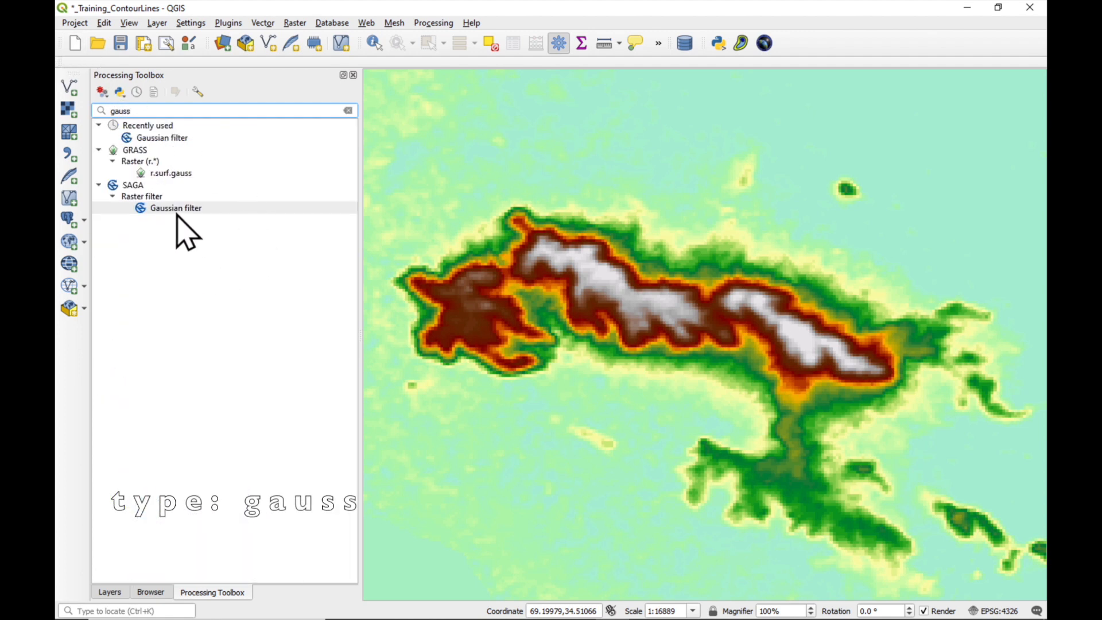
mouse_move(175, 208)
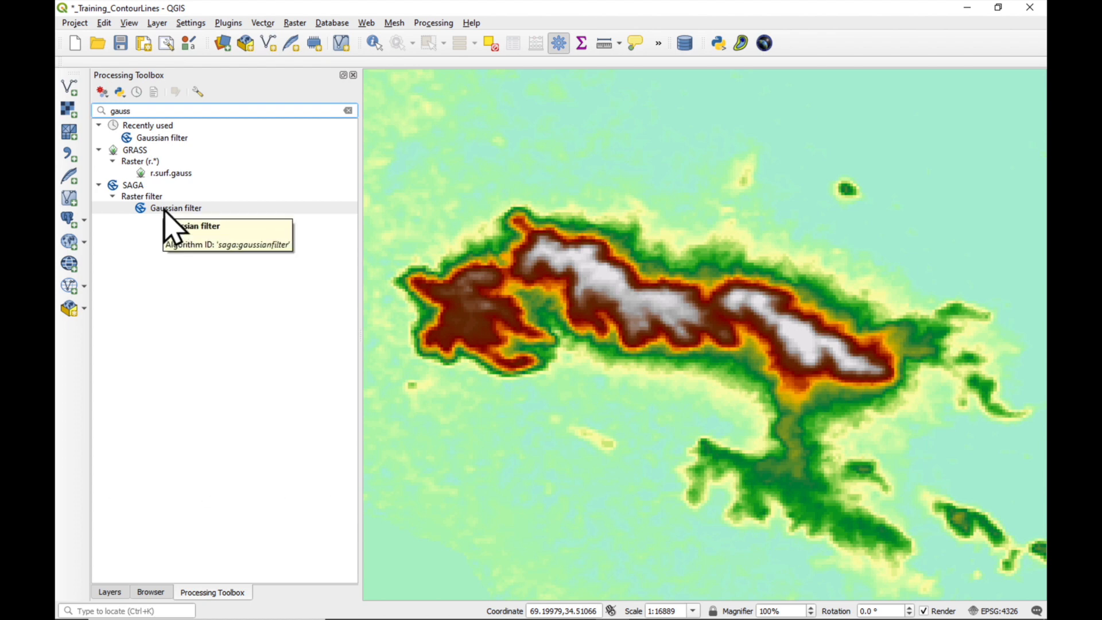
Step: Run the SAGA Gaussian filter on n34_e069_1arc_v3 with standard deviation 10 and circle search
double_click(174, 208)
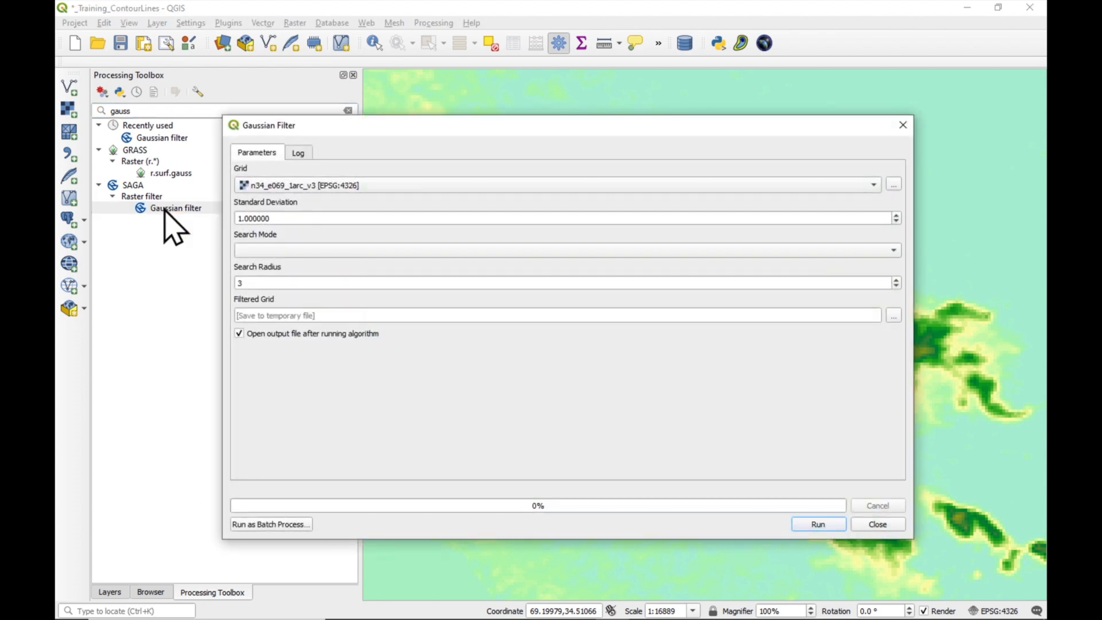
click(872, 185)
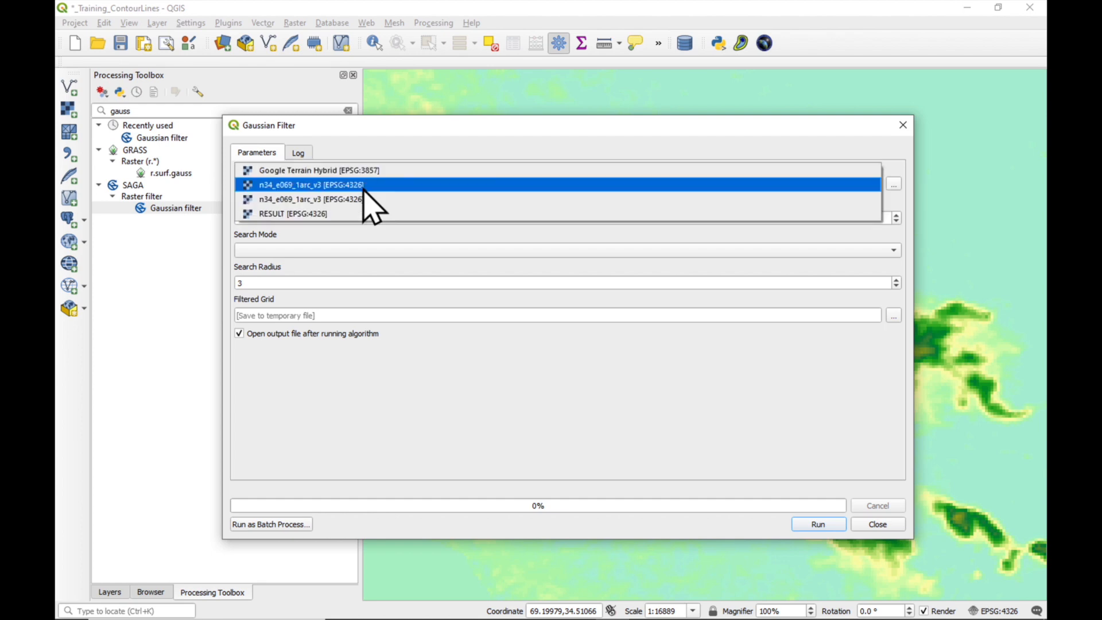
click(311, 185)
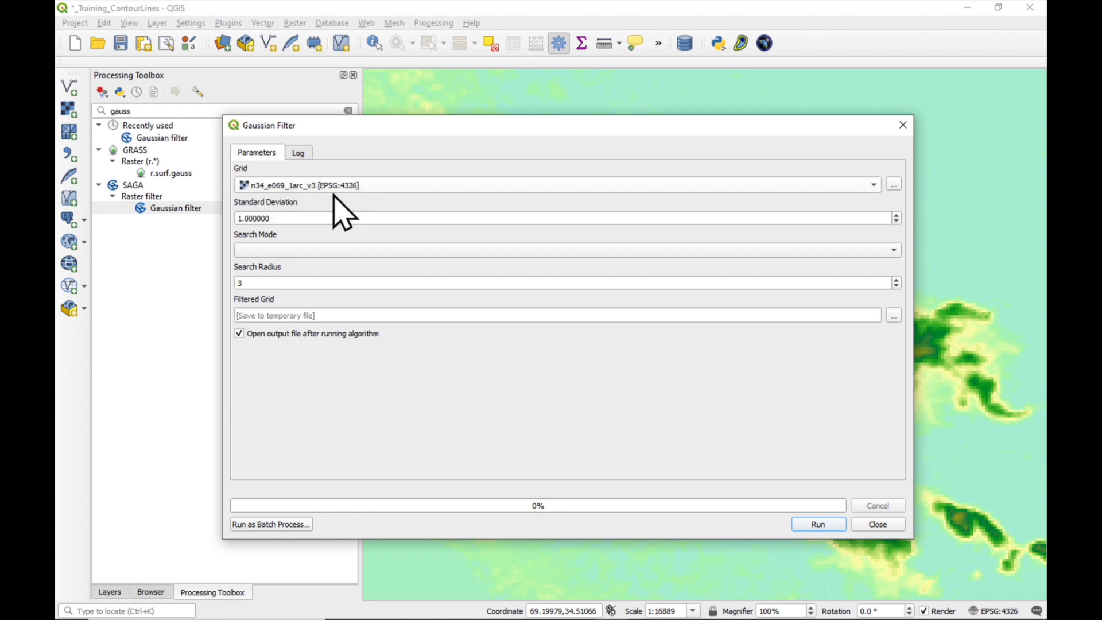
mouse_move(303, 242)
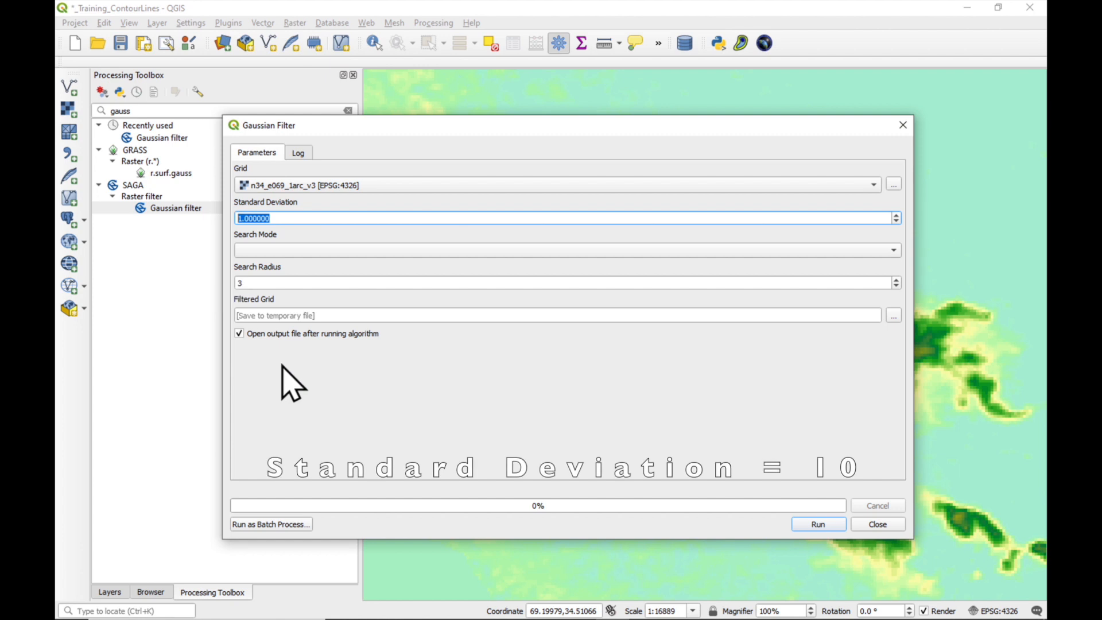
text(10)
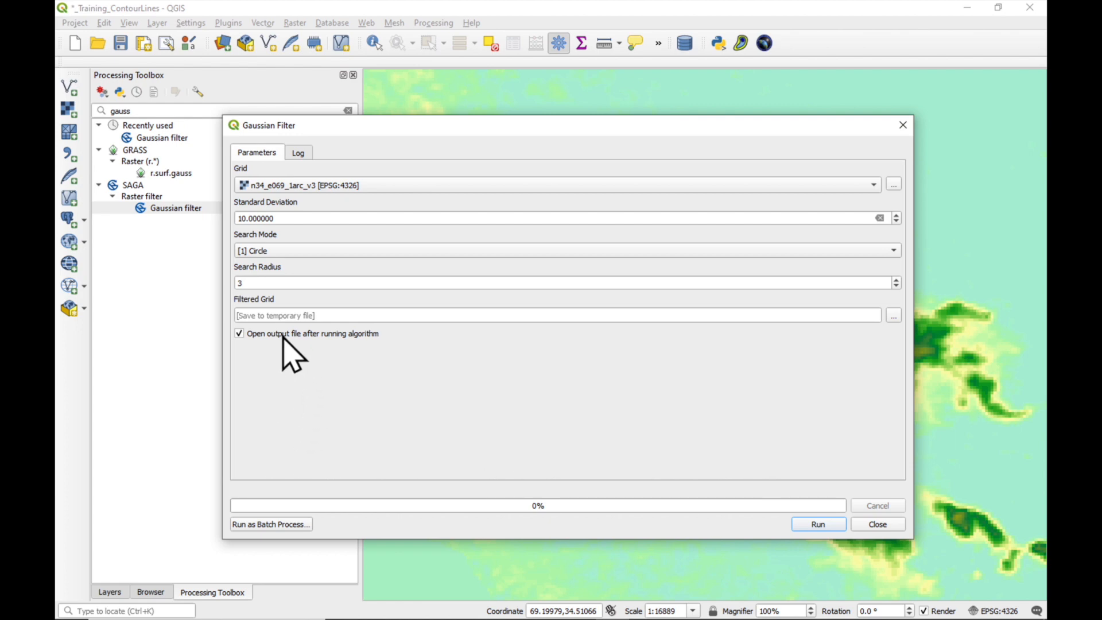
mouse_move(817, 525)
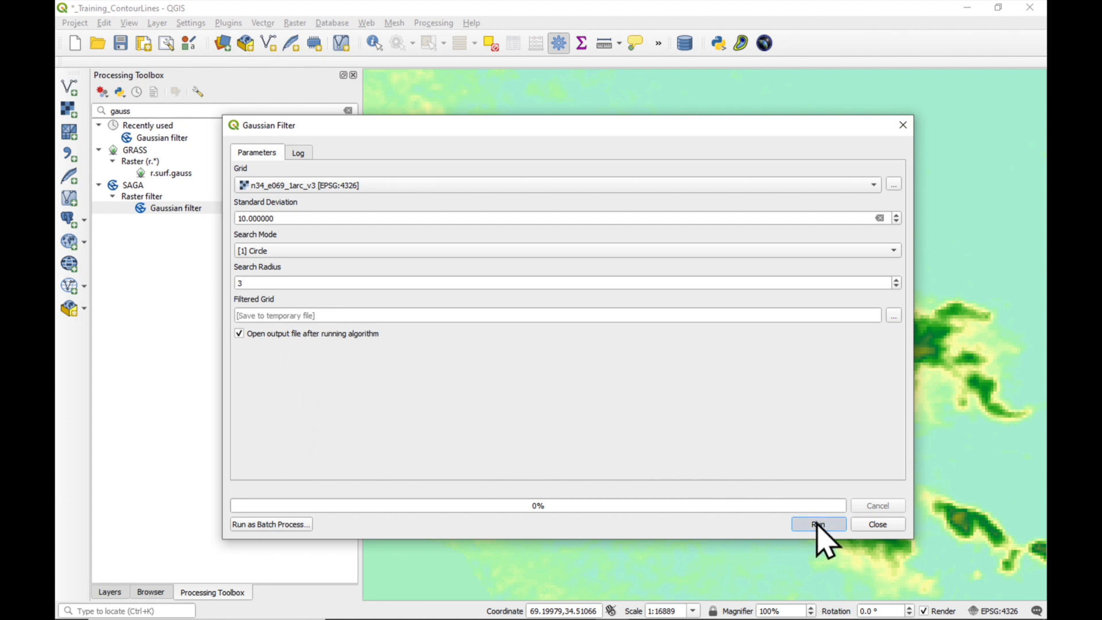
click(817, 524)
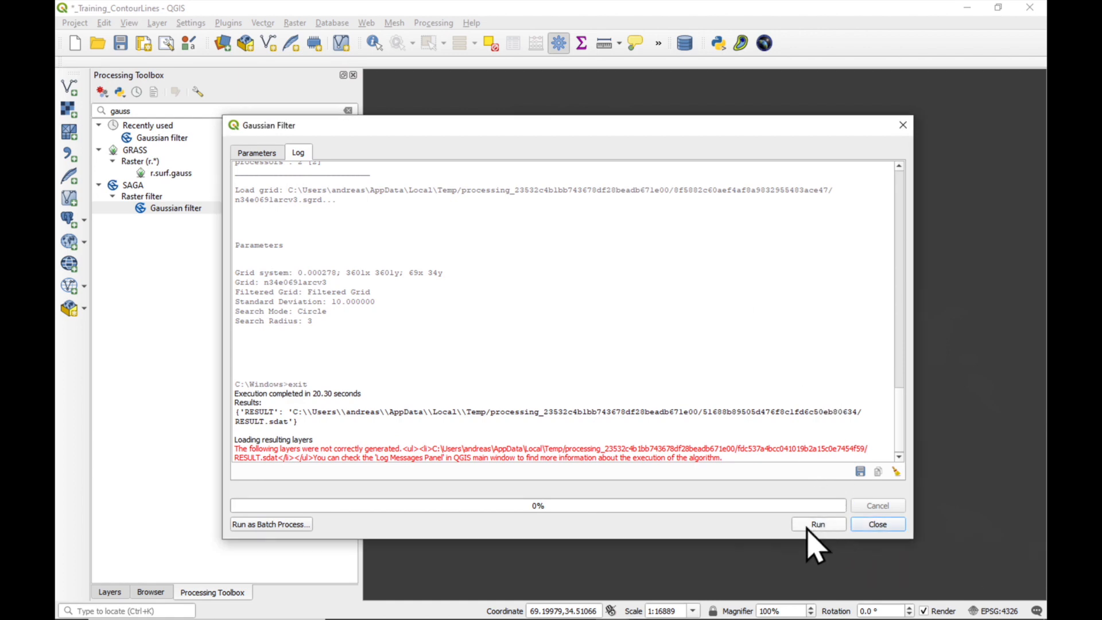
click(876, 523)
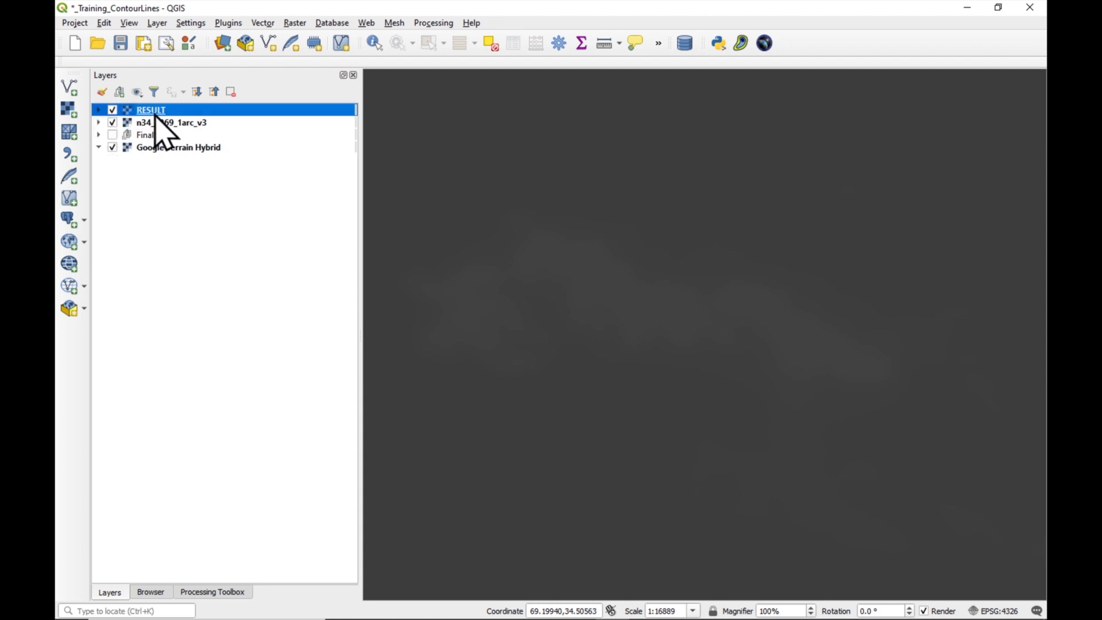
Step: Copy the elevation layer's colour style and paste it onto the RESULT layer
click(112, 121)
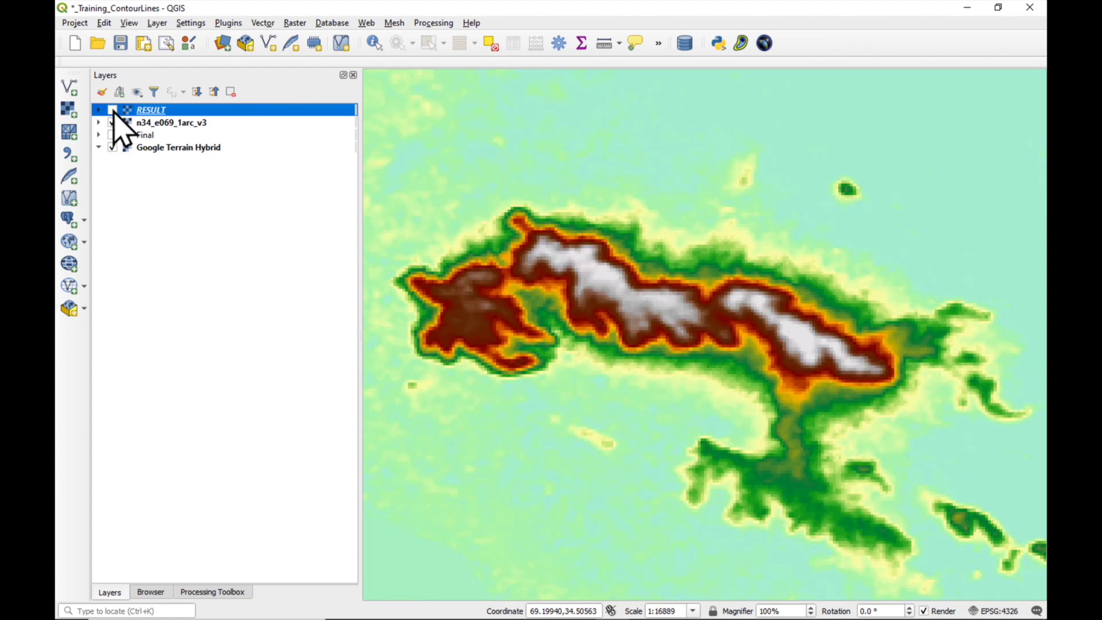
click(113, 110)
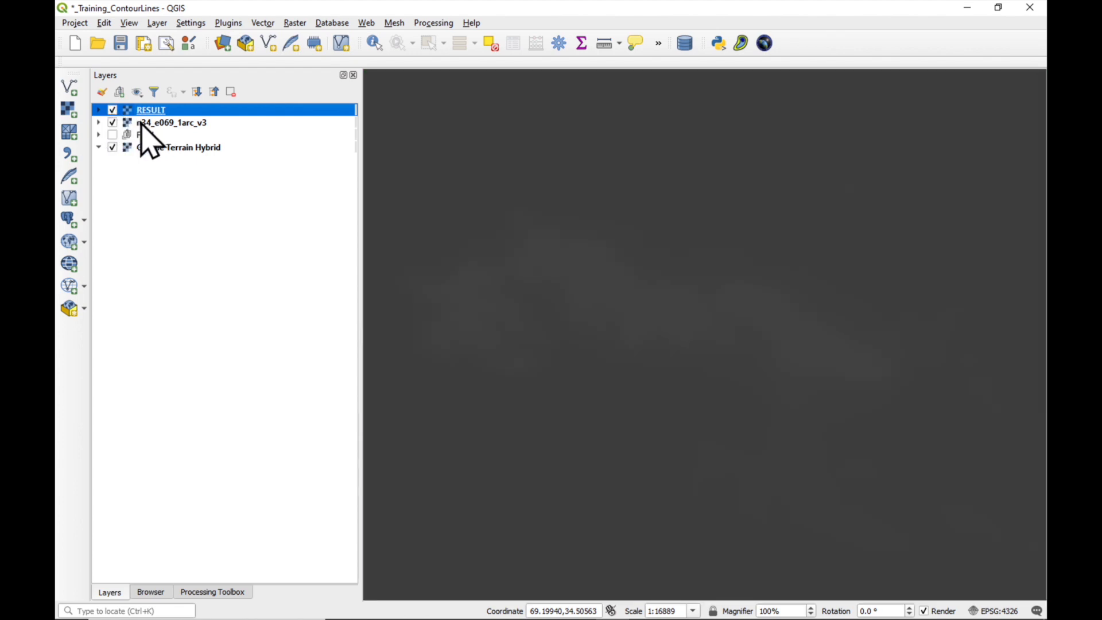
right_click(172, 123)
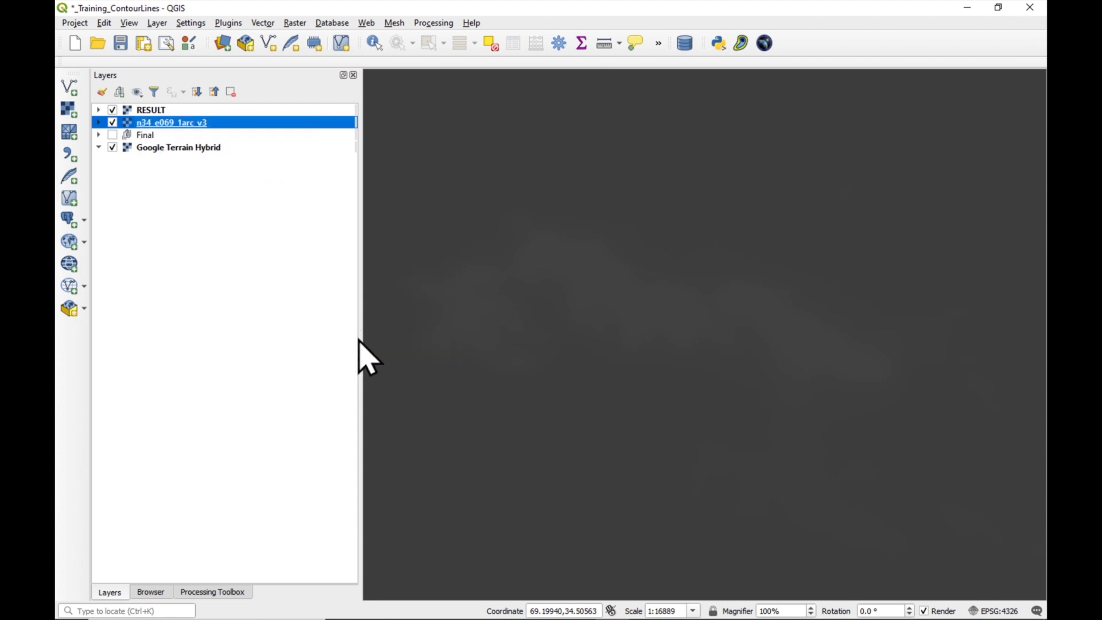
right_click(150, 110)
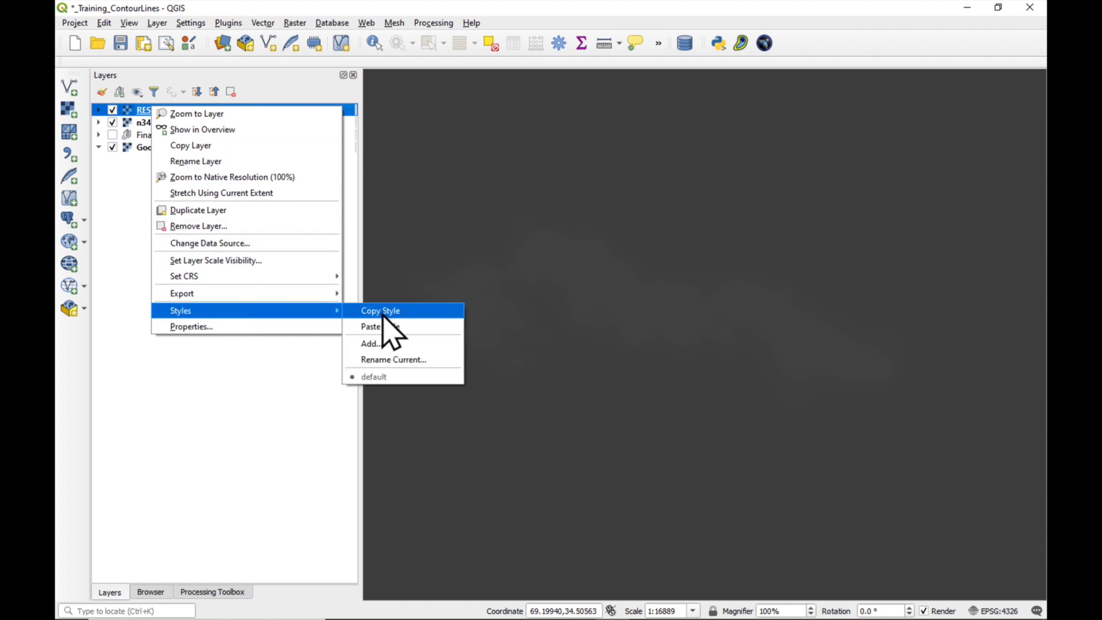
click(371, 326)
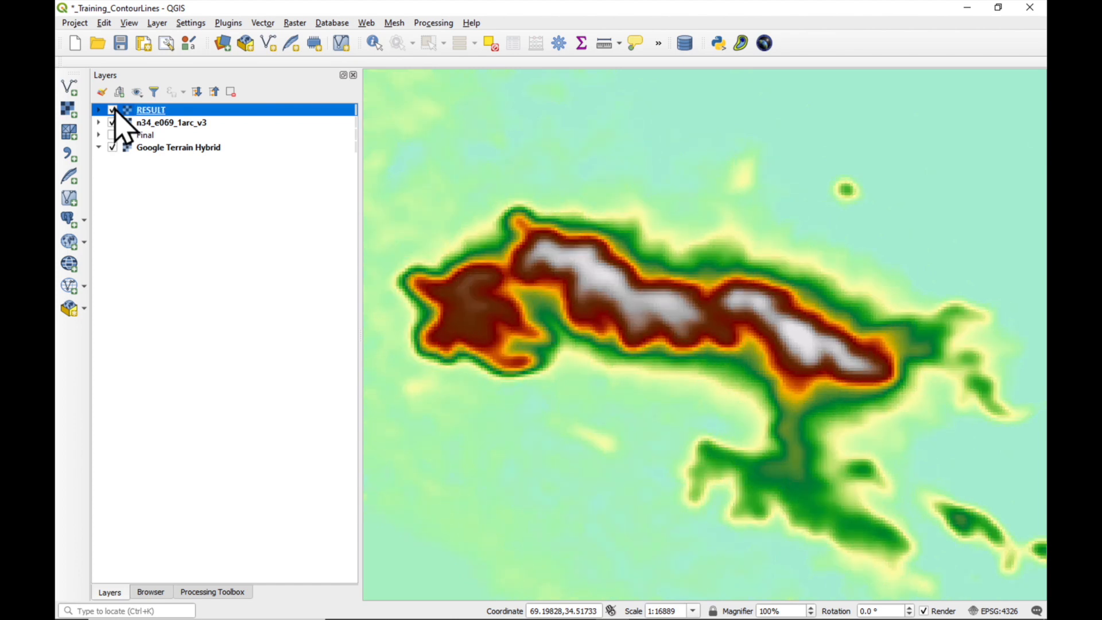
click(113, 110)
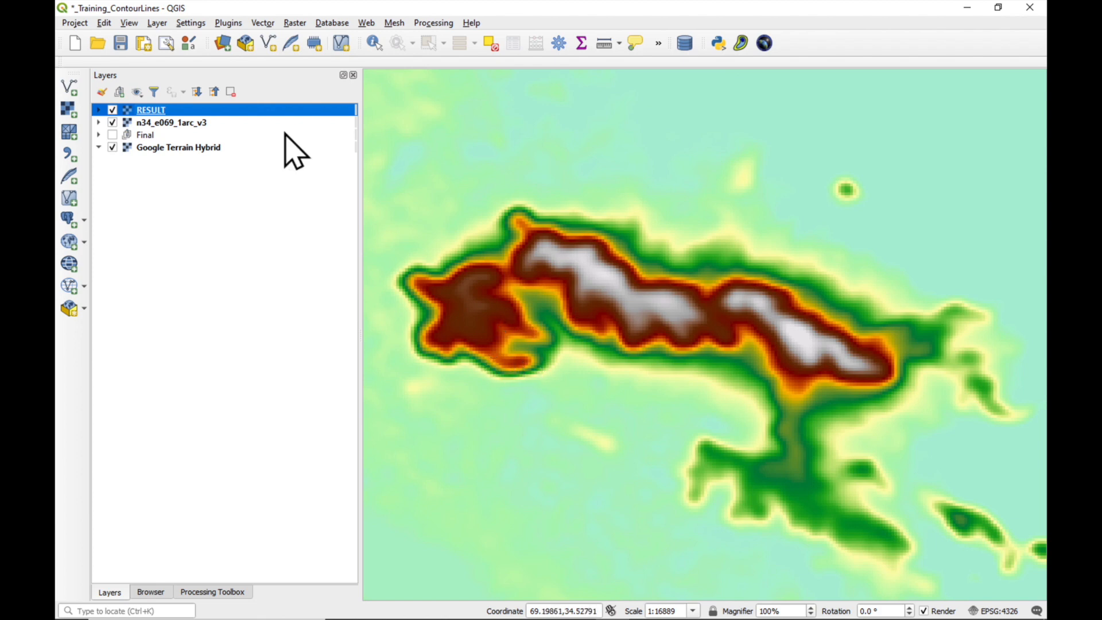
mouse_move(122, 126)
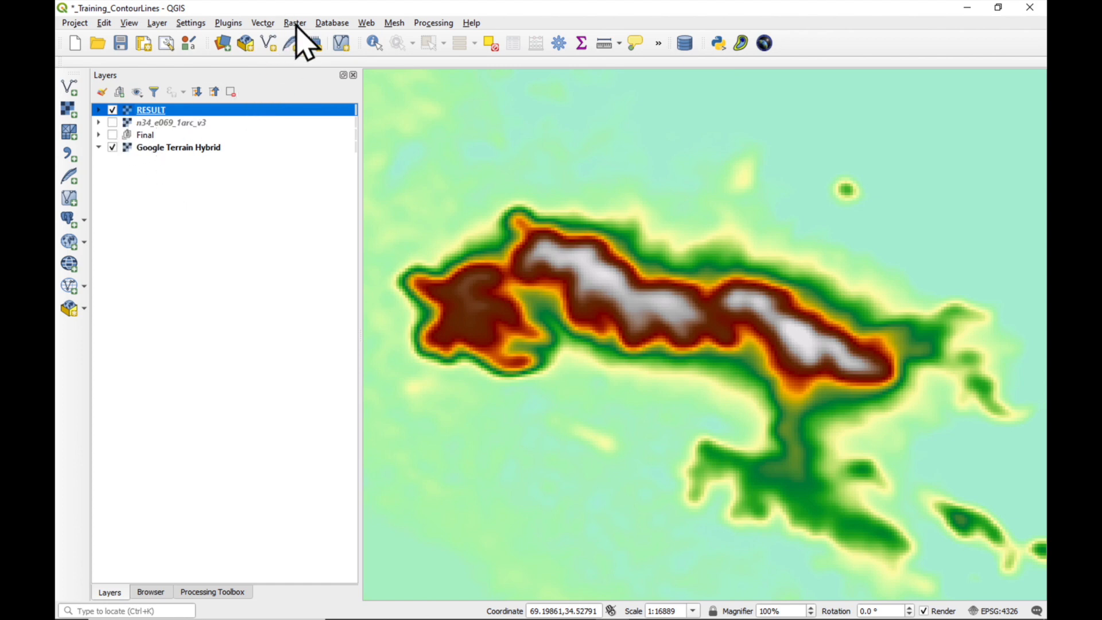
Step: Extract contour lines from RESULT at a 5-unit interval into an OUTPUT layer
click(295, 23)
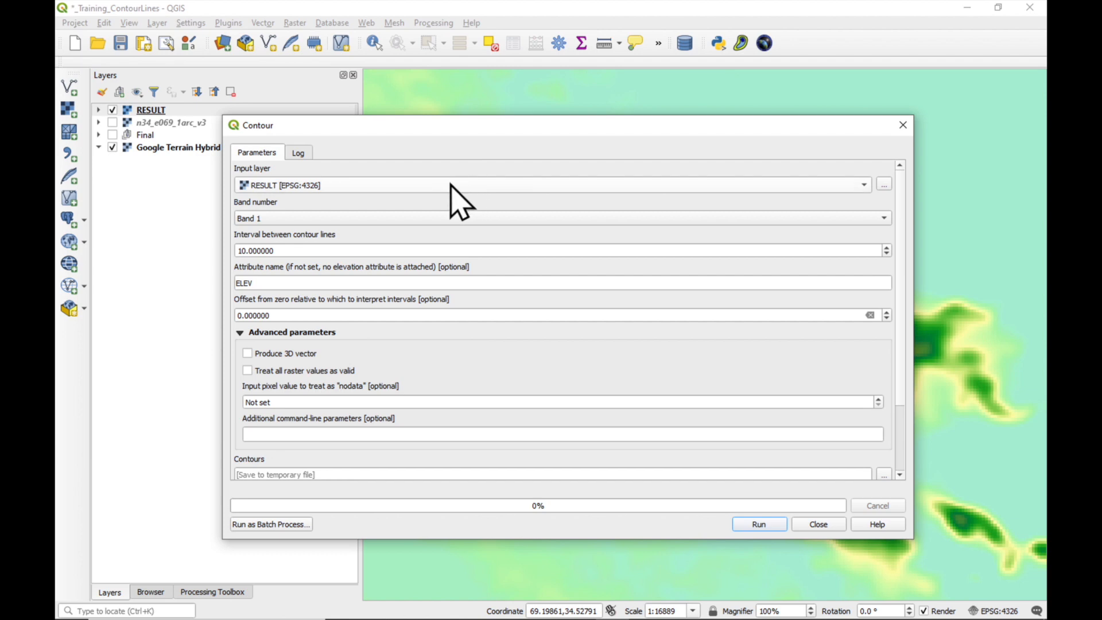
mouse_move(270, 212)
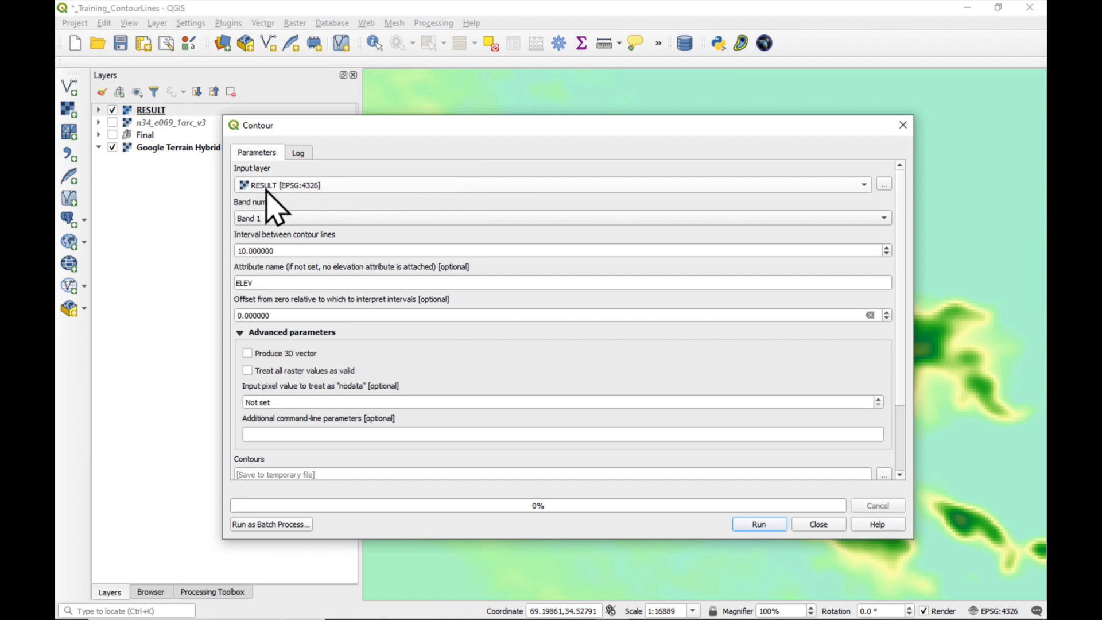
mouse_move(351, 212)
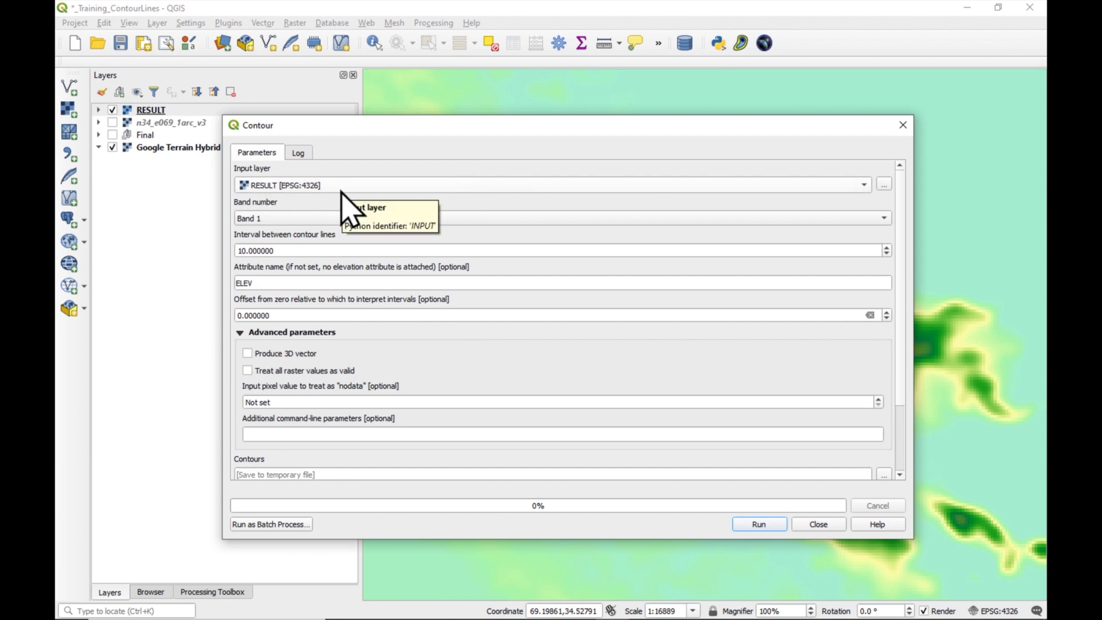
click(492, 250)
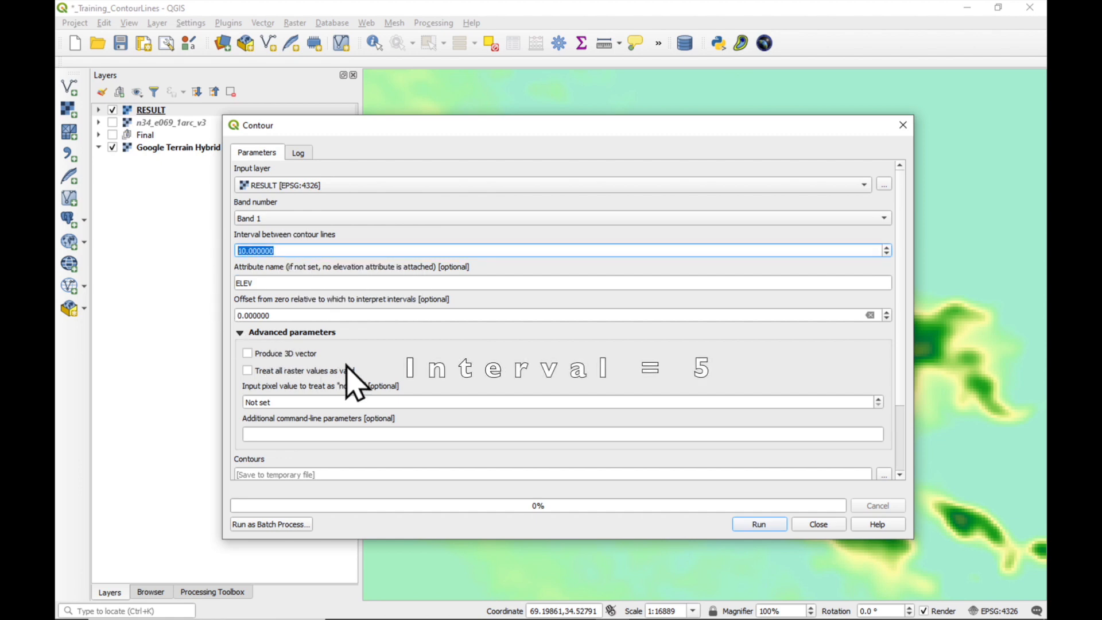
text(5)
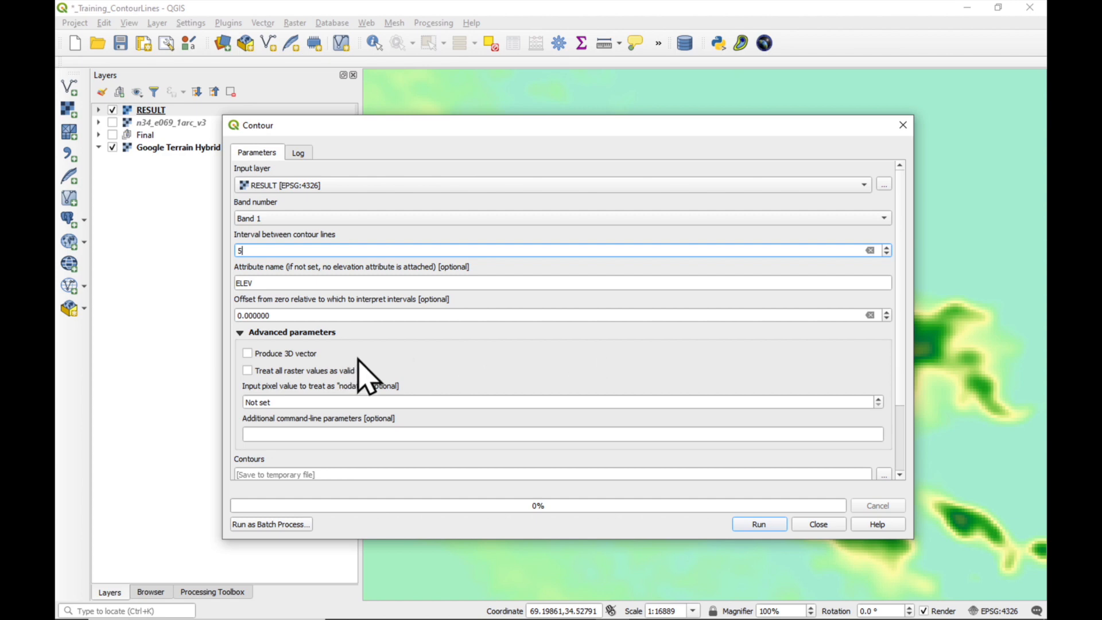
mouse_move(639, 537)
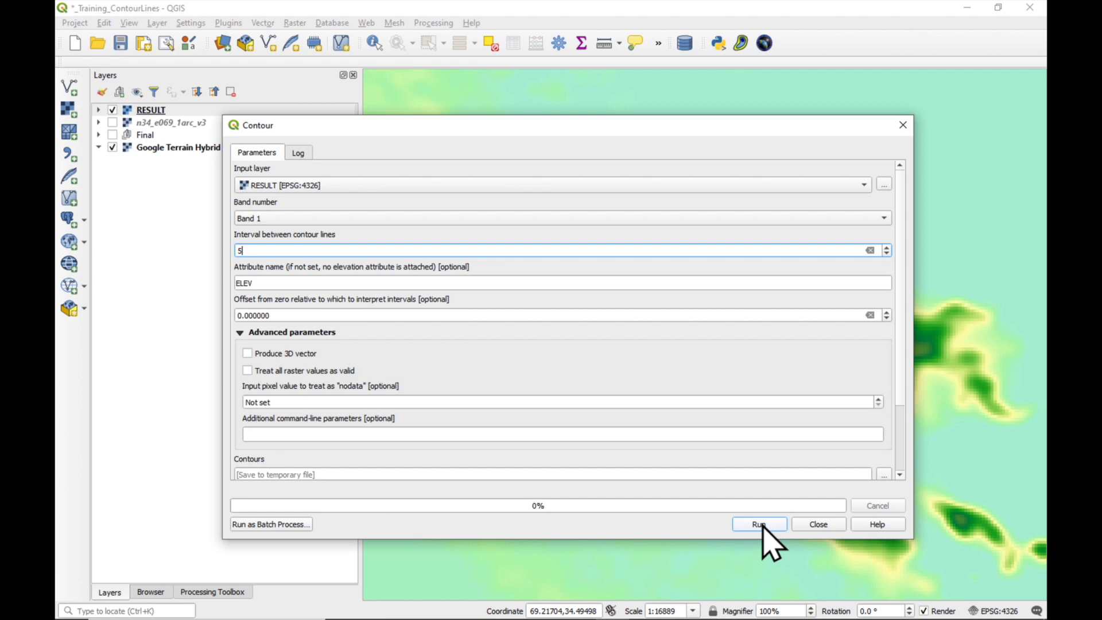
click(759, 524)
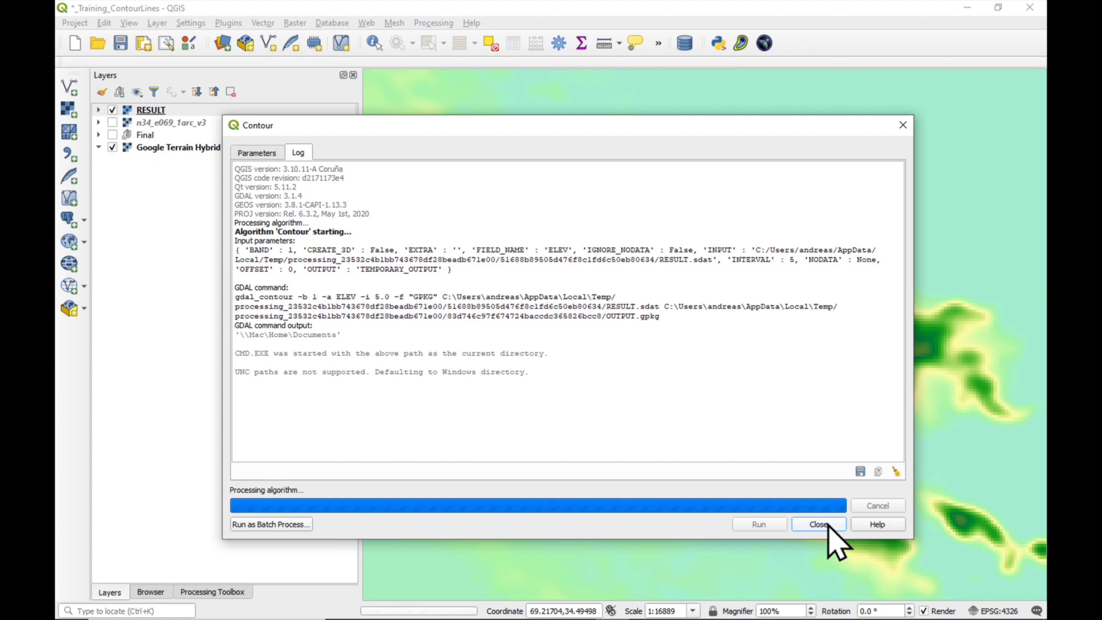
click(817, 523)
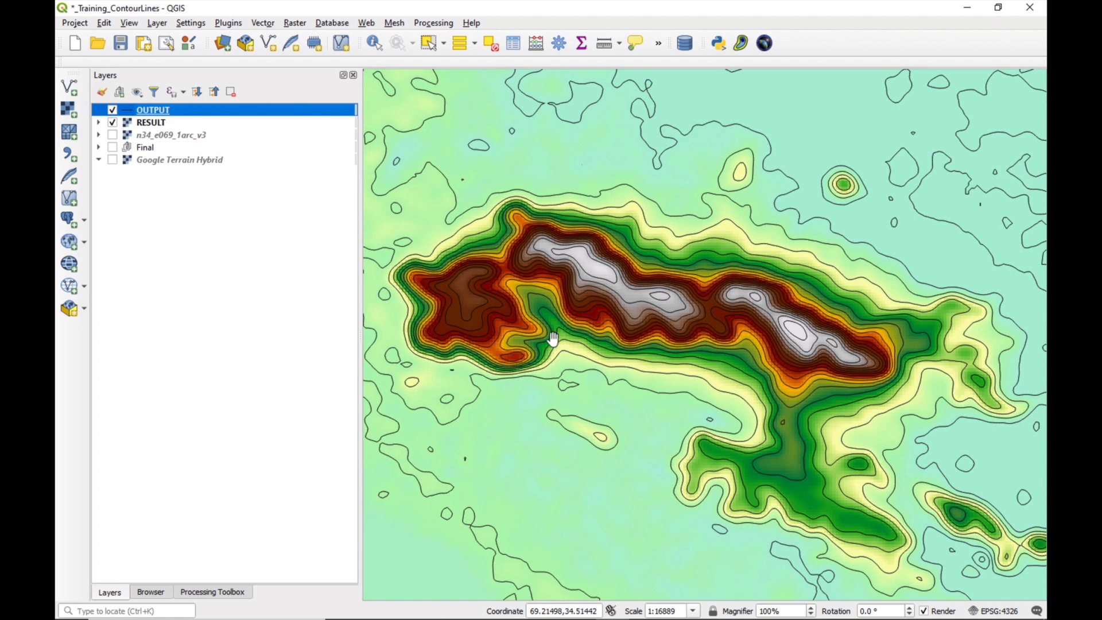
mouse_move(669, 424)
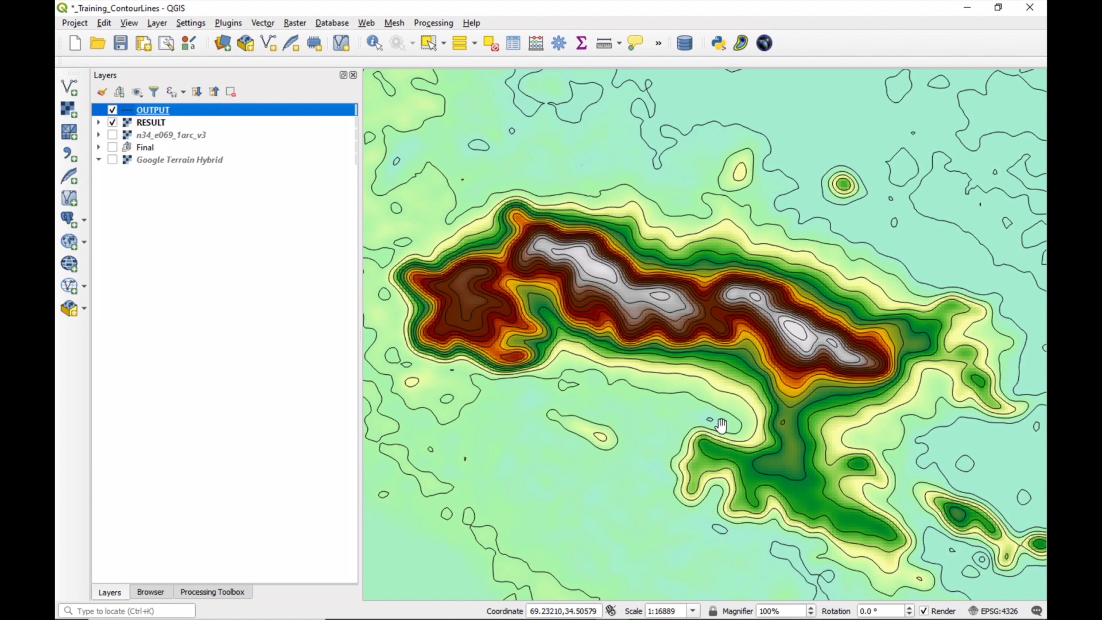
mouse_move(771, 441)
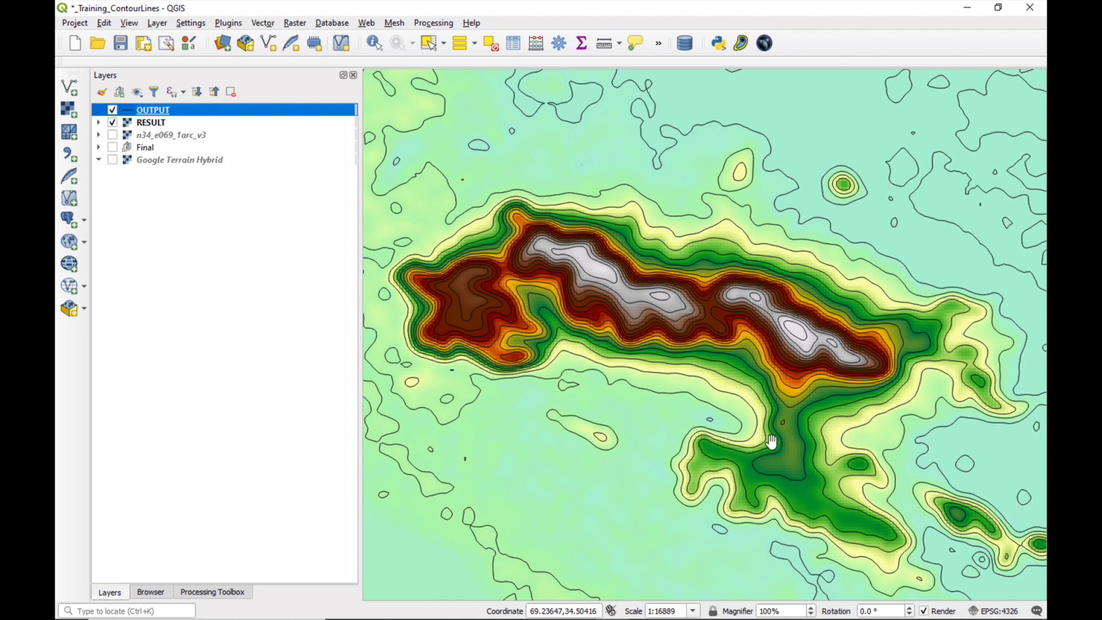
mouse_move(710, 418)
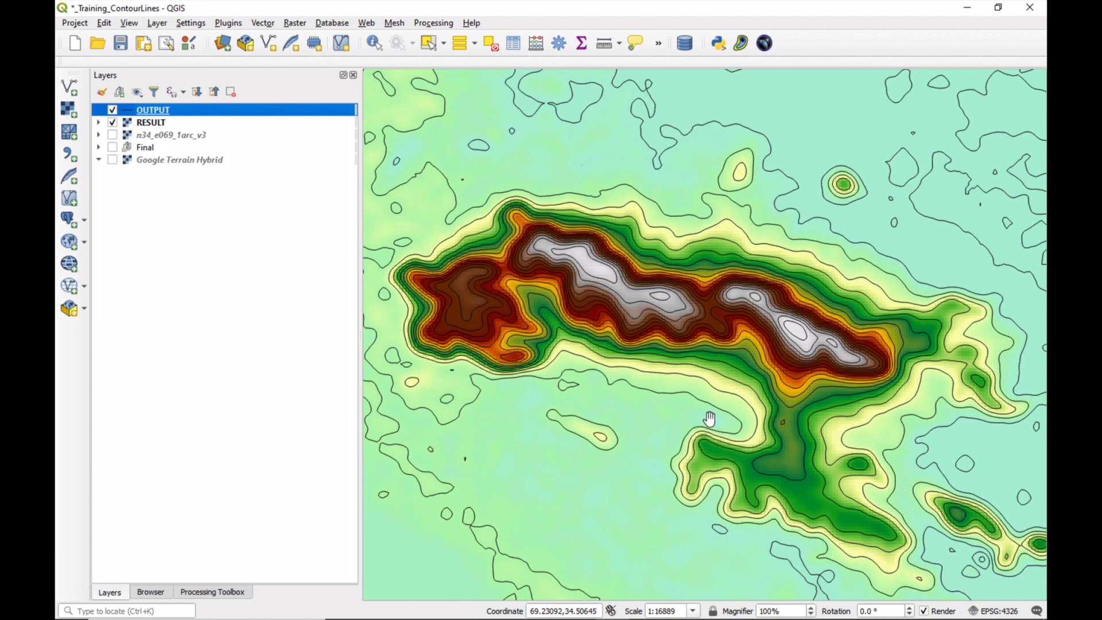
mouse_move(449, 369)
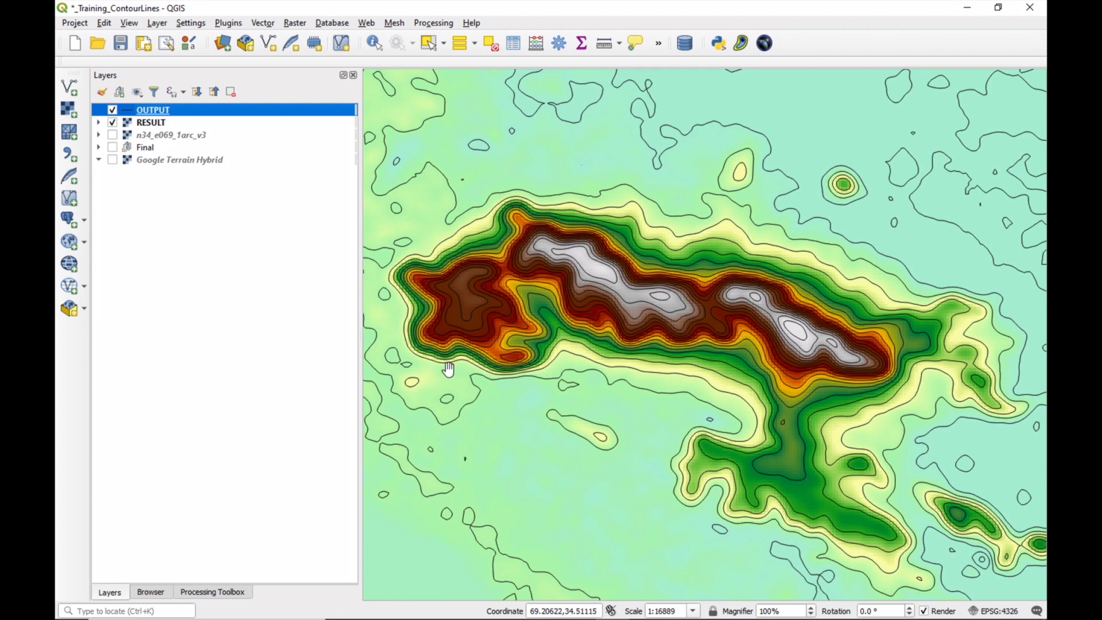
mouse_move(499, 410)
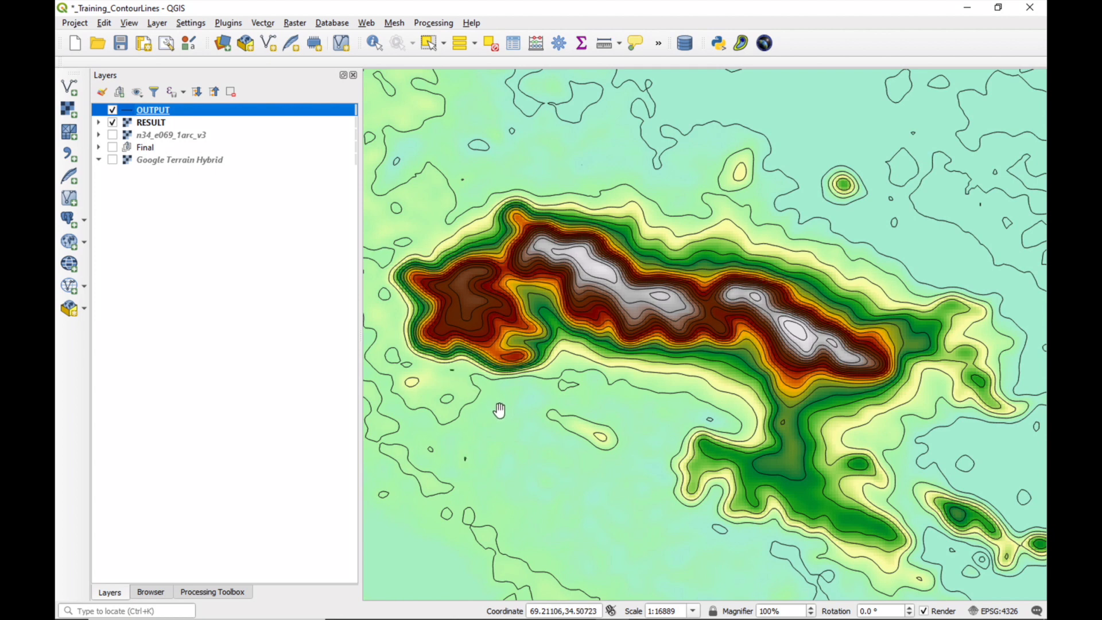
mouse_move(148, 129)
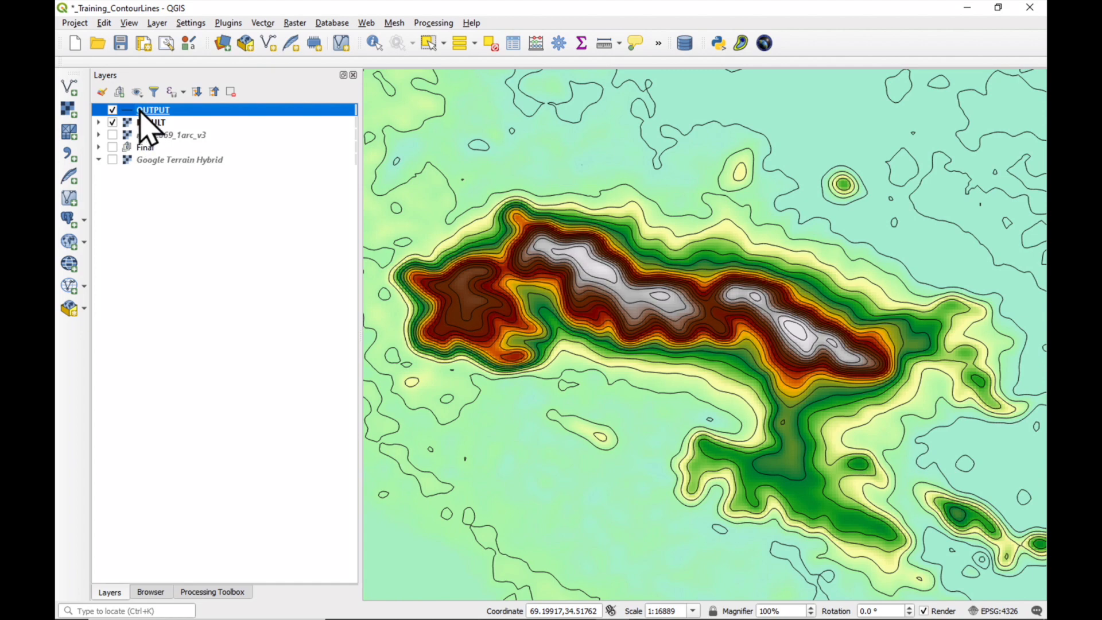
Step: Change OUTPUT's simple line to a LineString geometry generator symbol layer
double_click(152, 110)
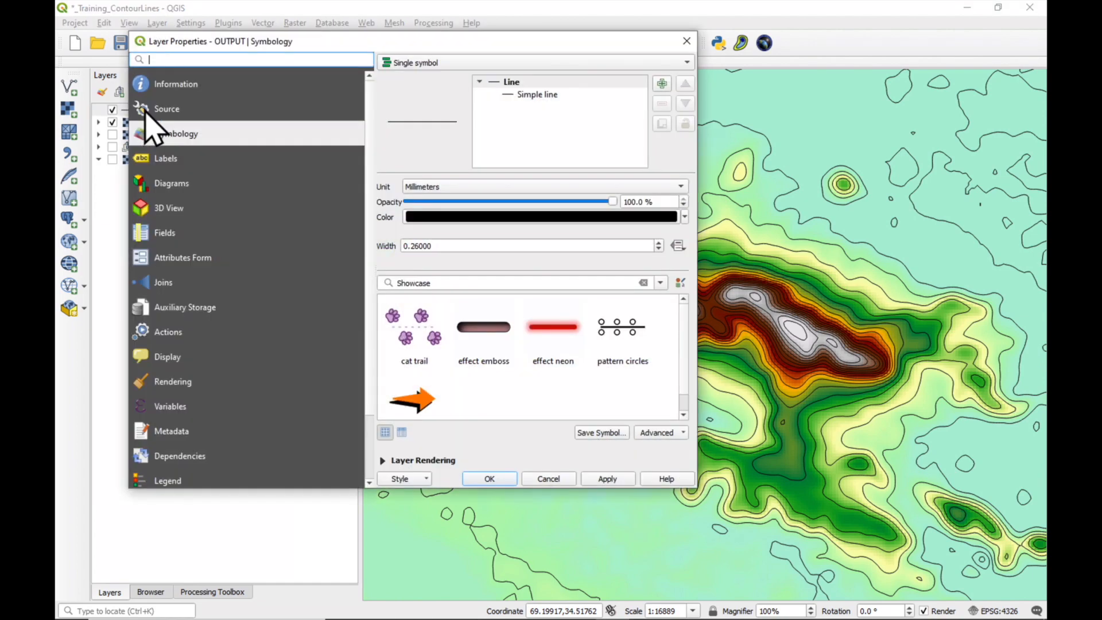
mouse_move(204, 148)
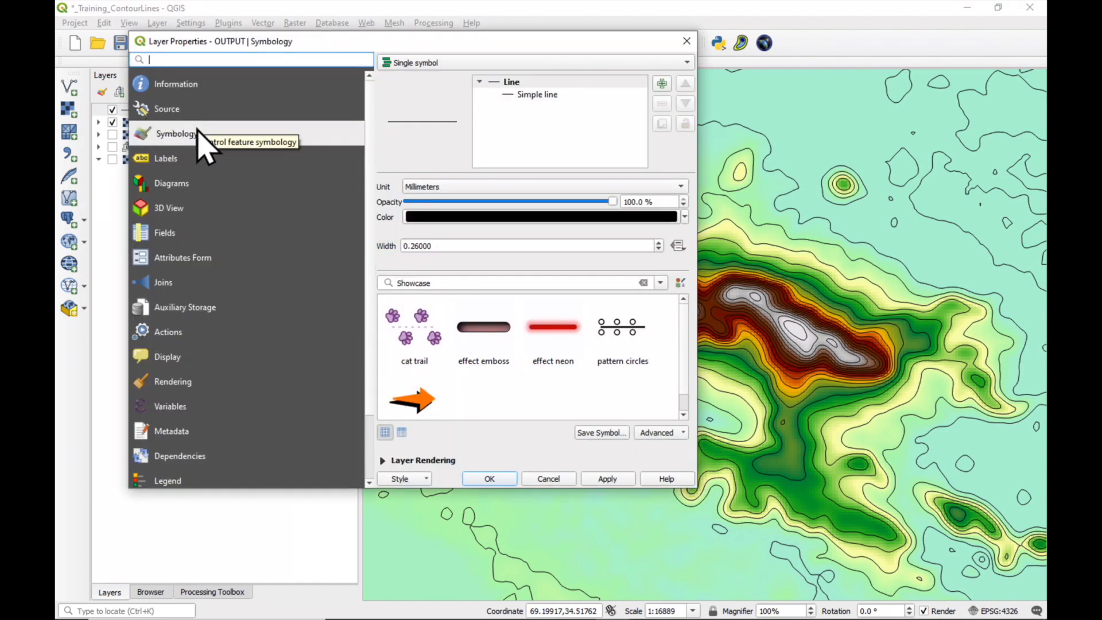
mouse_move(513, 95)
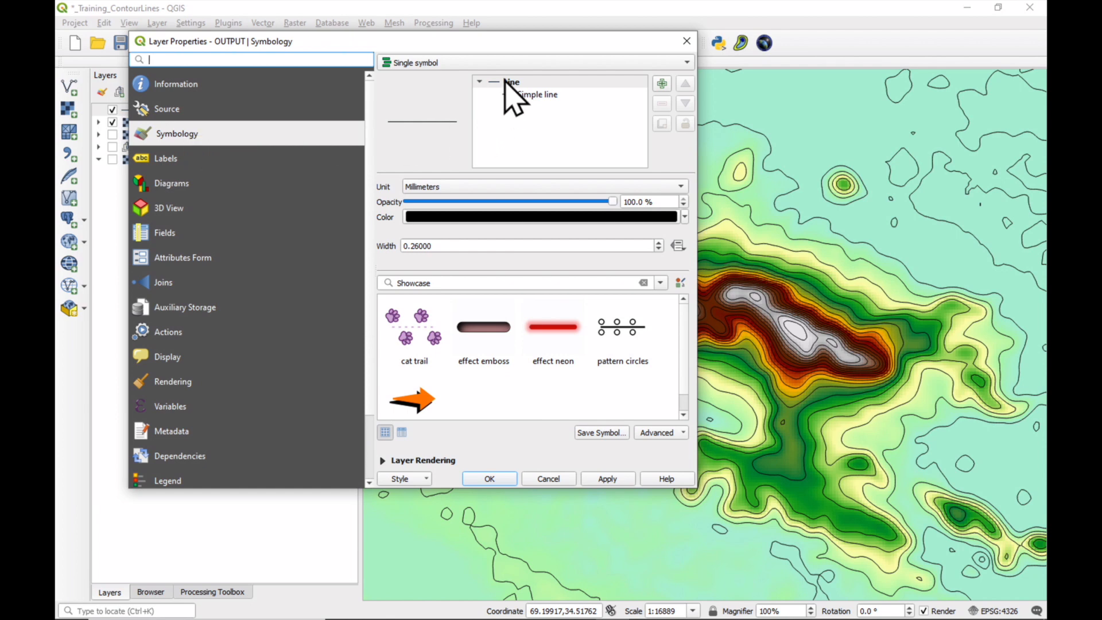
click(512, 81)
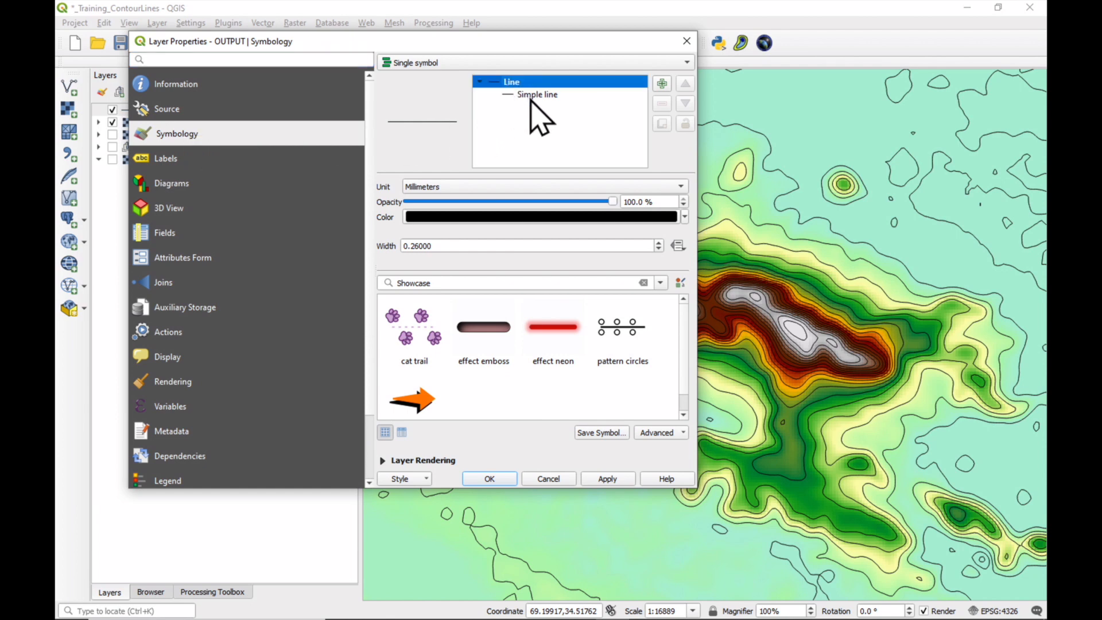
click(537, 95)
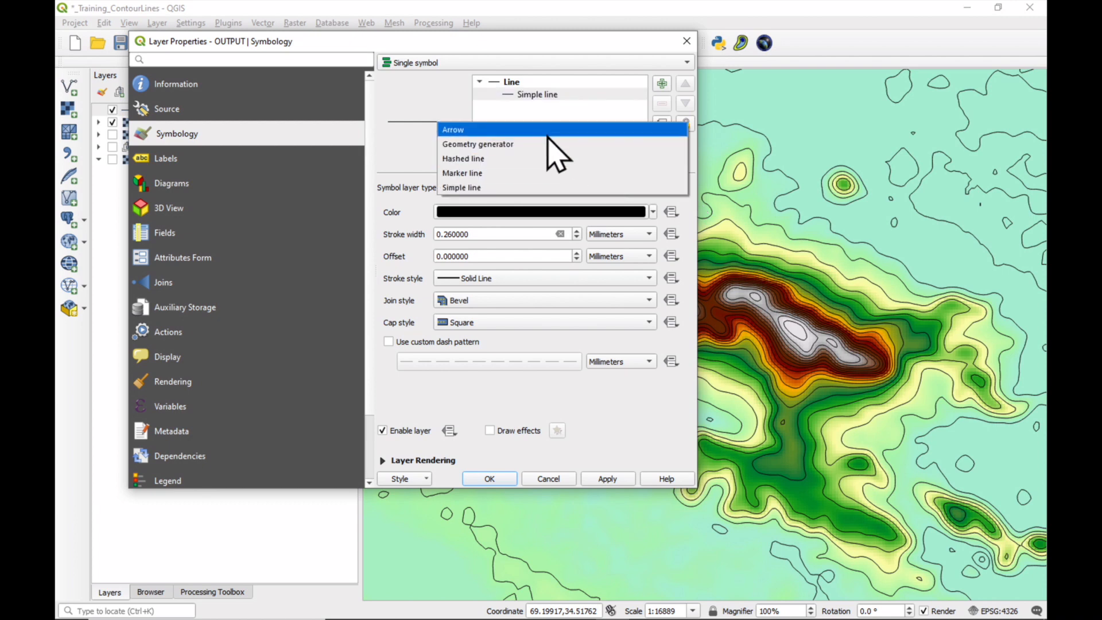
click(477, 144)
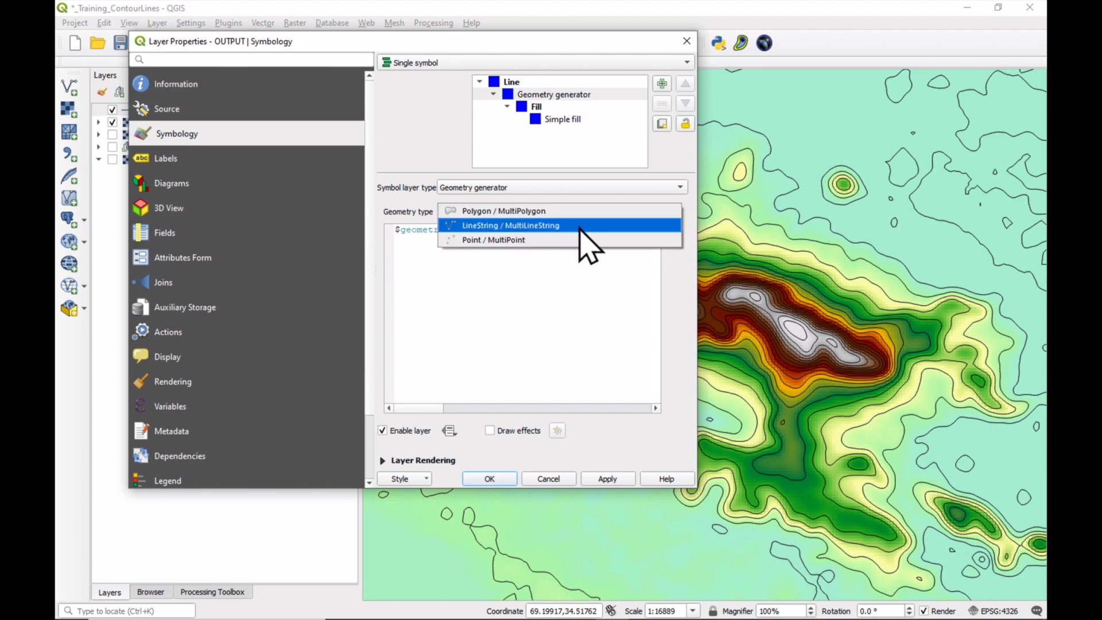
click(510, 225)
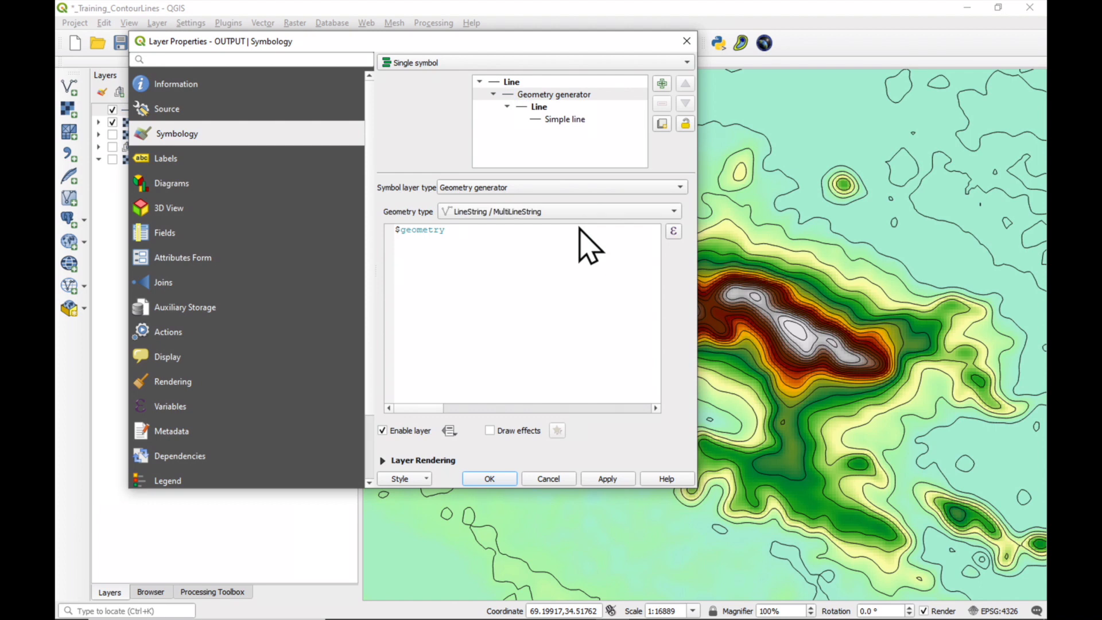
mouse_move(451, 248)
text(if)
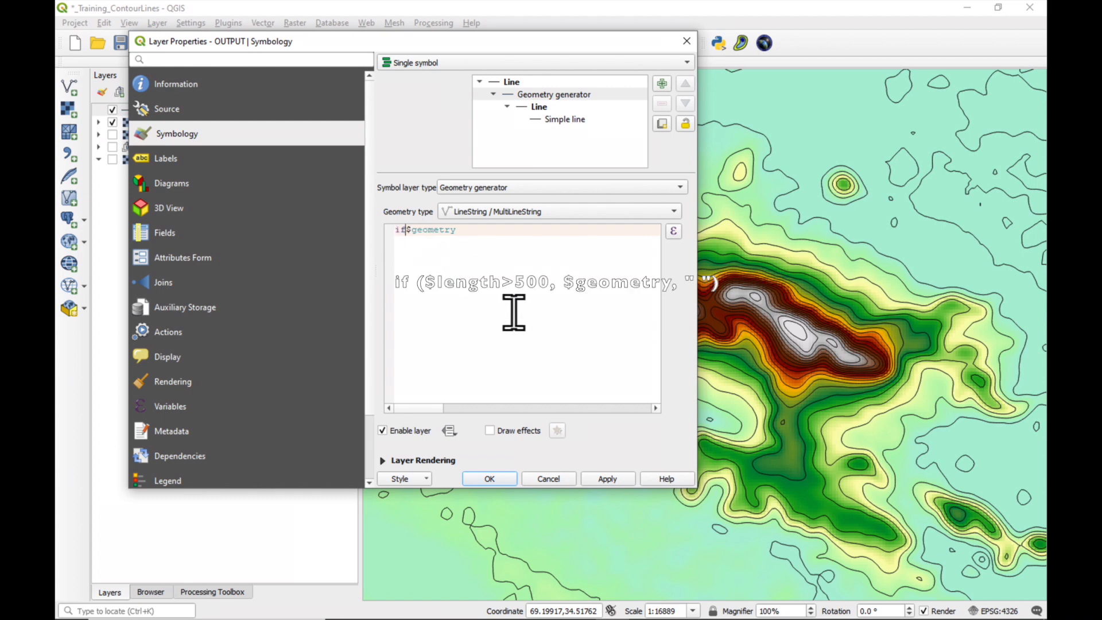
Step: Enter the generator expression if($length>500,$geometry,' ') to keep only long lines
text(($)
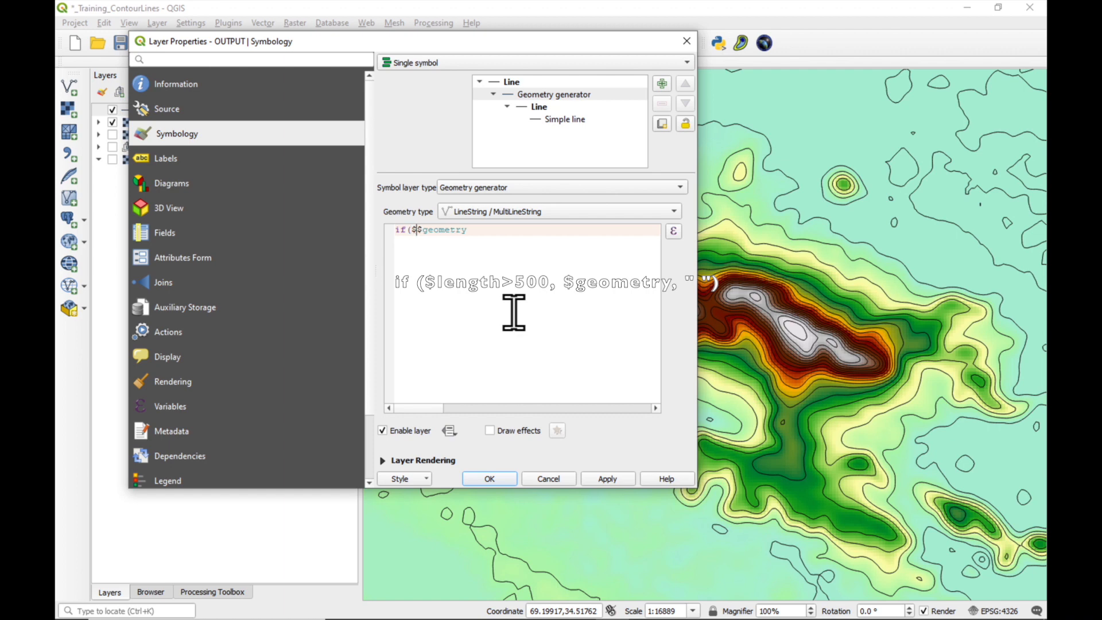
text(length>)
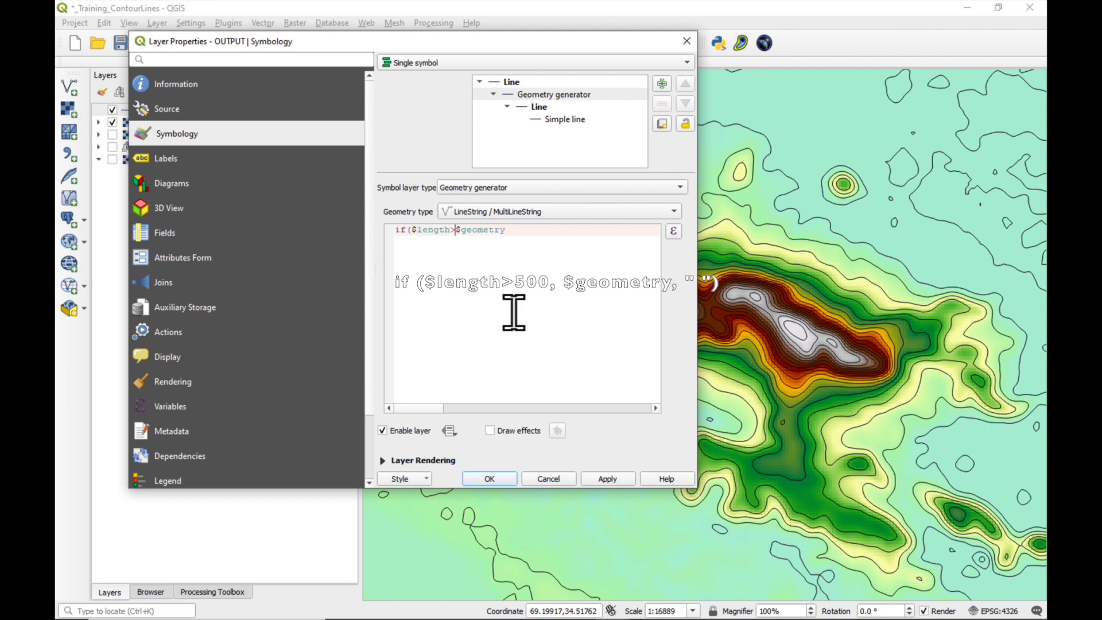
text(500,)
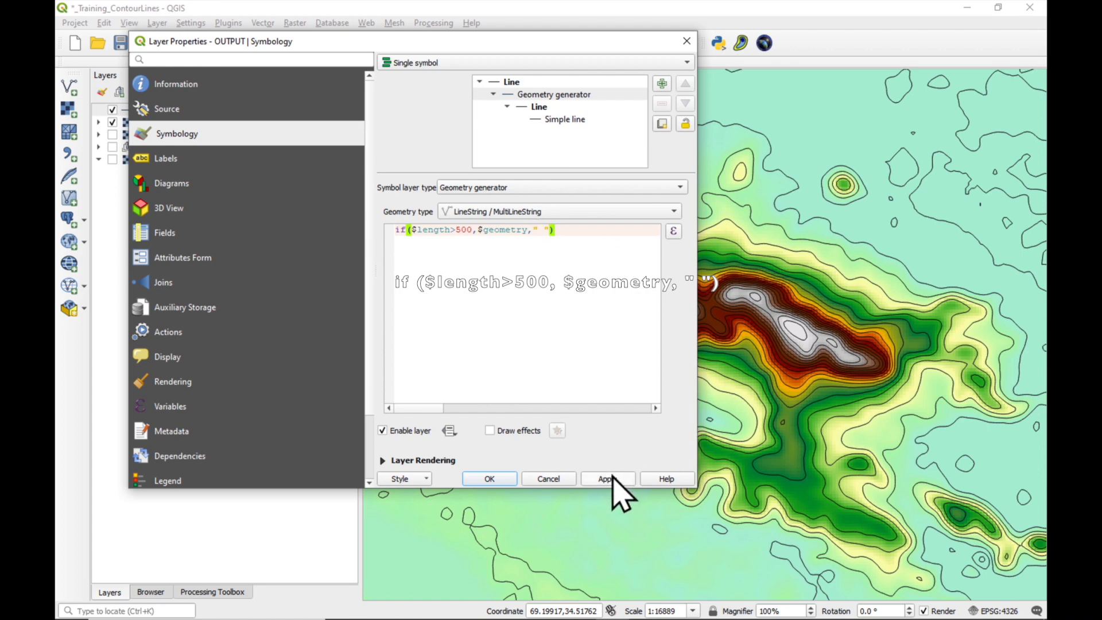
Step: Apply the length filter and close OUTPUT's Layer Properties
click(606, 478)
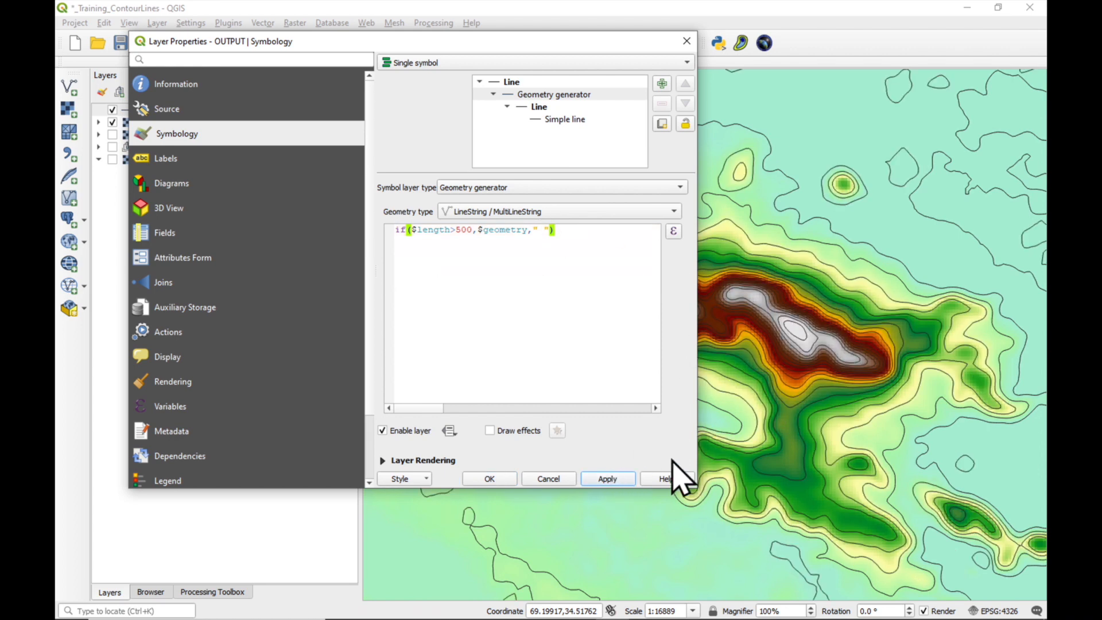
mouse_move(733, 446)
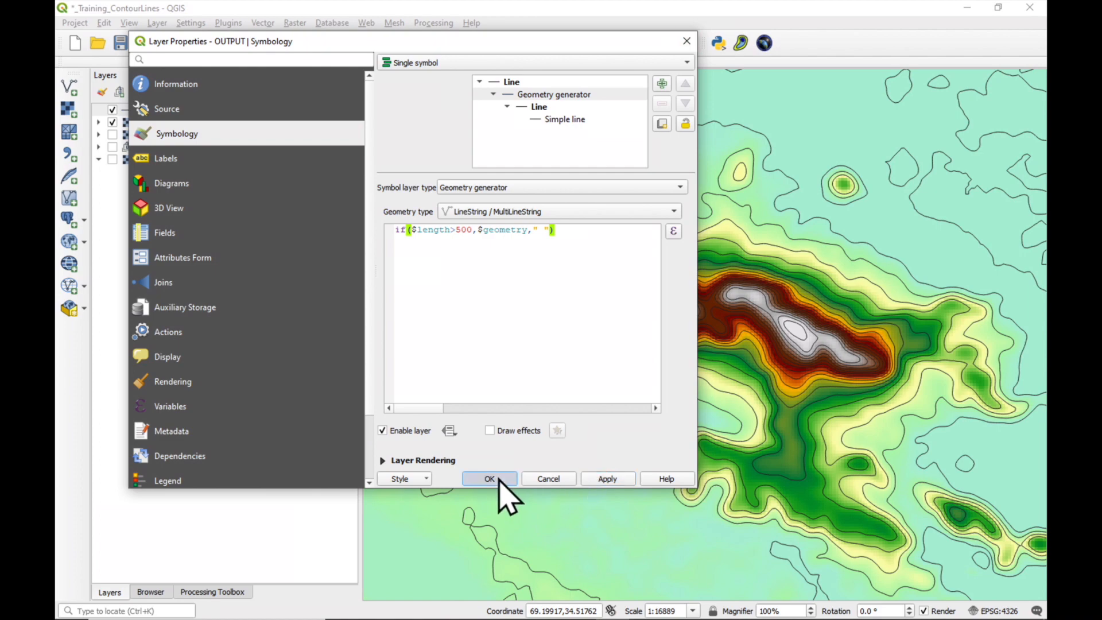
click(489, 479)
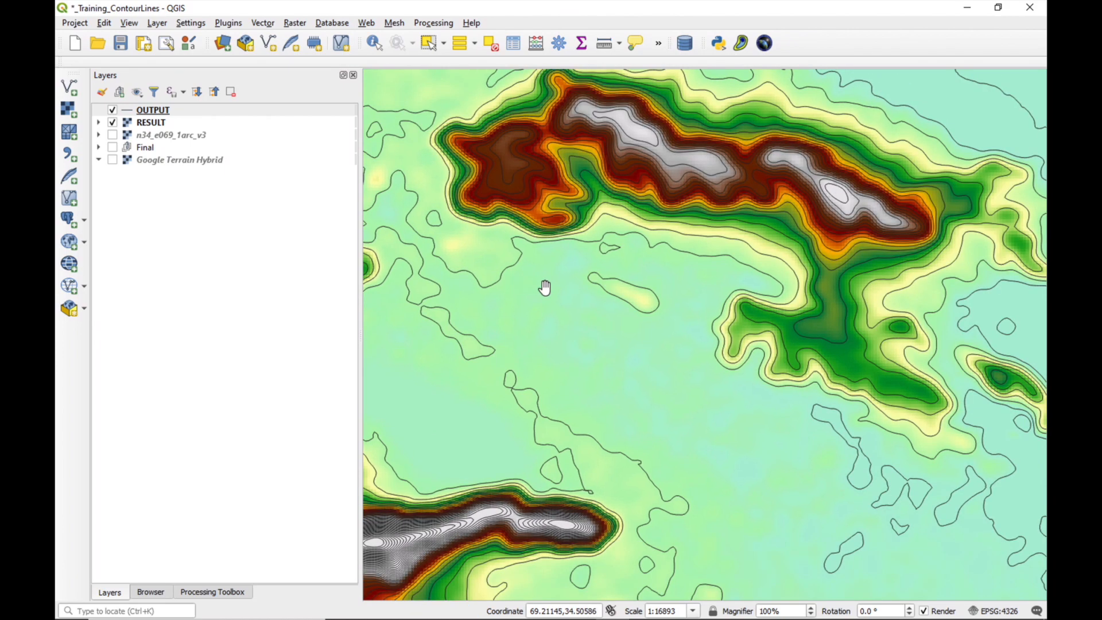
Step: Colour the OUTPUT contour lines brown (#854c17) and apply the style
double_click(153, 111)
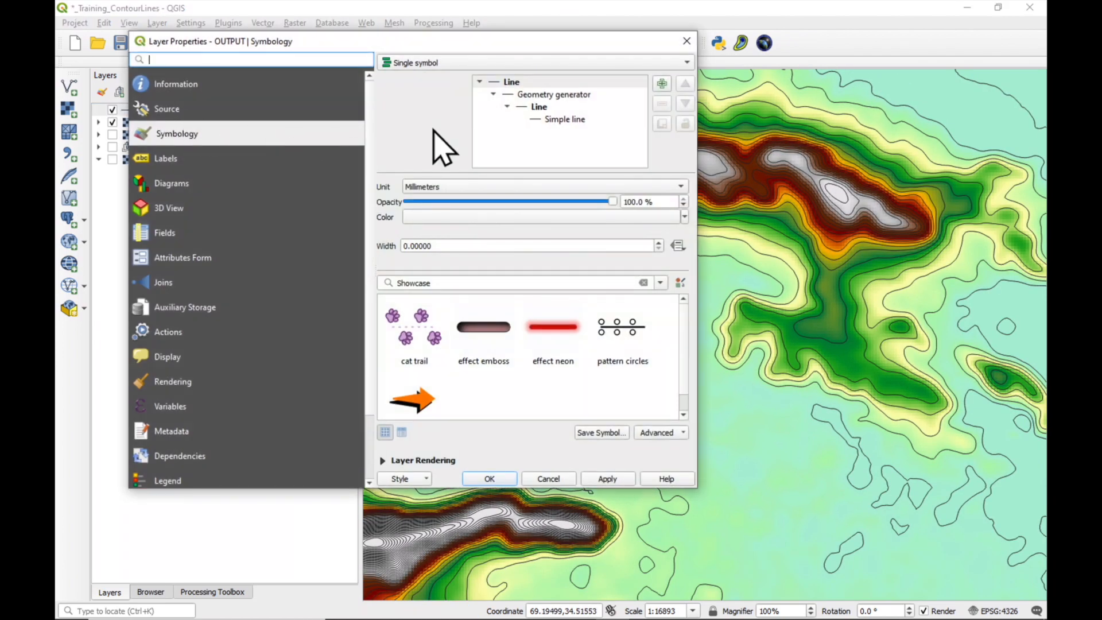
click(539, 106)
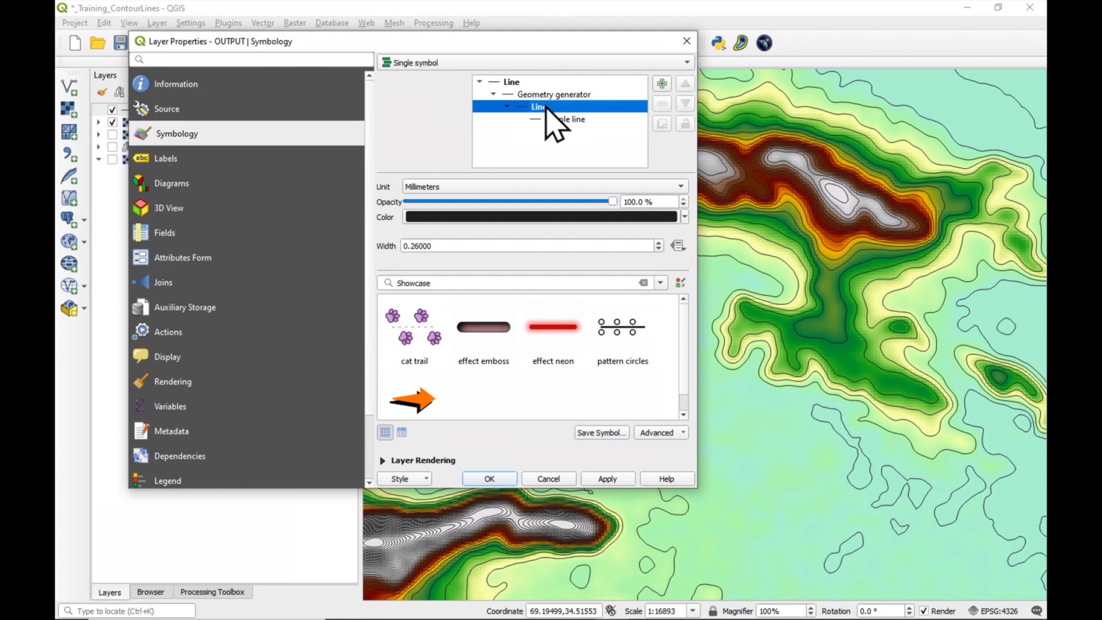
mouse_move(608, 235)
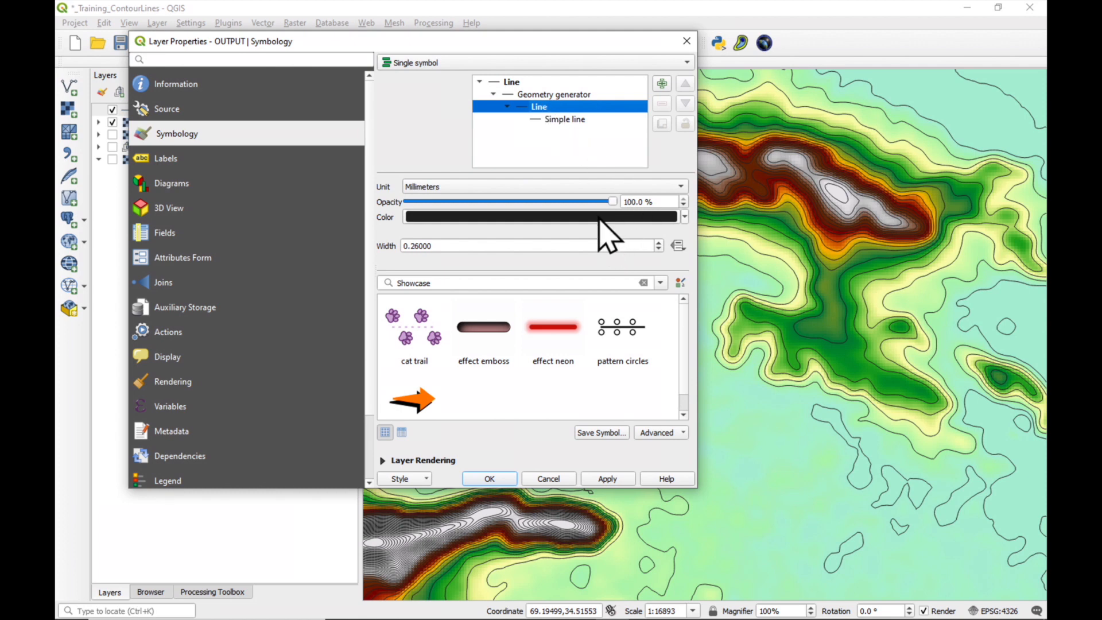
click(540, 105)
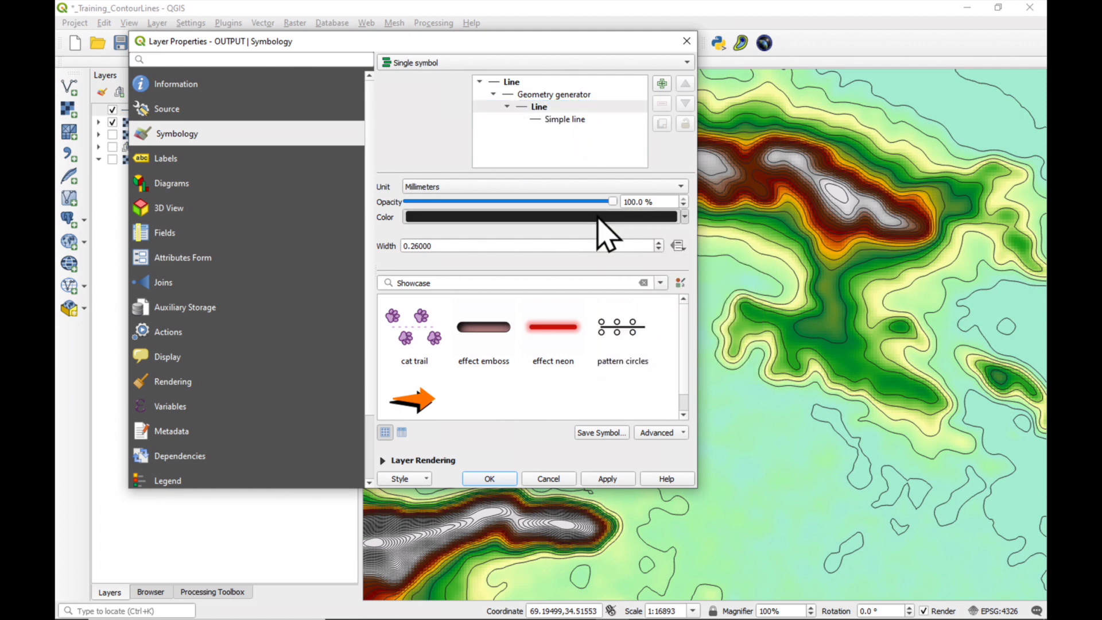
click(538, 217)
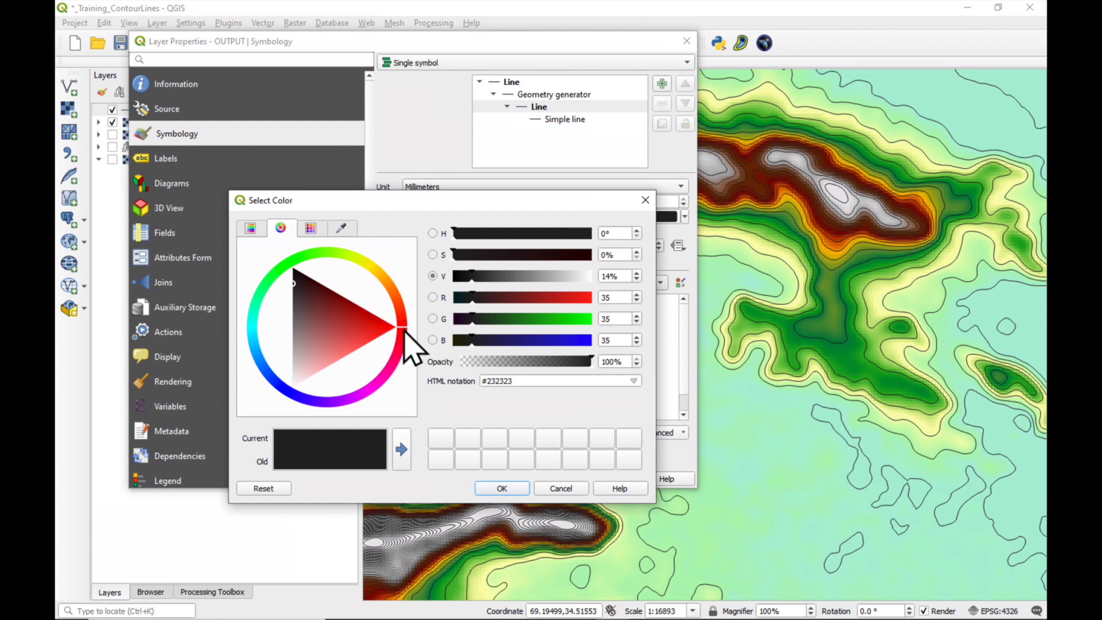
click(311, 298)
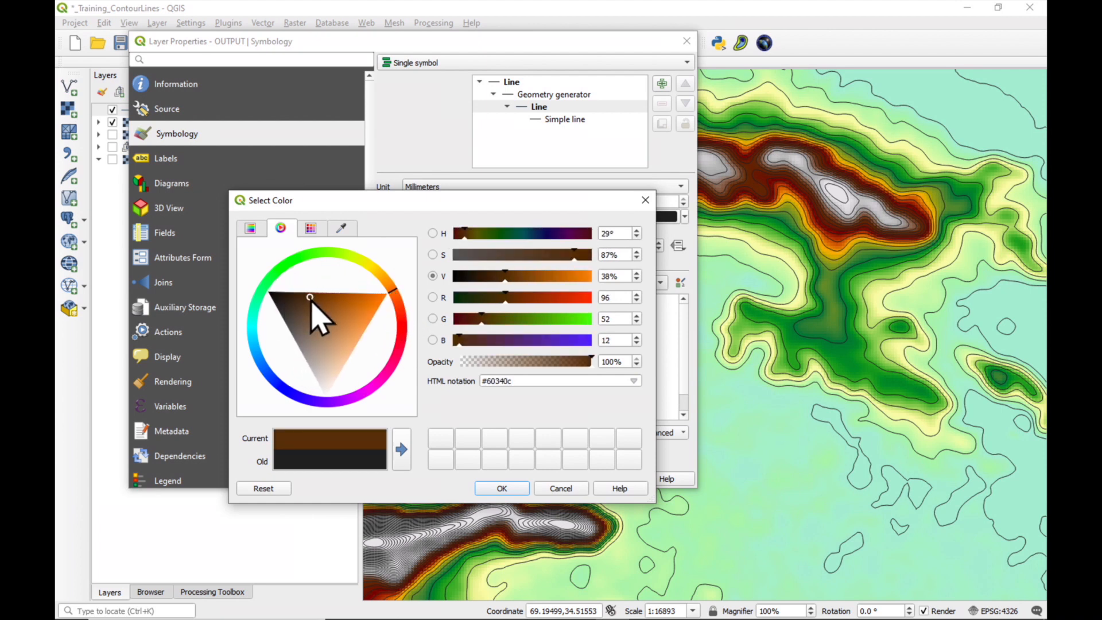
click(320, 299)
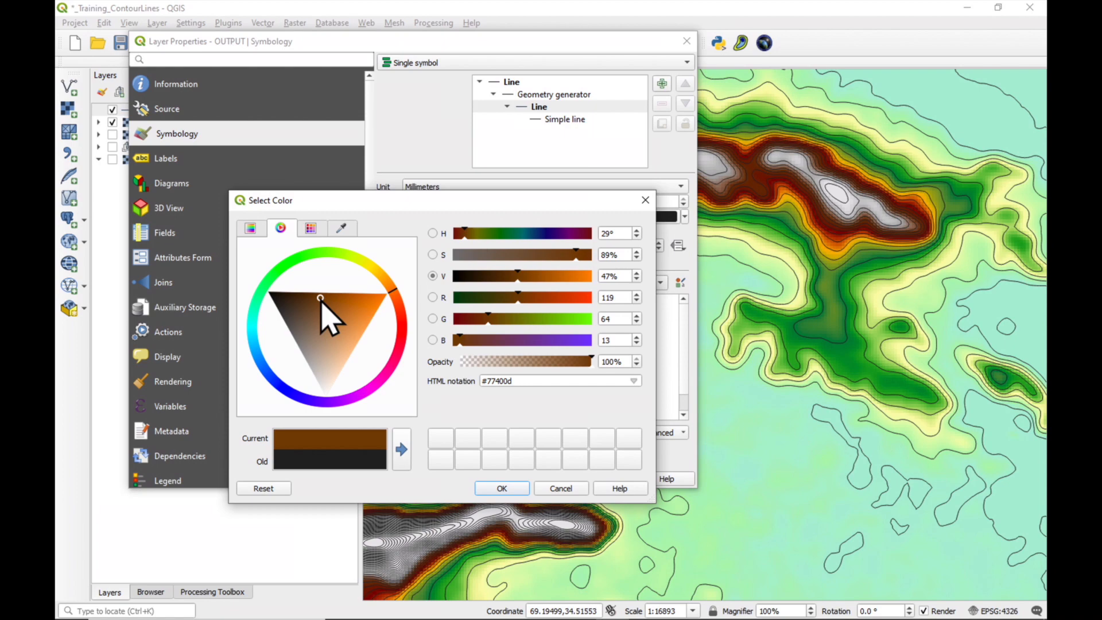
click(324, 300)
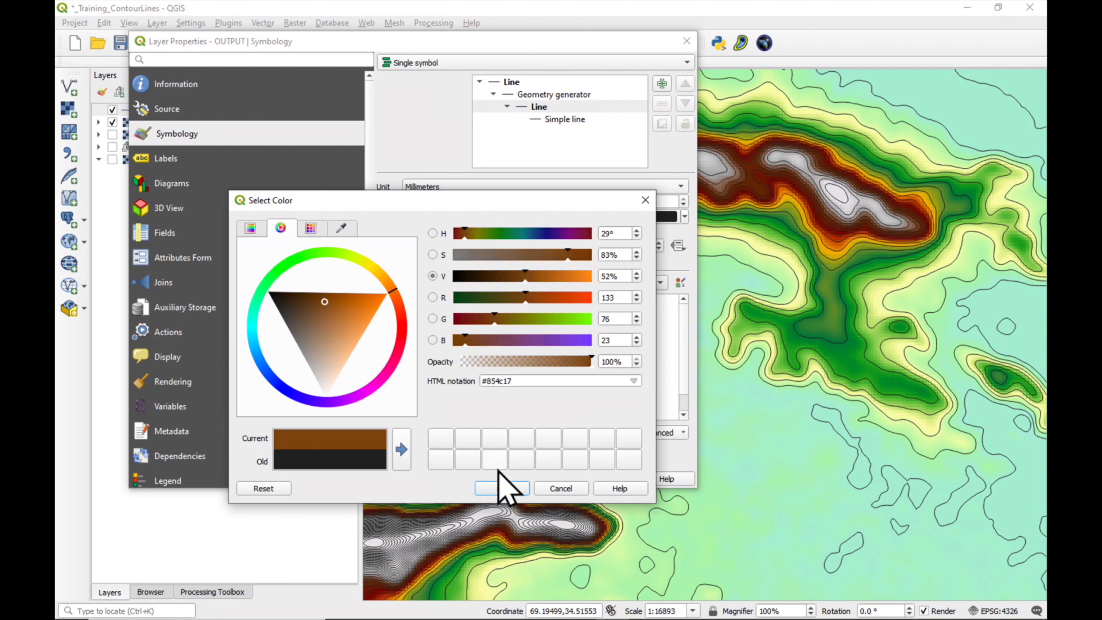
click(502, 487)
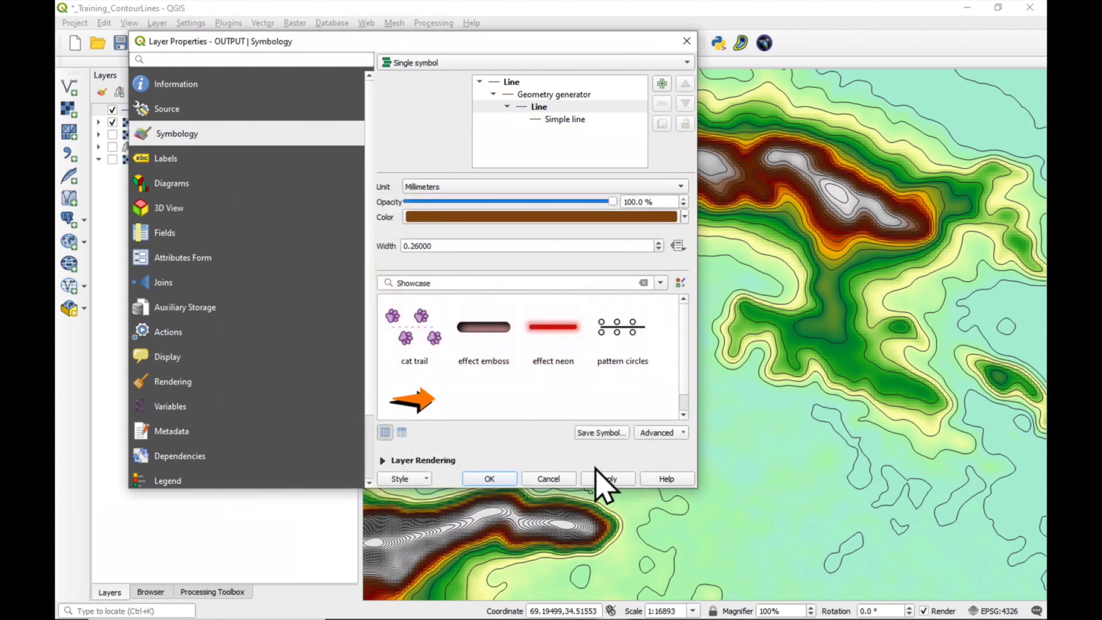
click(606, 479)
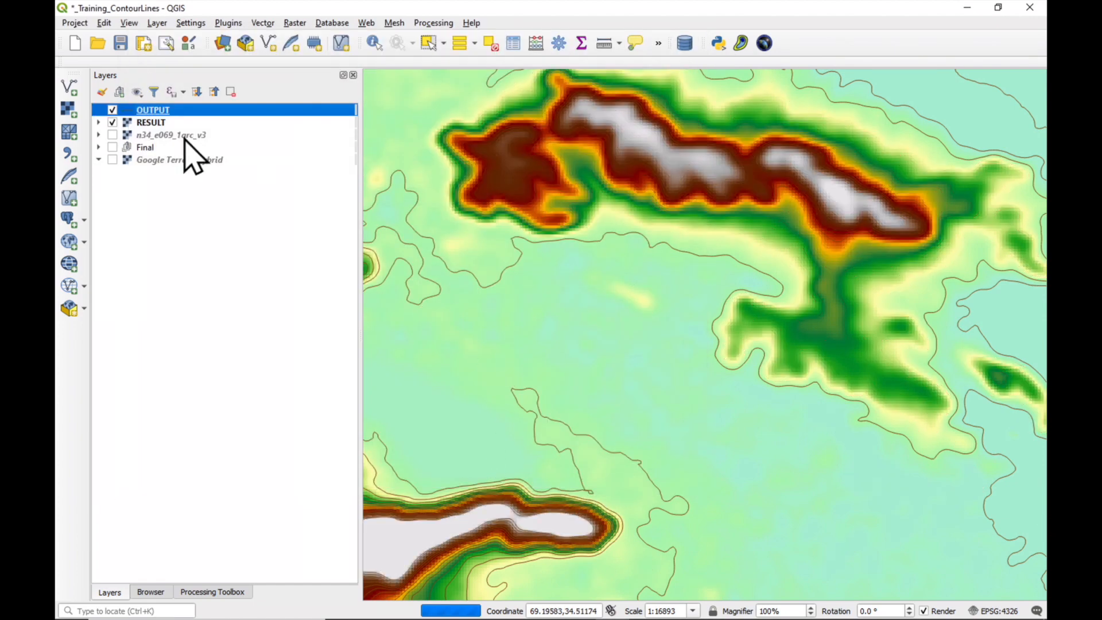
Step: Hide the RESULT raster so only the brown contours show
click(112, 123)
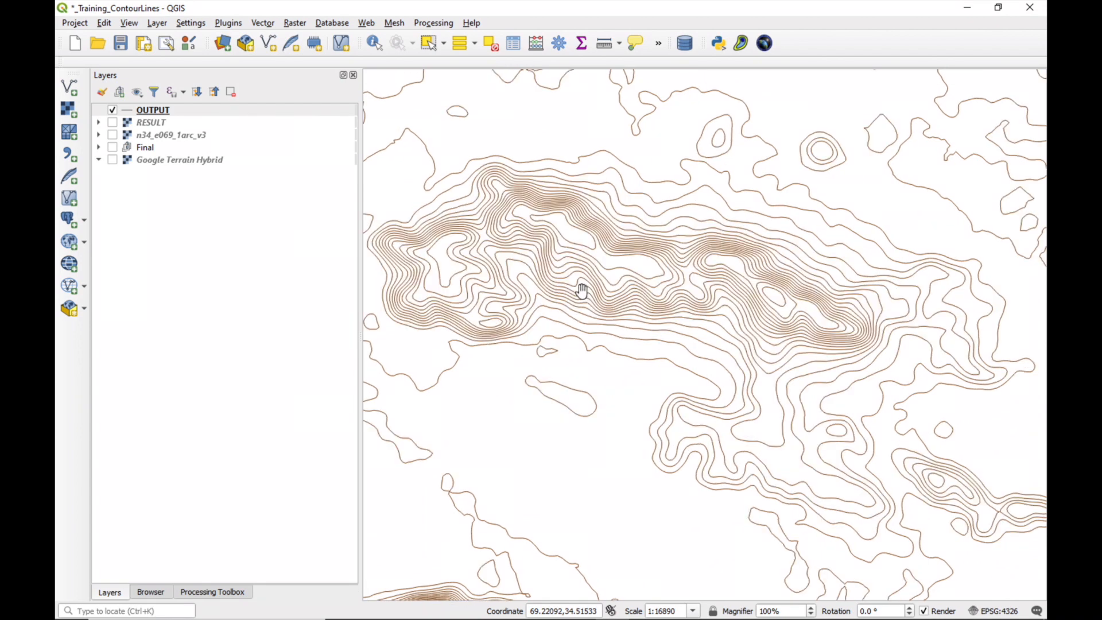
click(153, 110)
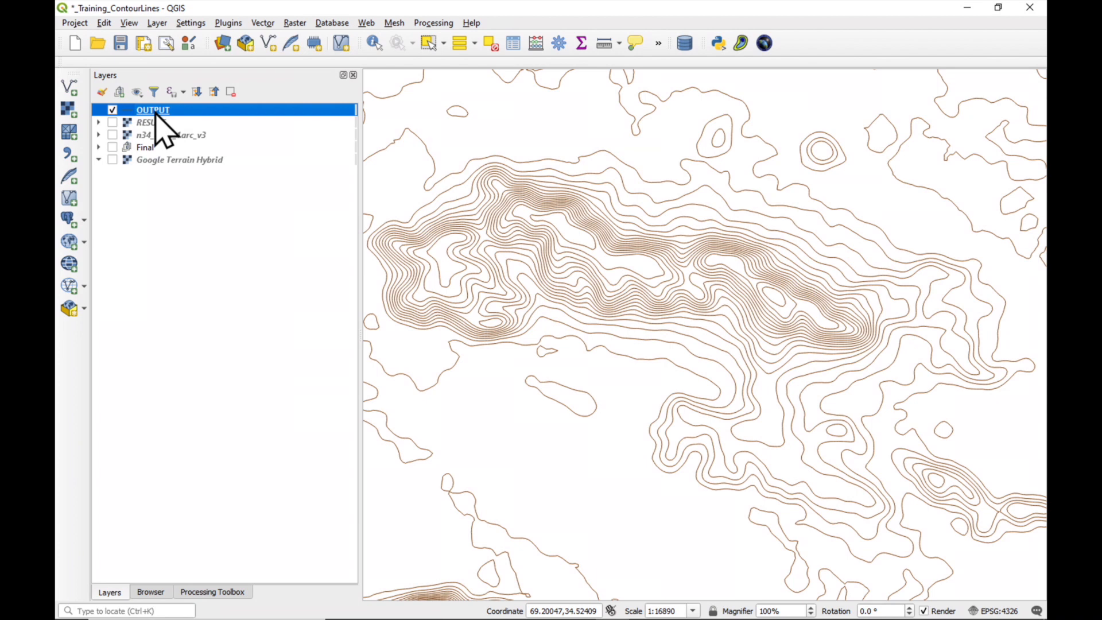
Step: Start a data-defined override expression for the OUTPUT line width
double_click(153, 110)
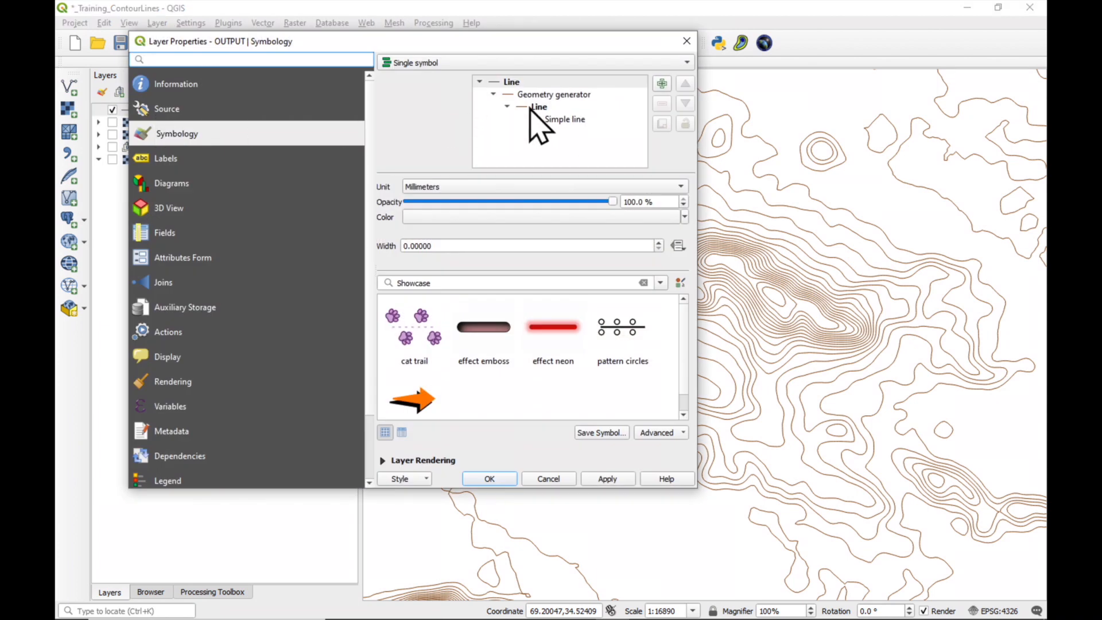
click(539, 106)
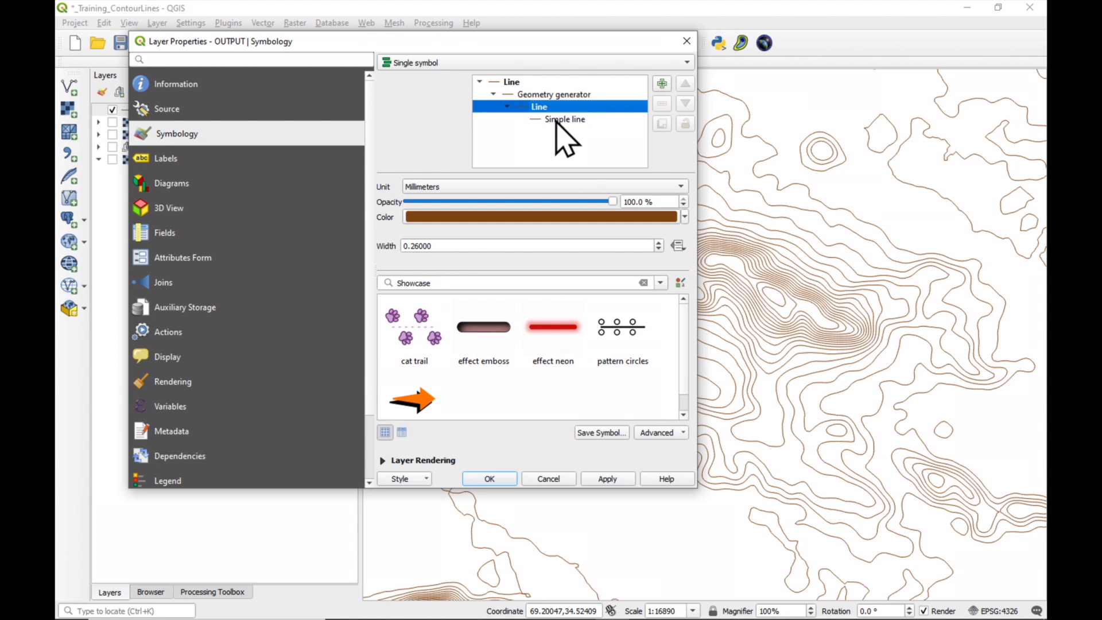
mouse_move(422, 246)
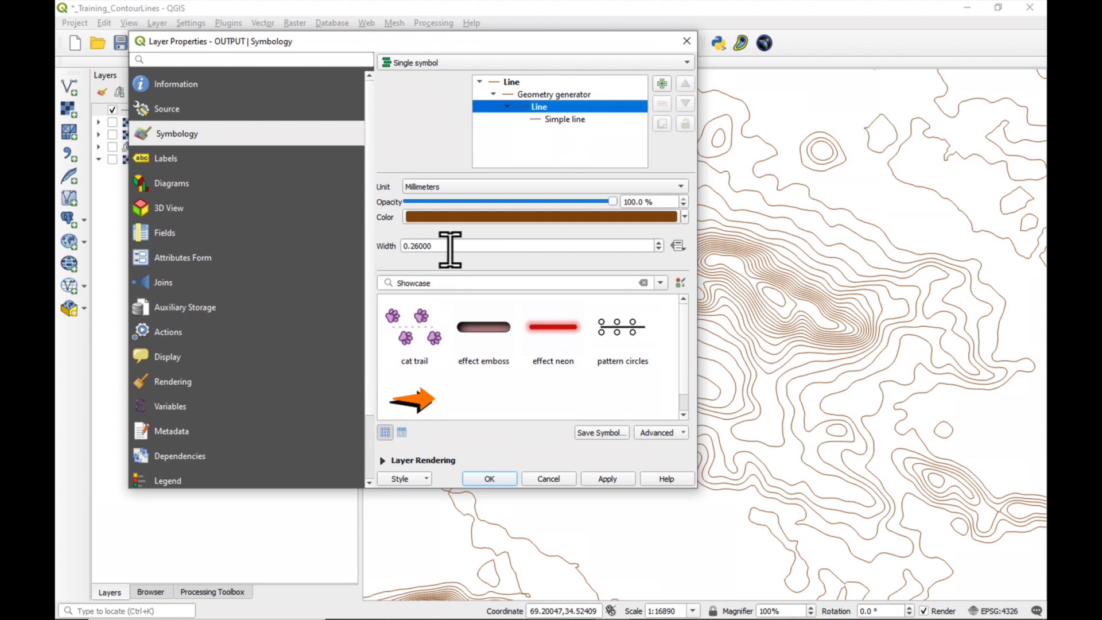
mouse_move(678, 246)
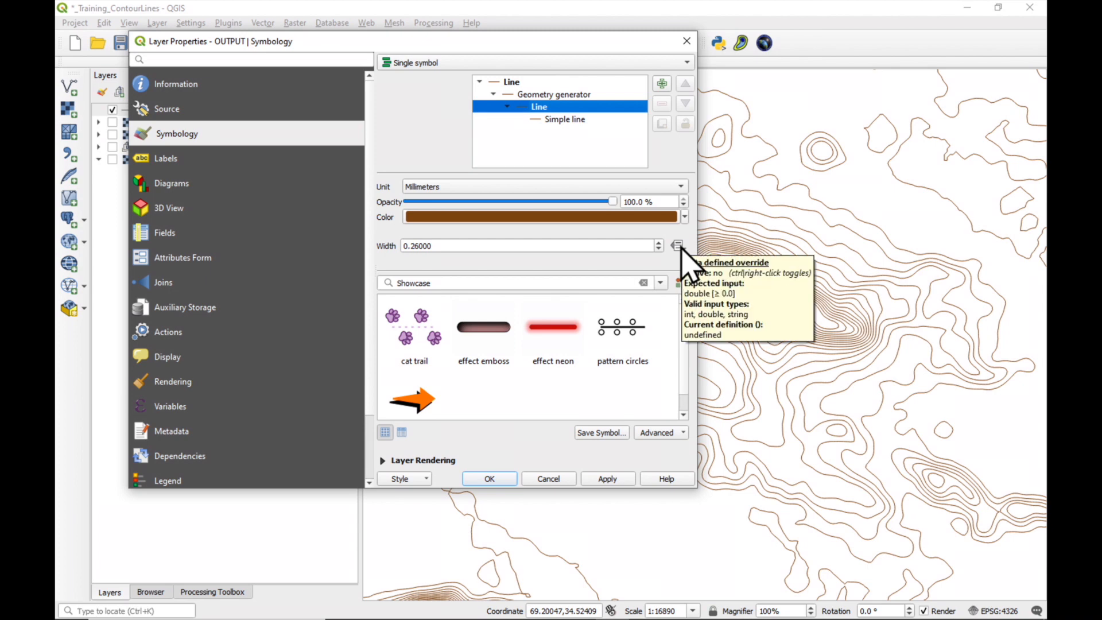
click(677, 246)
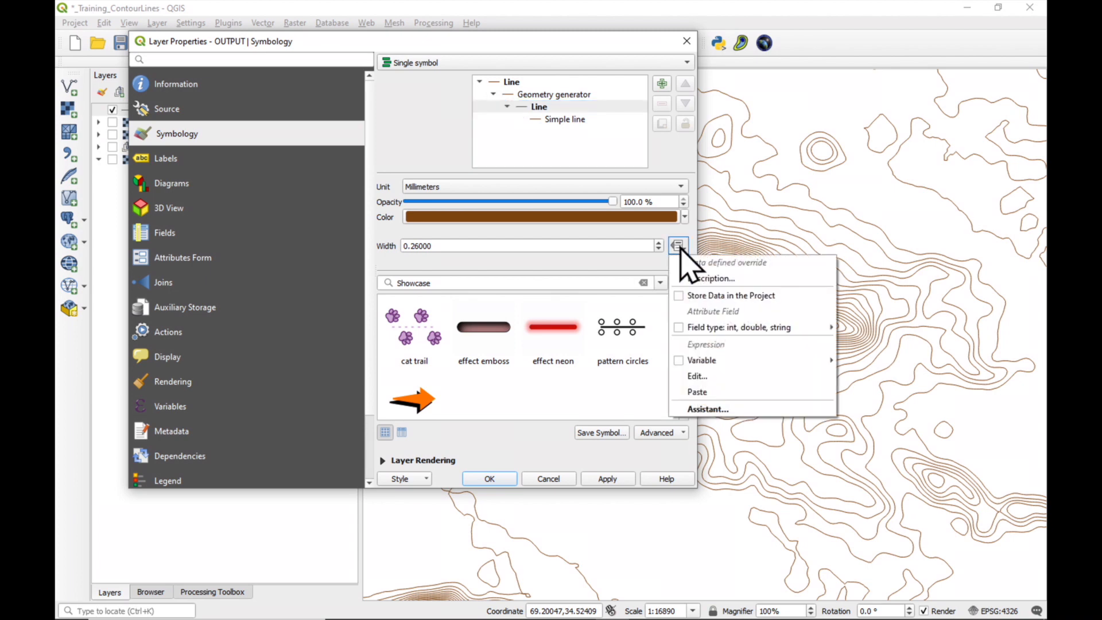
click(695, 377)
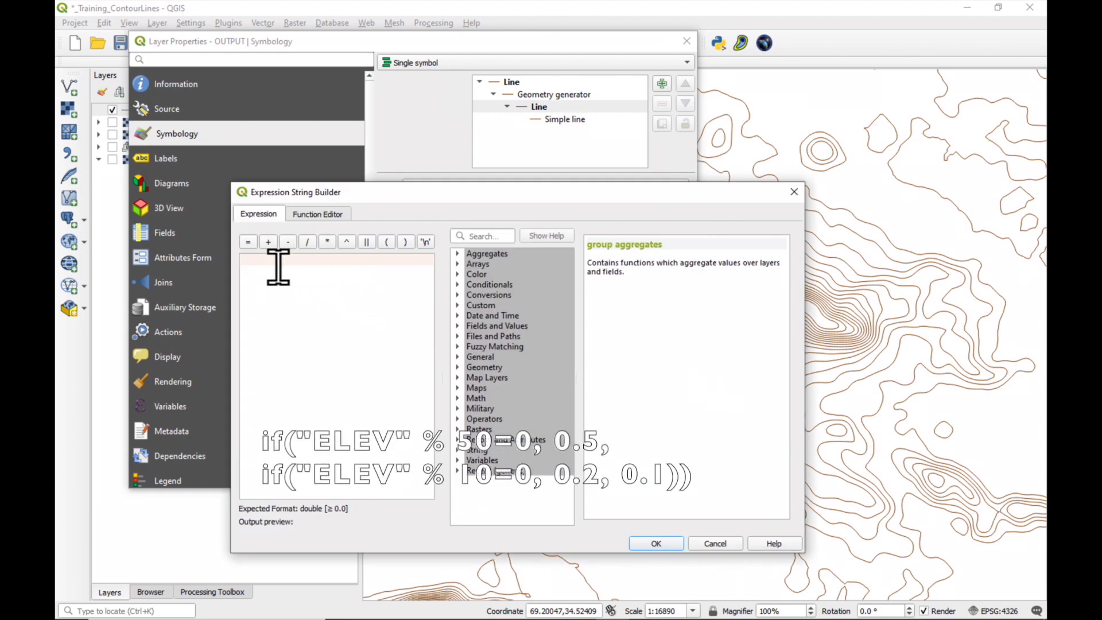
Step: Set line width to if("ELEV"%50=0,0.5,if("ELEV"%10=0,0.2,0.1)) and confirm
text(1)
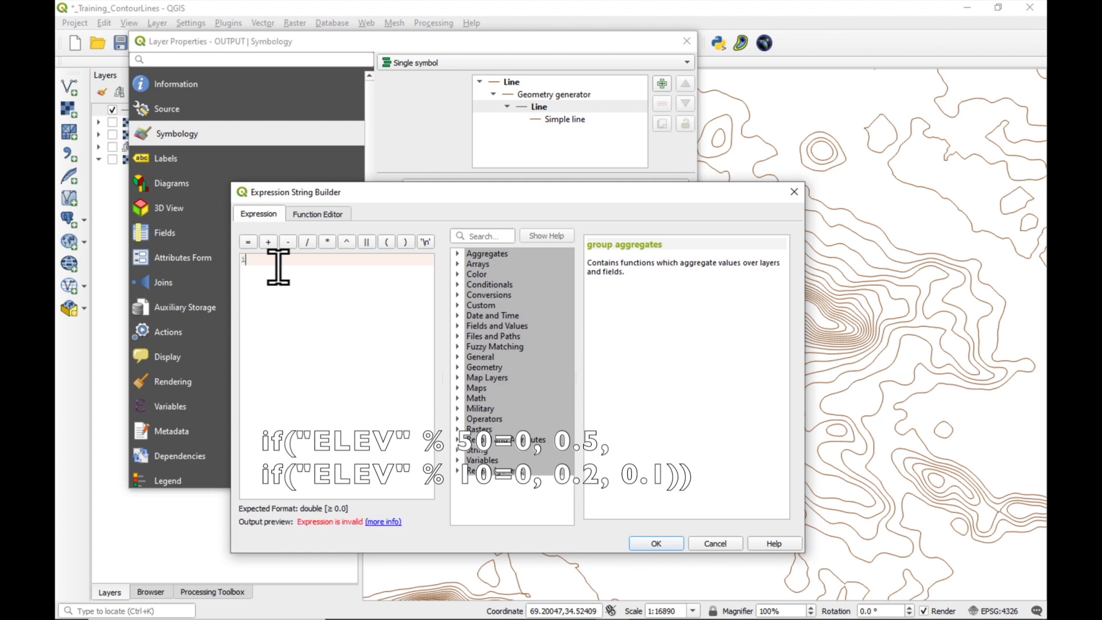
text(if()
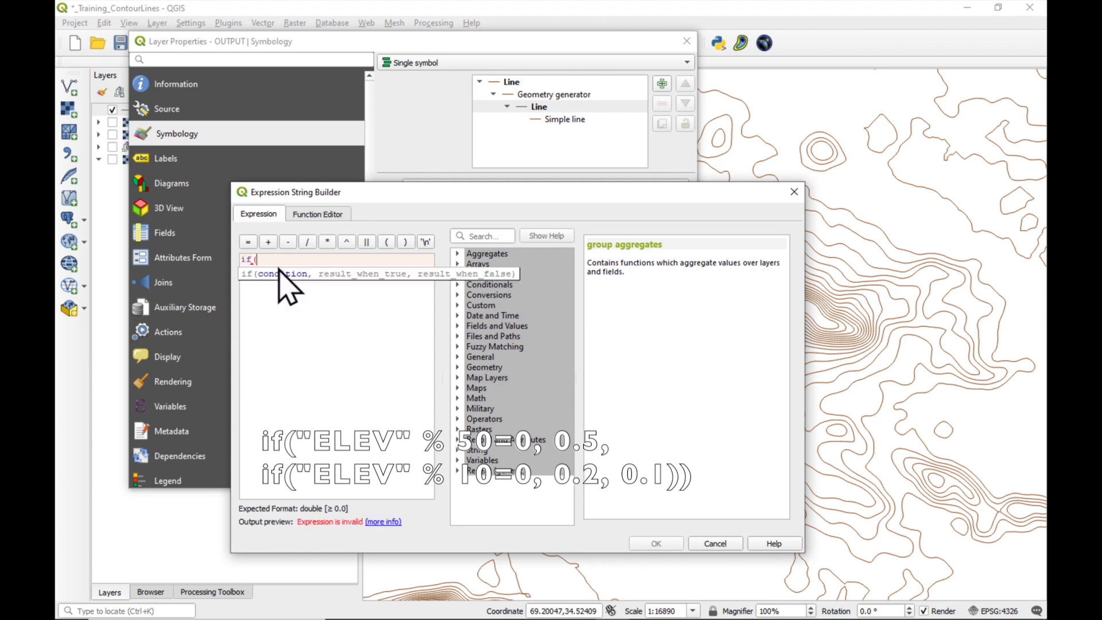
text(")
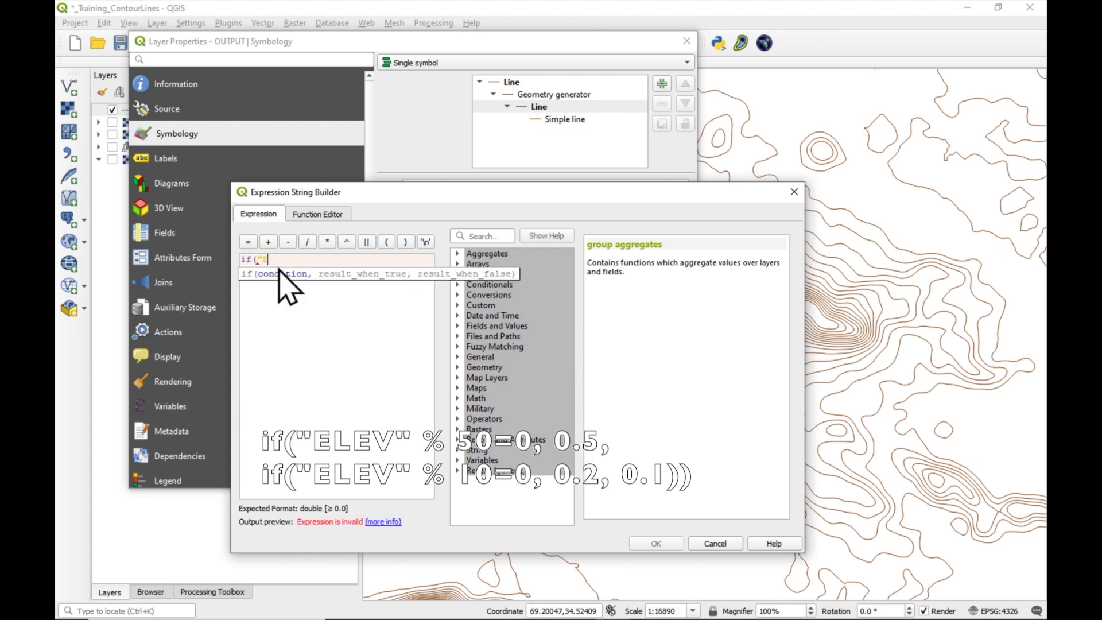
text(ELEV)
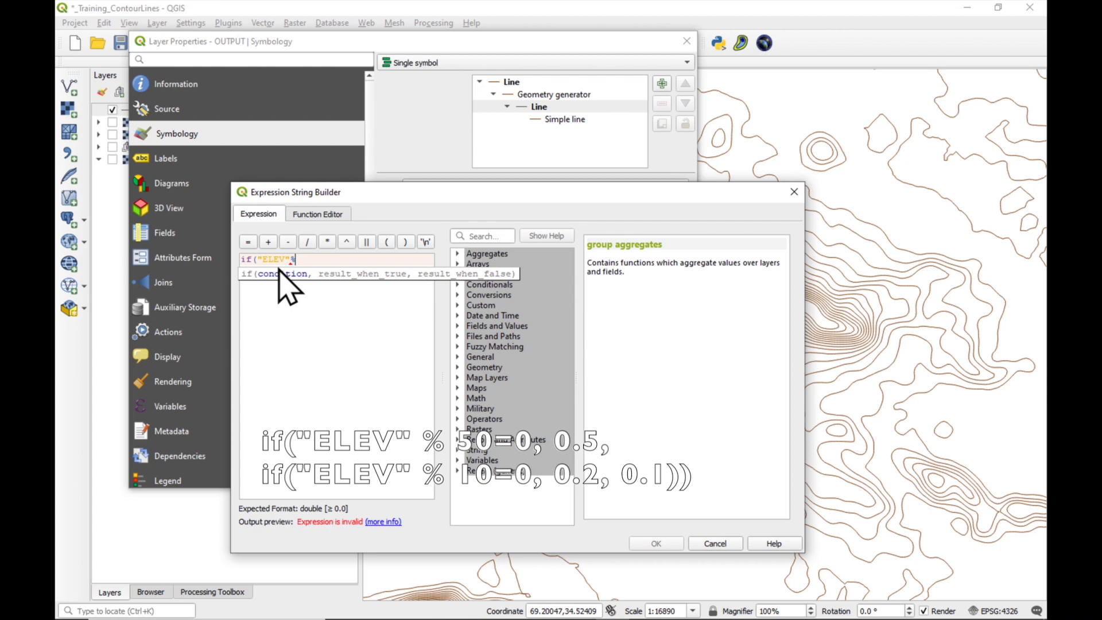
text(50)
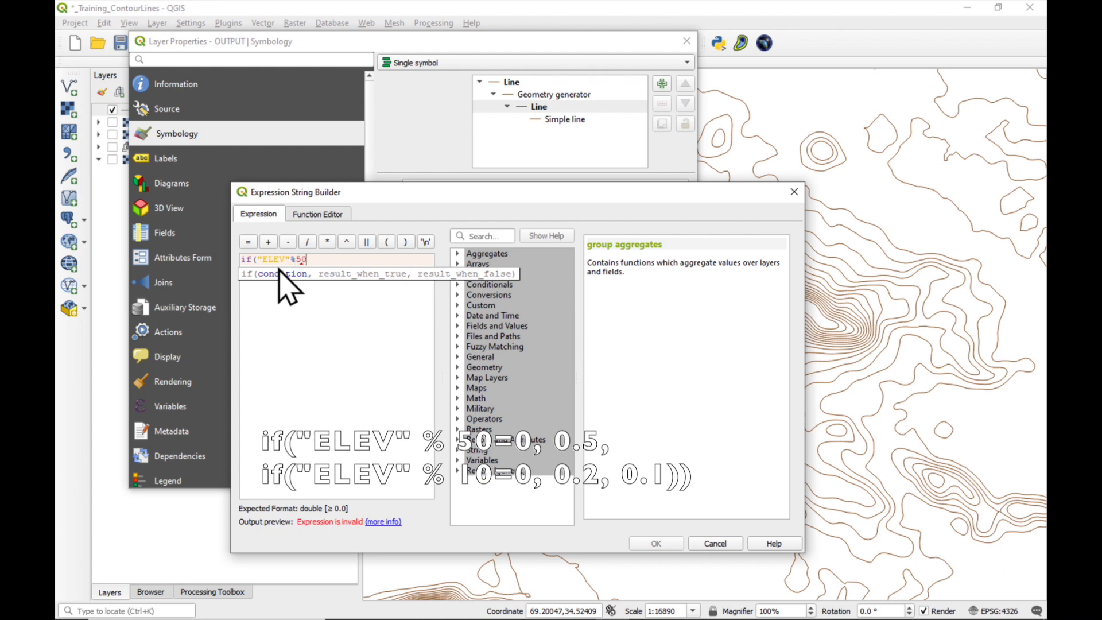
text(=0)
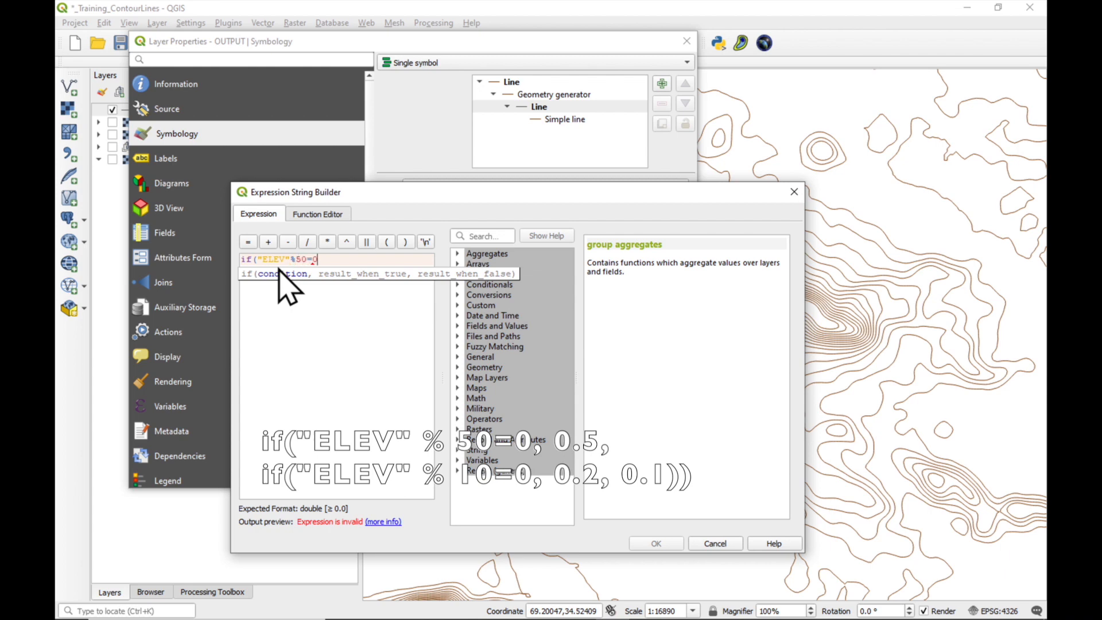
text(,0)
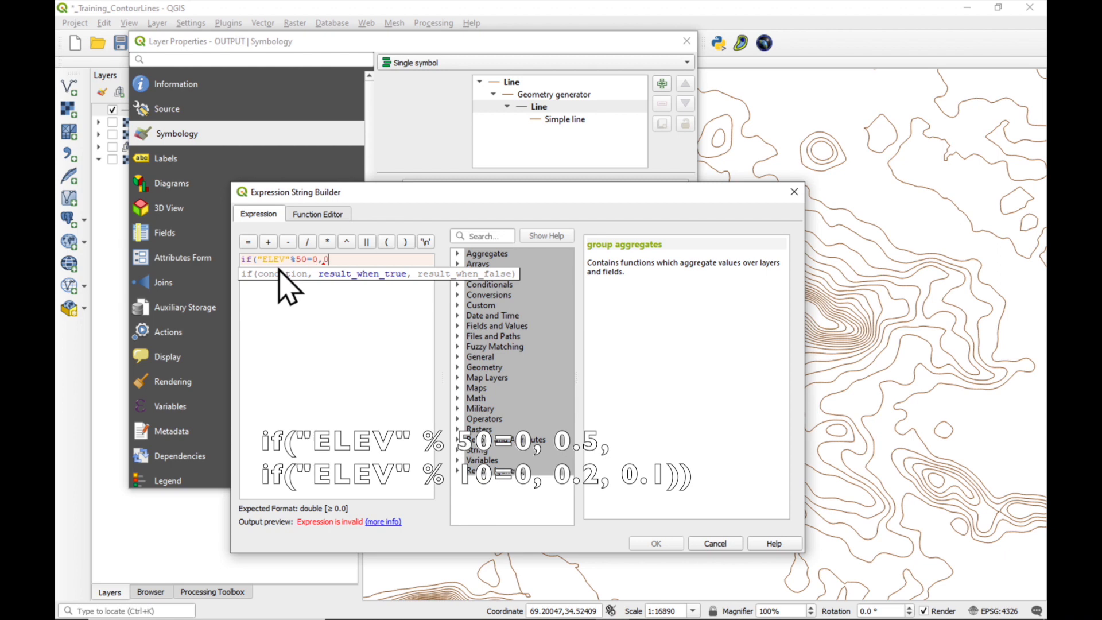
text(.5)
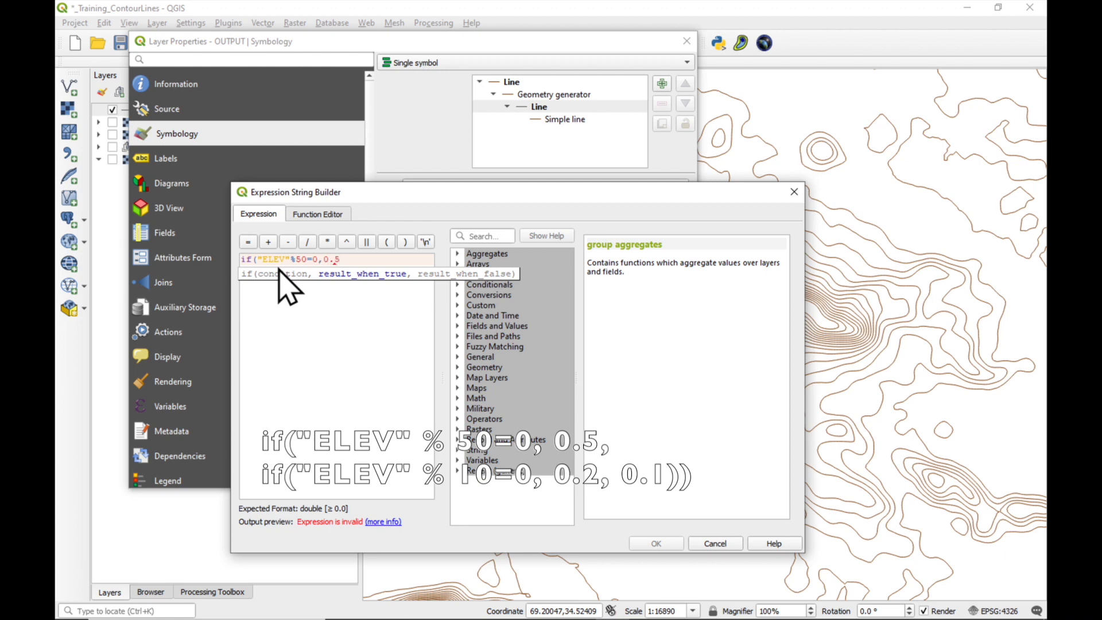
text(,)
text(if("ELEV"%)
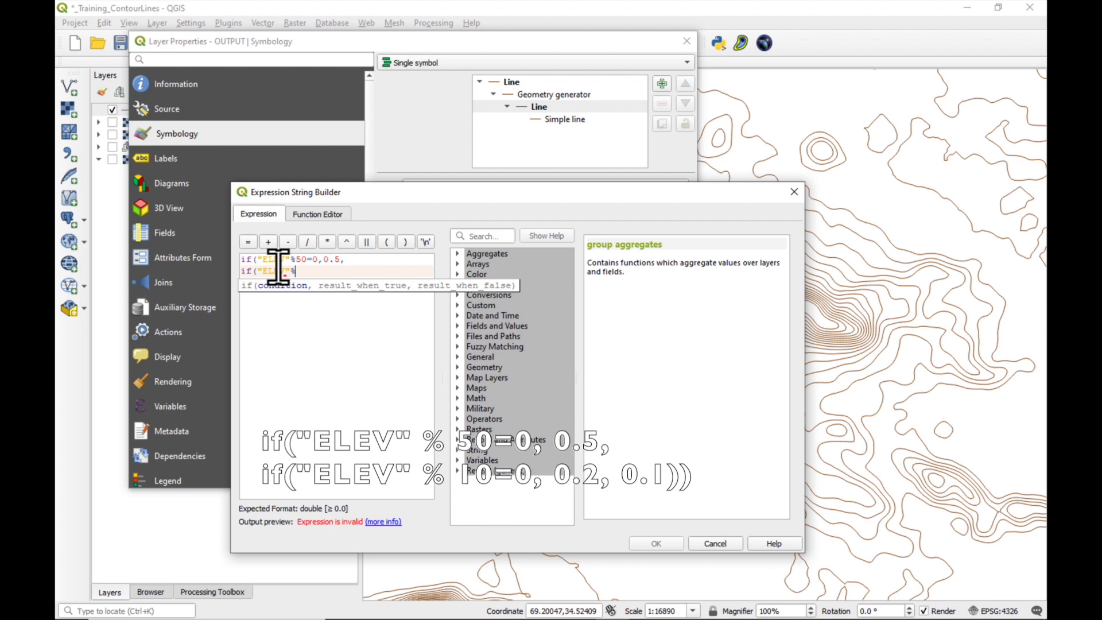
text(10=0,0.2)
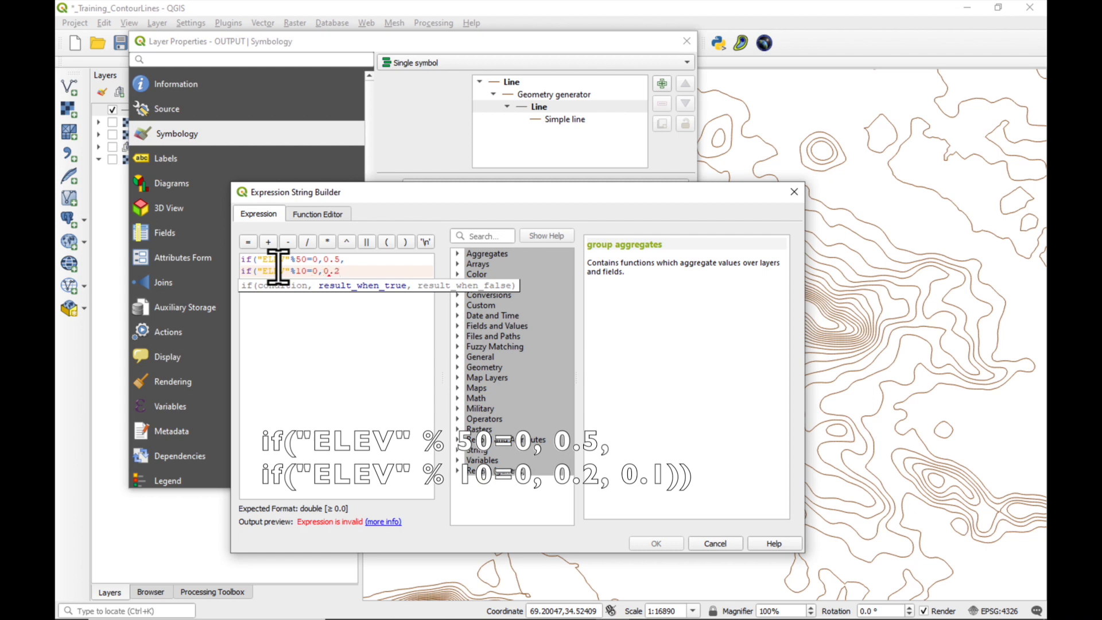
text(,0.1)))
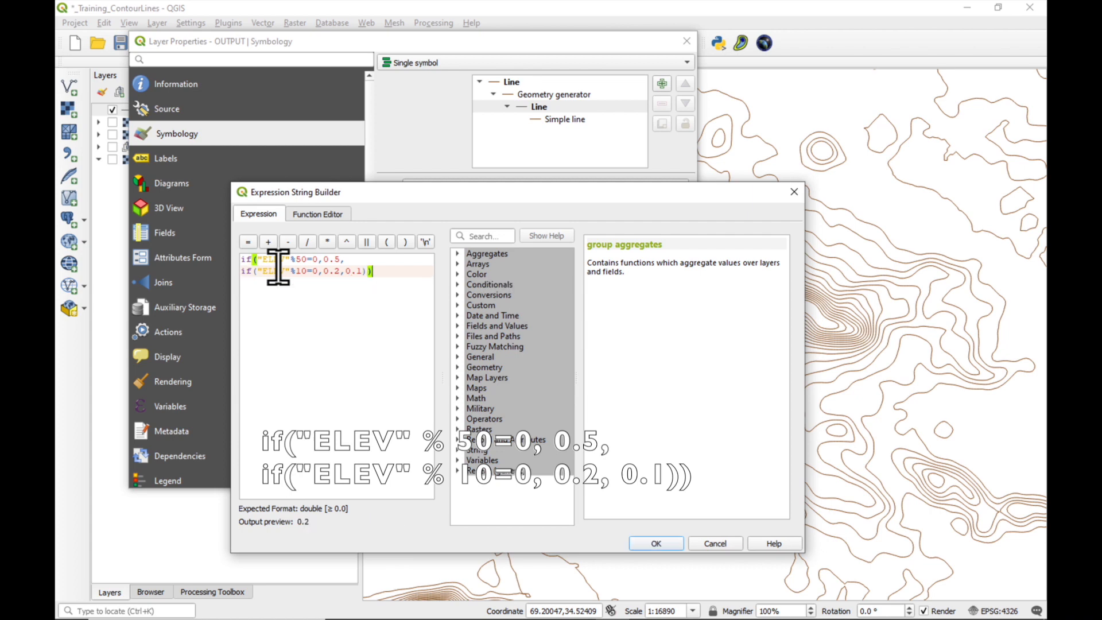
mouse_move(302, 566)
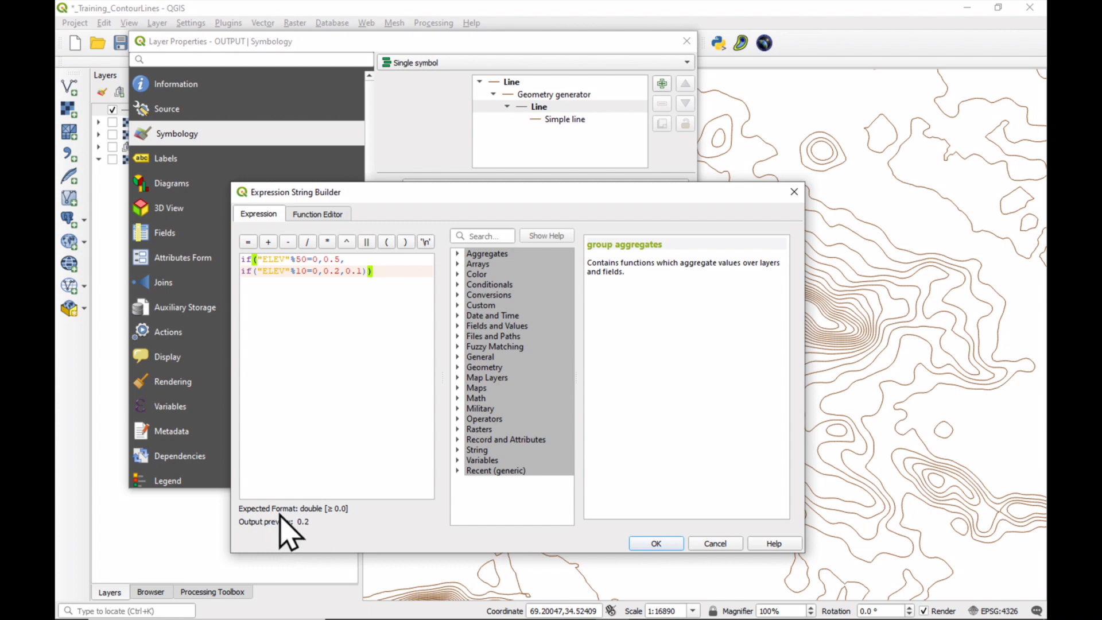
click(654, 543)
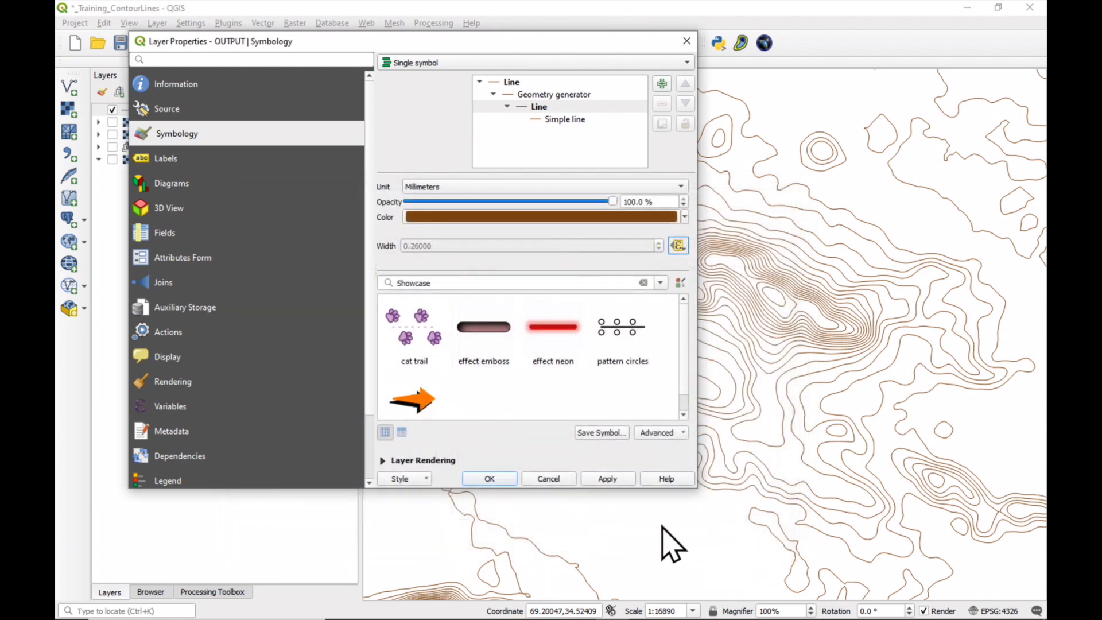
Step: Apply the variable line widths and switch to OUTPUT's labelling settings
click(606, 479)
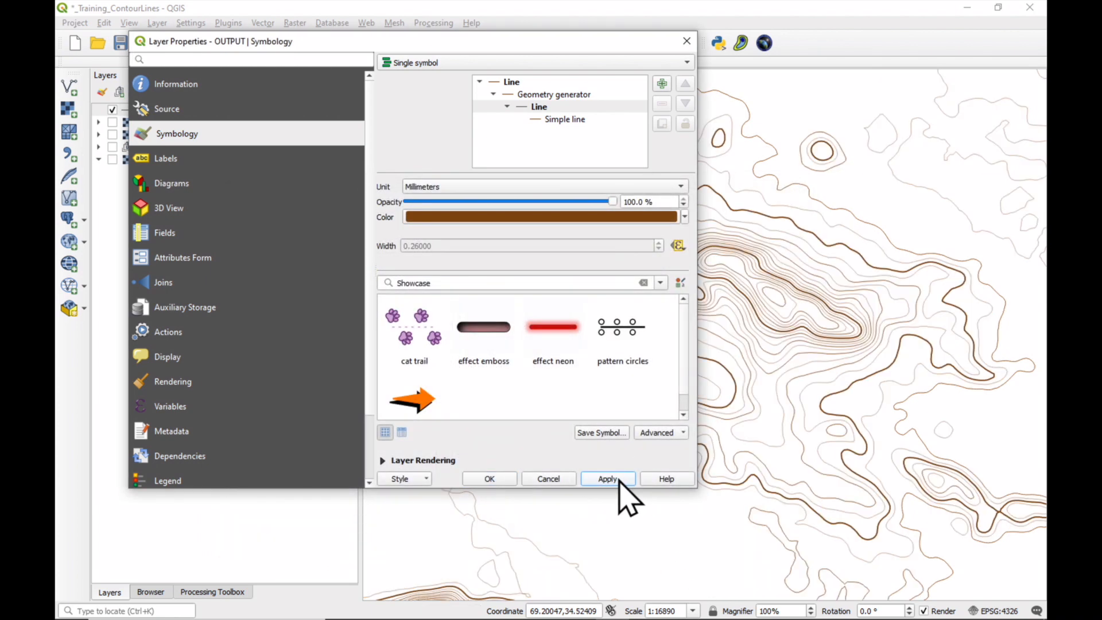
click(606, 479)
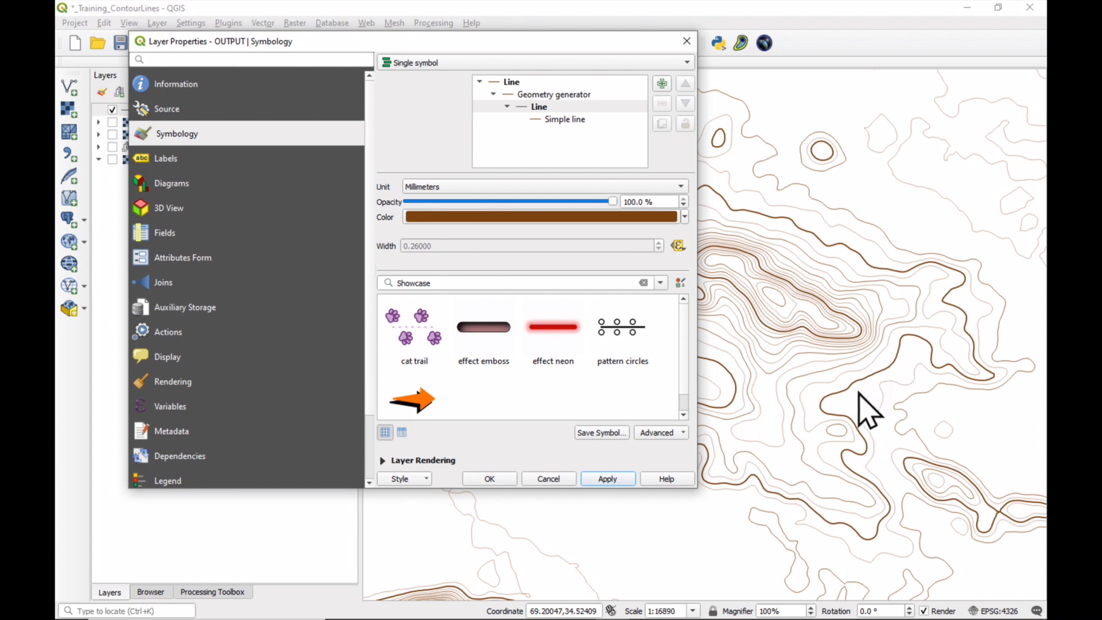
mouse_move(854, 355)
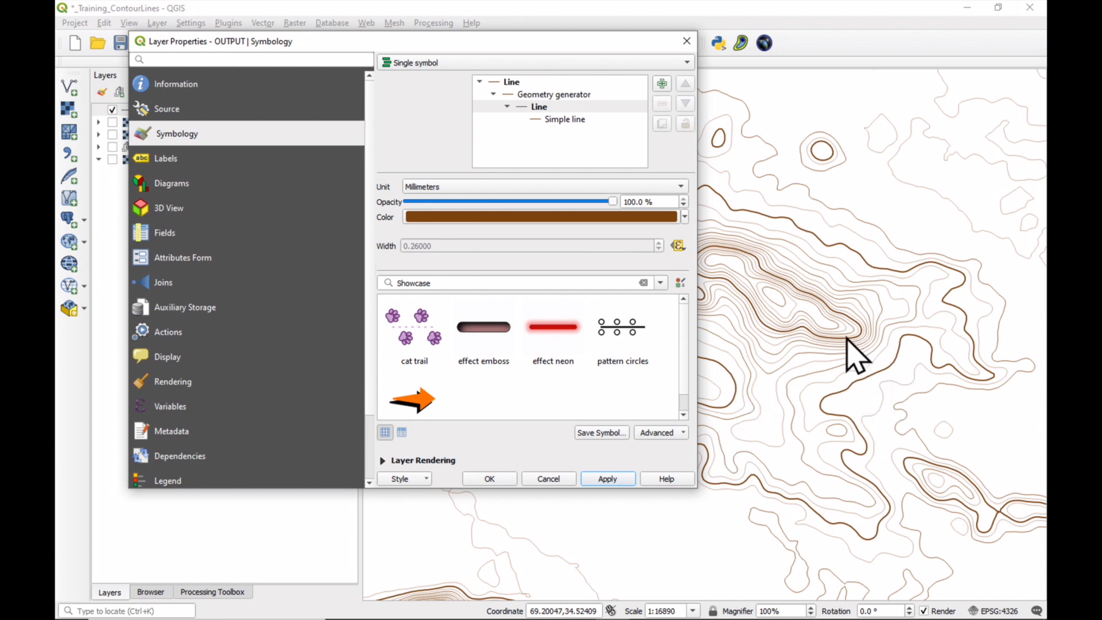
mouse_move(868, 404)
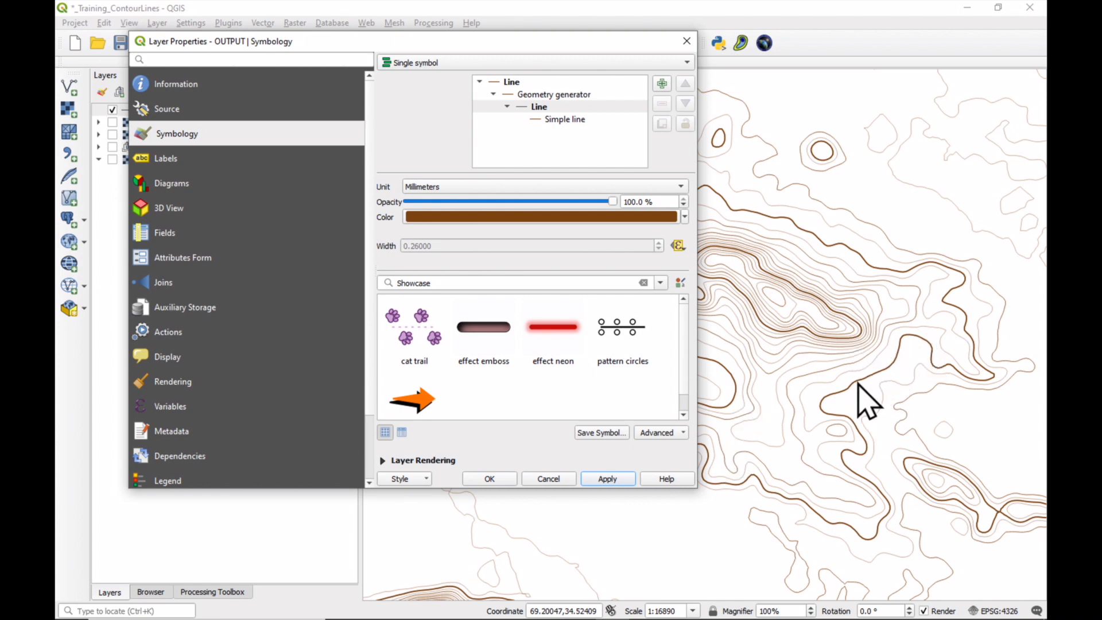
mouse_move(864, 372)
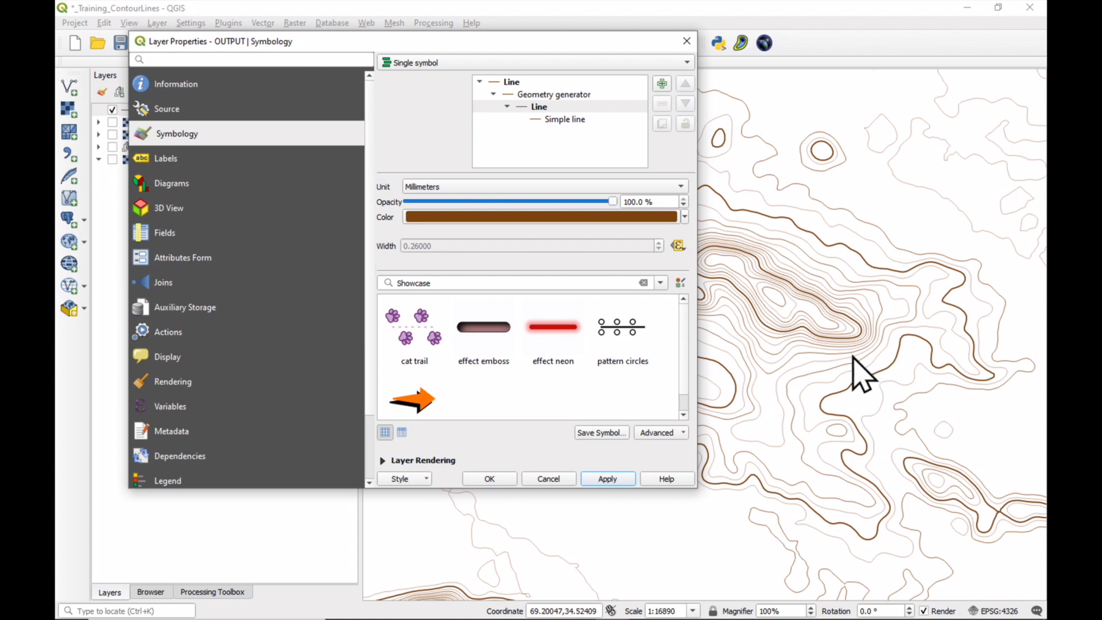
mouse_move(847, 362)
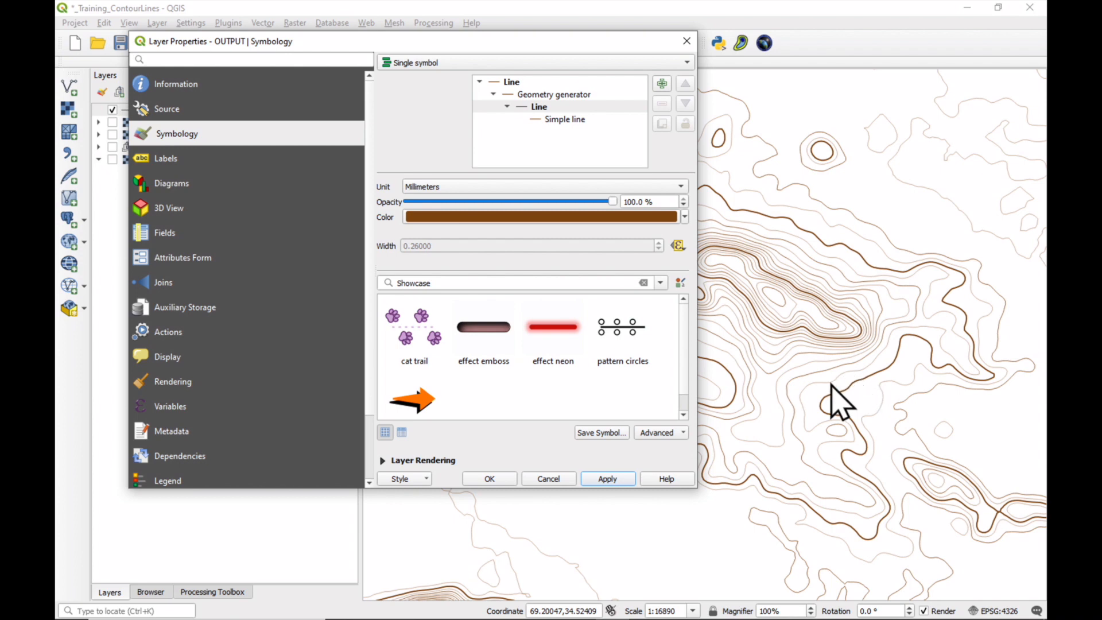
mouse_move(820, 380)
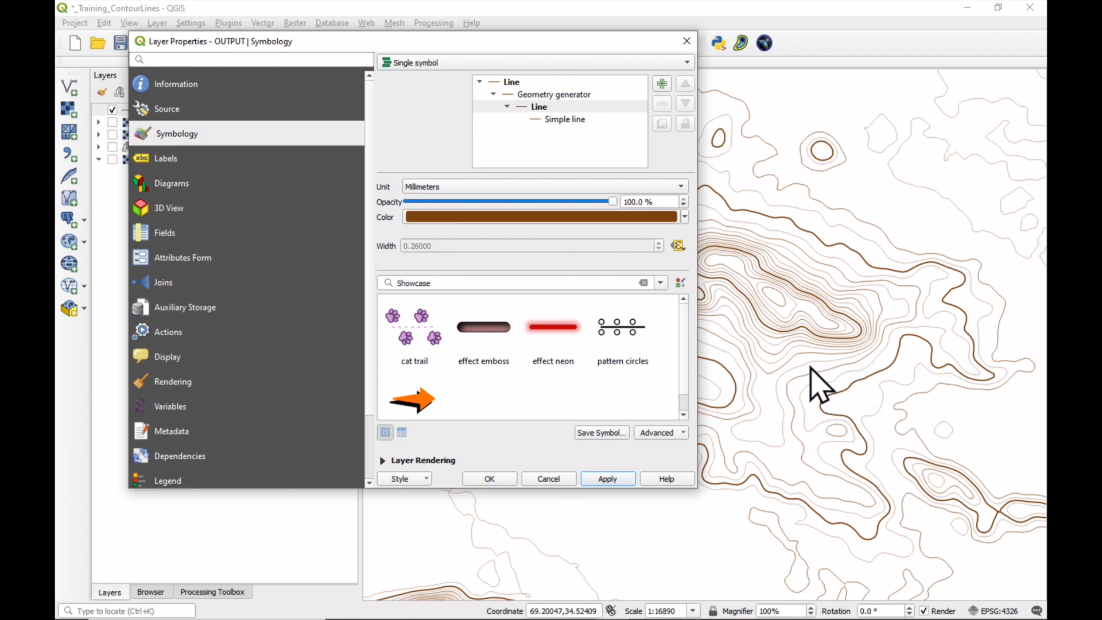
mouse_move(677, 390)
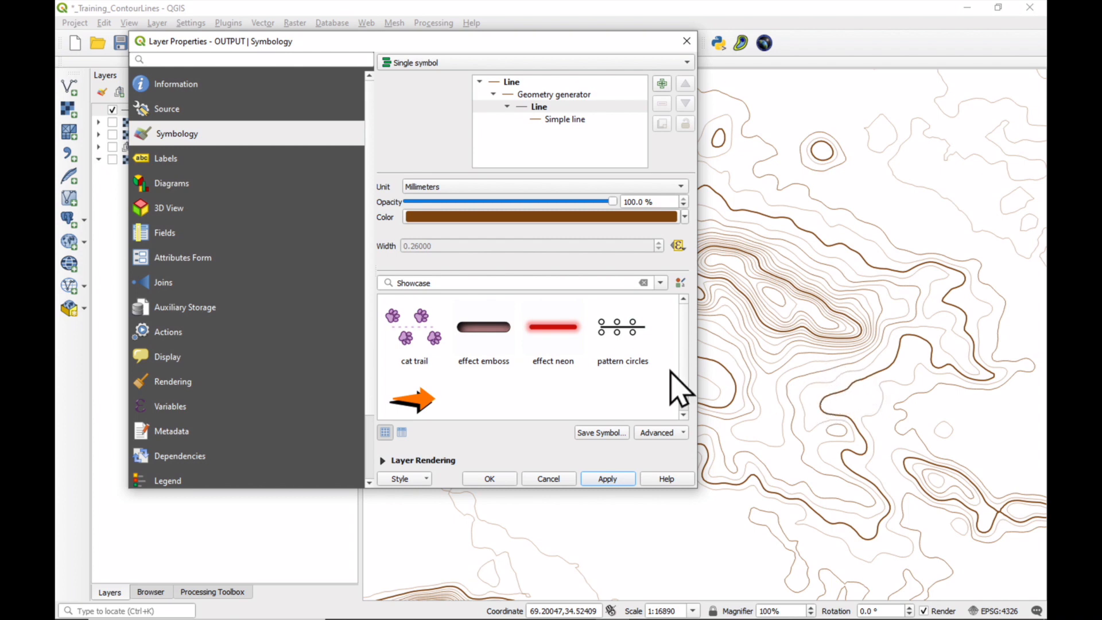
click(165, 157)
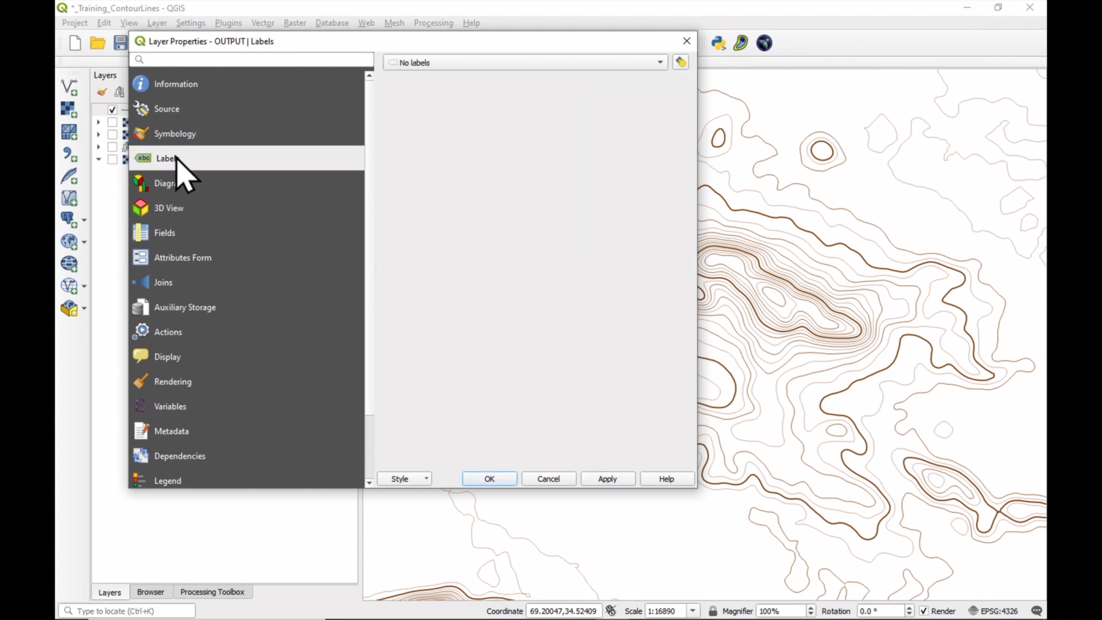
mouse_move(672, 73)
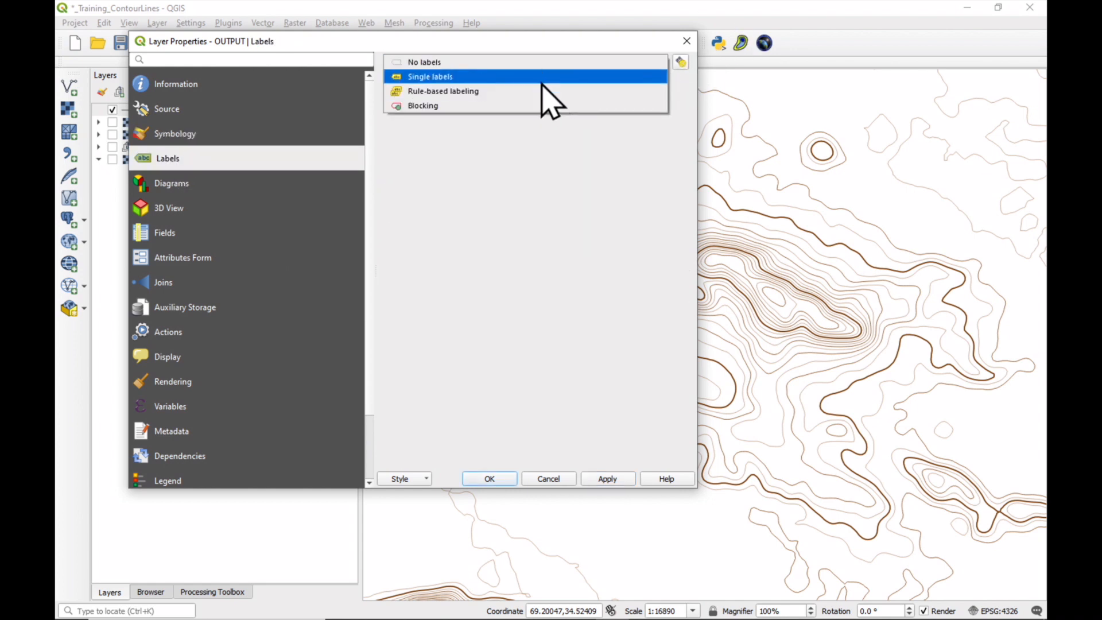
Step: Enable single labels from the ELEV field and start editing the label value expression
click(430, 76)
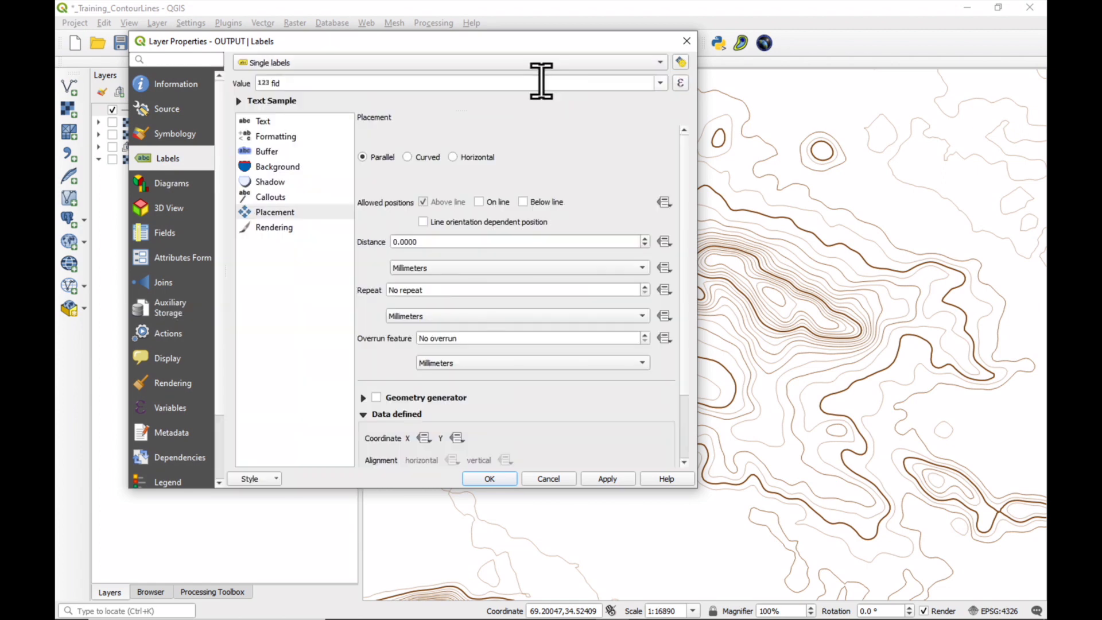
click(659, 82)
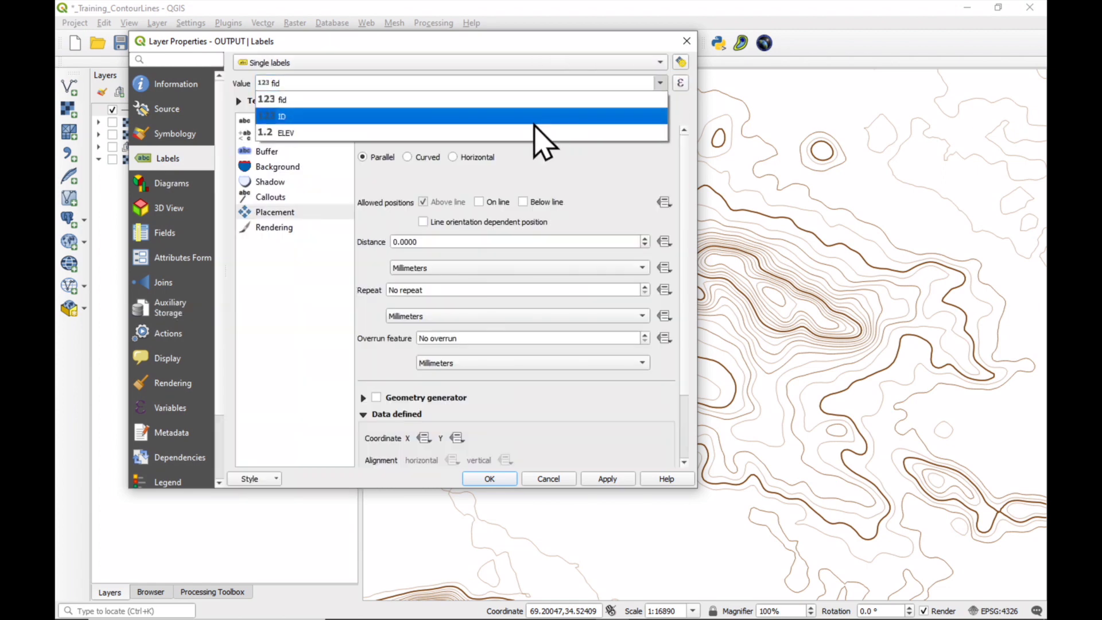
click(286, 132)
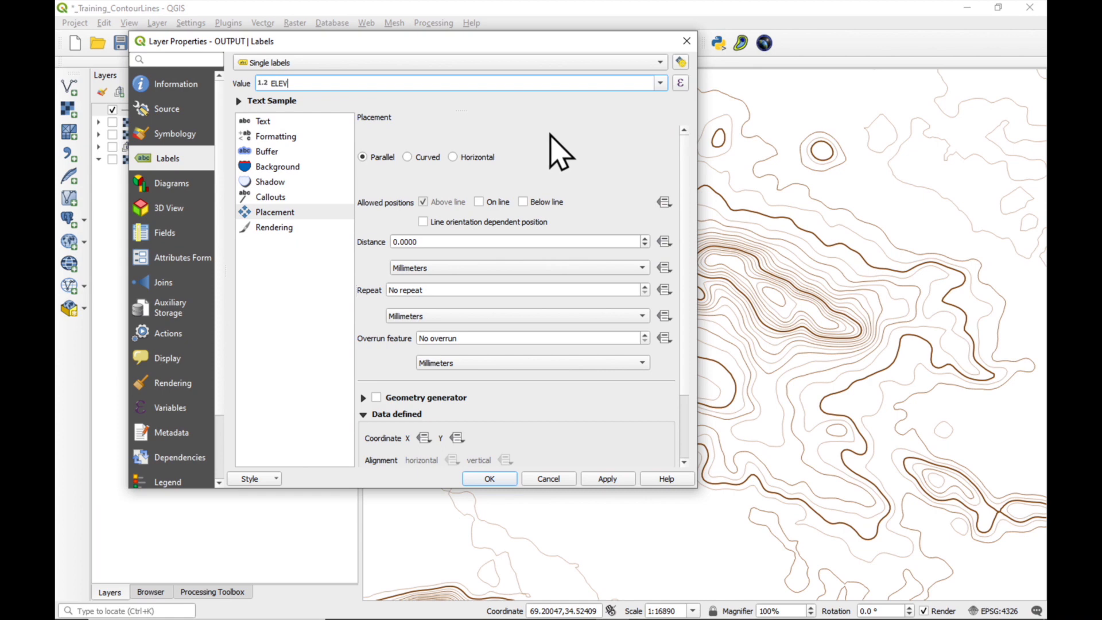
click(262, 120)
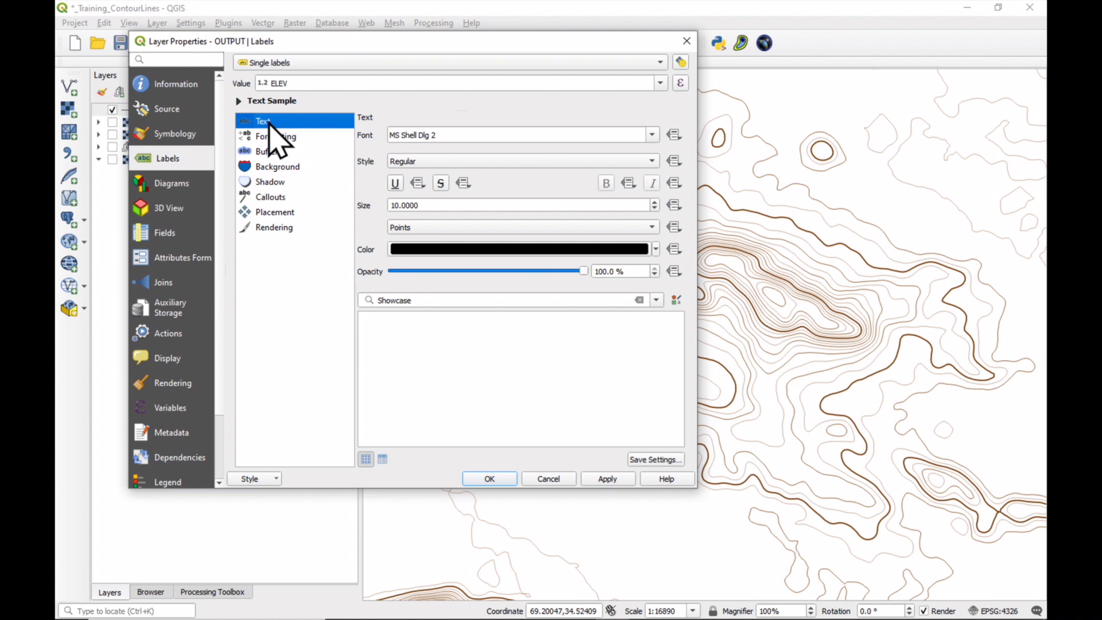
mouse_move(665, 88)
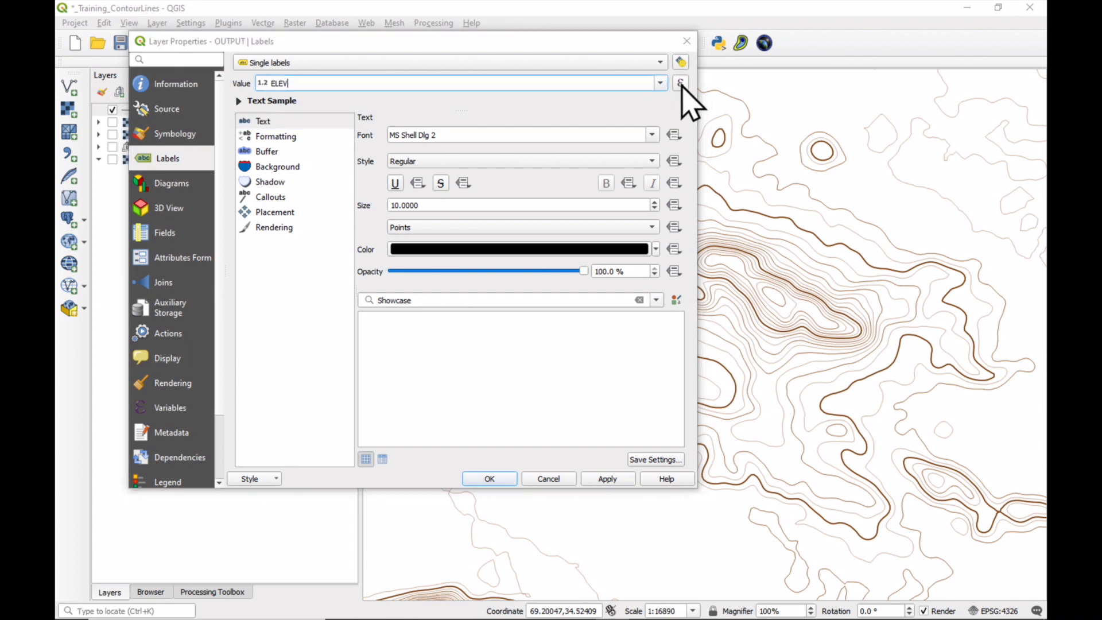
click(680, 83)
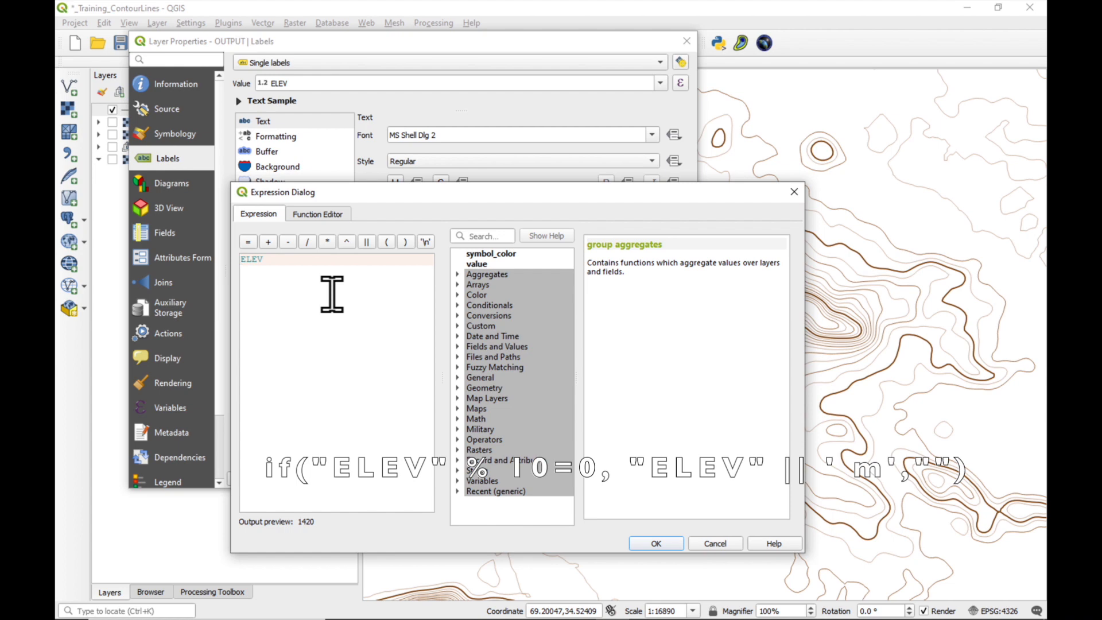
Step: Enter the label expression if("ELEV"%10=0,"ELEV" || ' m','') and confirm it, previewing '1420 m'
text(if()
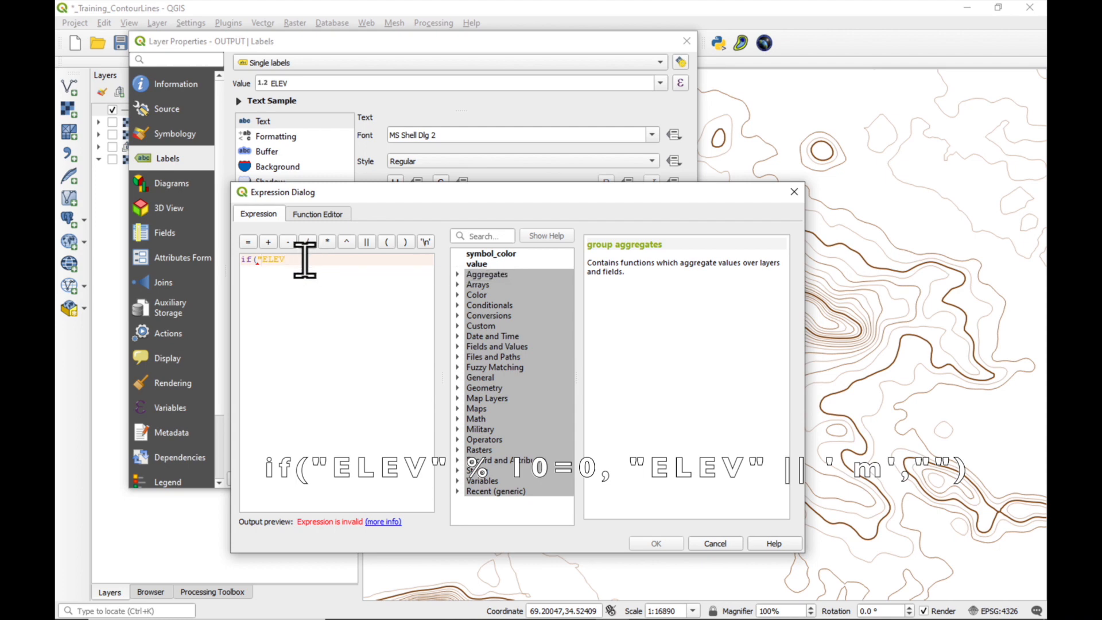
text("%1)
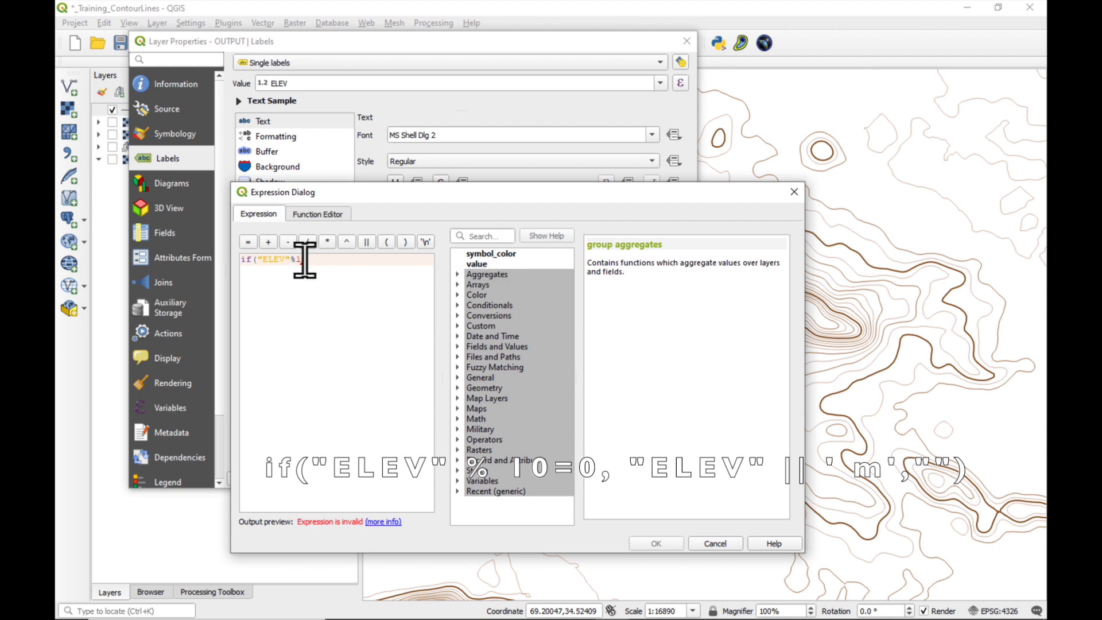
text(=0,"ELEV" || ' m',)
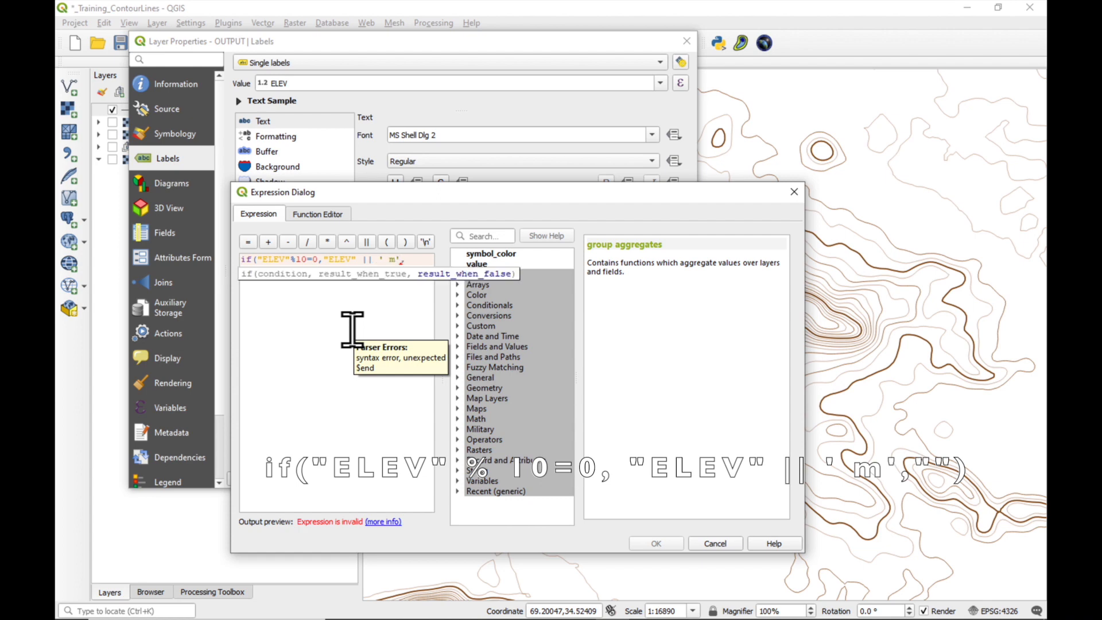
text("))
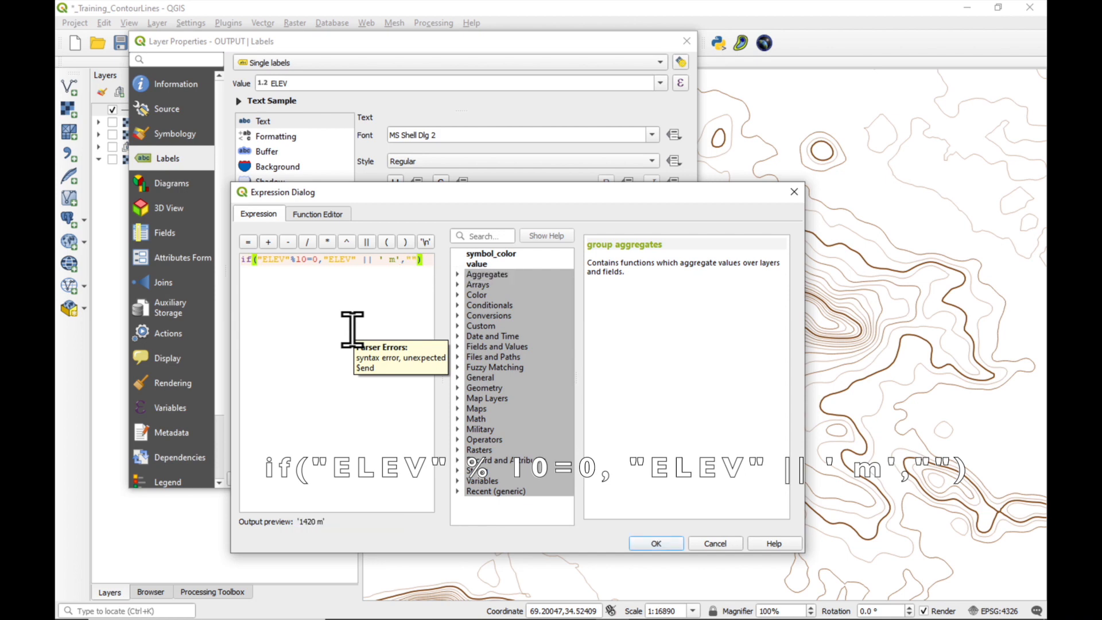
mouse_move(299, 544)
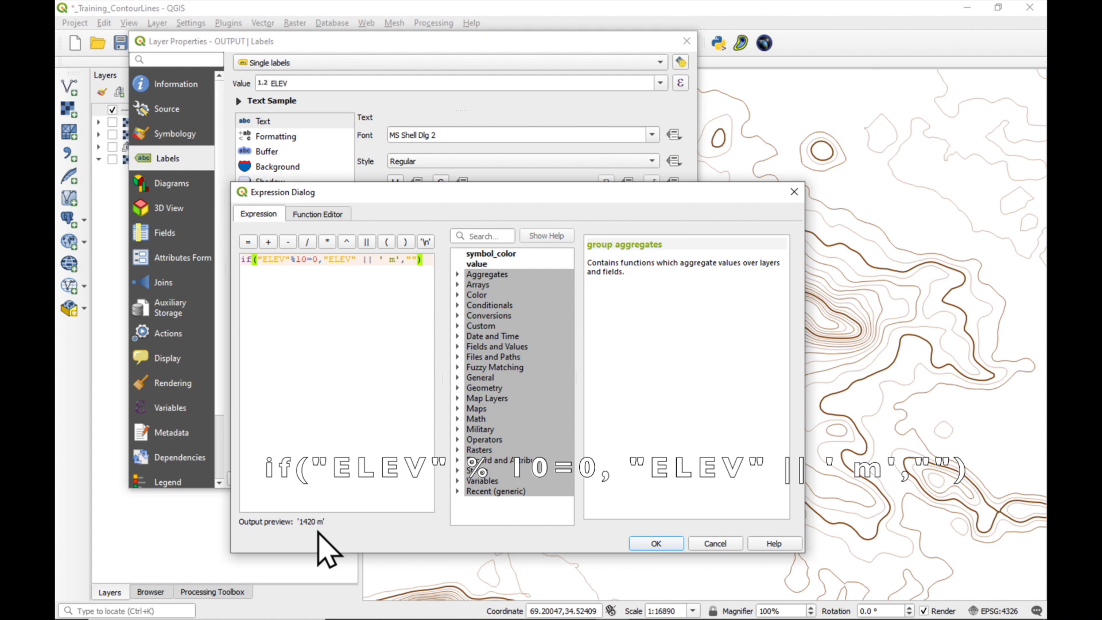
click(655, 543)
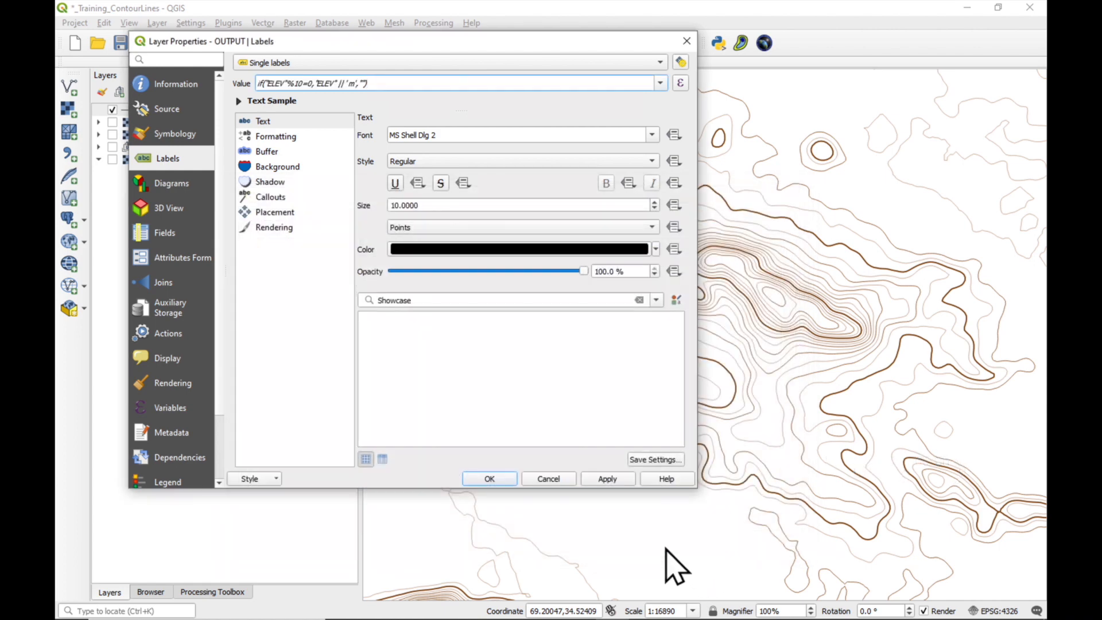
Step: Set the label text size to 8 and the text colour to brown, applied to the map
click(606, 479)
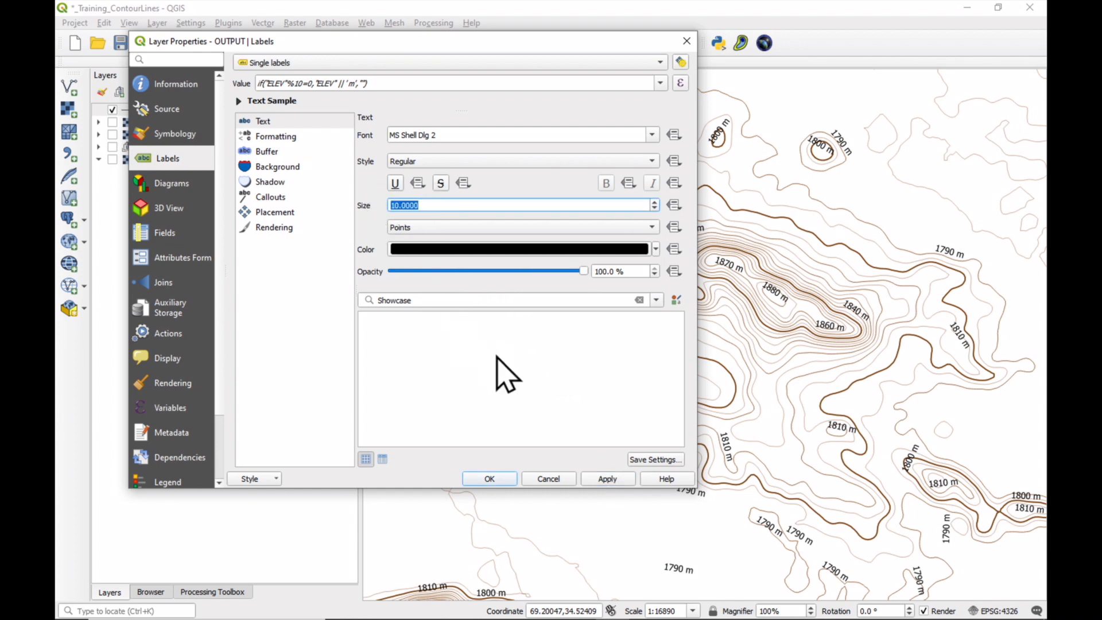
text(8)
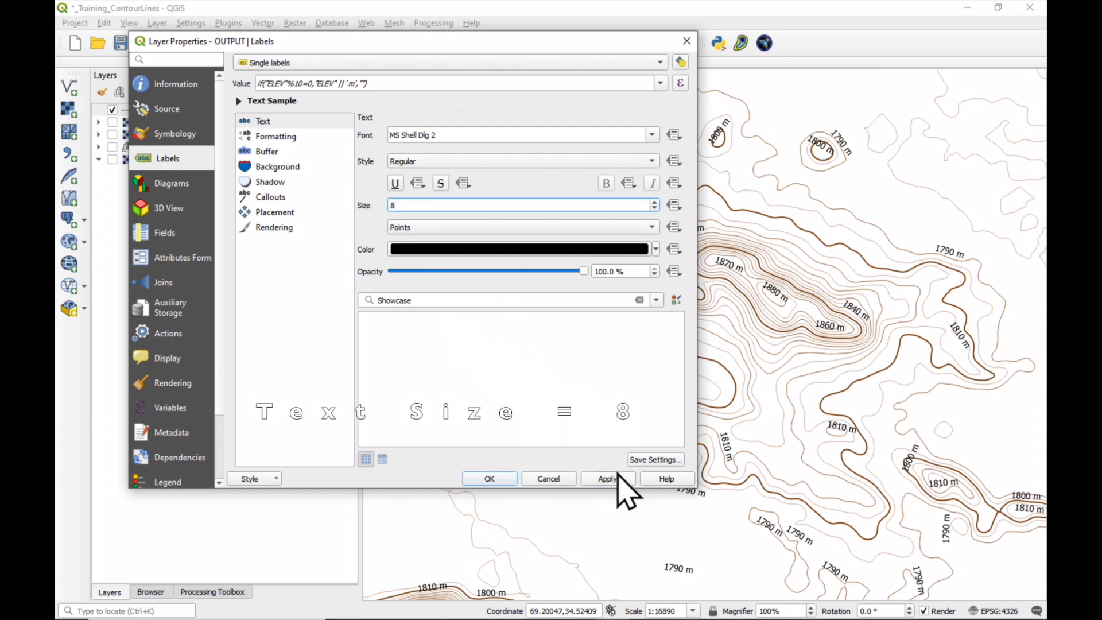
click(607, 478)
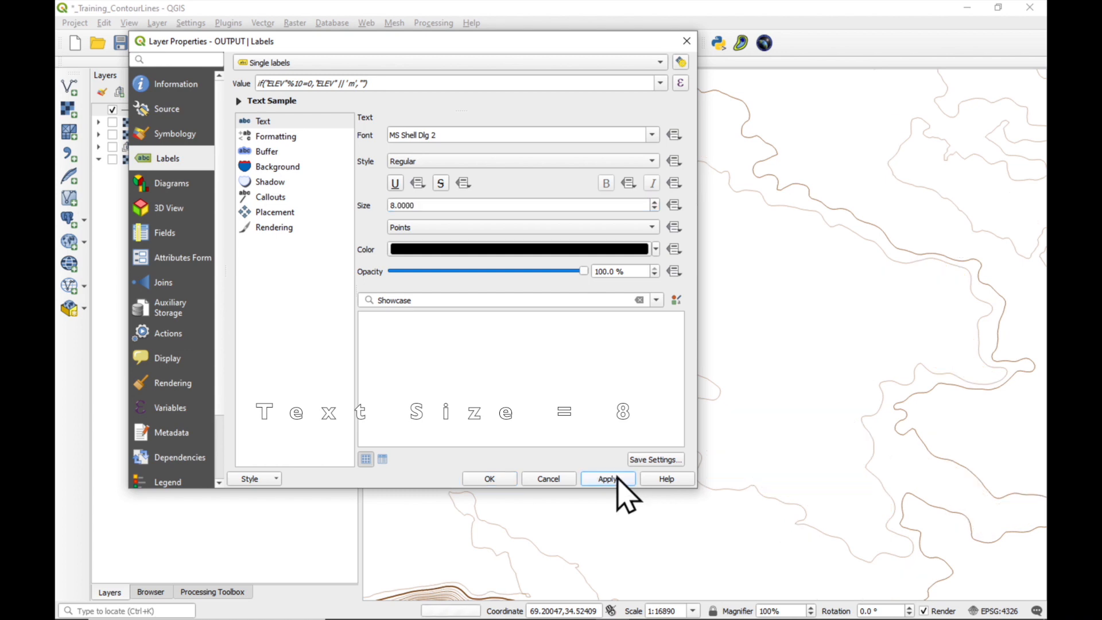
click(606, 478)
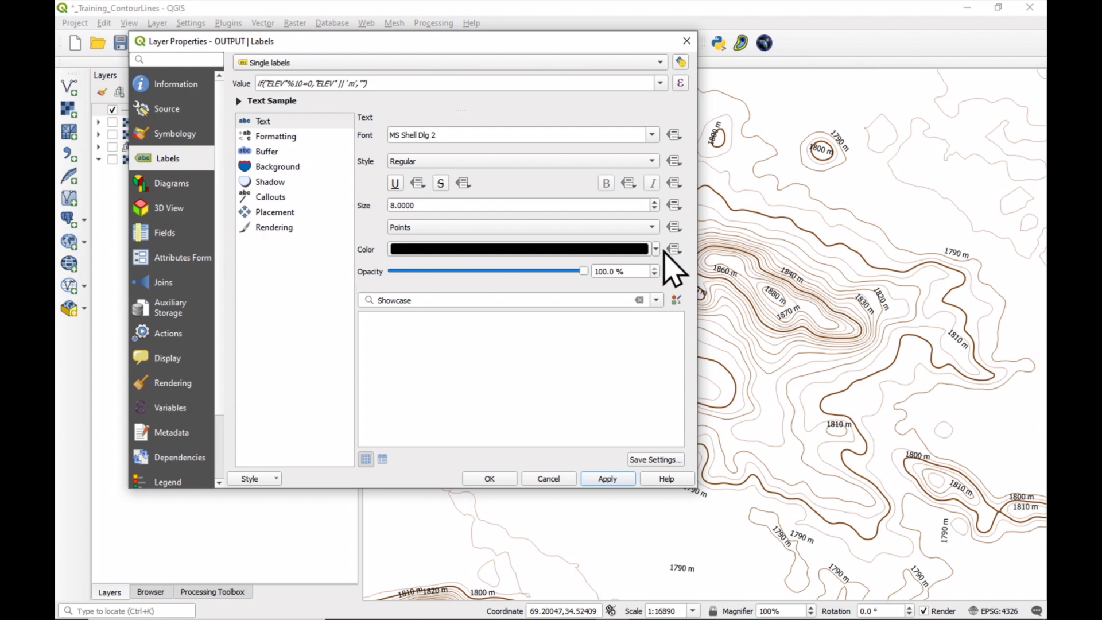
click(655, 249)
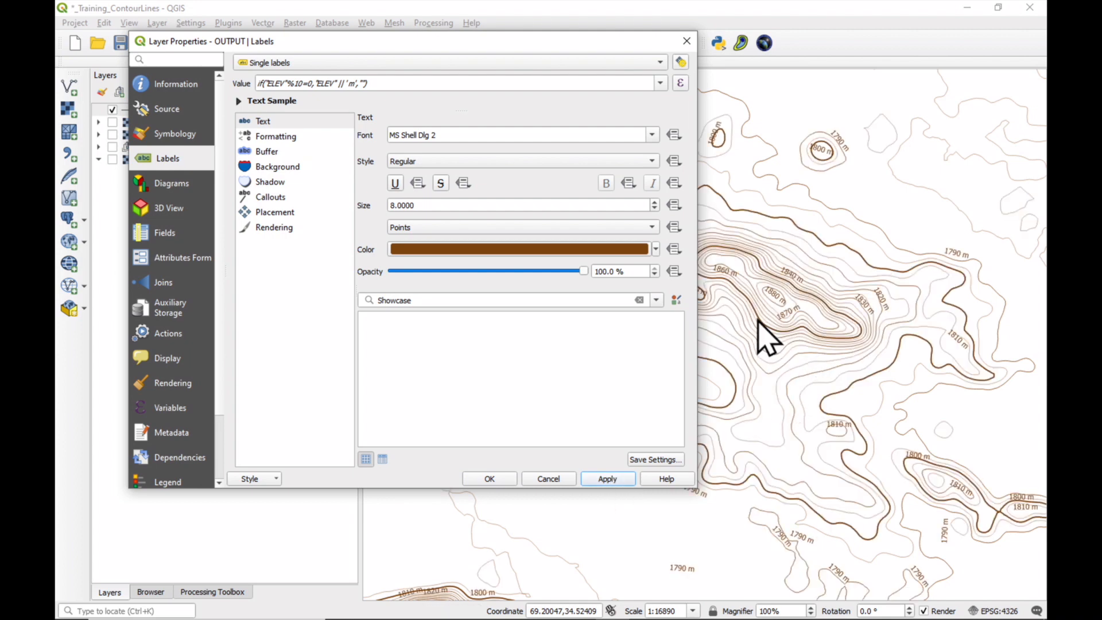
mouse_move(871, 302)
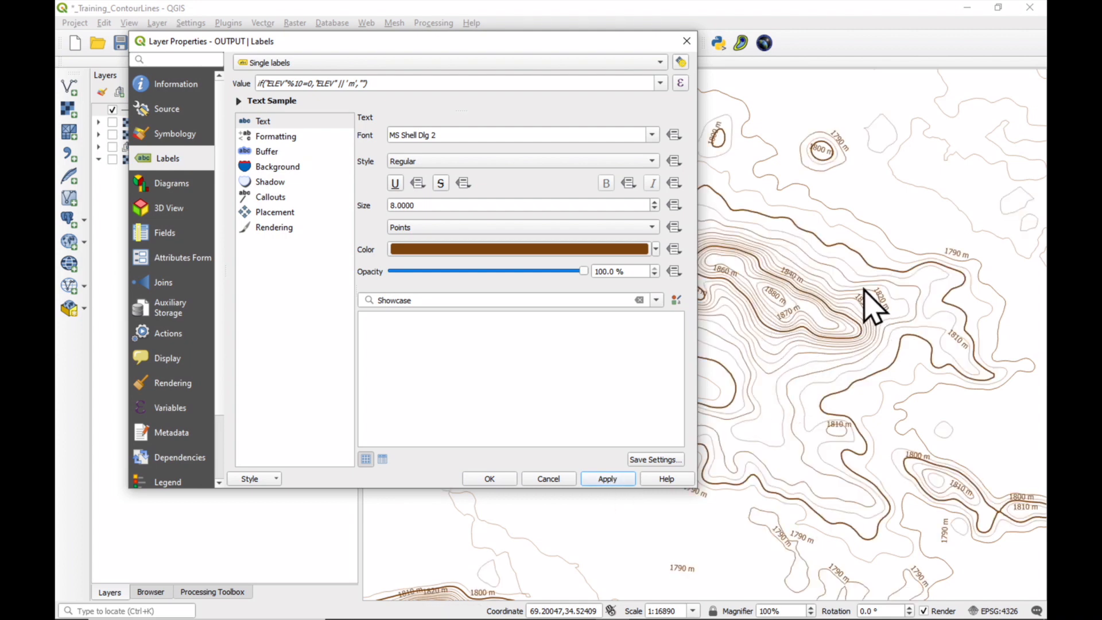
mouse_move(428, 264)
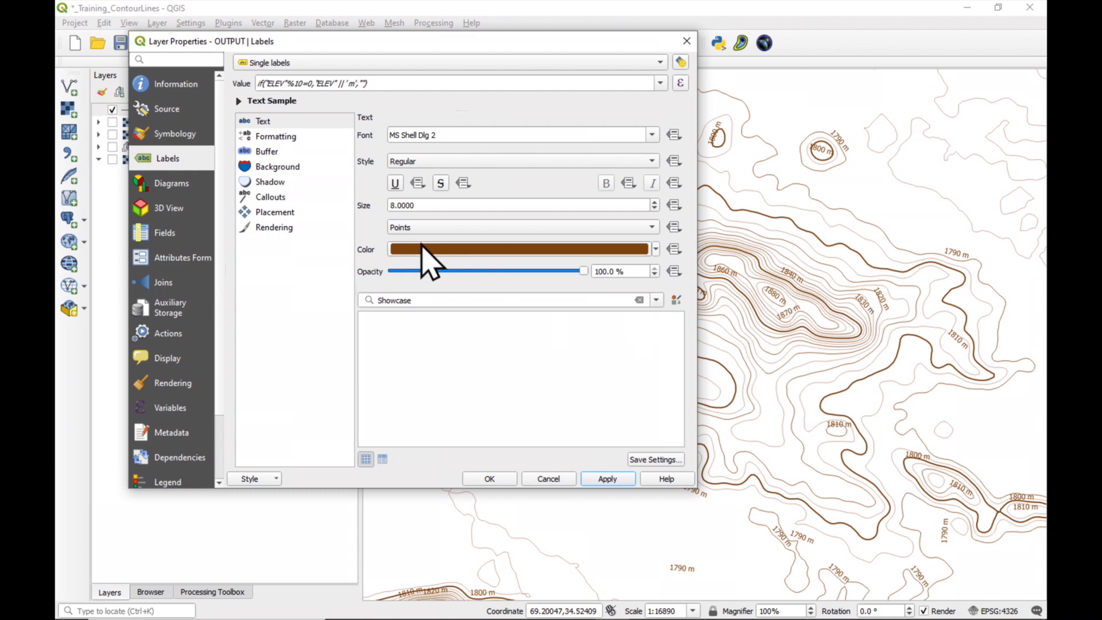
Step: Enable Draw background behind the labels and apply it
click(277, 166)
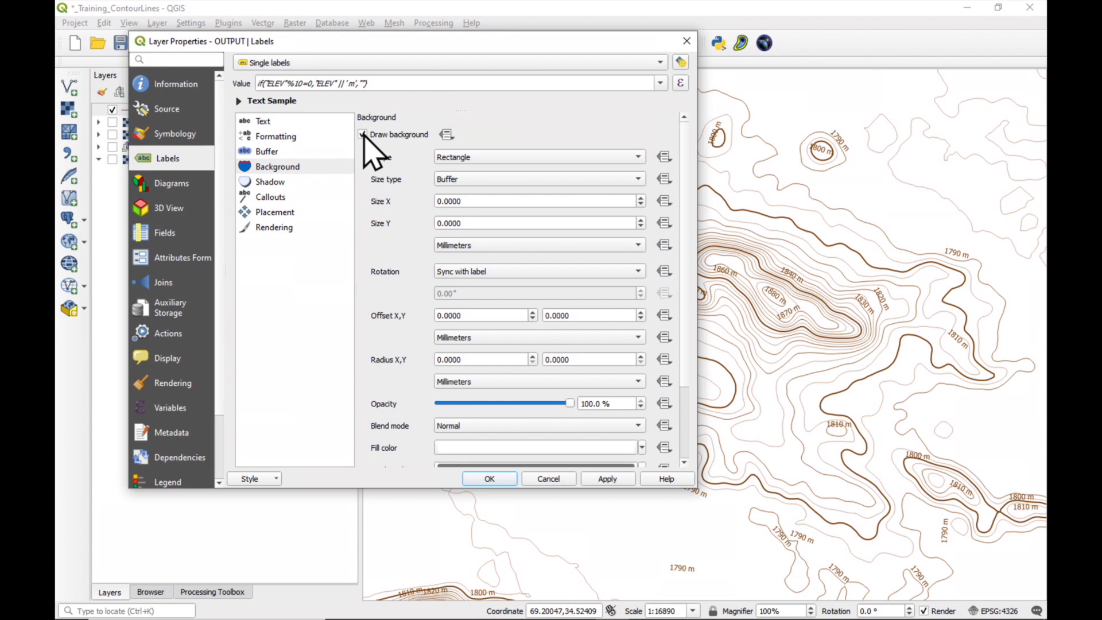
click(606, 479)
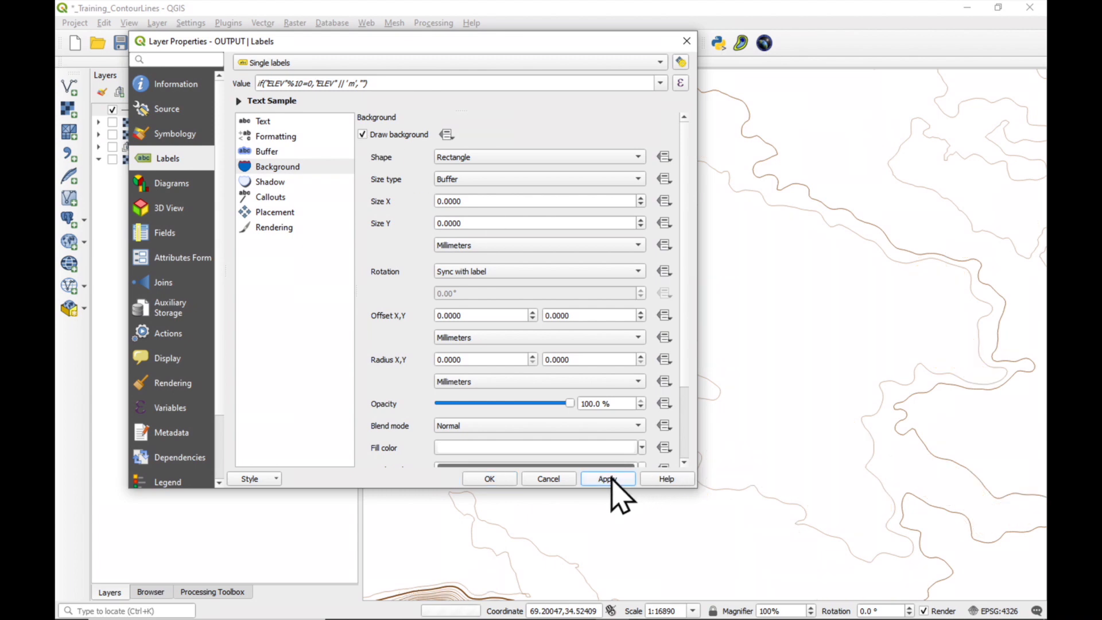
click(606, 478)
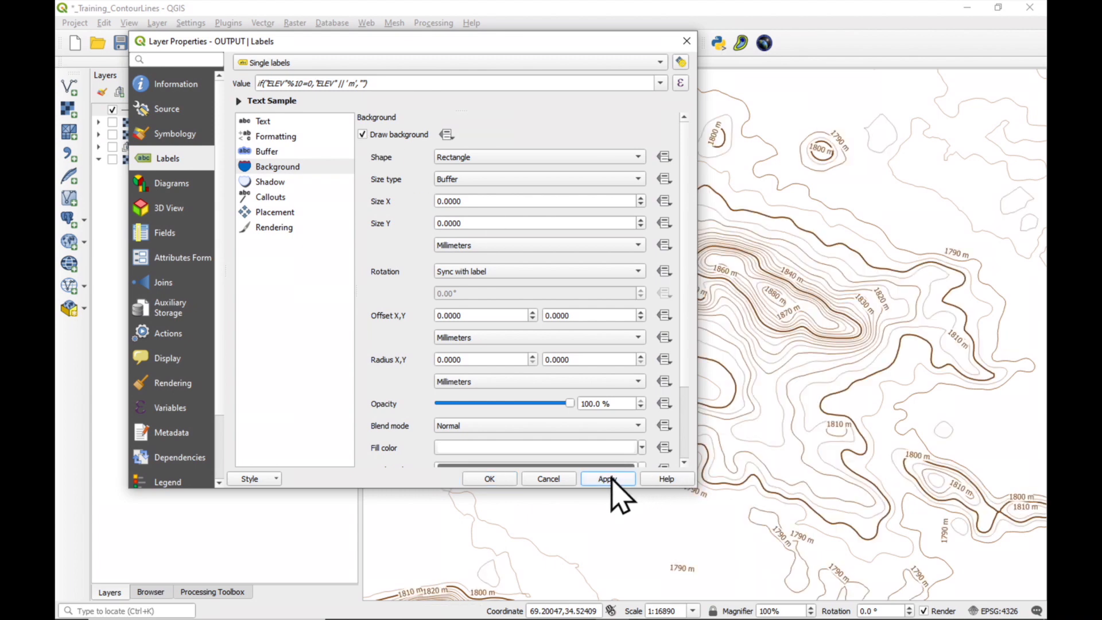
mouse_move(275, 218)
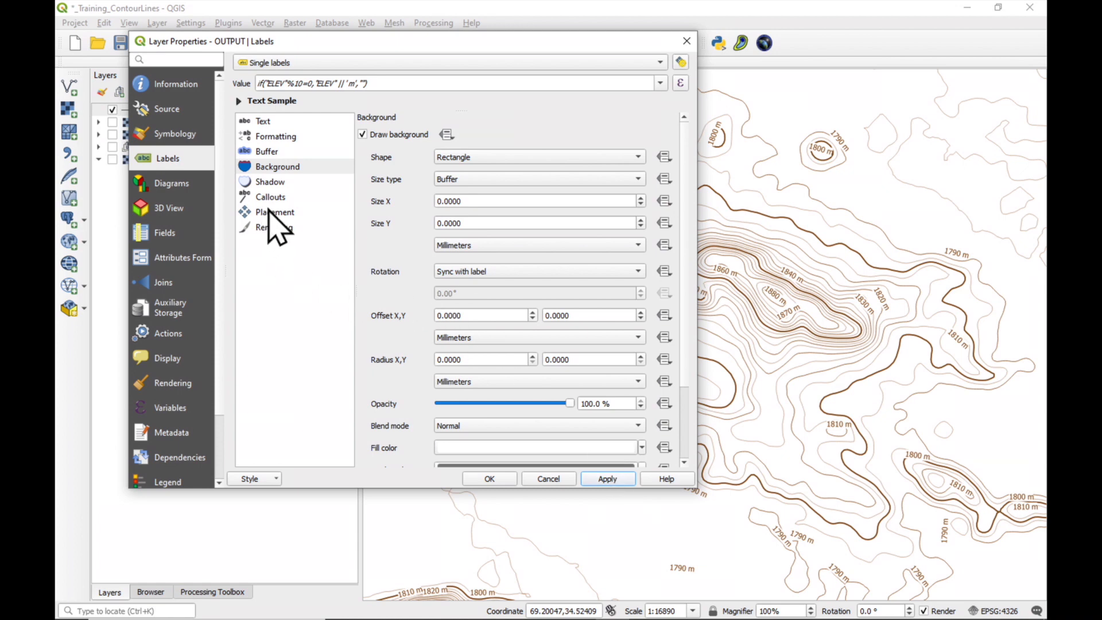
Step: Set label placement to curved along the contour lines and apply
click(274, 211)
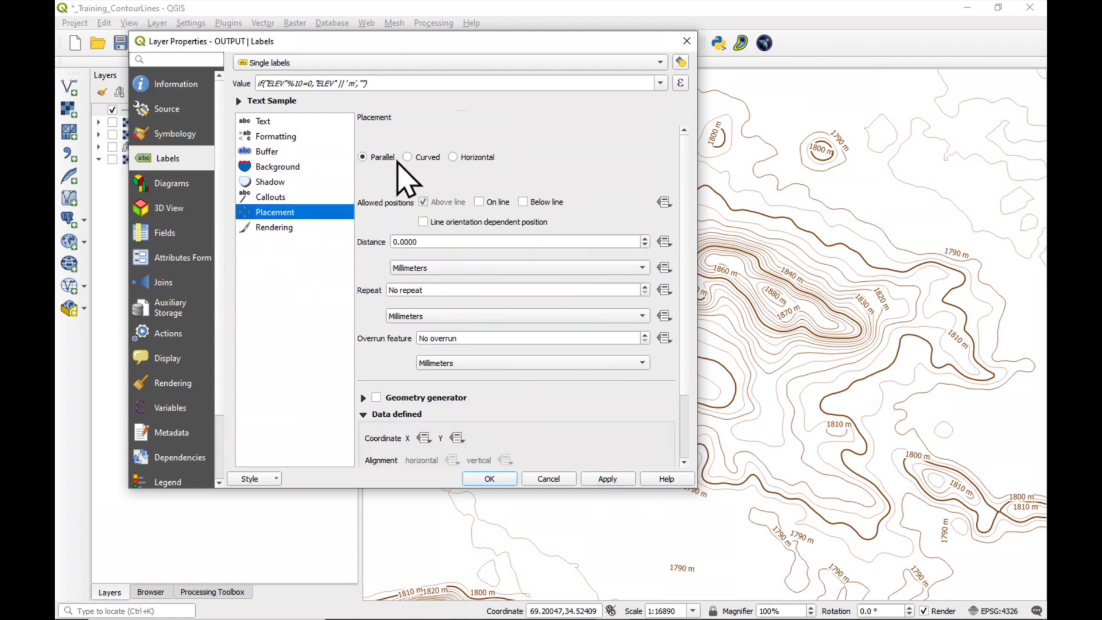
click(479, 202)
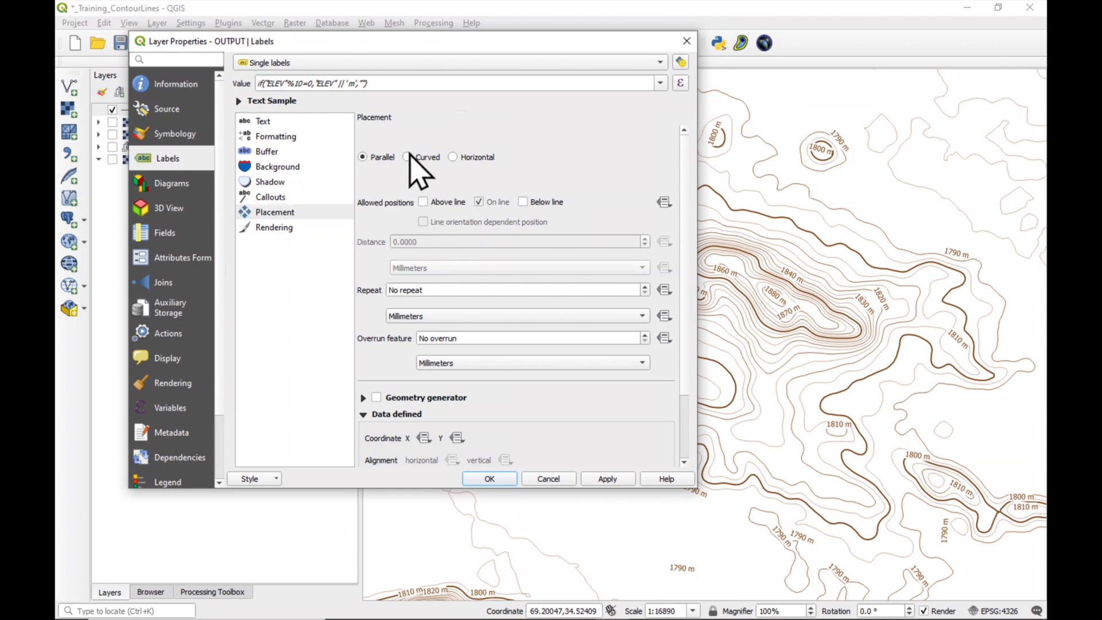
click(408, 157)
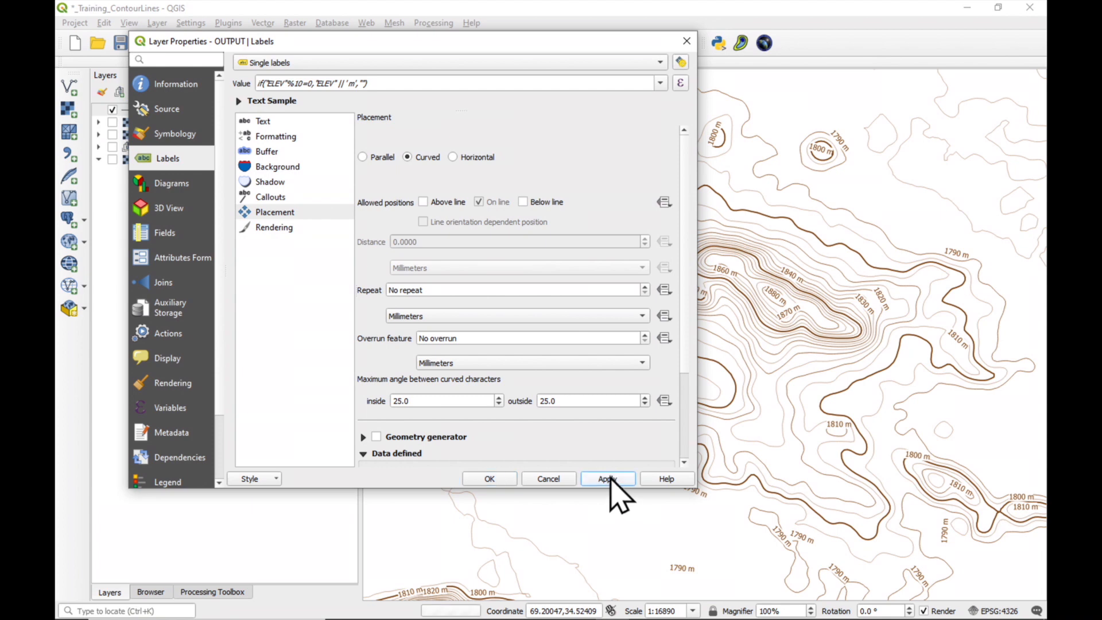
click(606, 479)
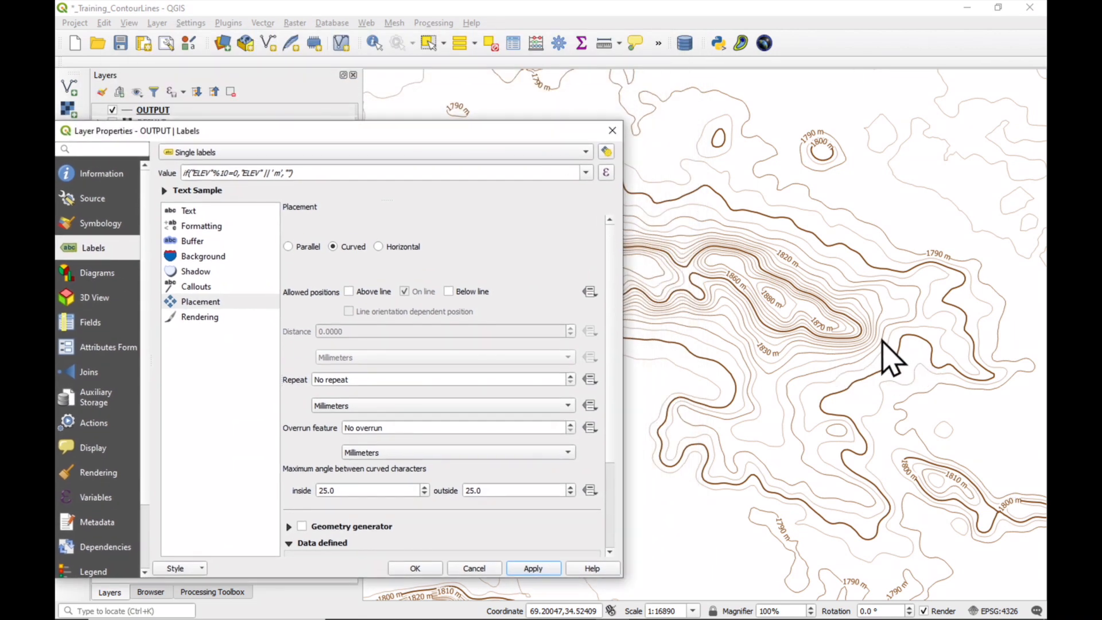
mouse_move(759, 456)
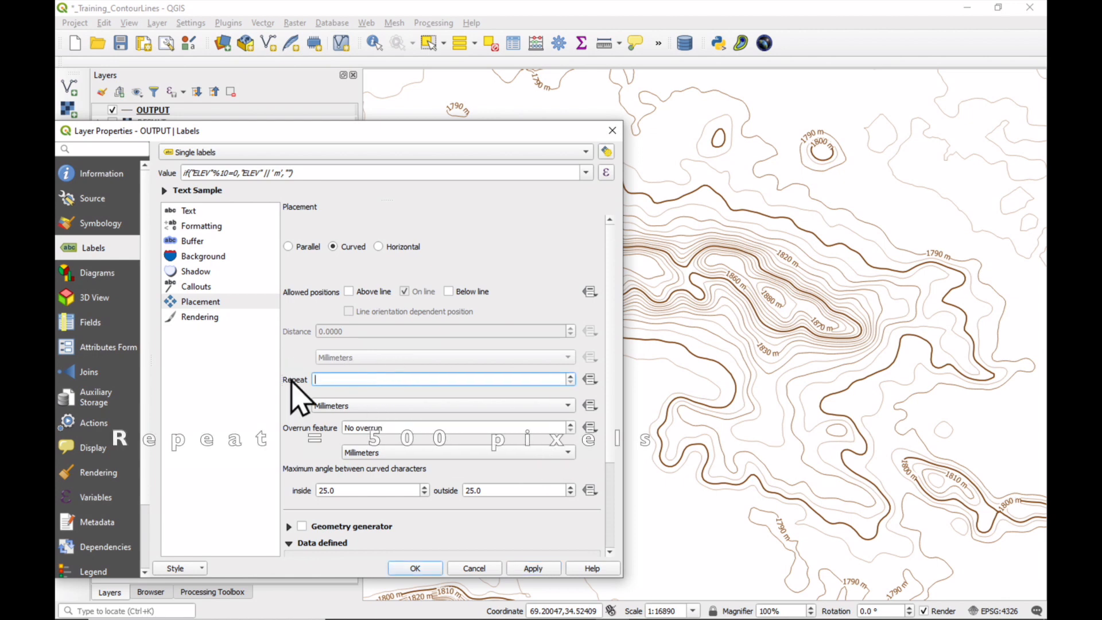
Step: Repeat labels every 500 Pixels along each line and apply
text(500)
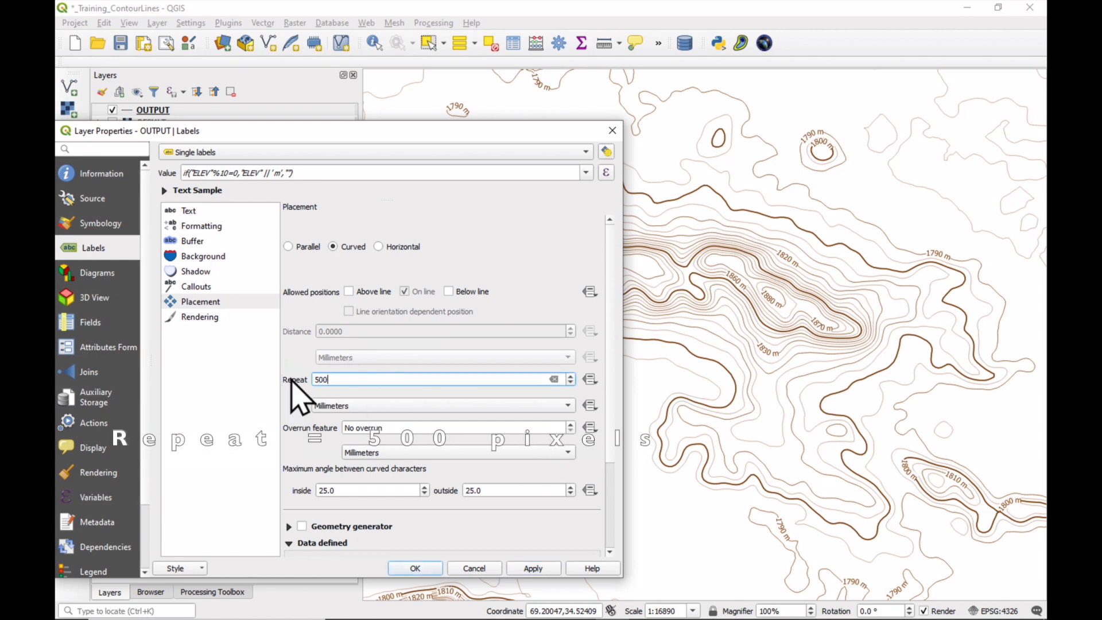
click(443, 405)
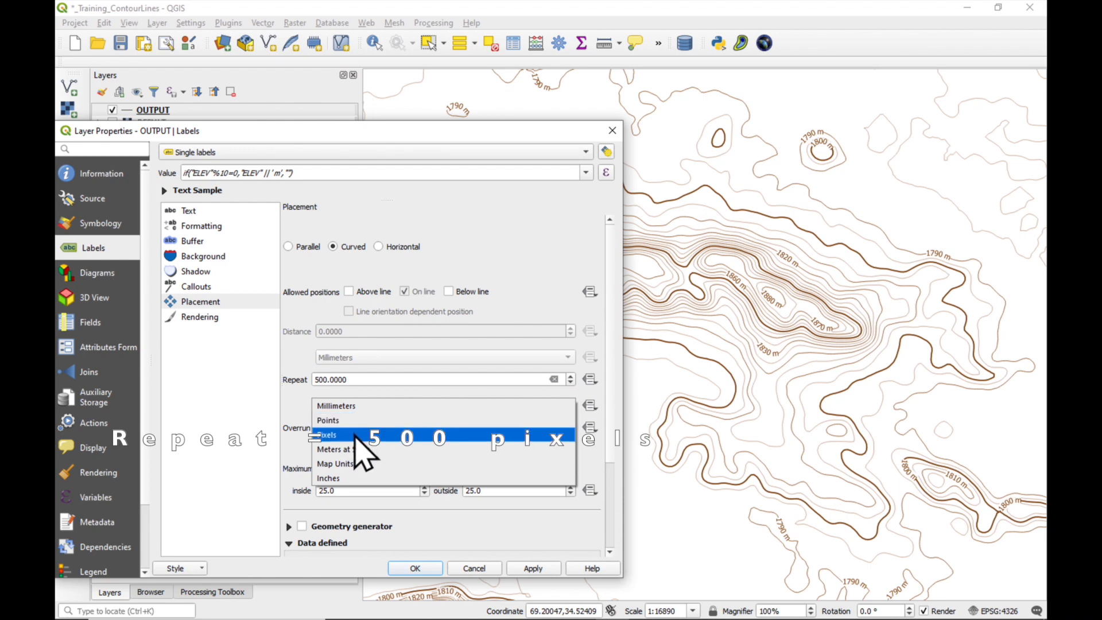
click(328, 434)
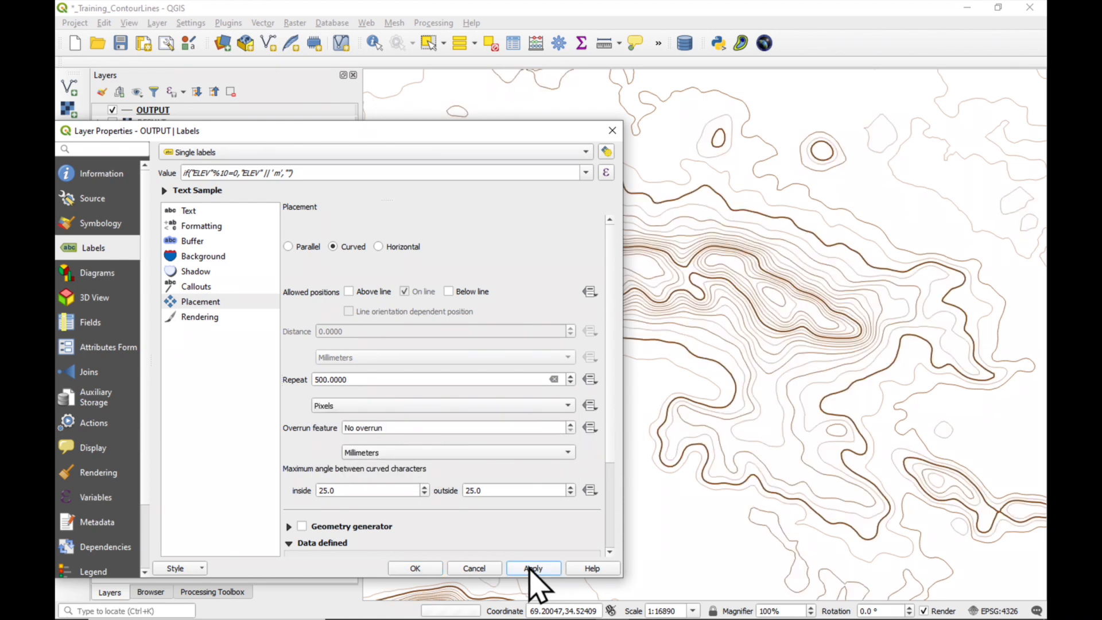
click(532, 568)
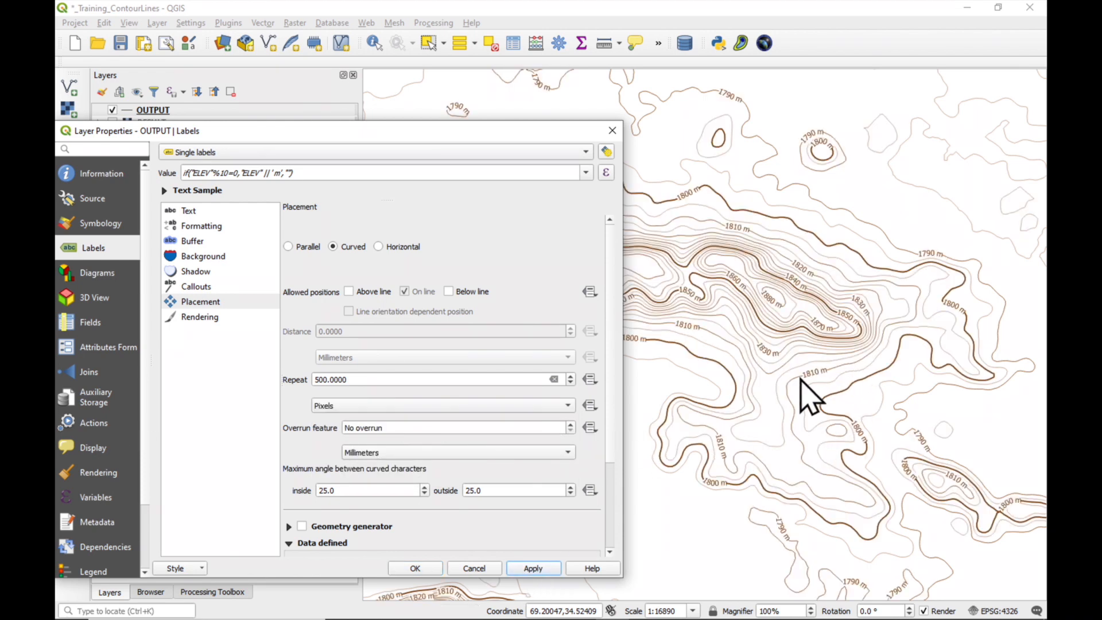
mouse_move(724, 295)
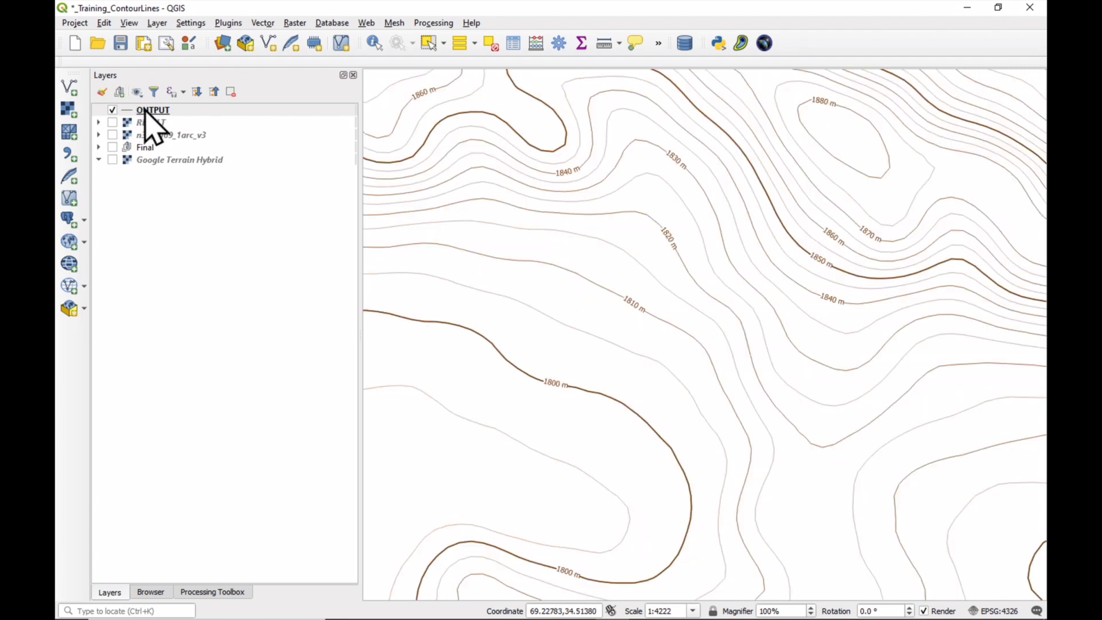
mouse_move(152, 110)
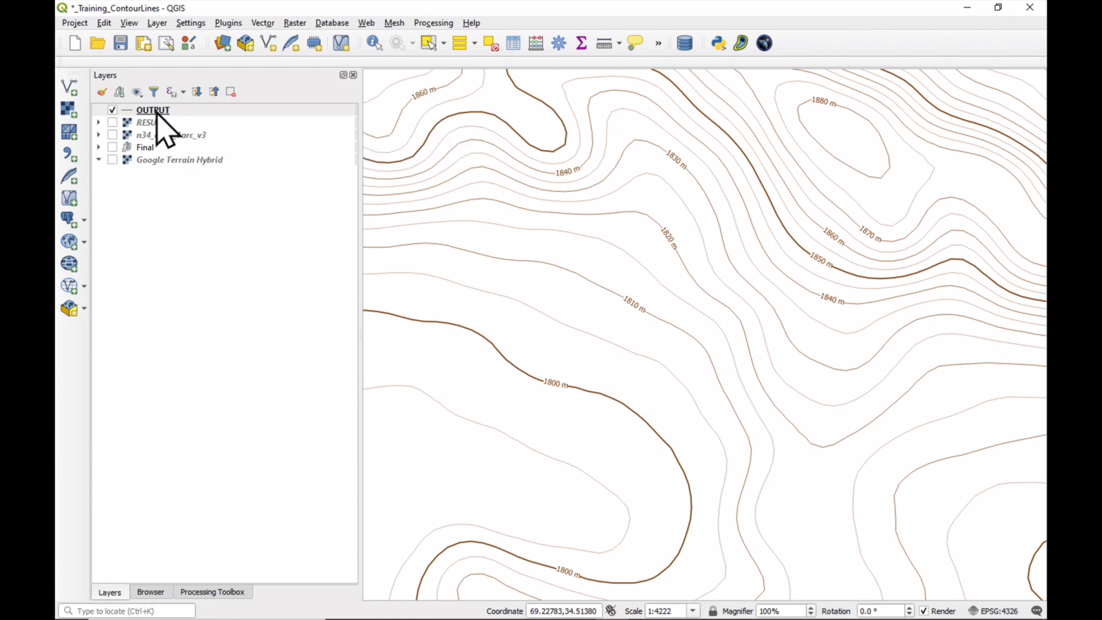
mouse_move(153, 110)
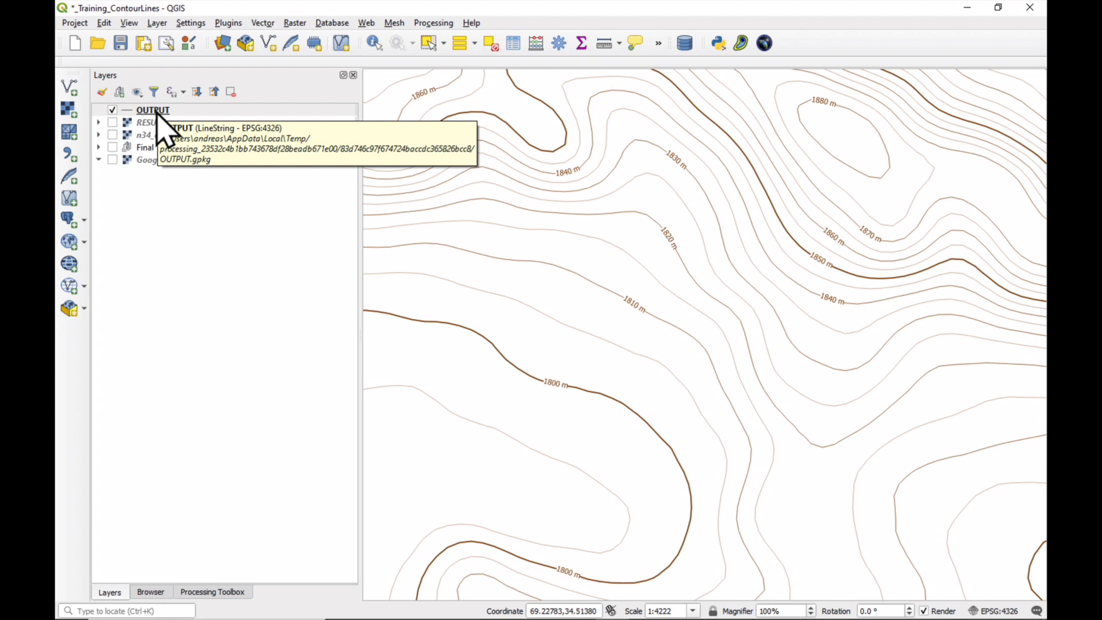
Step: Close Layer Properties and bring up the OUTPUT layer's context options
right_click(152, 111)
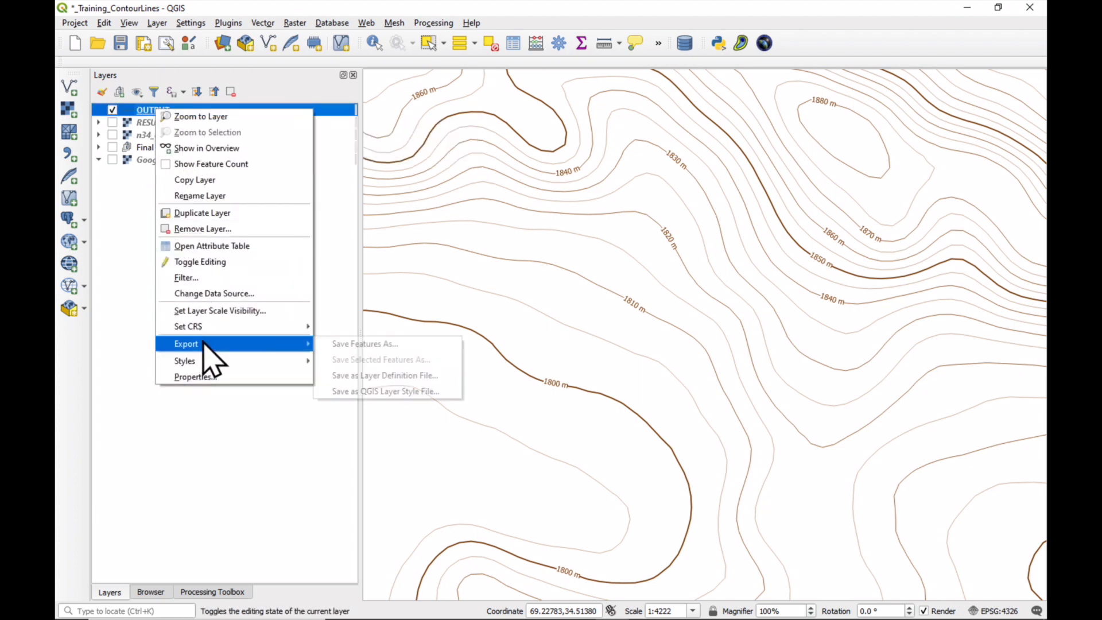
Step: Start Save Features As and choose 2_GeoPackage/Kabul.gpkg as the destination
click(362, 365)
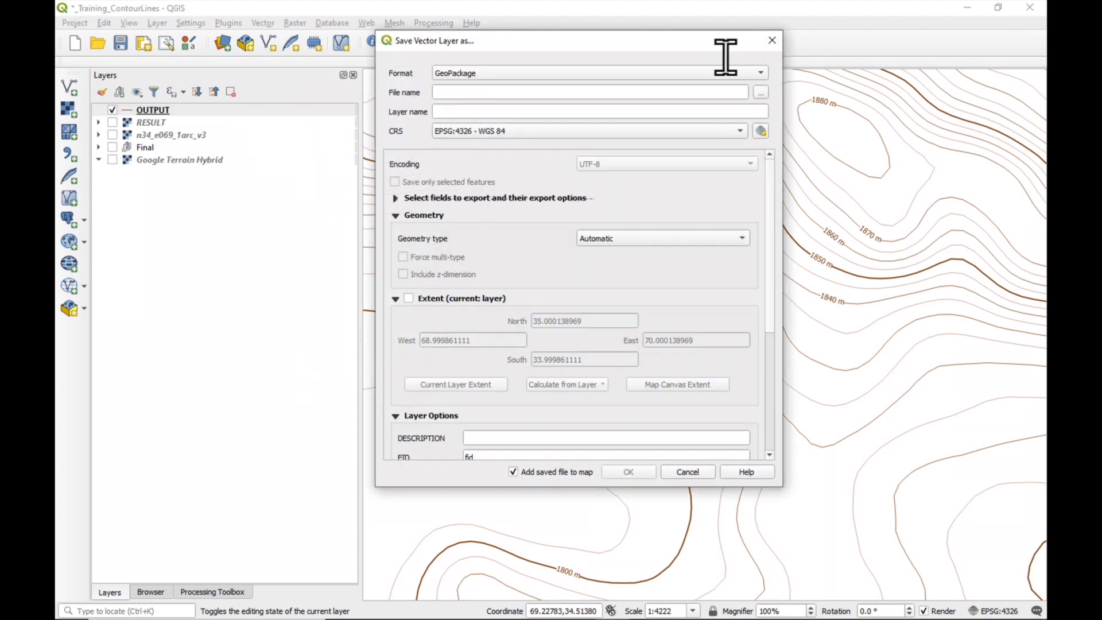
click(759, 92)
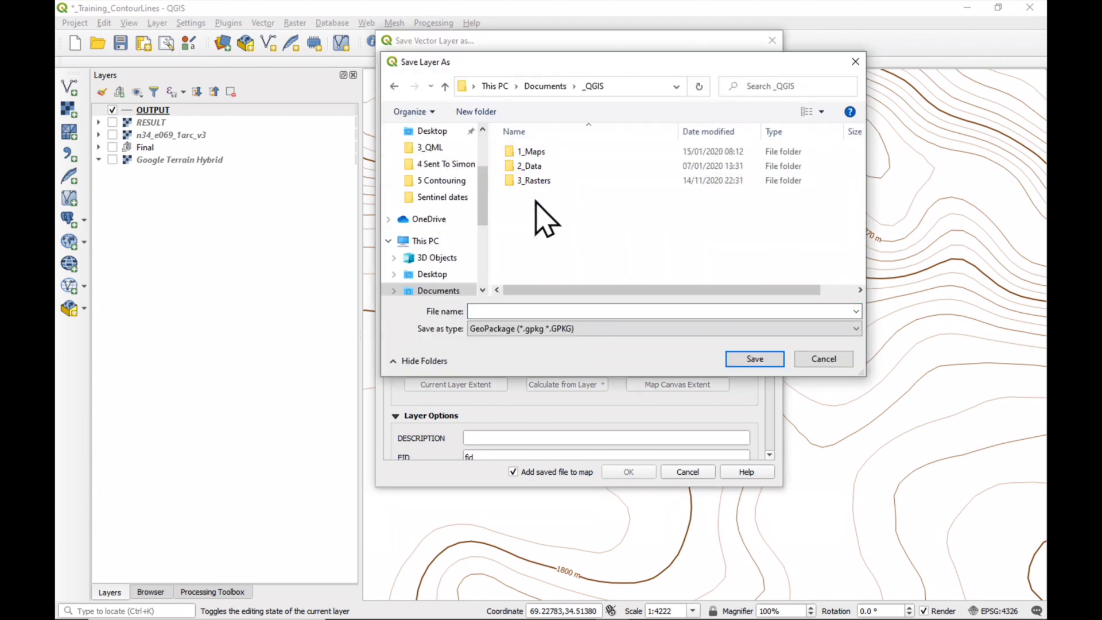
double_click(528, 166)
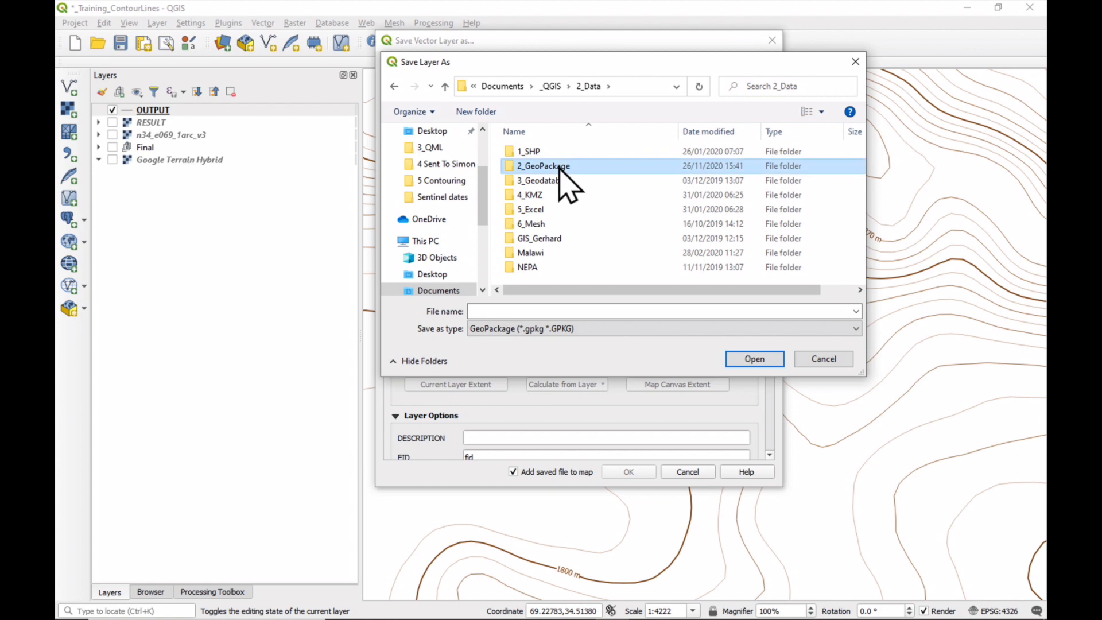
double_click(543, 165)
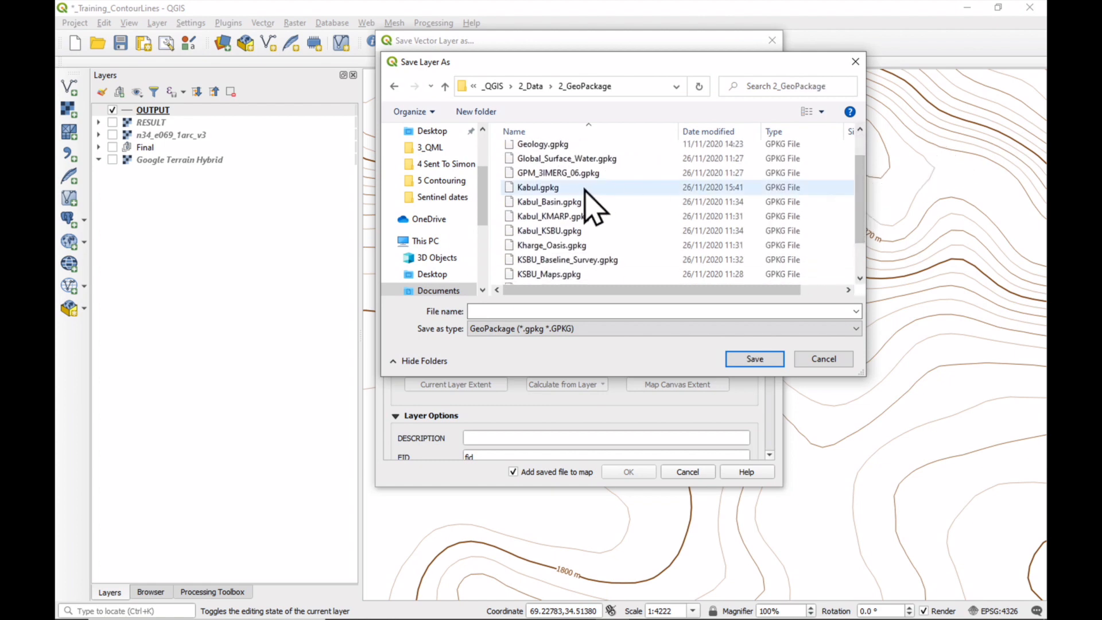
click(537, 187)
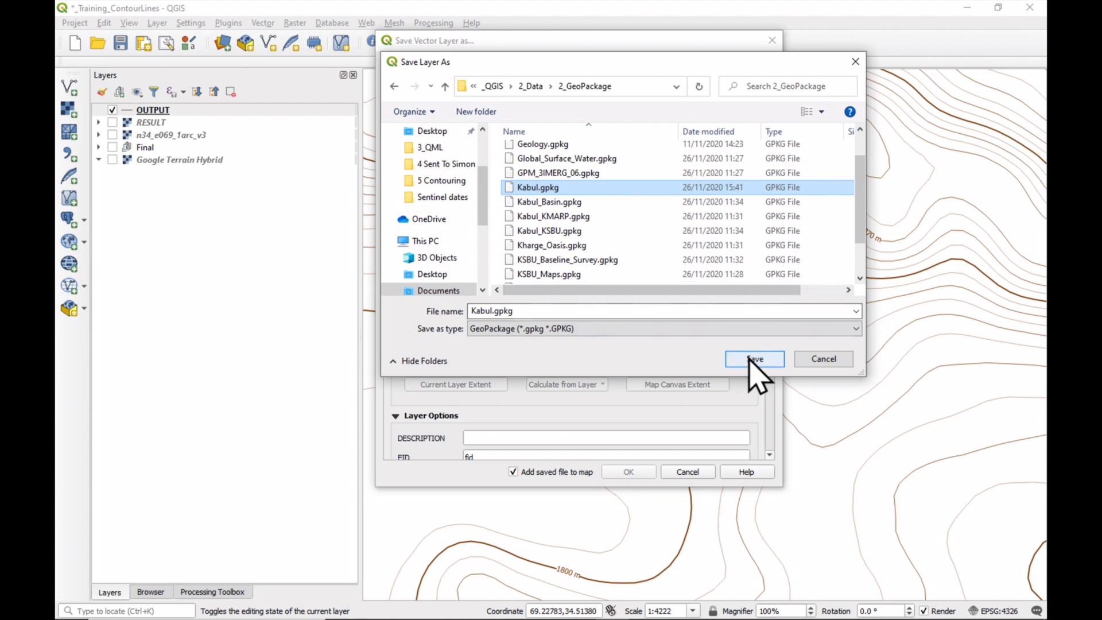
click(754, 358)
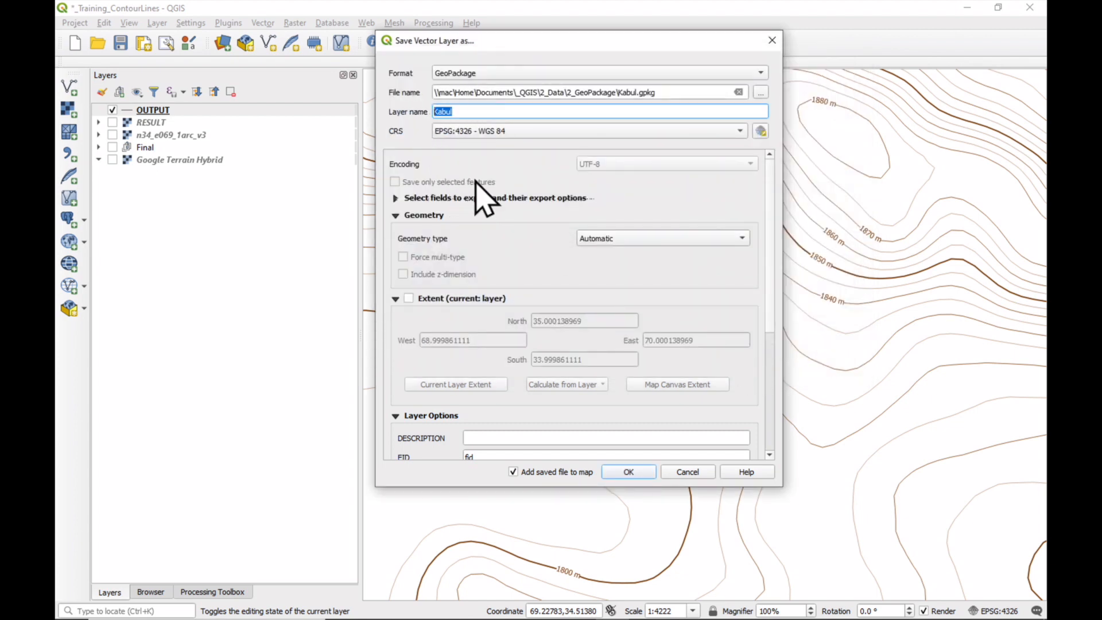
Step: Name the layer Contours_SRTM30_Smoothed, run the export and overwrite the existing data
text(SRTM30_S)
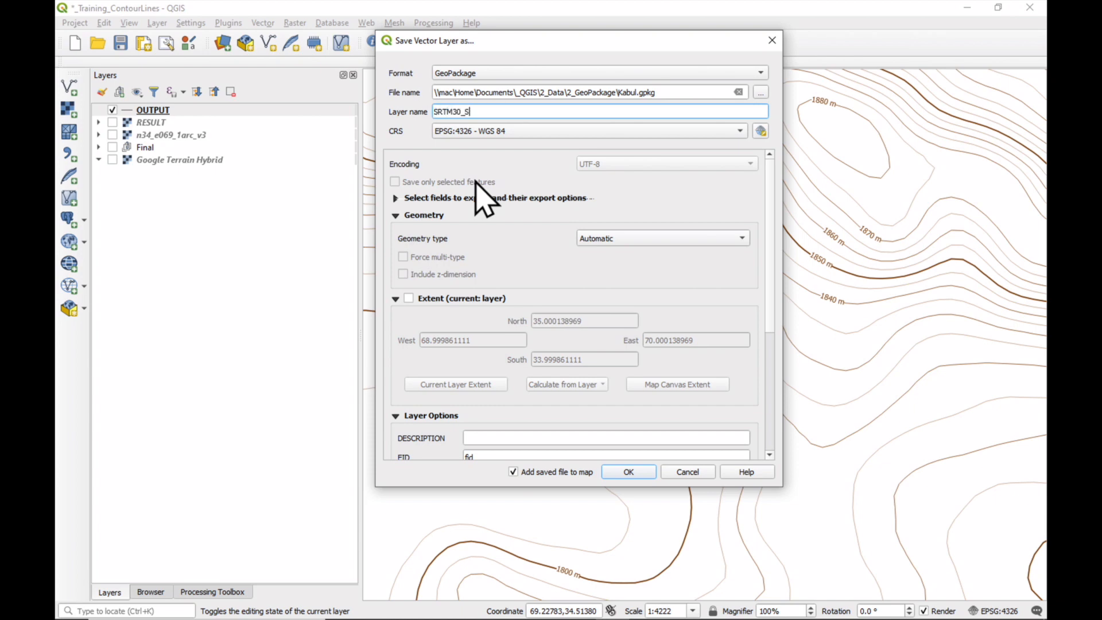
text(Contours_SRTM30_Smoothed)
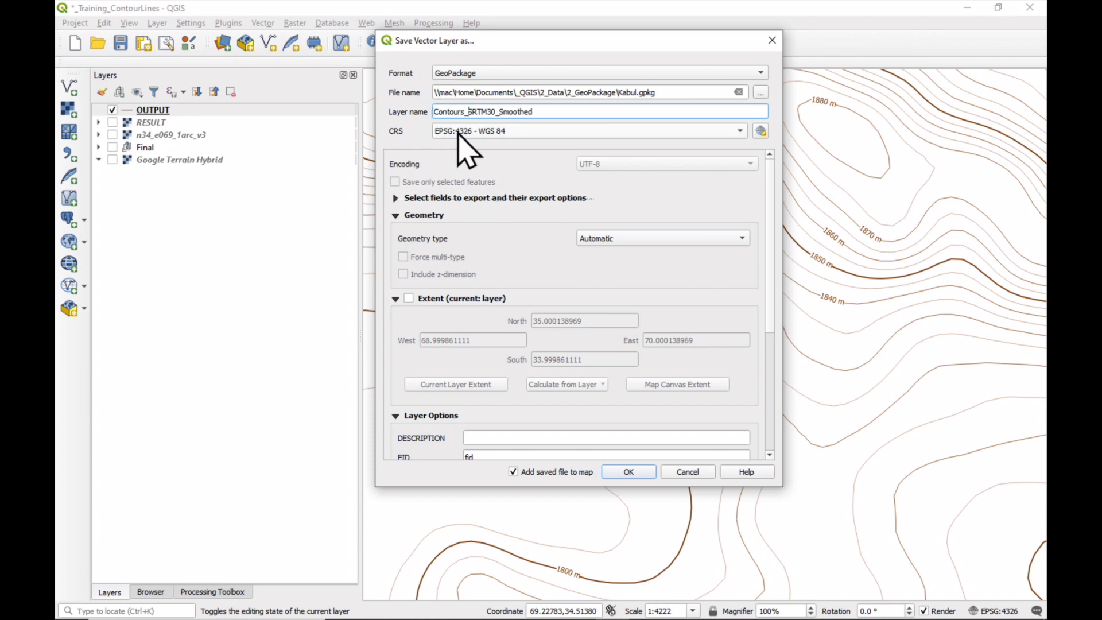
click(626, 472)
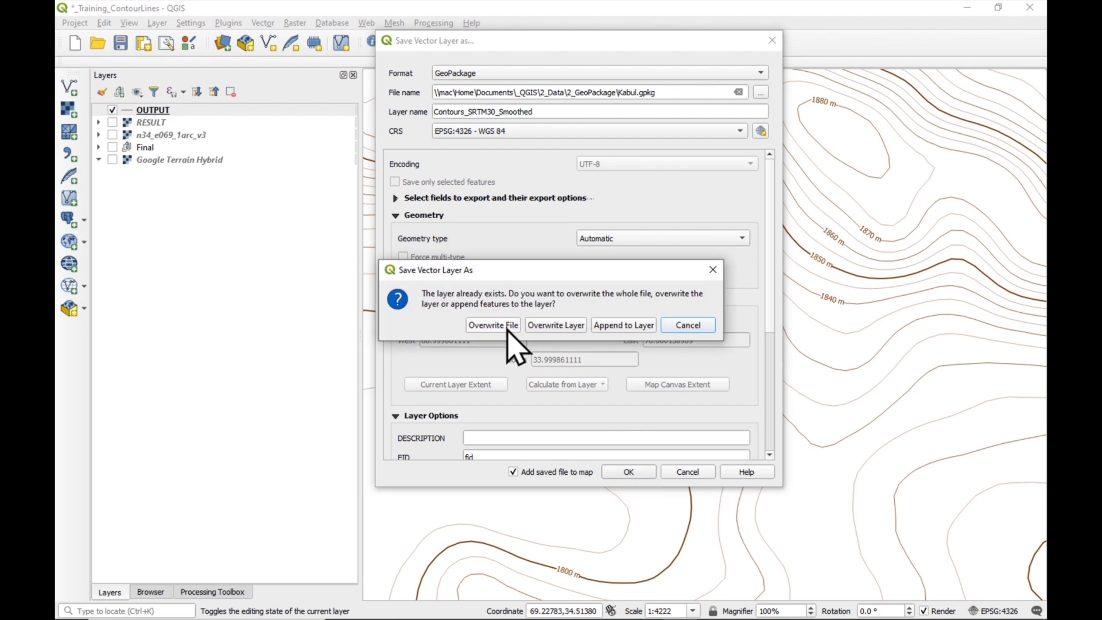
click(493, 325)
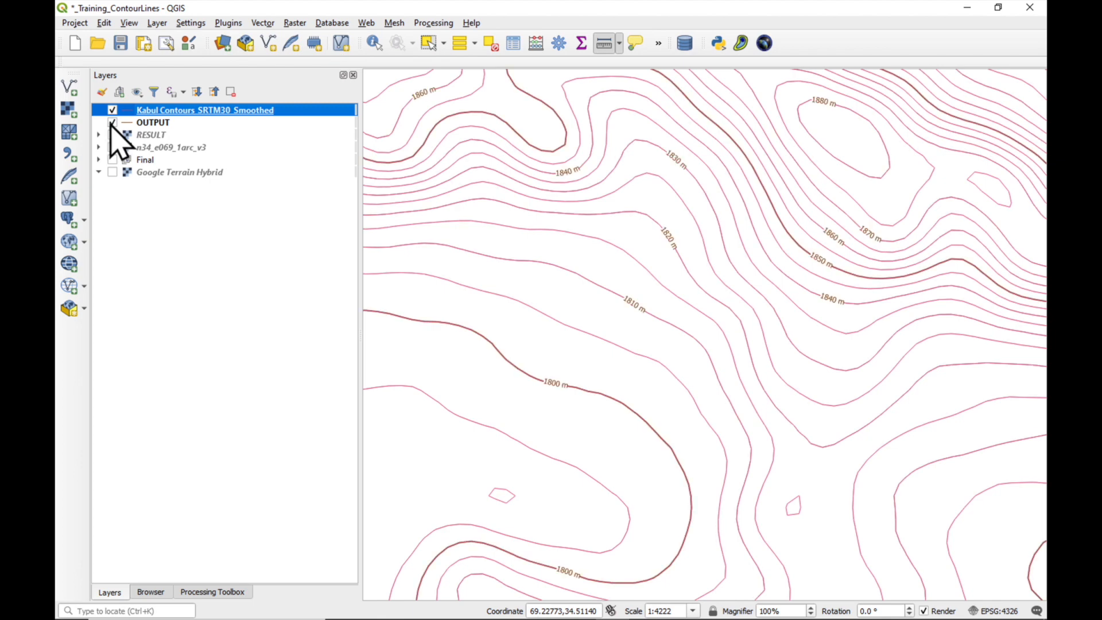
Step: Copy OUTPUT's style and paste it onto the new Contours_SRTM30_Smoothed layer
click(111, 111)
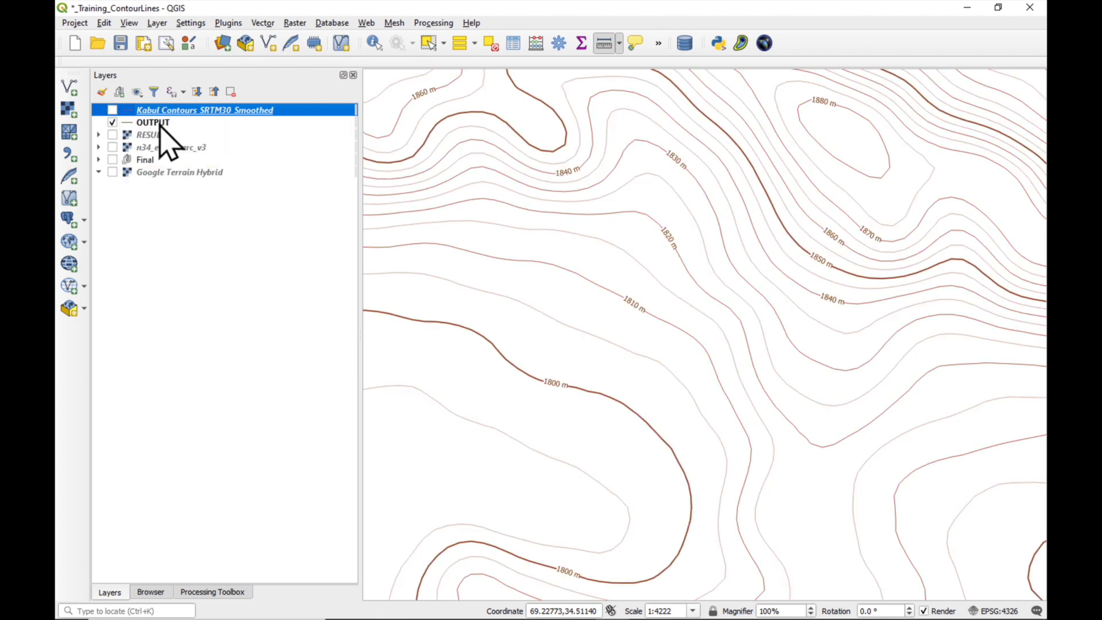
right_click(153, 121)
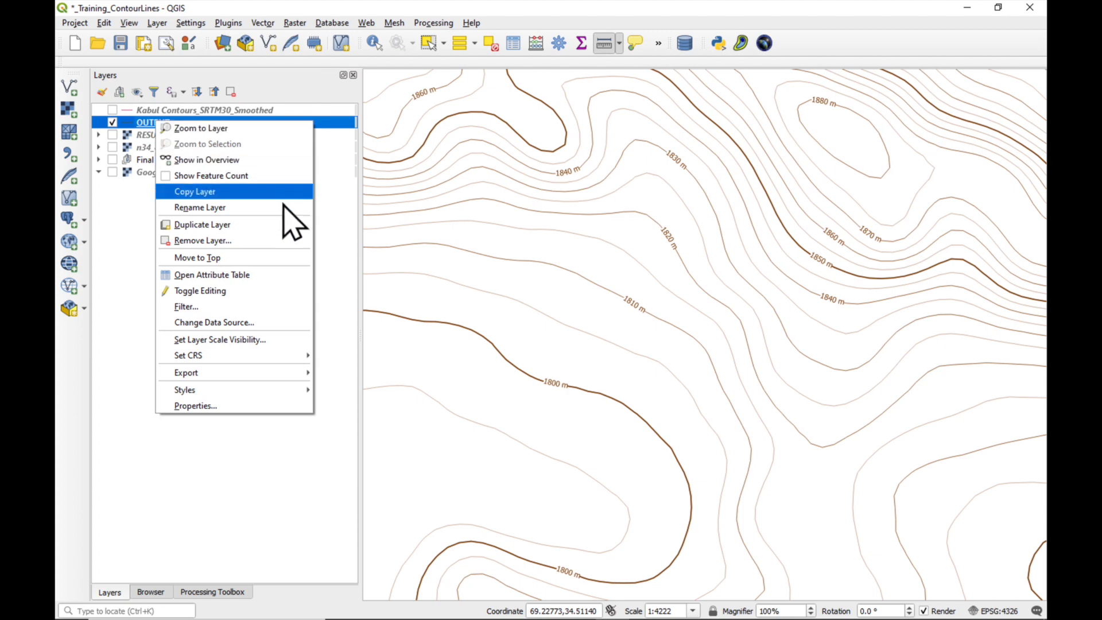
mouse_move(185, 389)
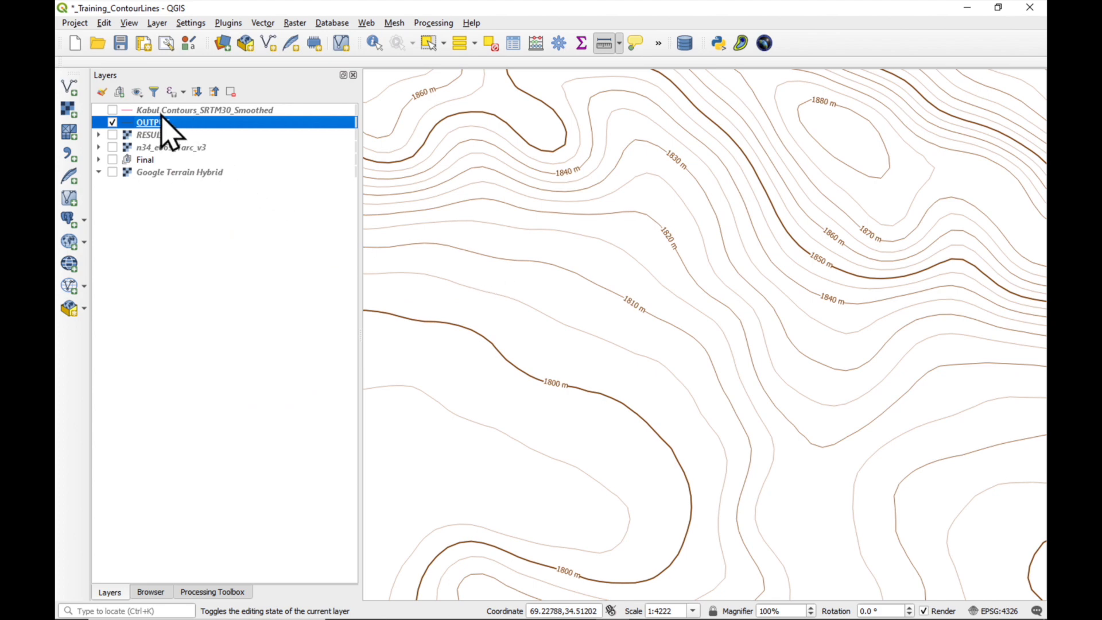
right_click(204, 110)
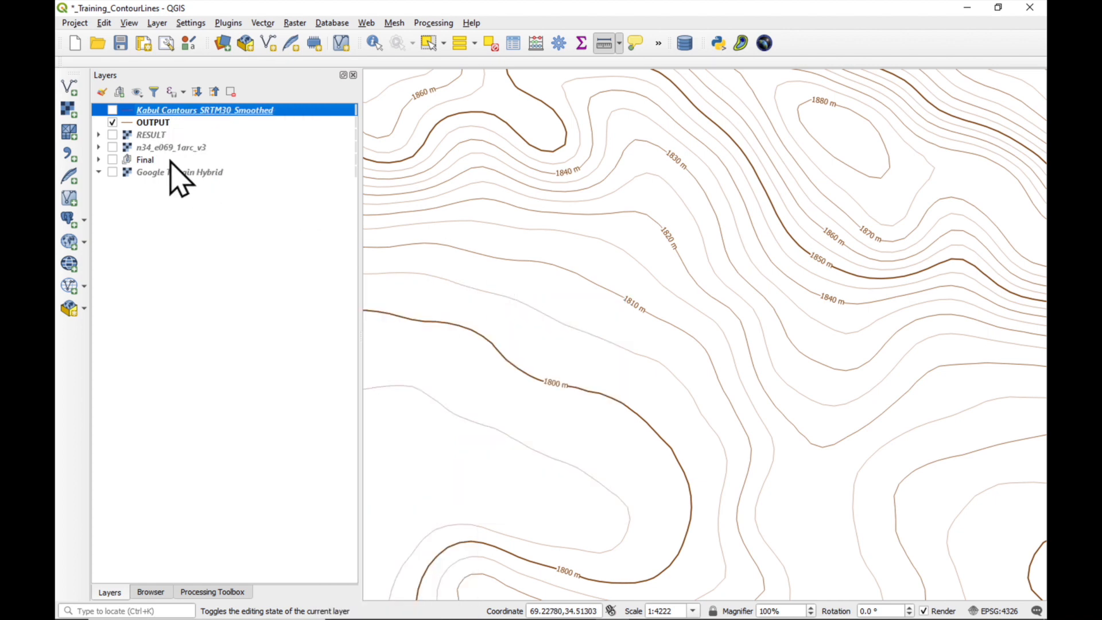
Step: Hide OUTPUT and show the new styled contour layer on the map
click(111, 122)
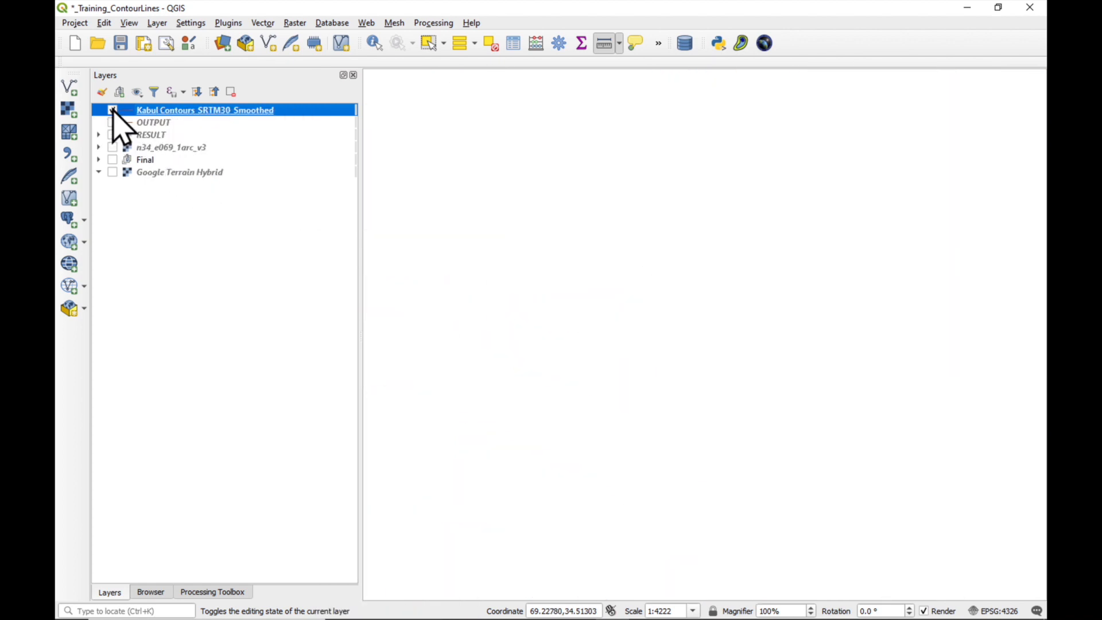
click(112, 110)
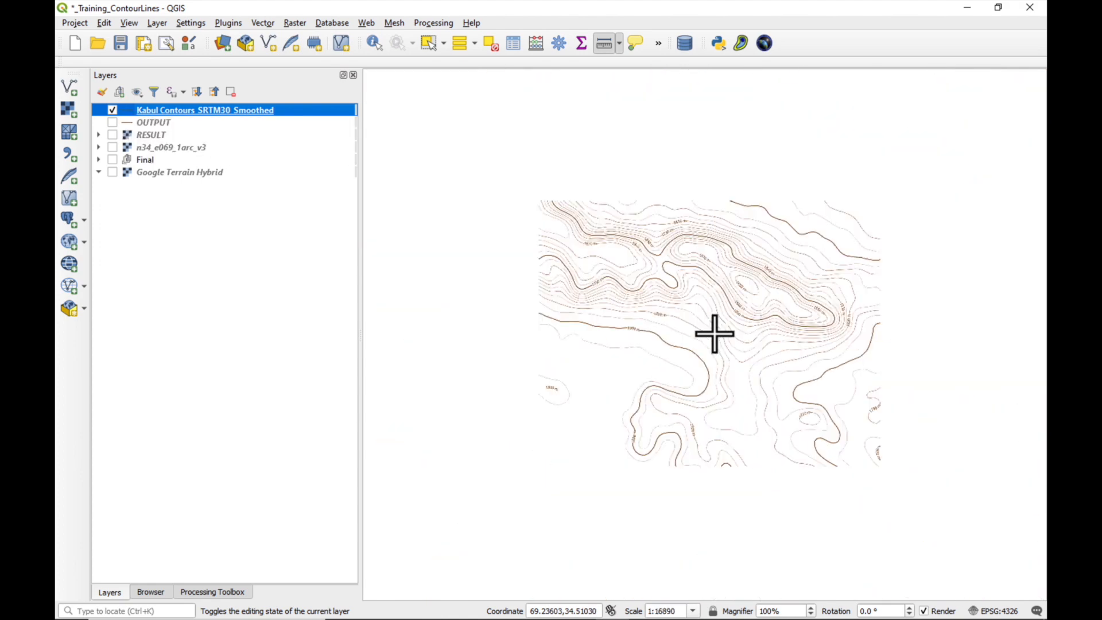
scroll(up, 3)
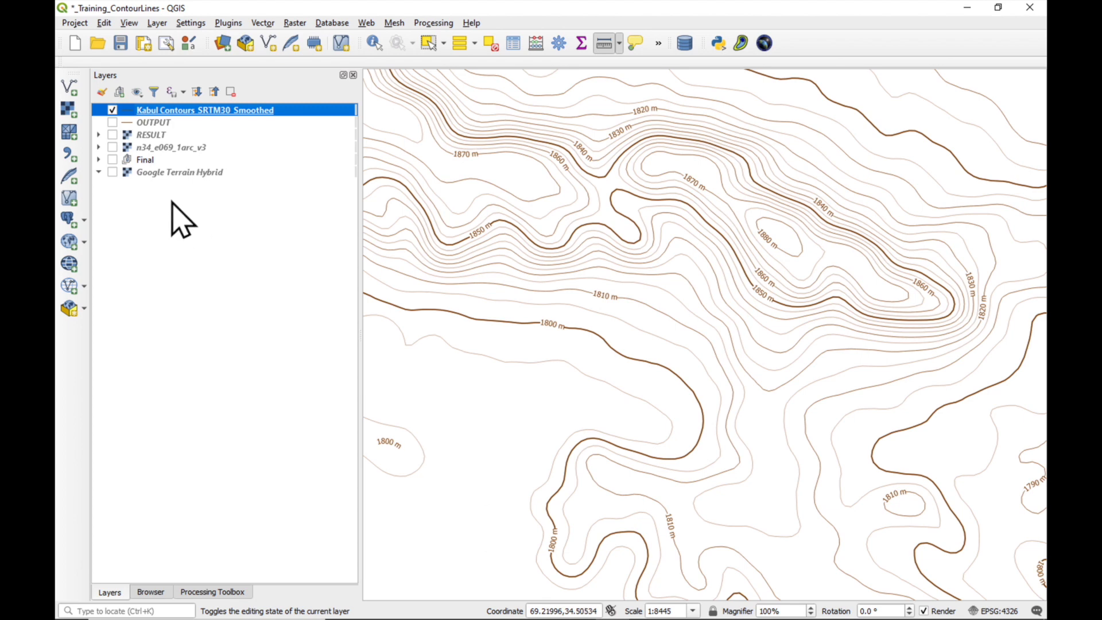
mouse_move(200, 225)
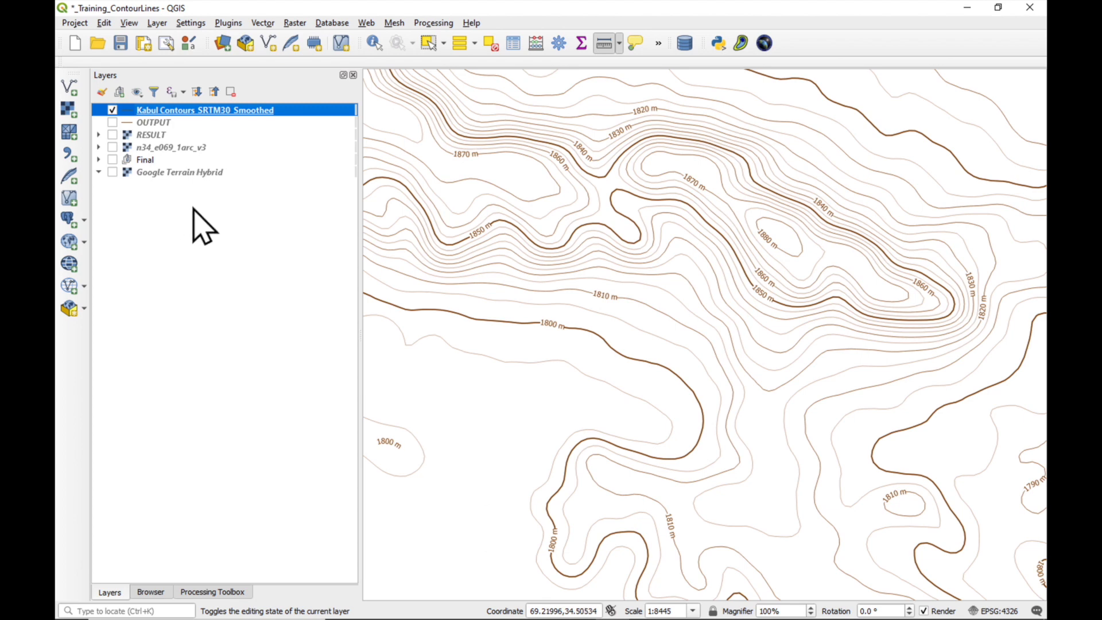
mouse_move(204, 126)
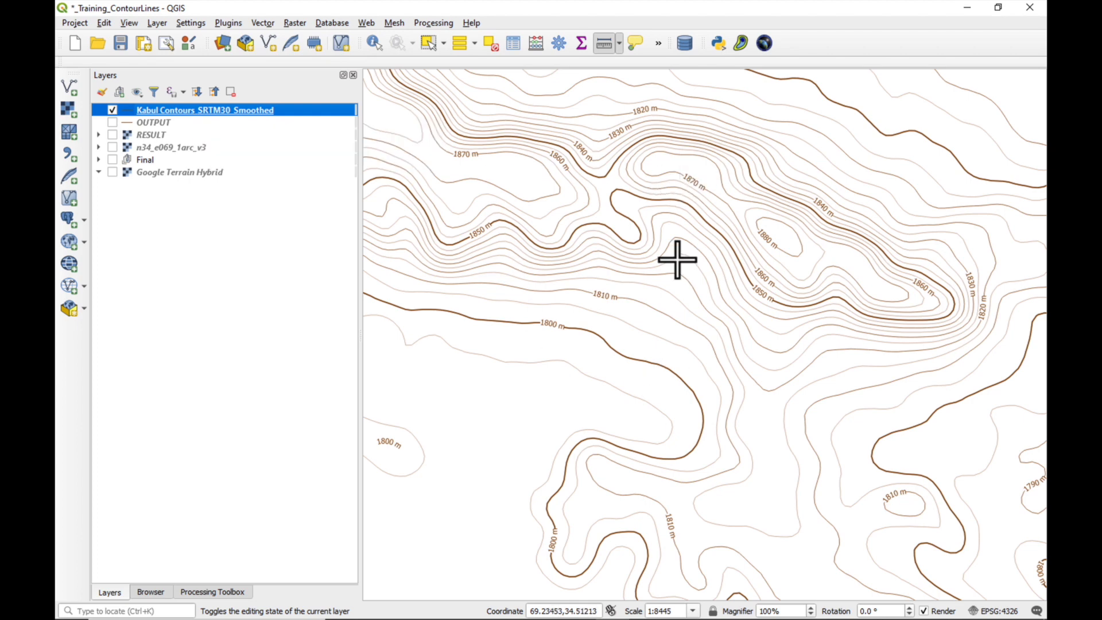
right_click(204, 110)
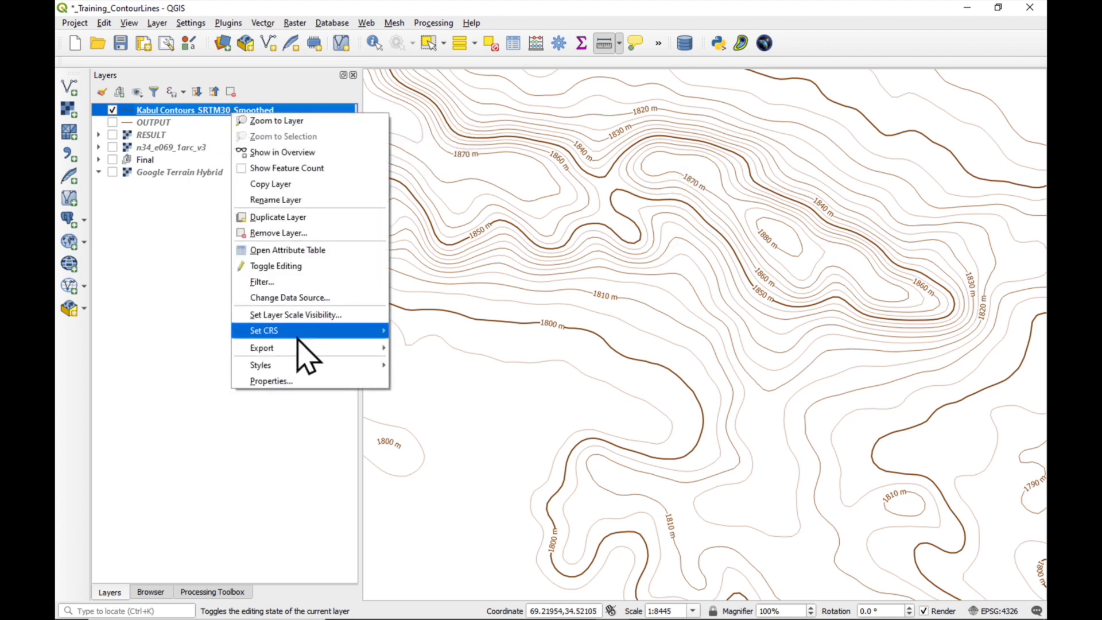
Step: Save the brown contour style as the layer's default in the Datasource Database and close properties
click(271, 380)
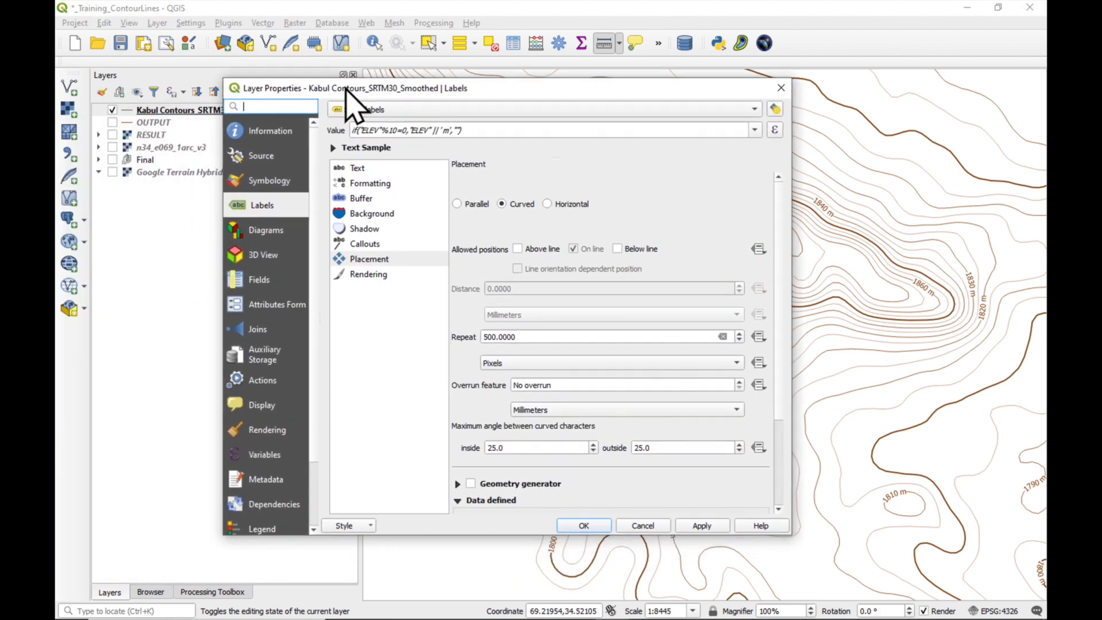
click(271, 177)
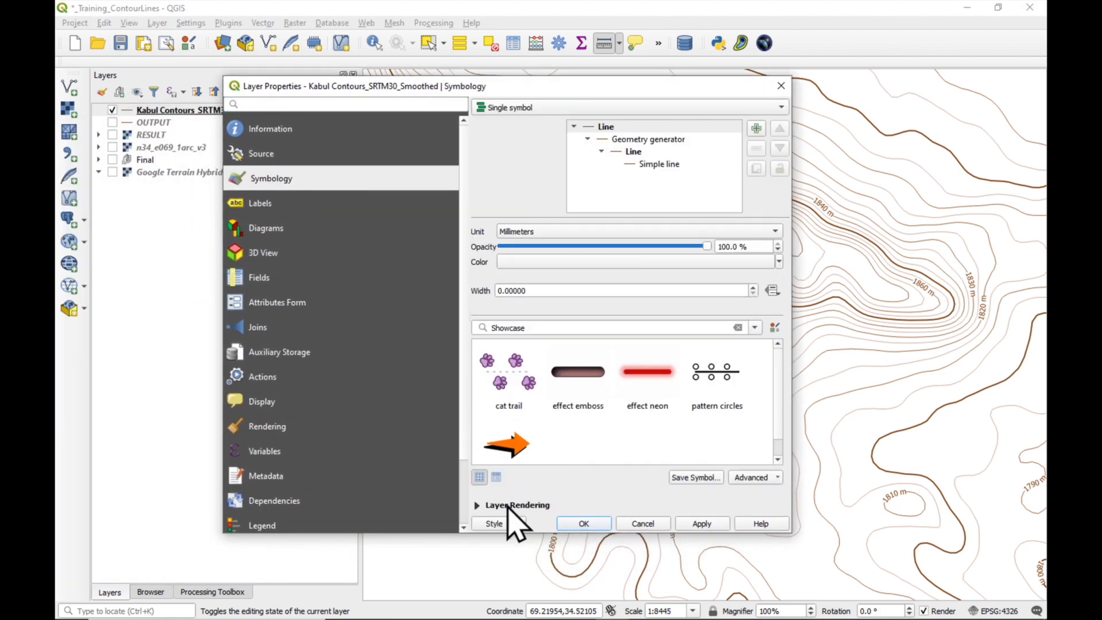
click(494, 523)
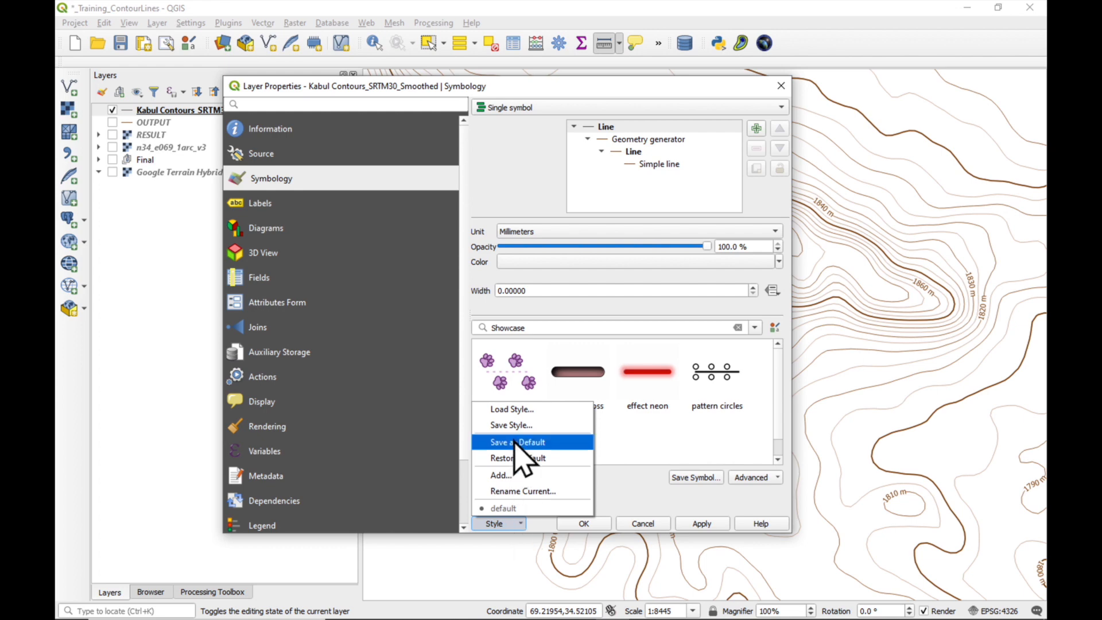
click(518, 442)
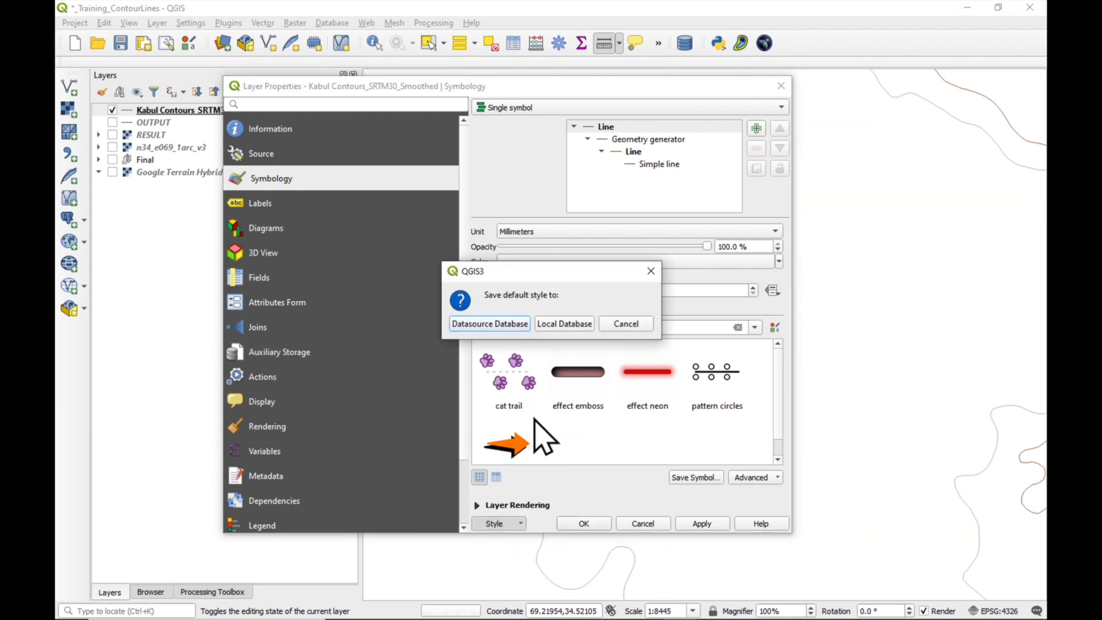
click(624, 323)
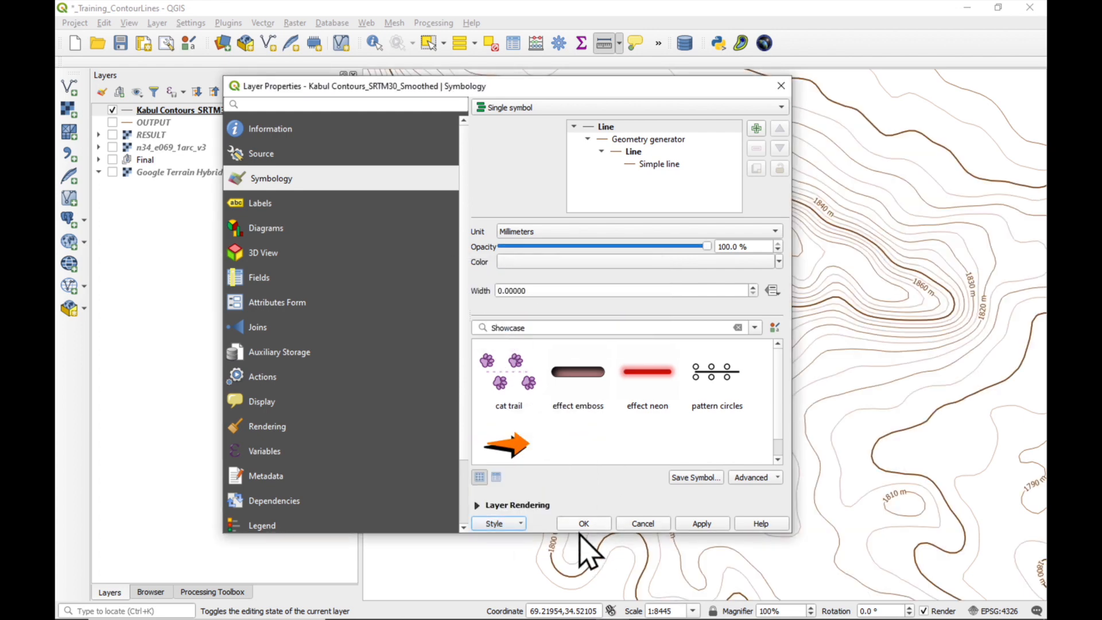
click(582, 523)
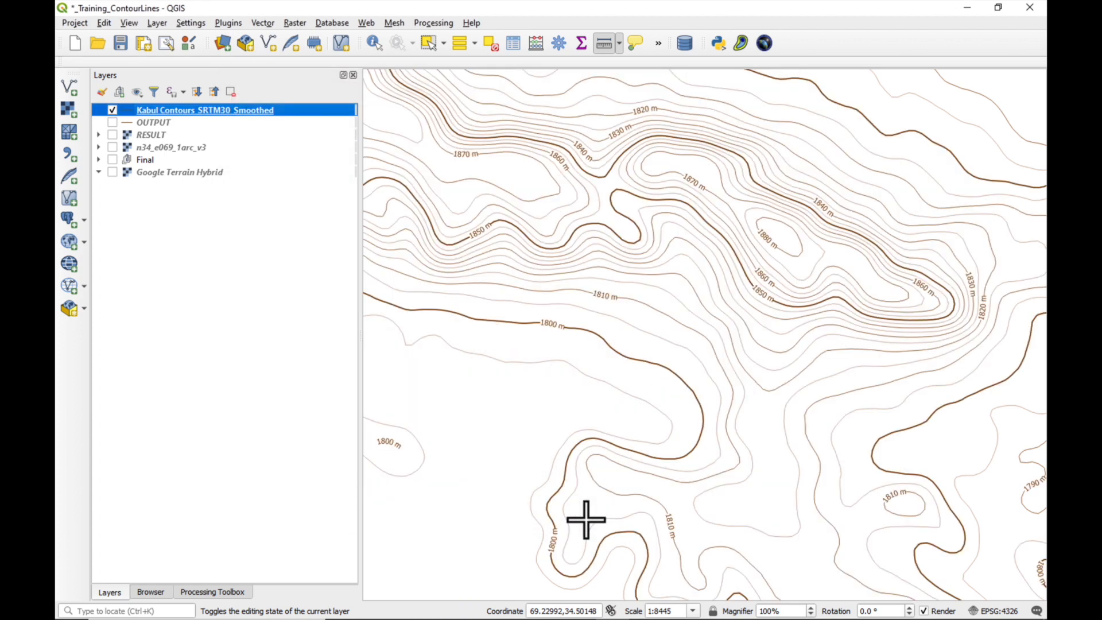
mouse_move(160, 137)
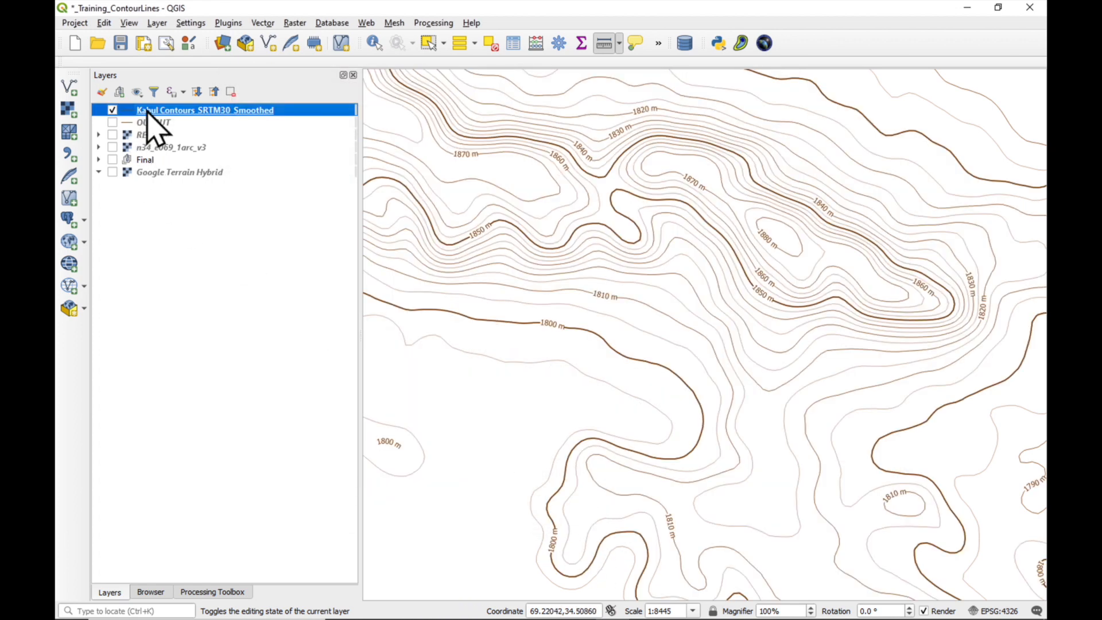
mouse_move(196, 133)
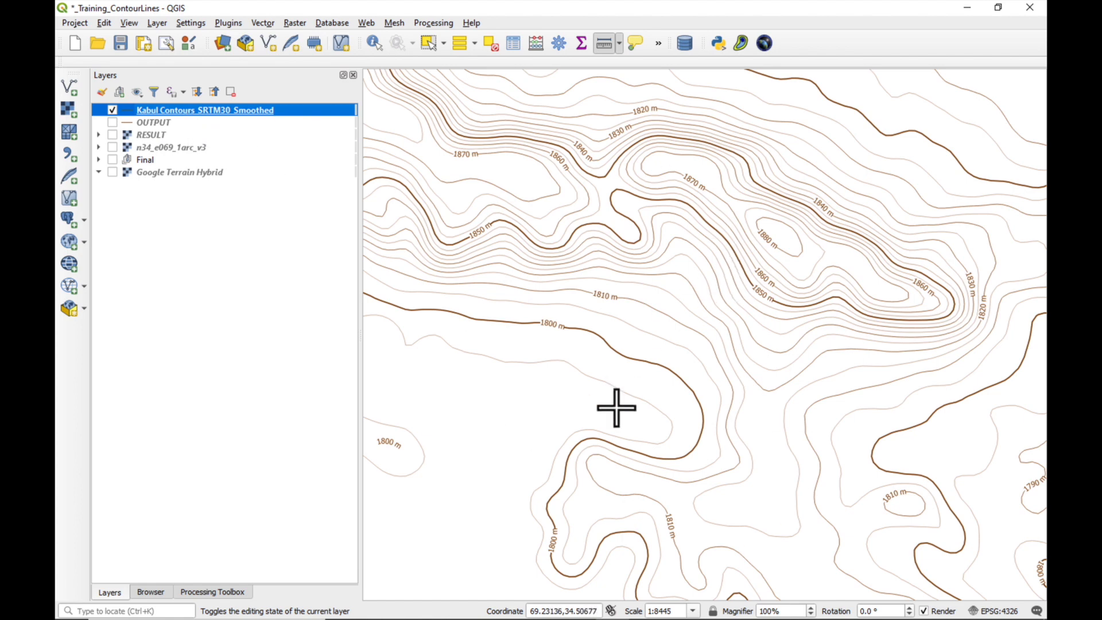
right_click(205, 110)
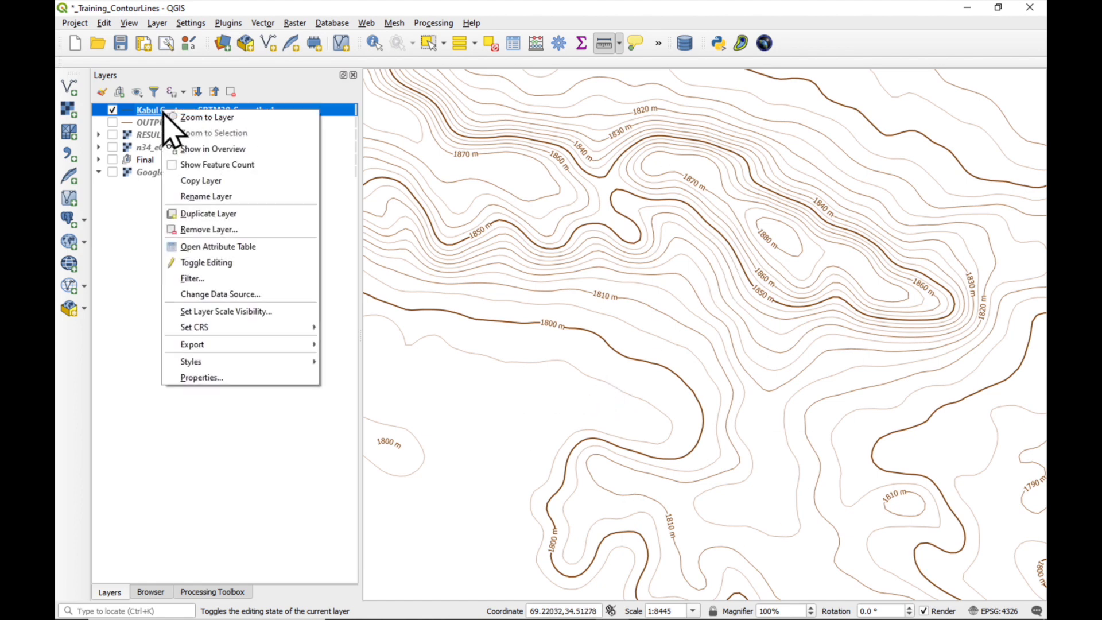
mouse_move(212, 343)
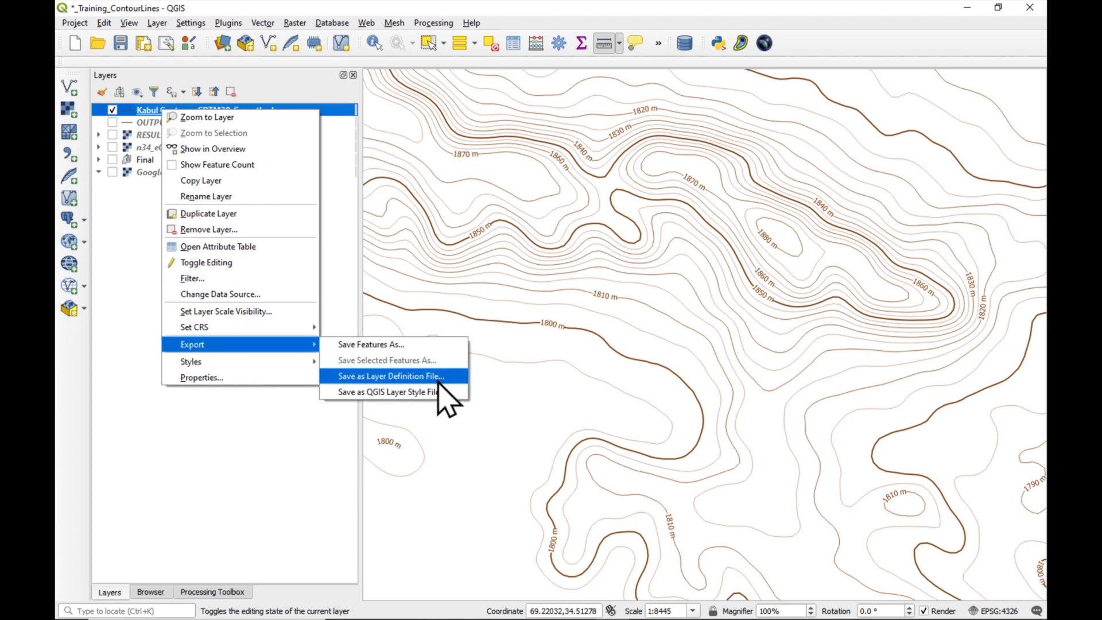
mouse_move(391, 392)
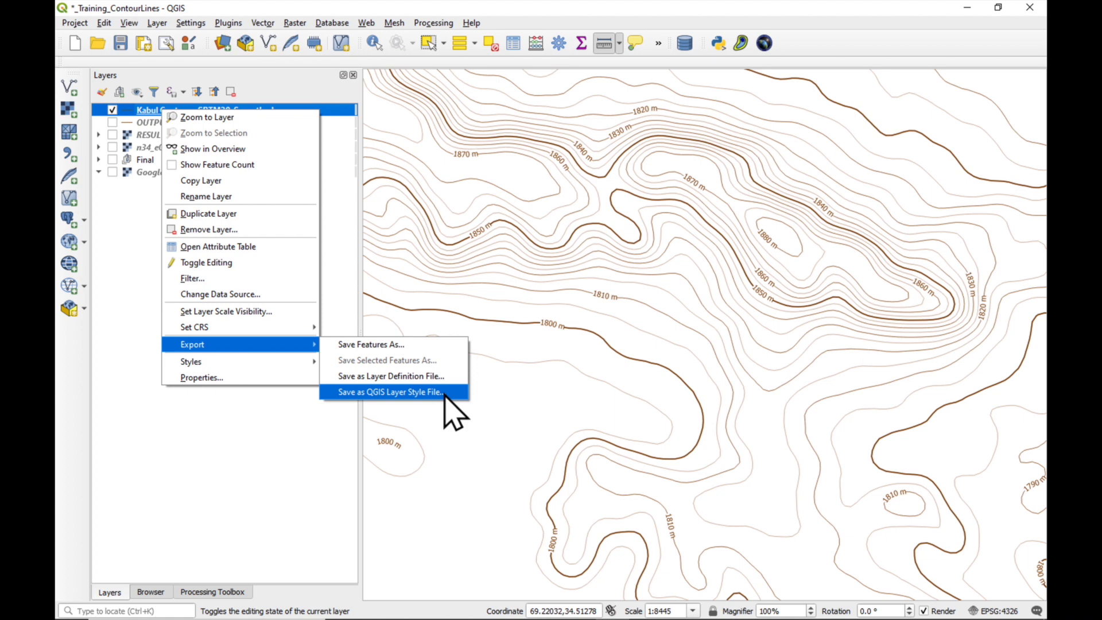
Step: Export the layer style to Contours_SRTM30m_10m.qml in the 3_QML folder
click(391, 391)
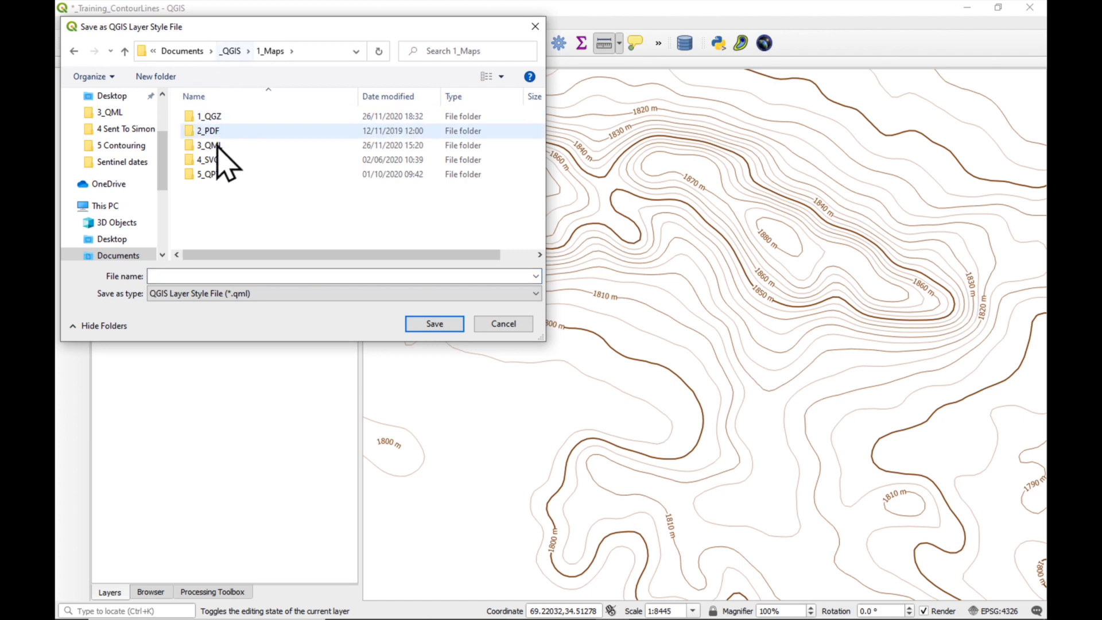
double_click(212, 145)
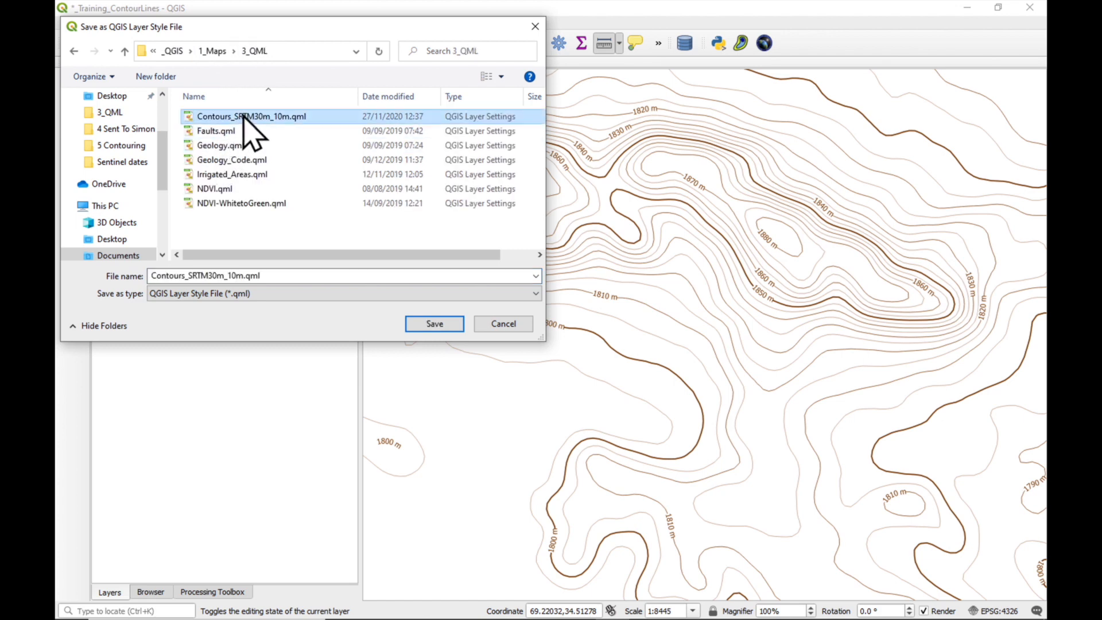
mouse_move(274, 126)
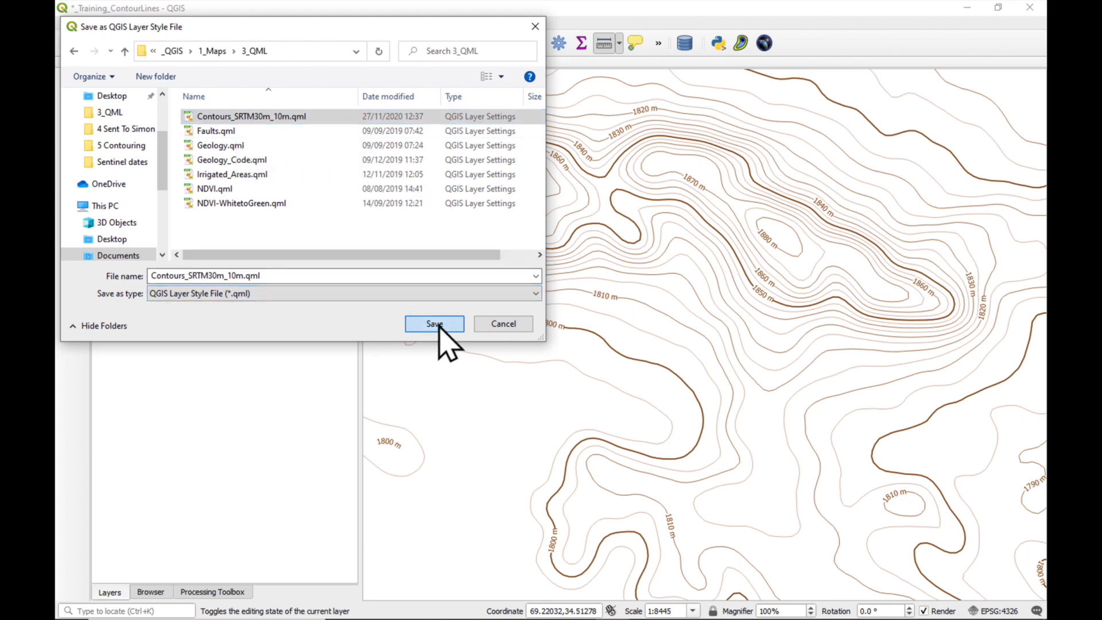
click(434, 324)
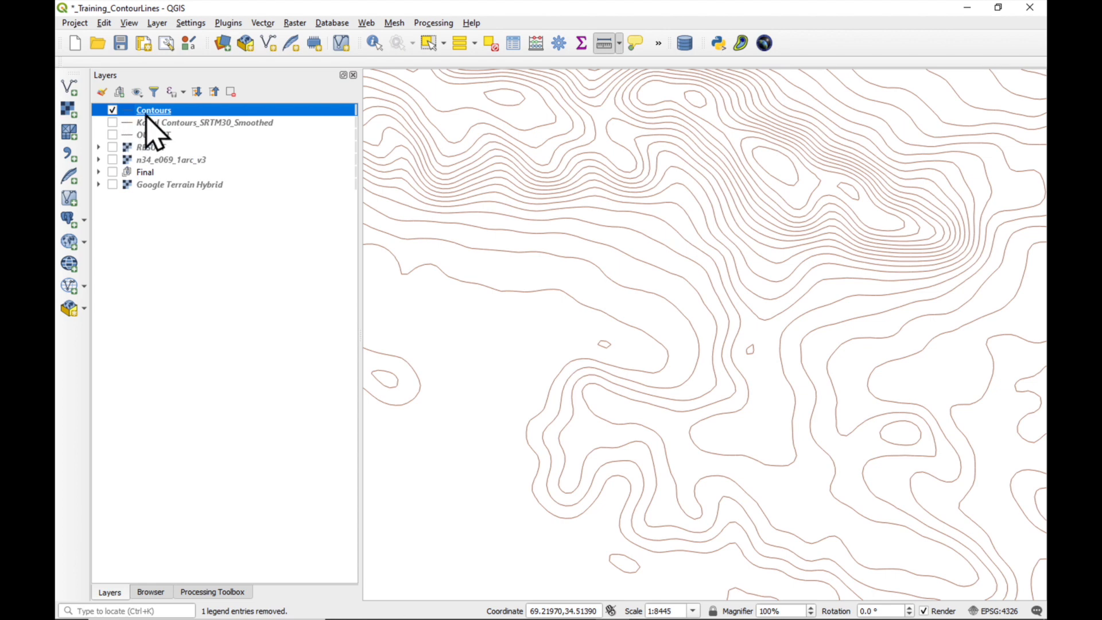
mouse_move(153, 110)
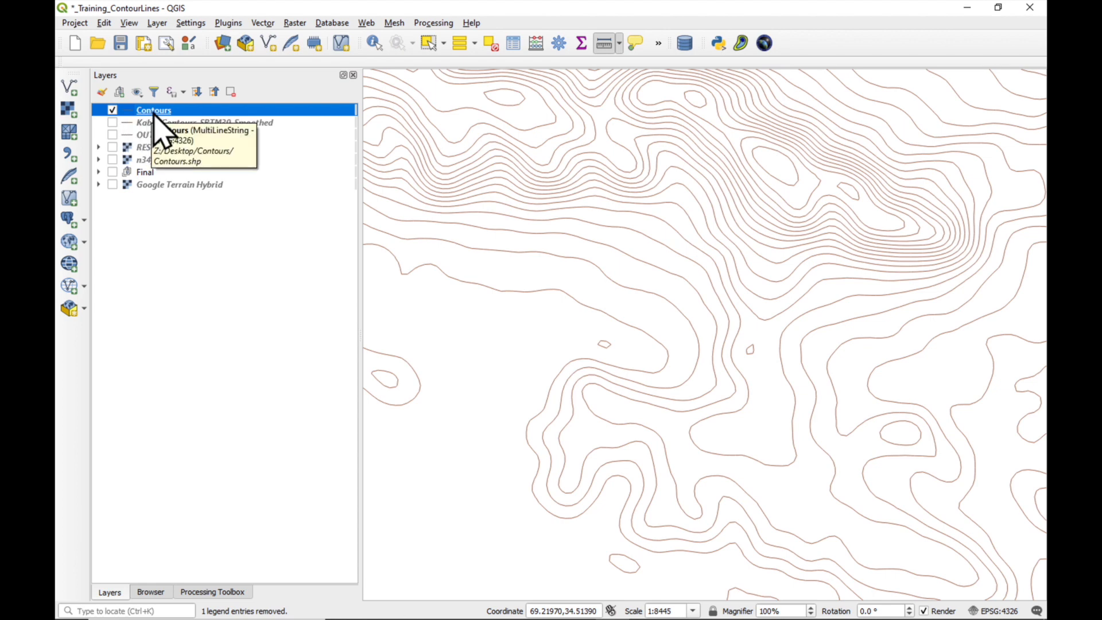
Step: Load Contours_SRTM30m_10m.qml onto the Contours layer via Style > Load Style
right_click(153, 110)
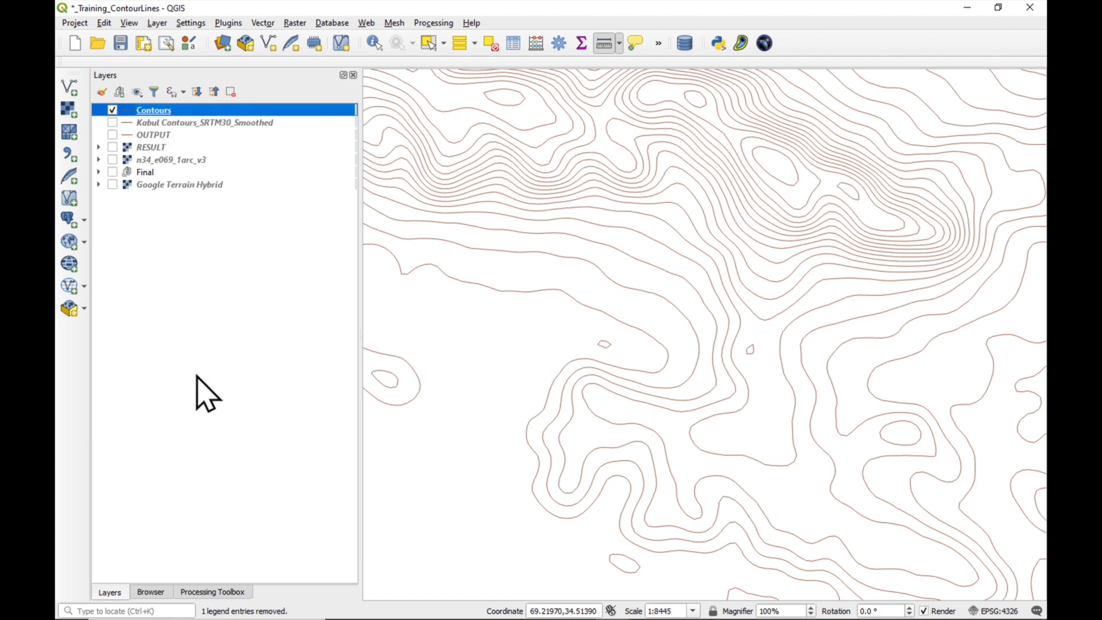
double_click(154, 110)
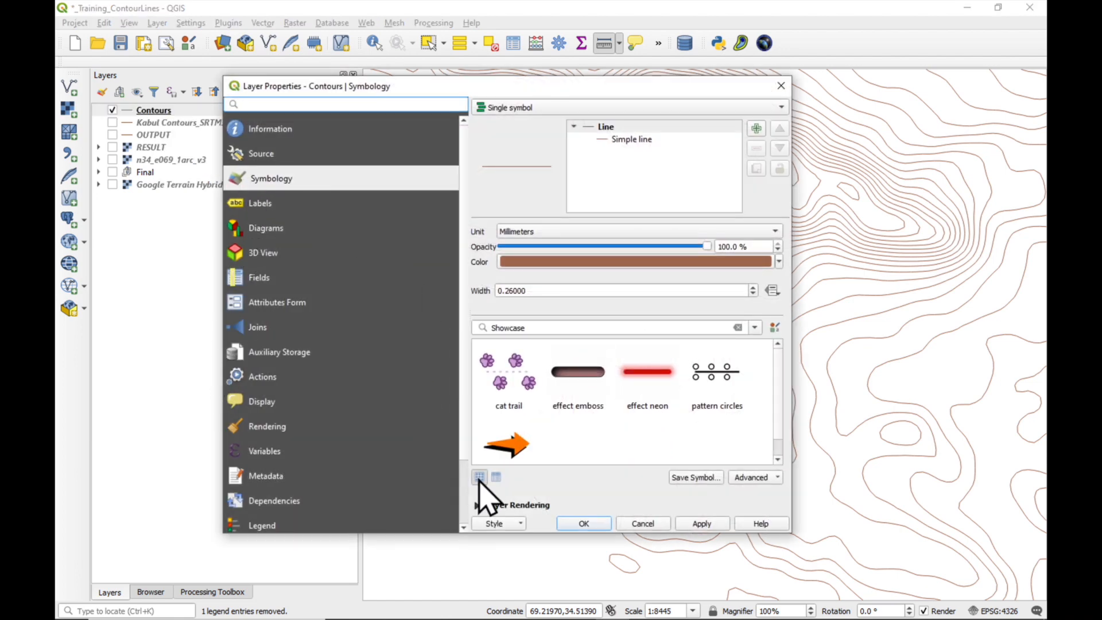
click(500, 523)
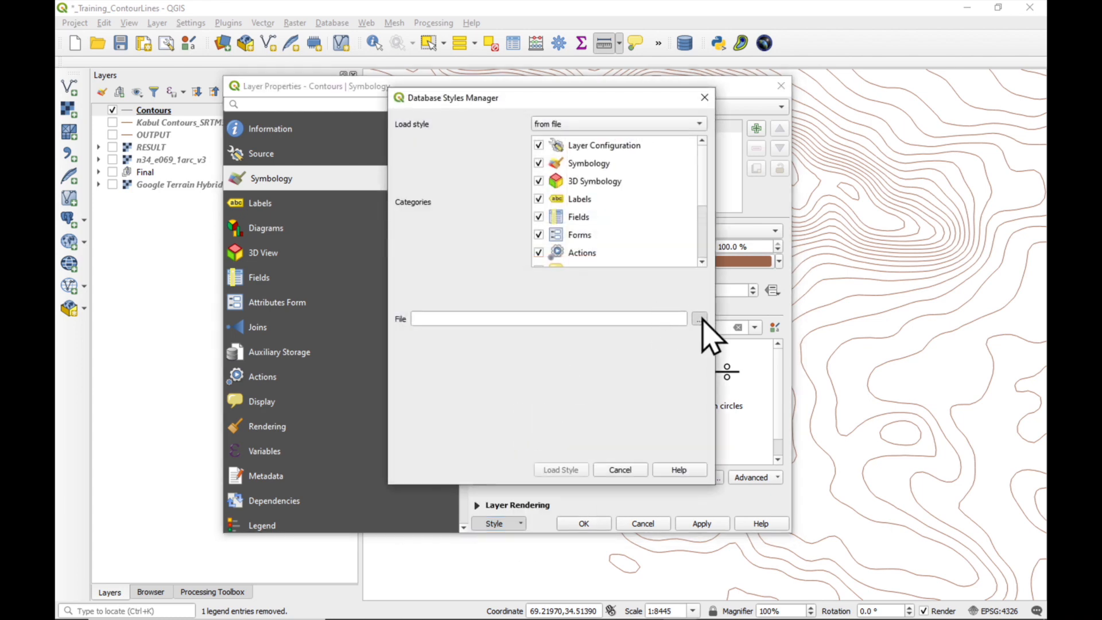
click(699, 318)
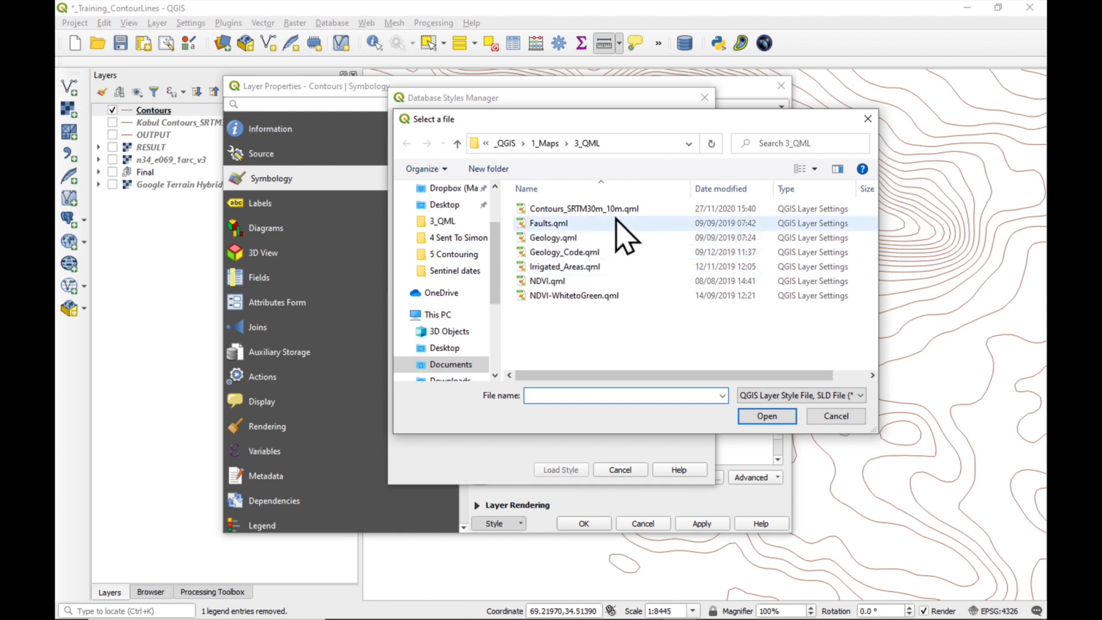
click(584, 209)
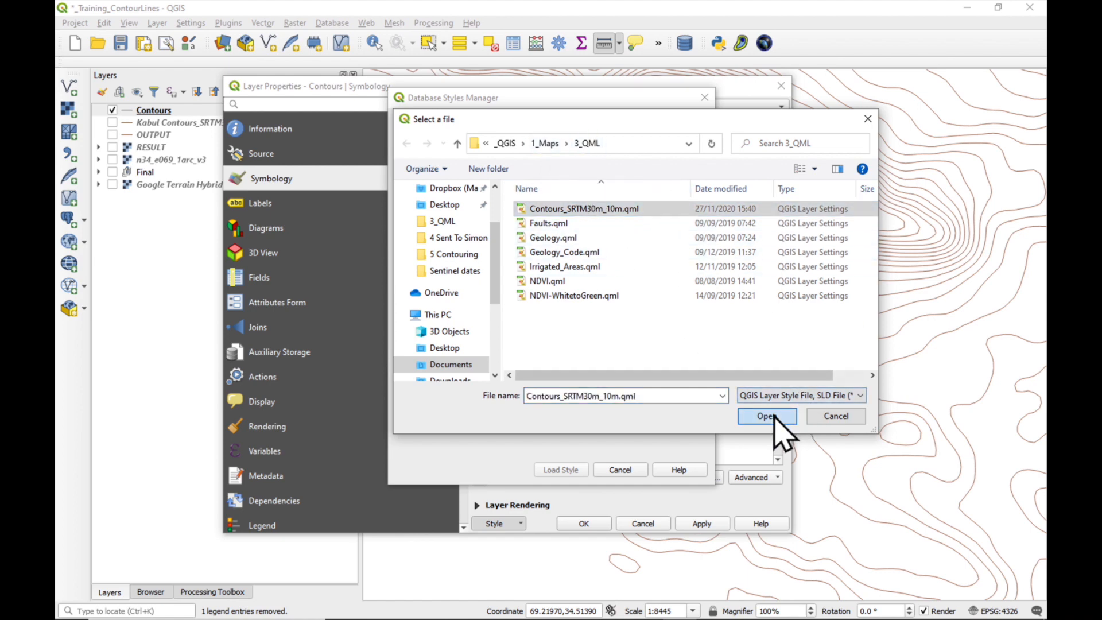
click(766, 415)
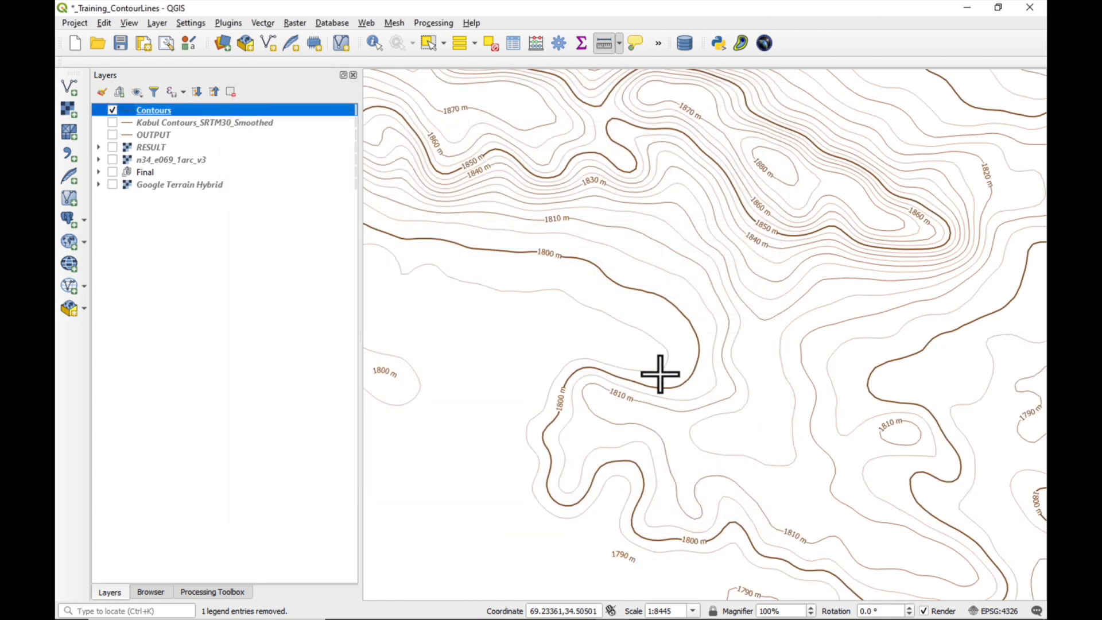
scroll(down, 3)
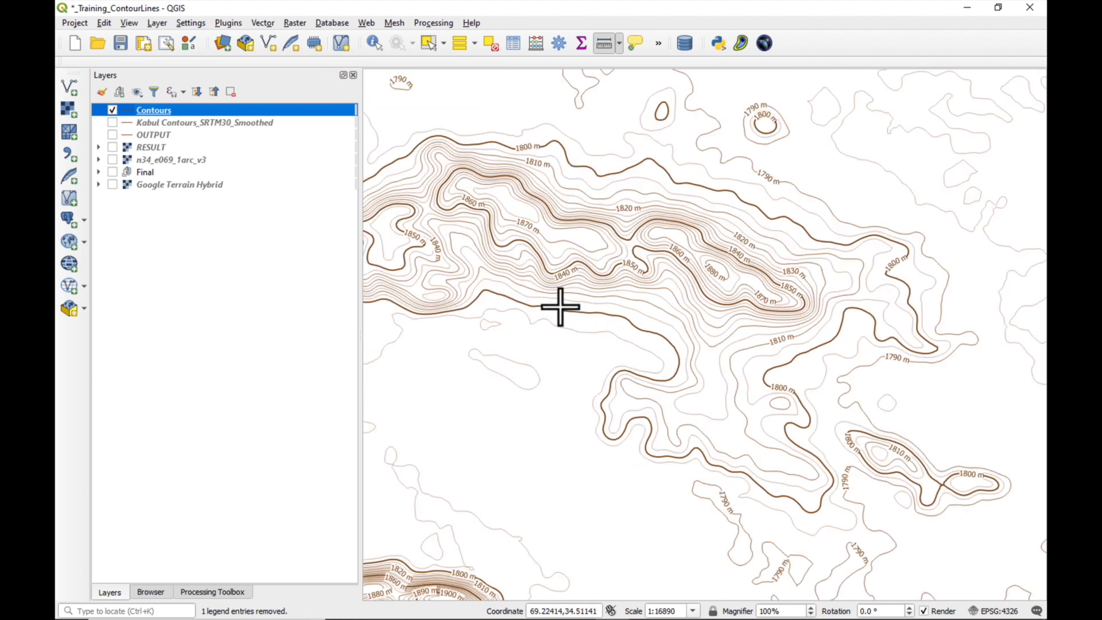
mouse_move(600, 345)
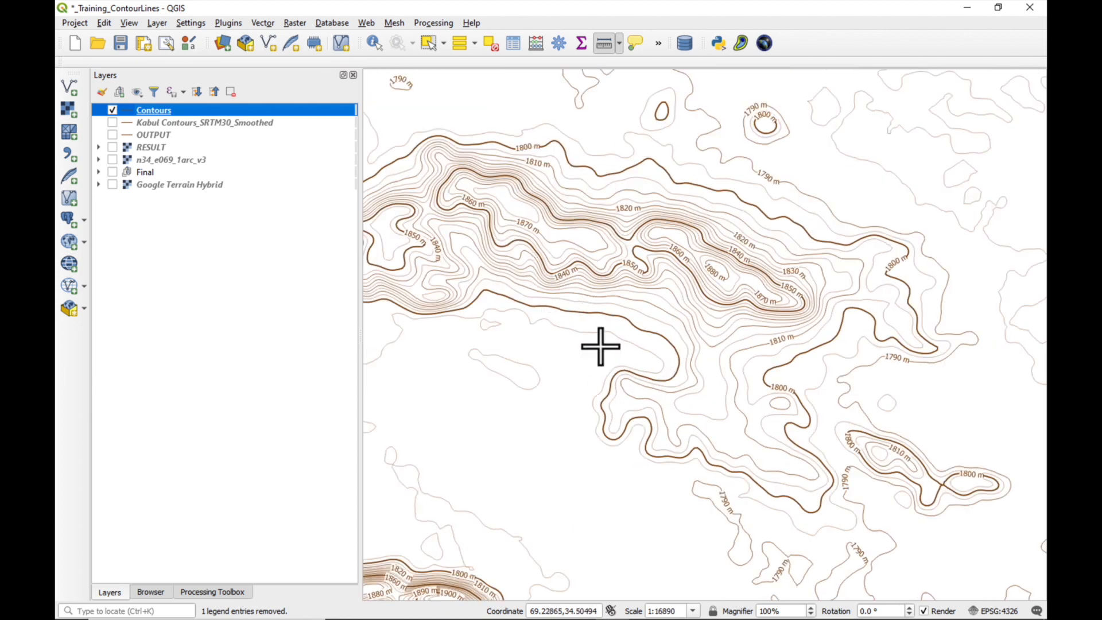
mouse_move(763, 361)
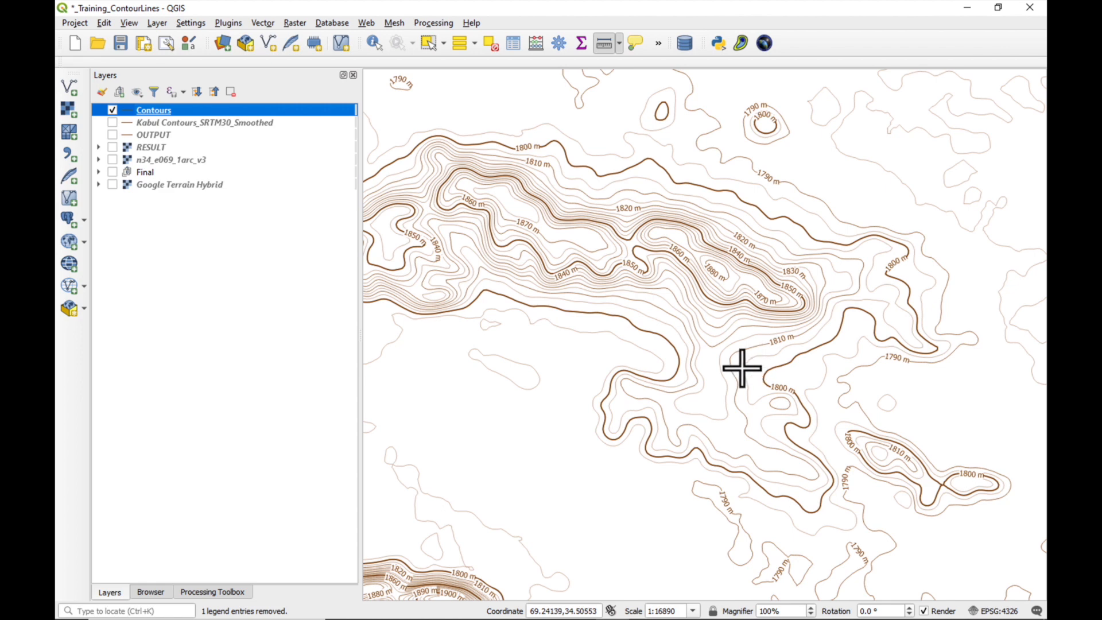
mouse_move(728, 371)
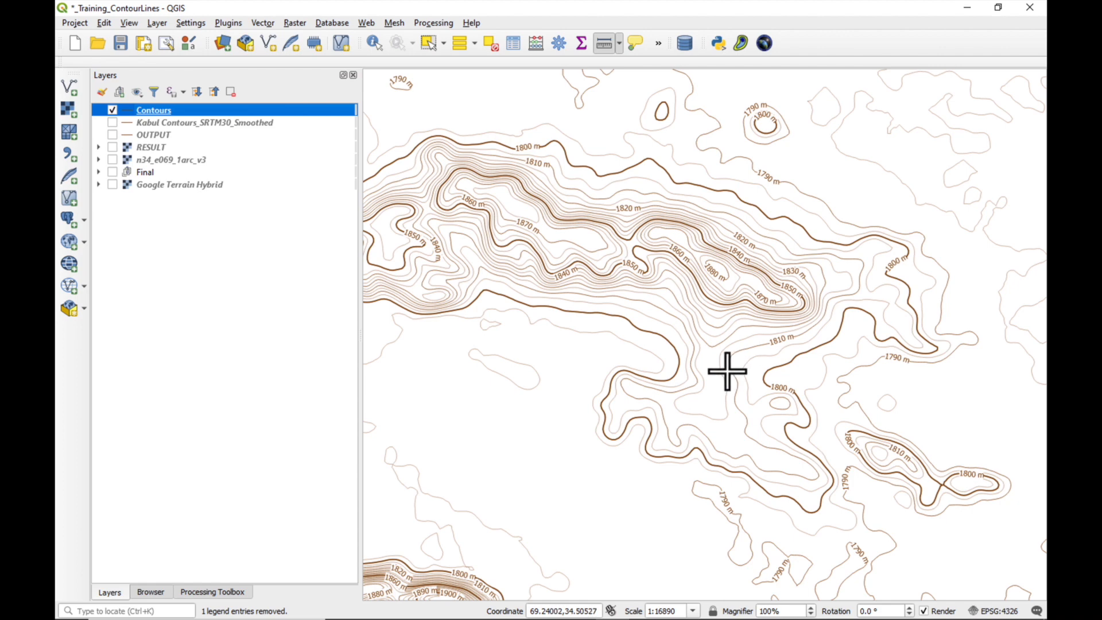
scroll(up, 3)
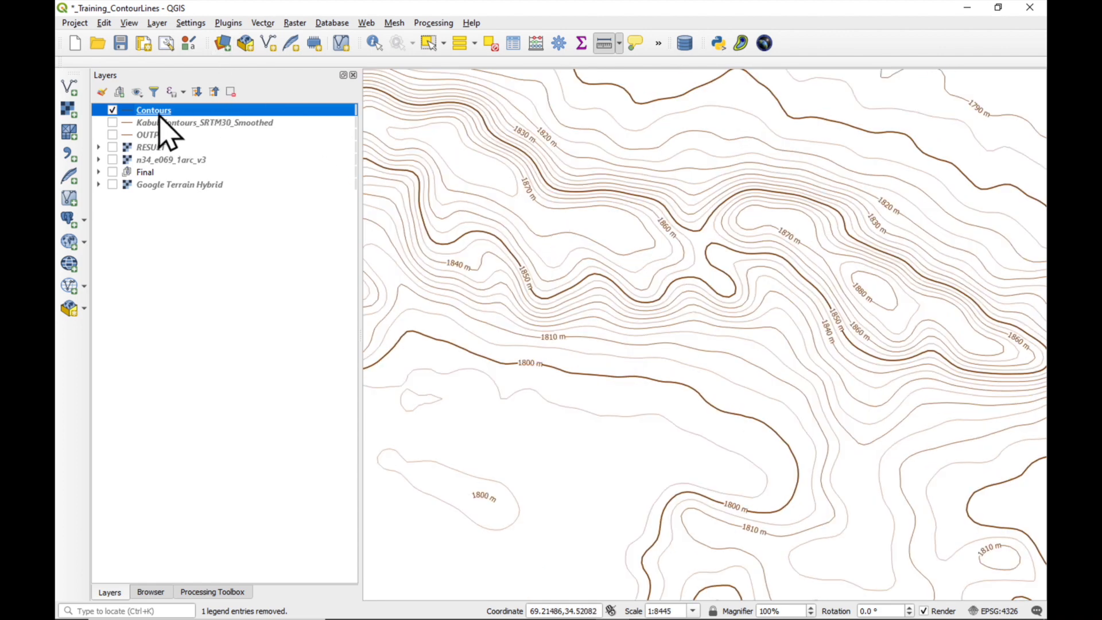
double_click(152, 110)
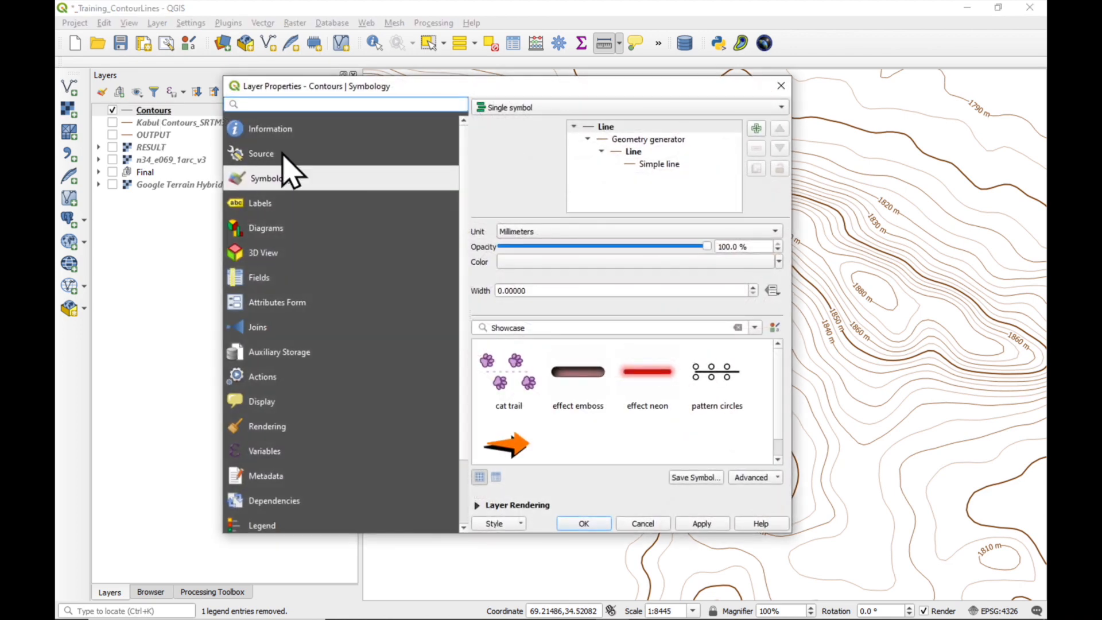
mouse_move(404, 219)
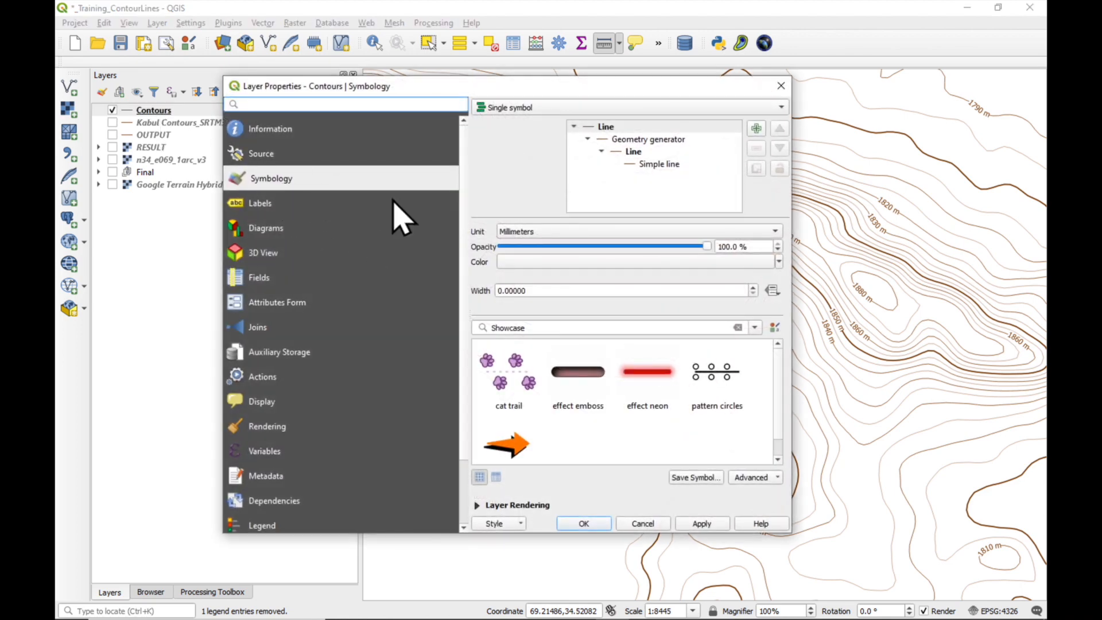
click(648, 139)
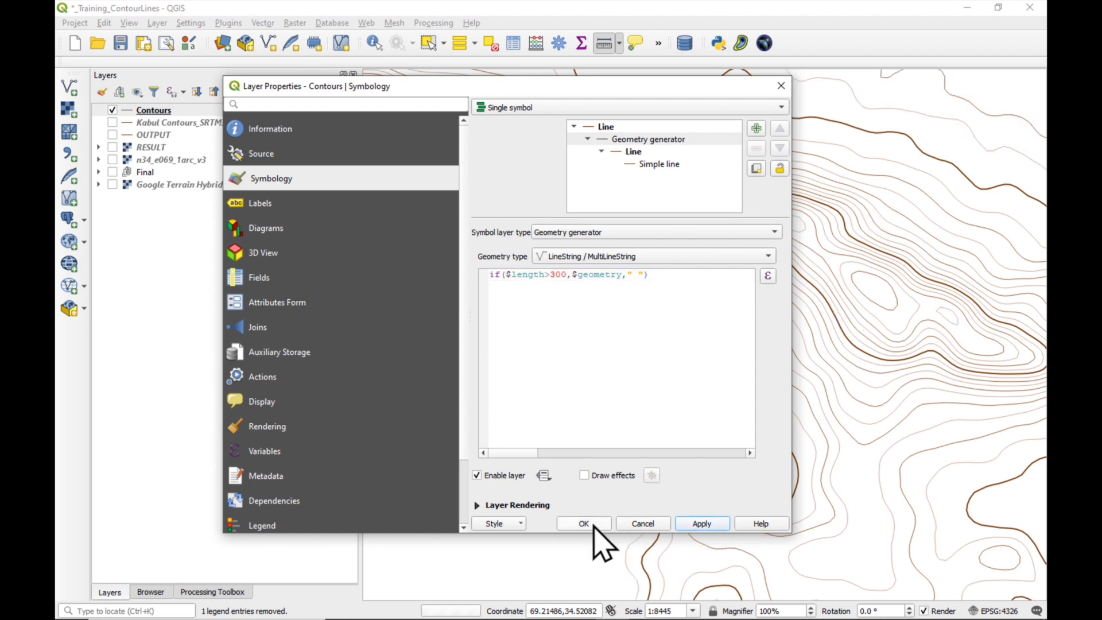
click(583, 524)
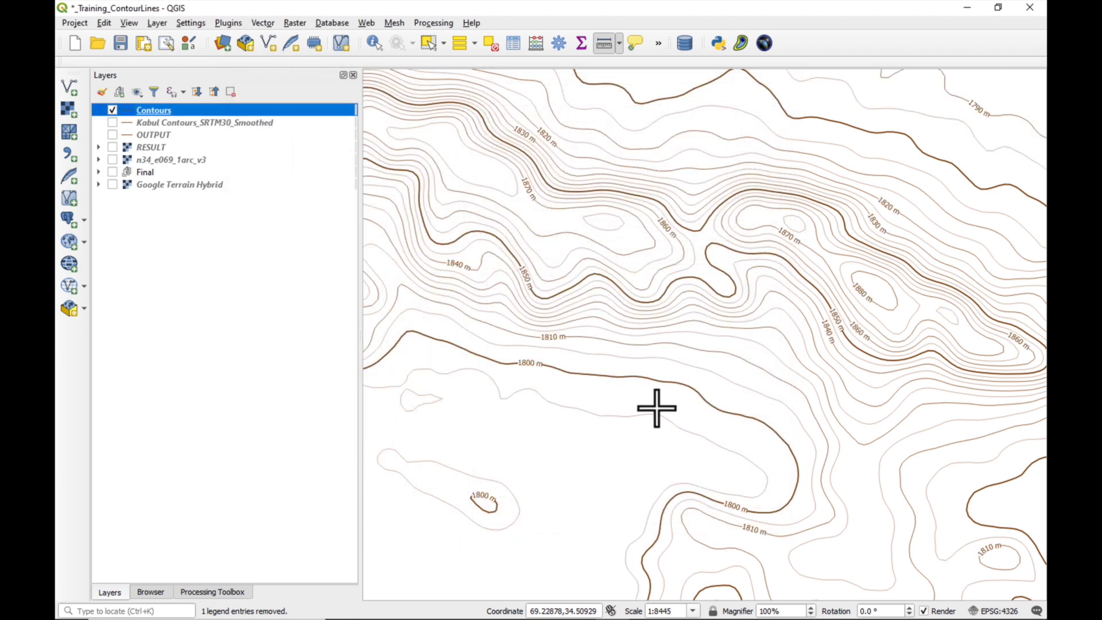
mouse_move(485, 499)
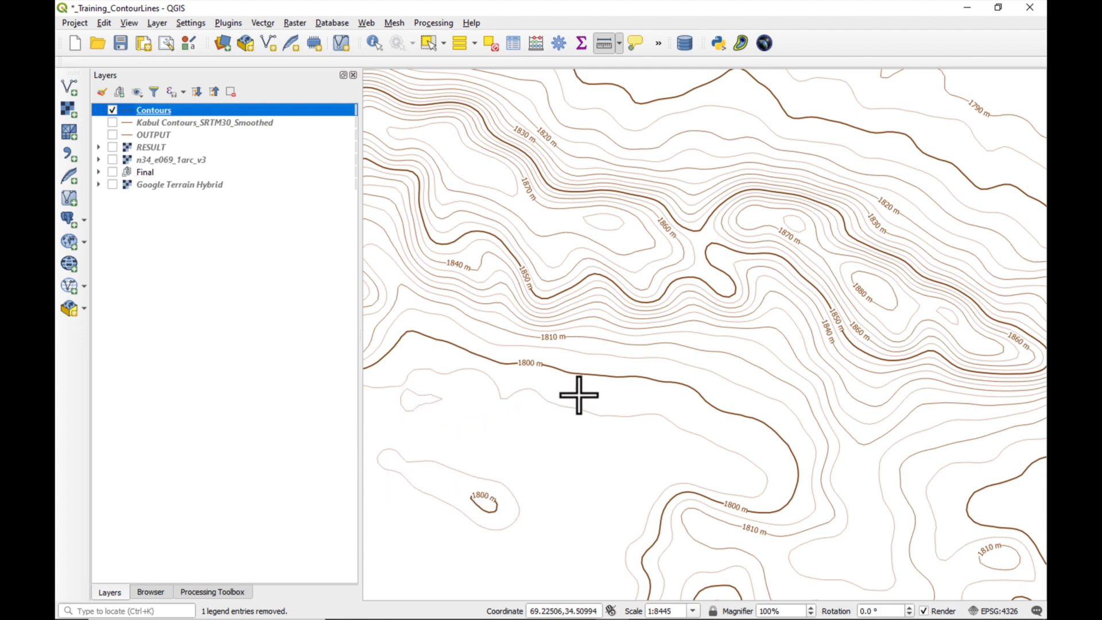
mouse_move(581, 396)
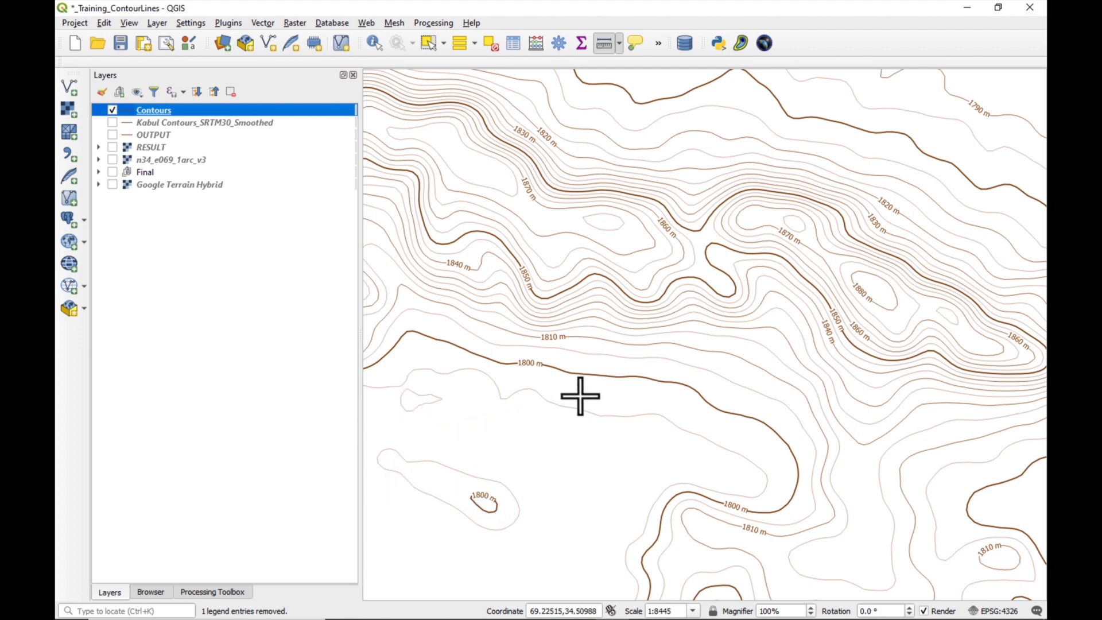